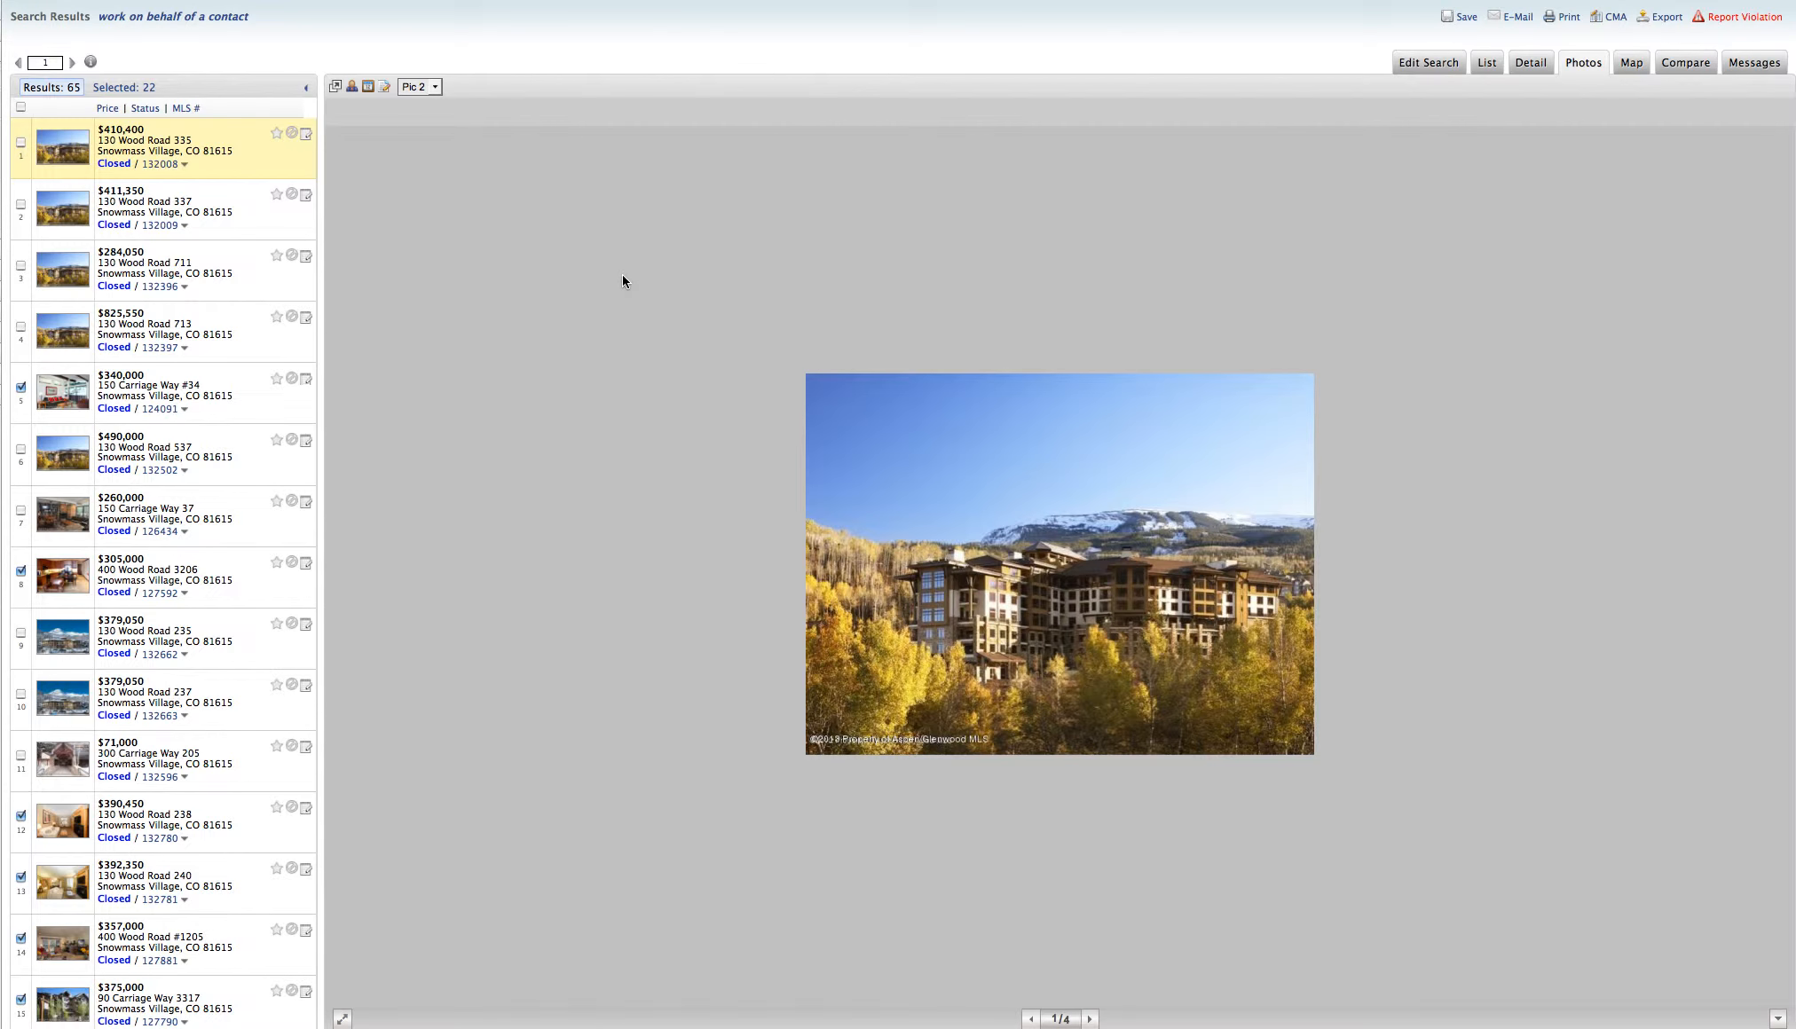
mouse_move(180, 202)
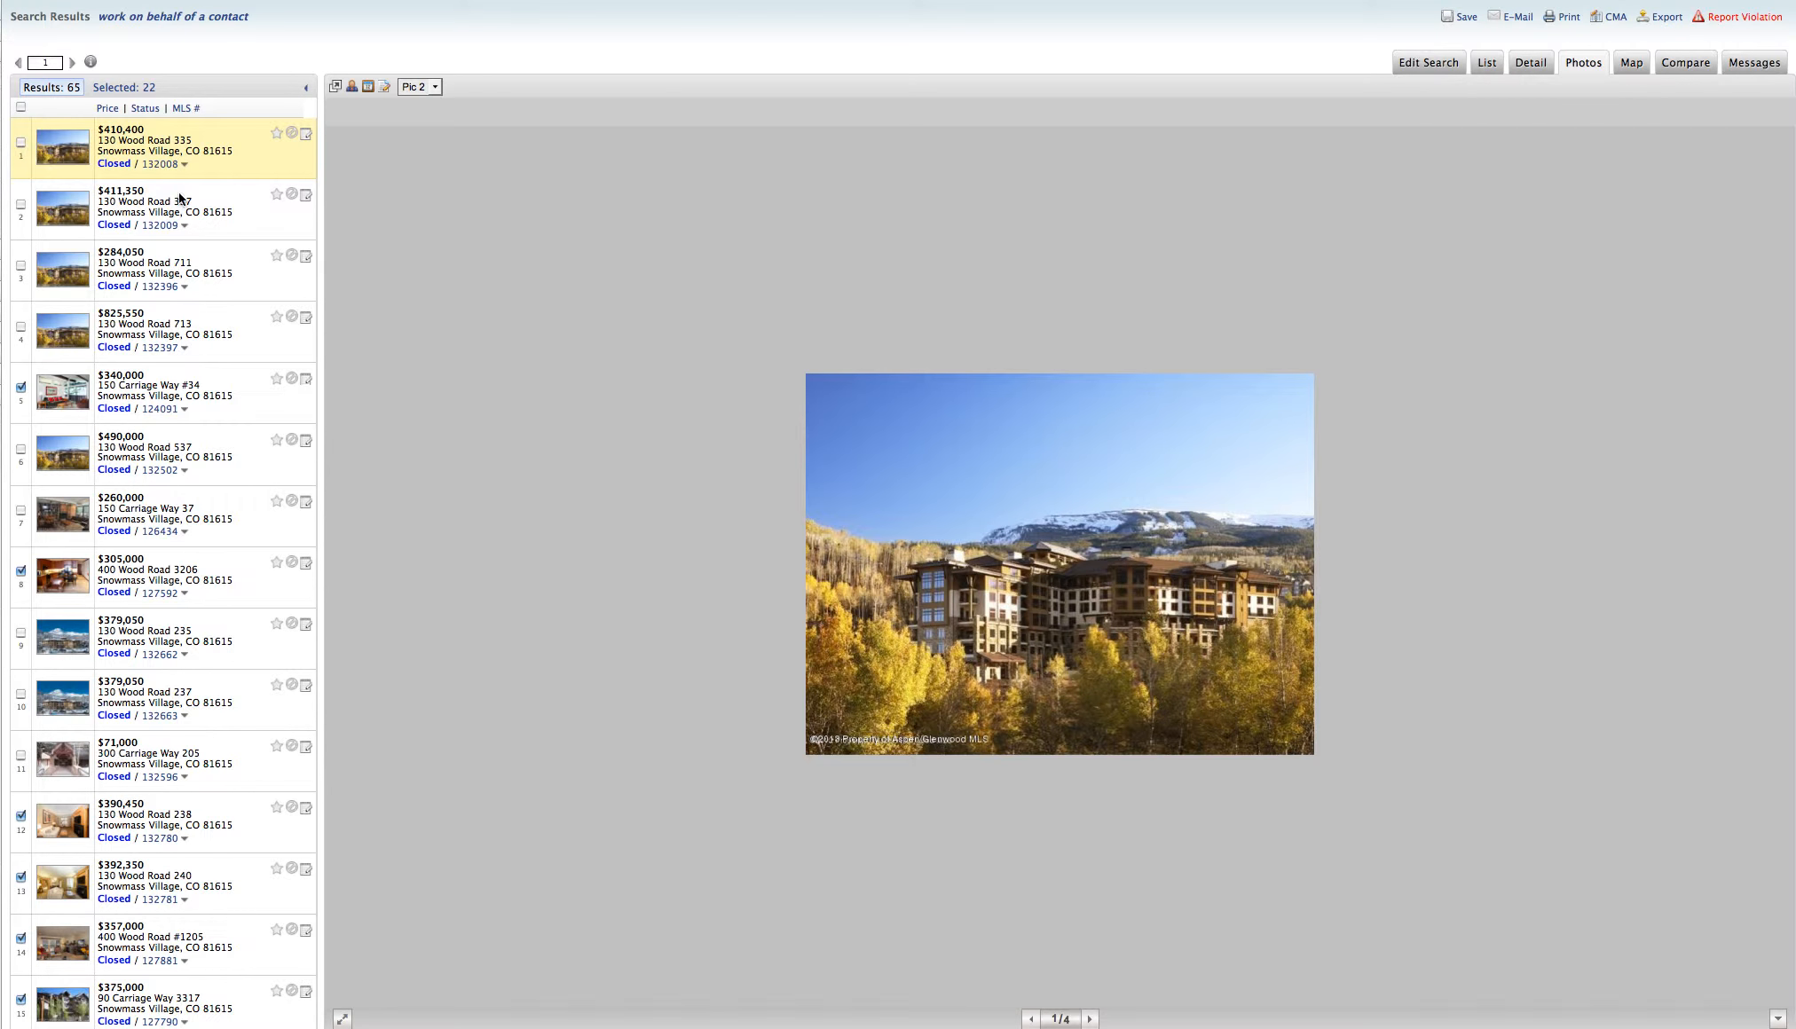
scroll(down, 3)
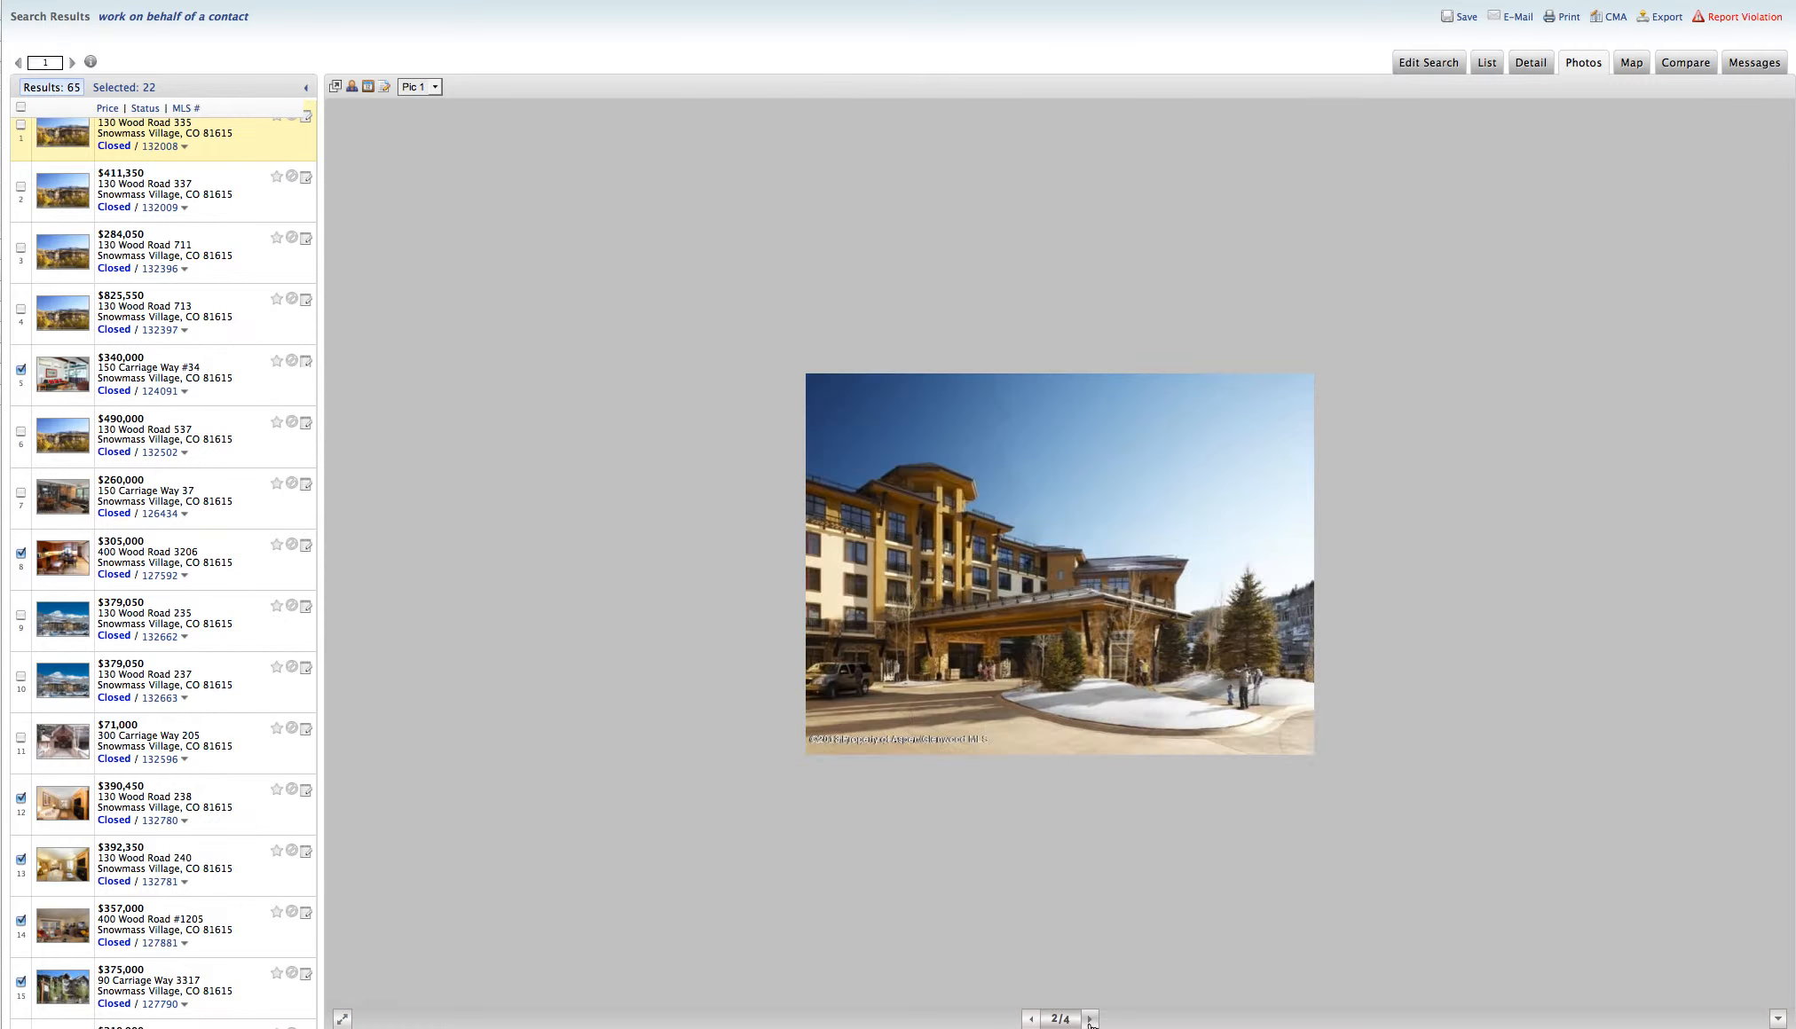
click(1090, 1018)
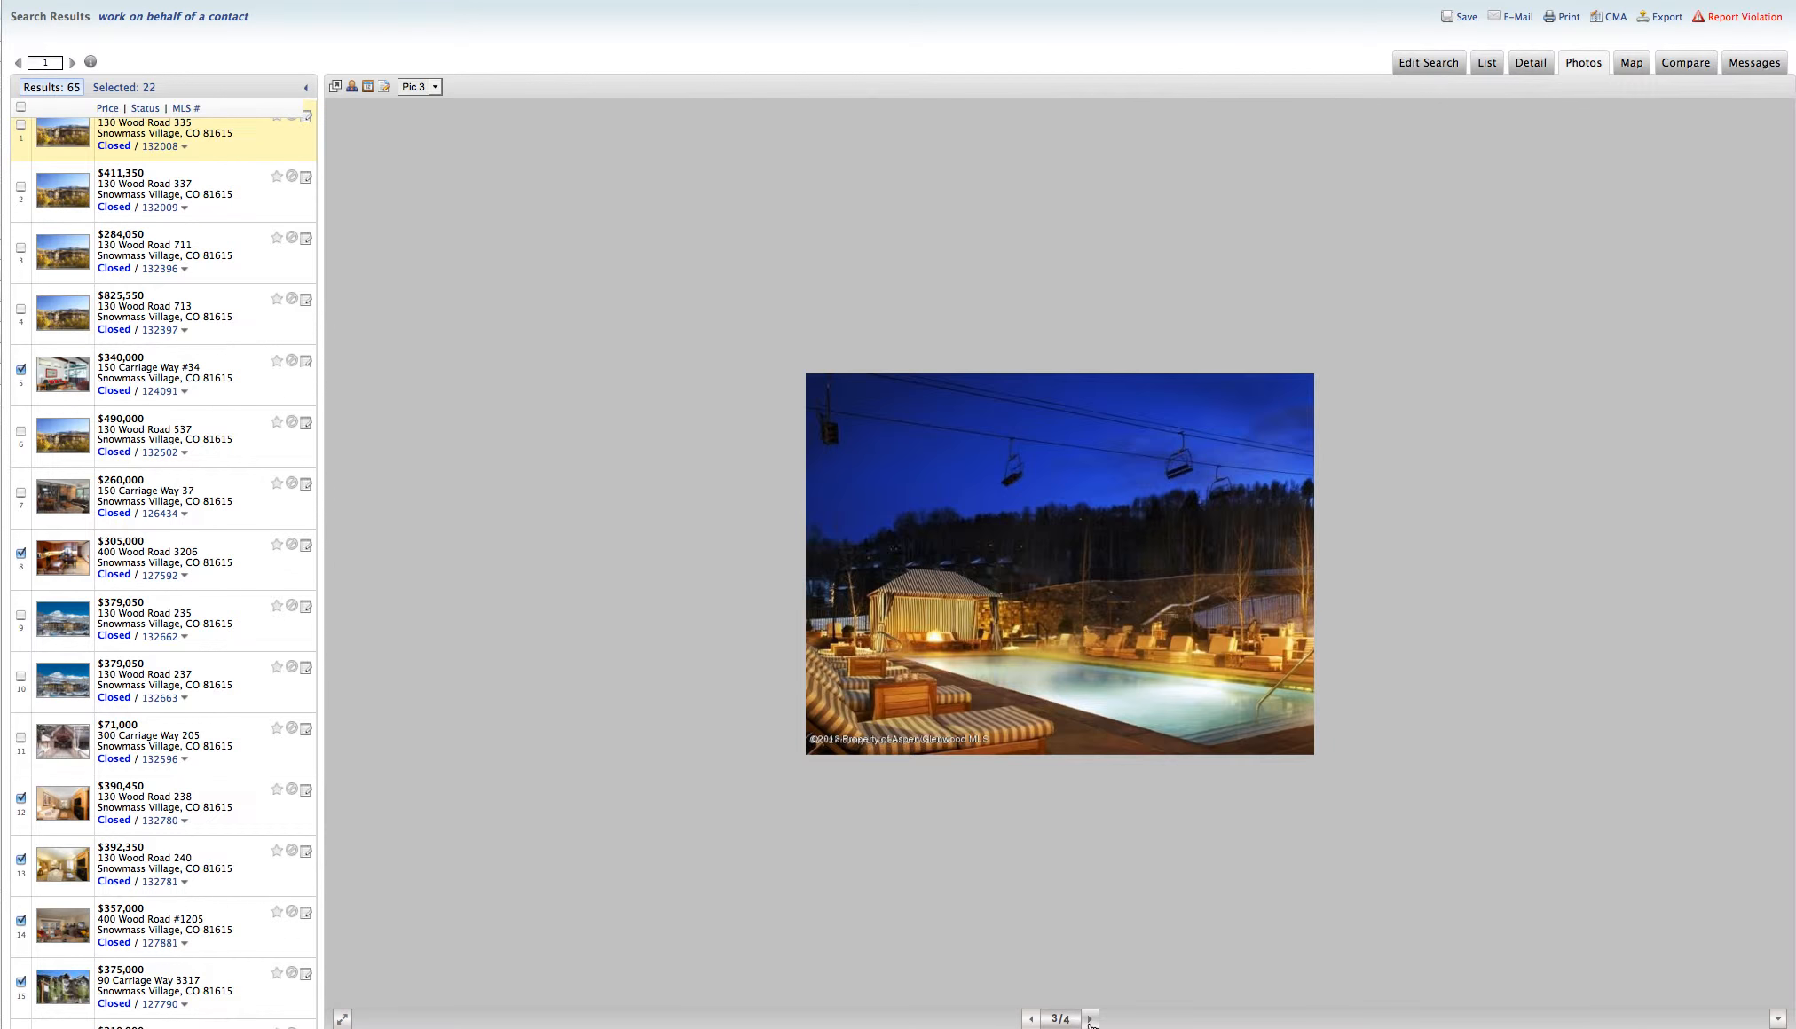
click(1090, 1018)
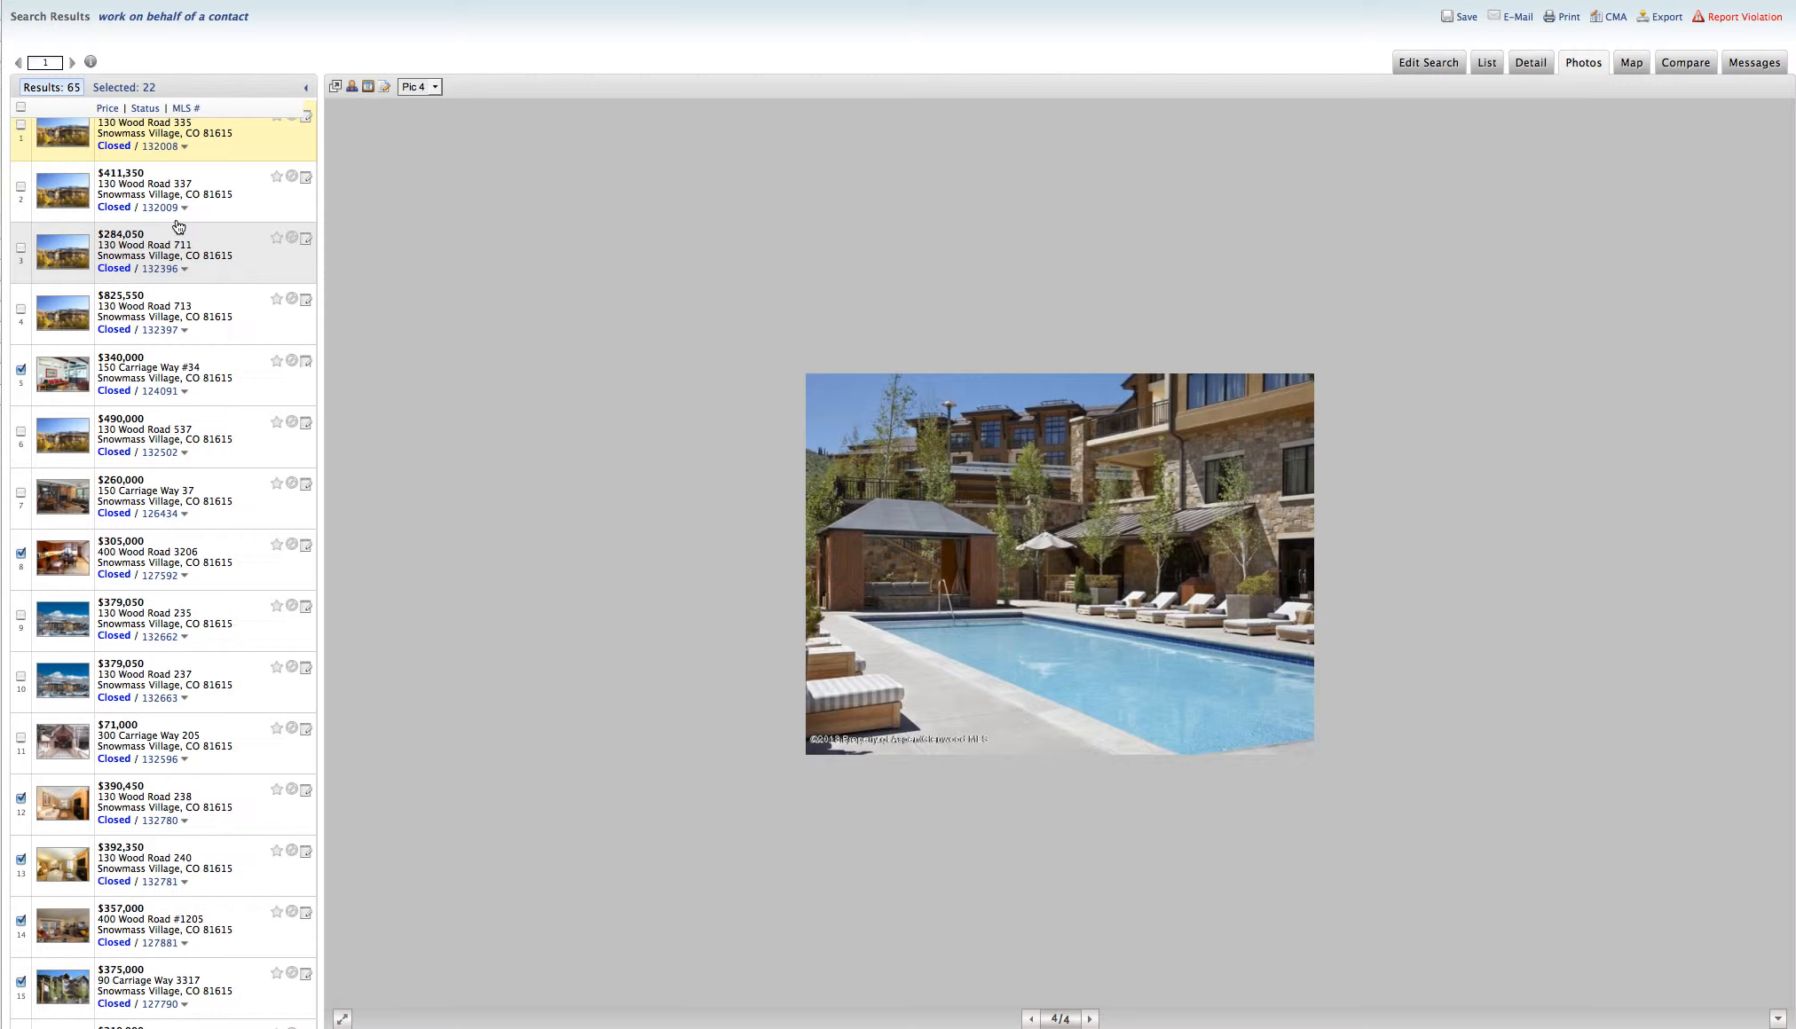
click(163, 190)
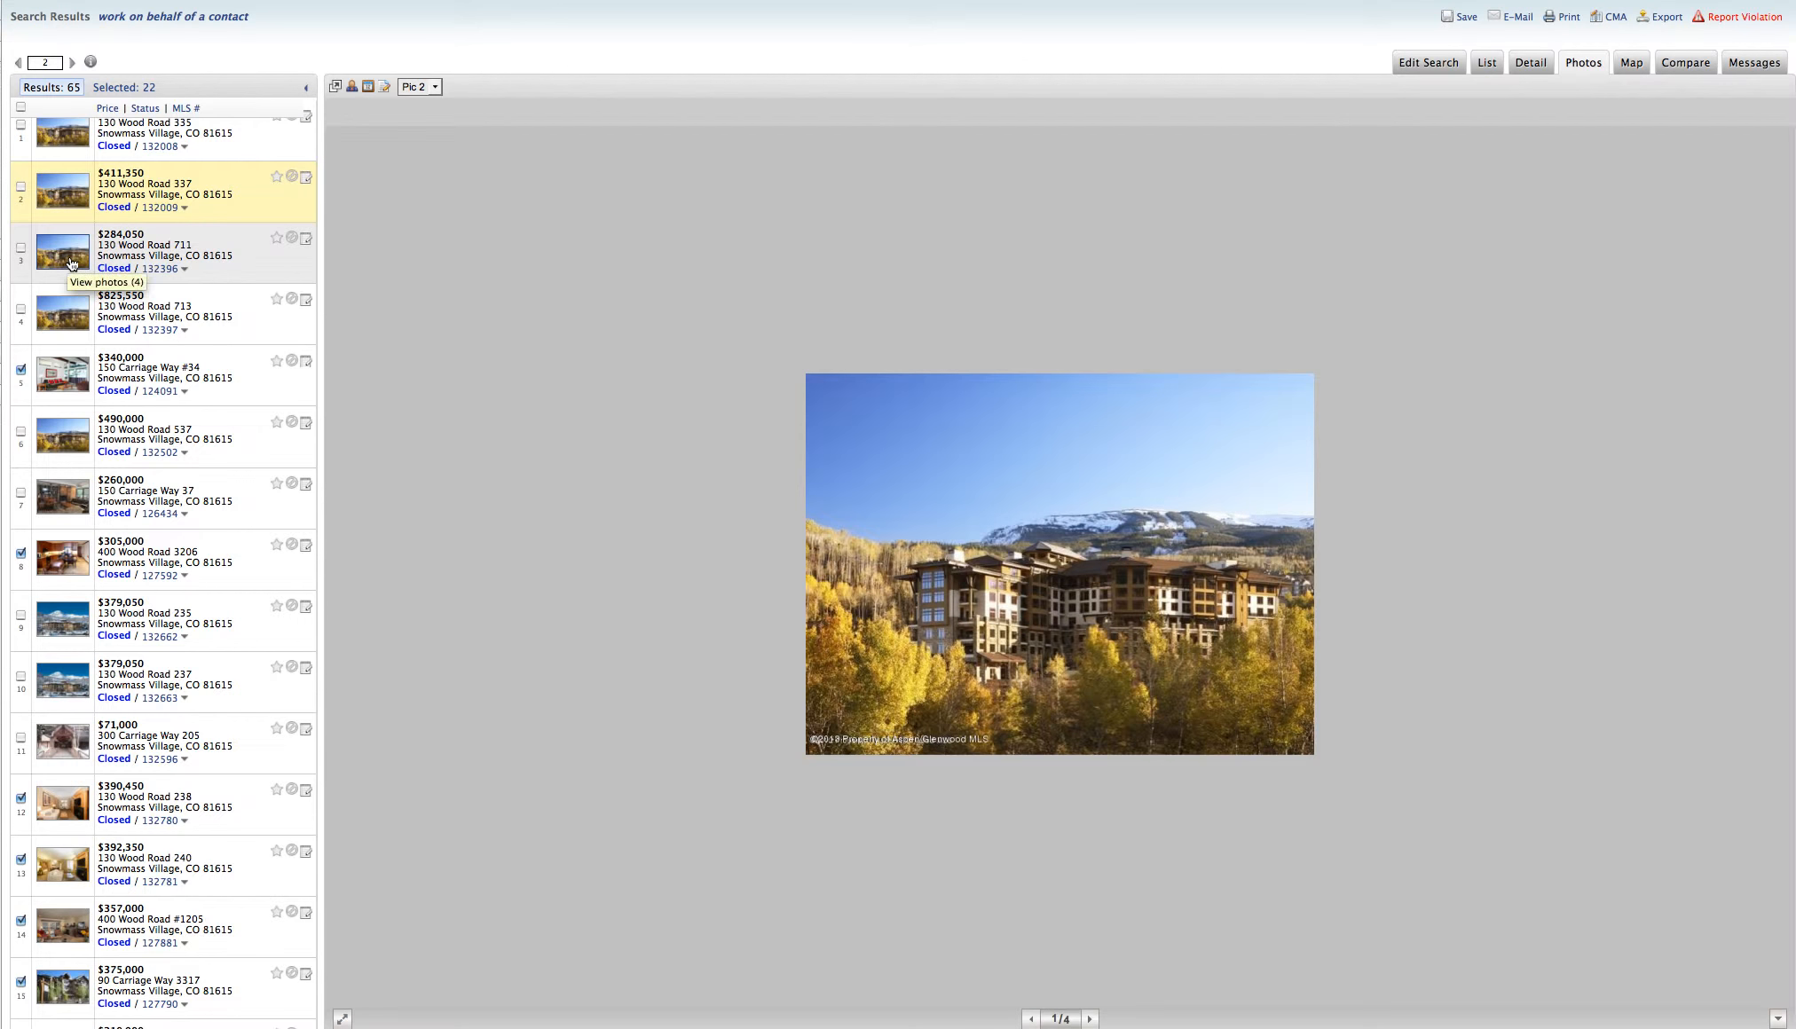
click(1530, 62)
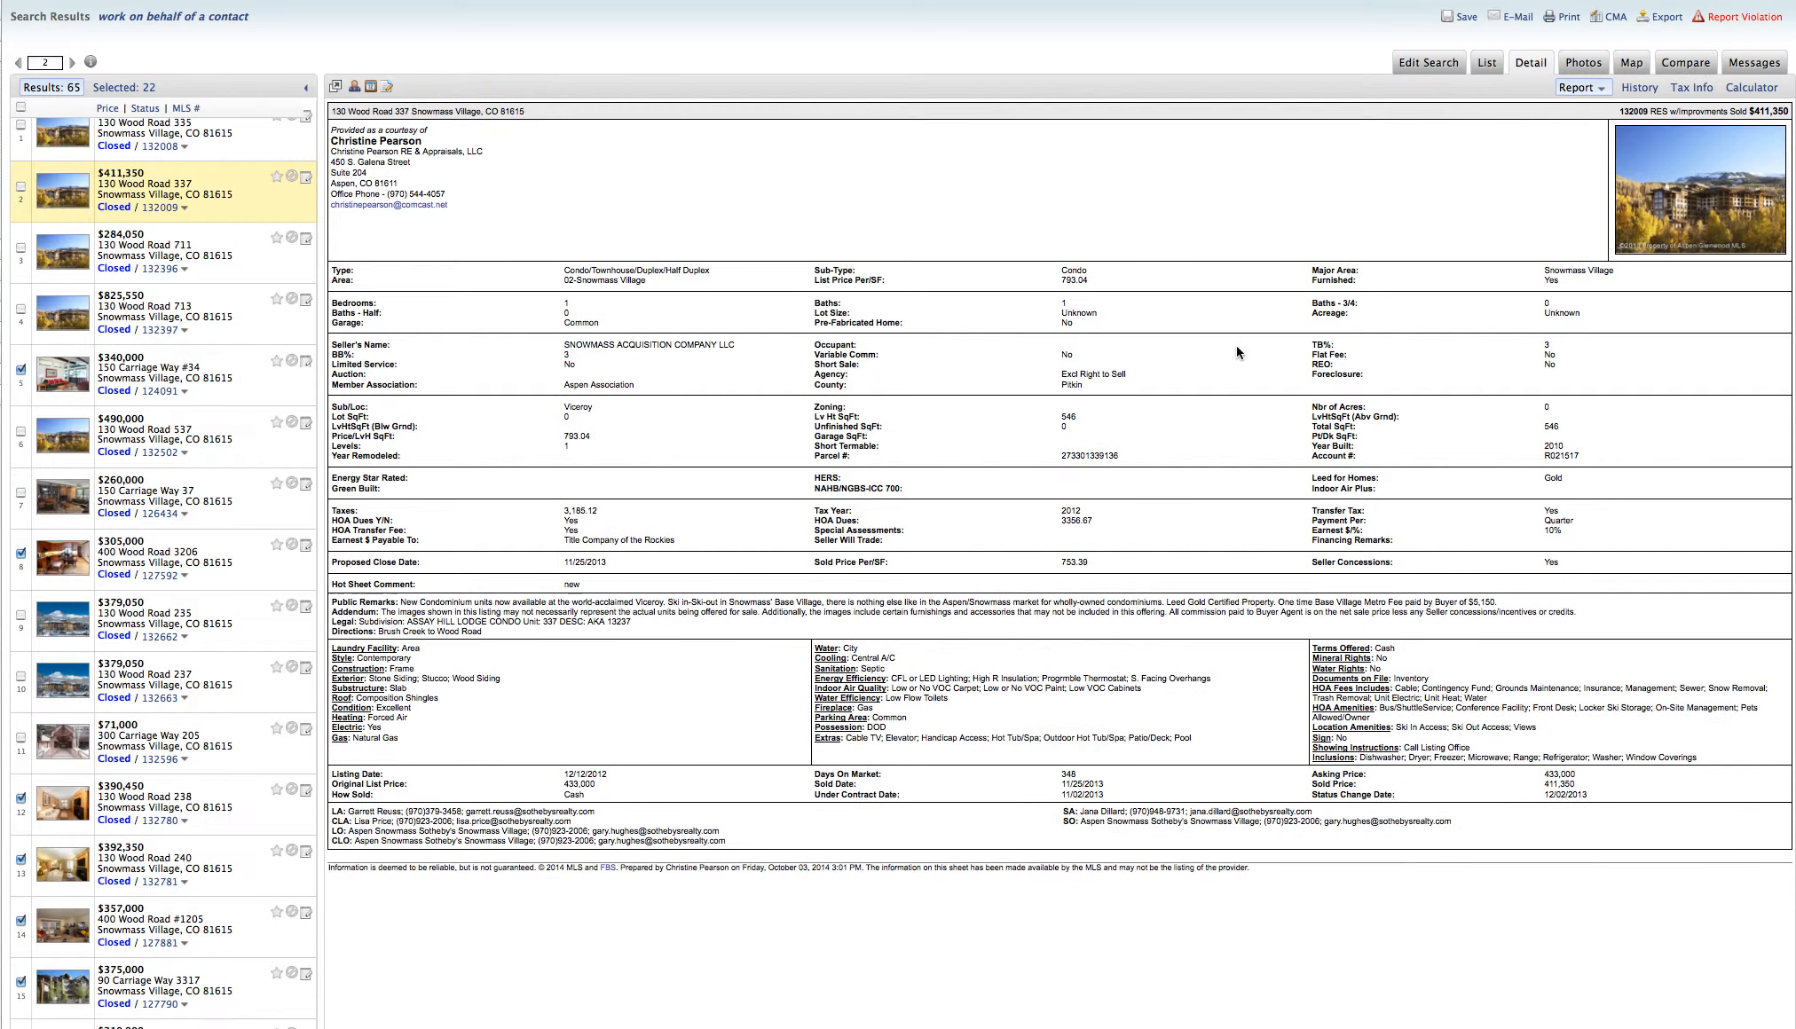
mouse_move(1047, 257)
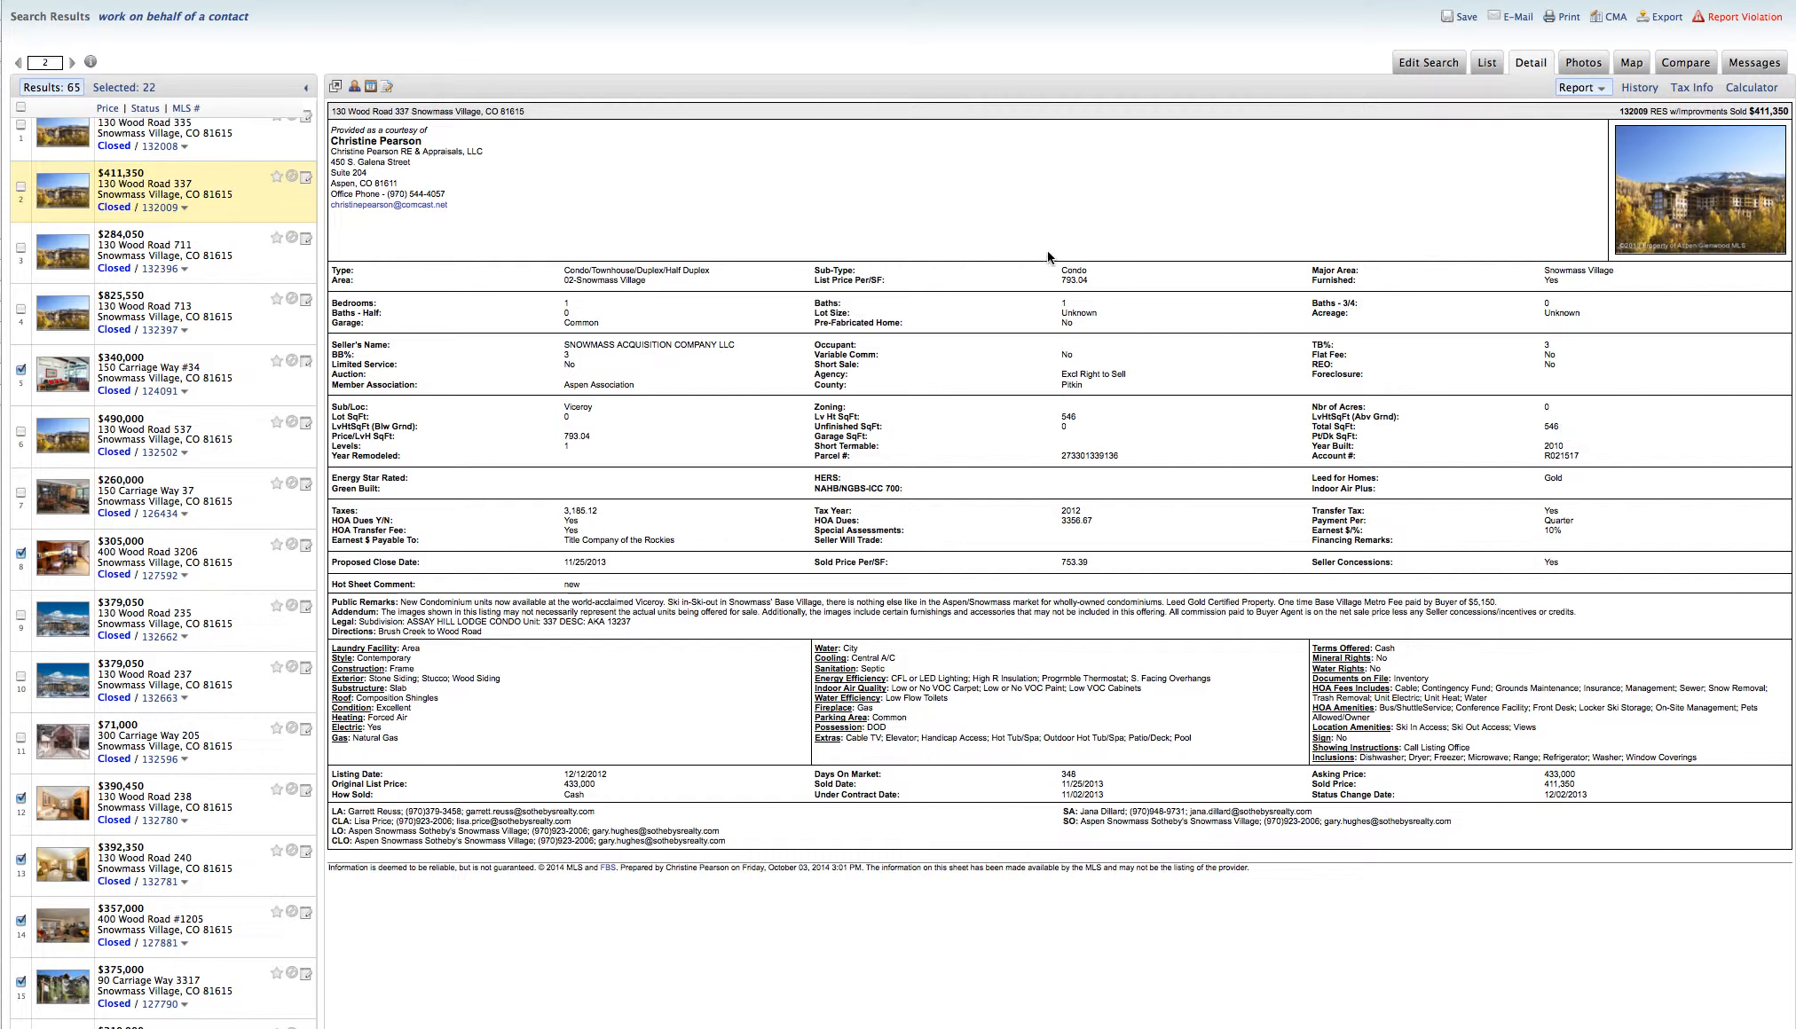
mouse_move(1045, 445)
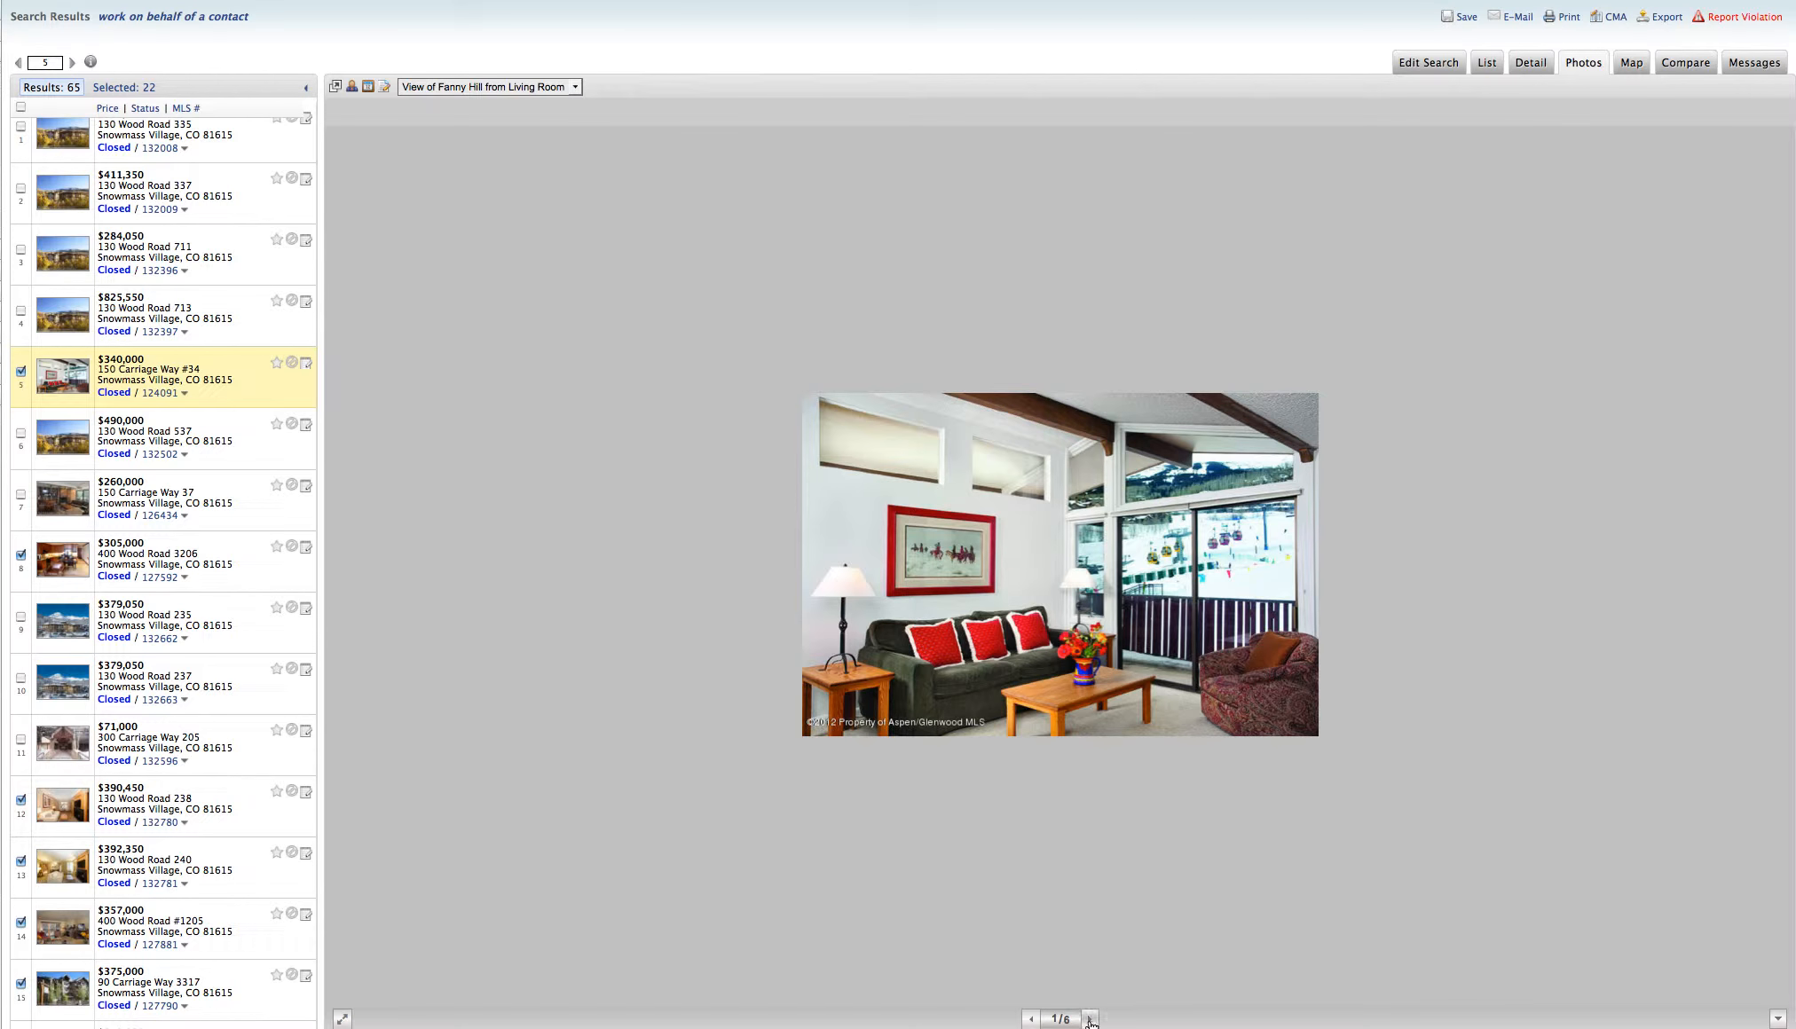
click(1090, 1018)
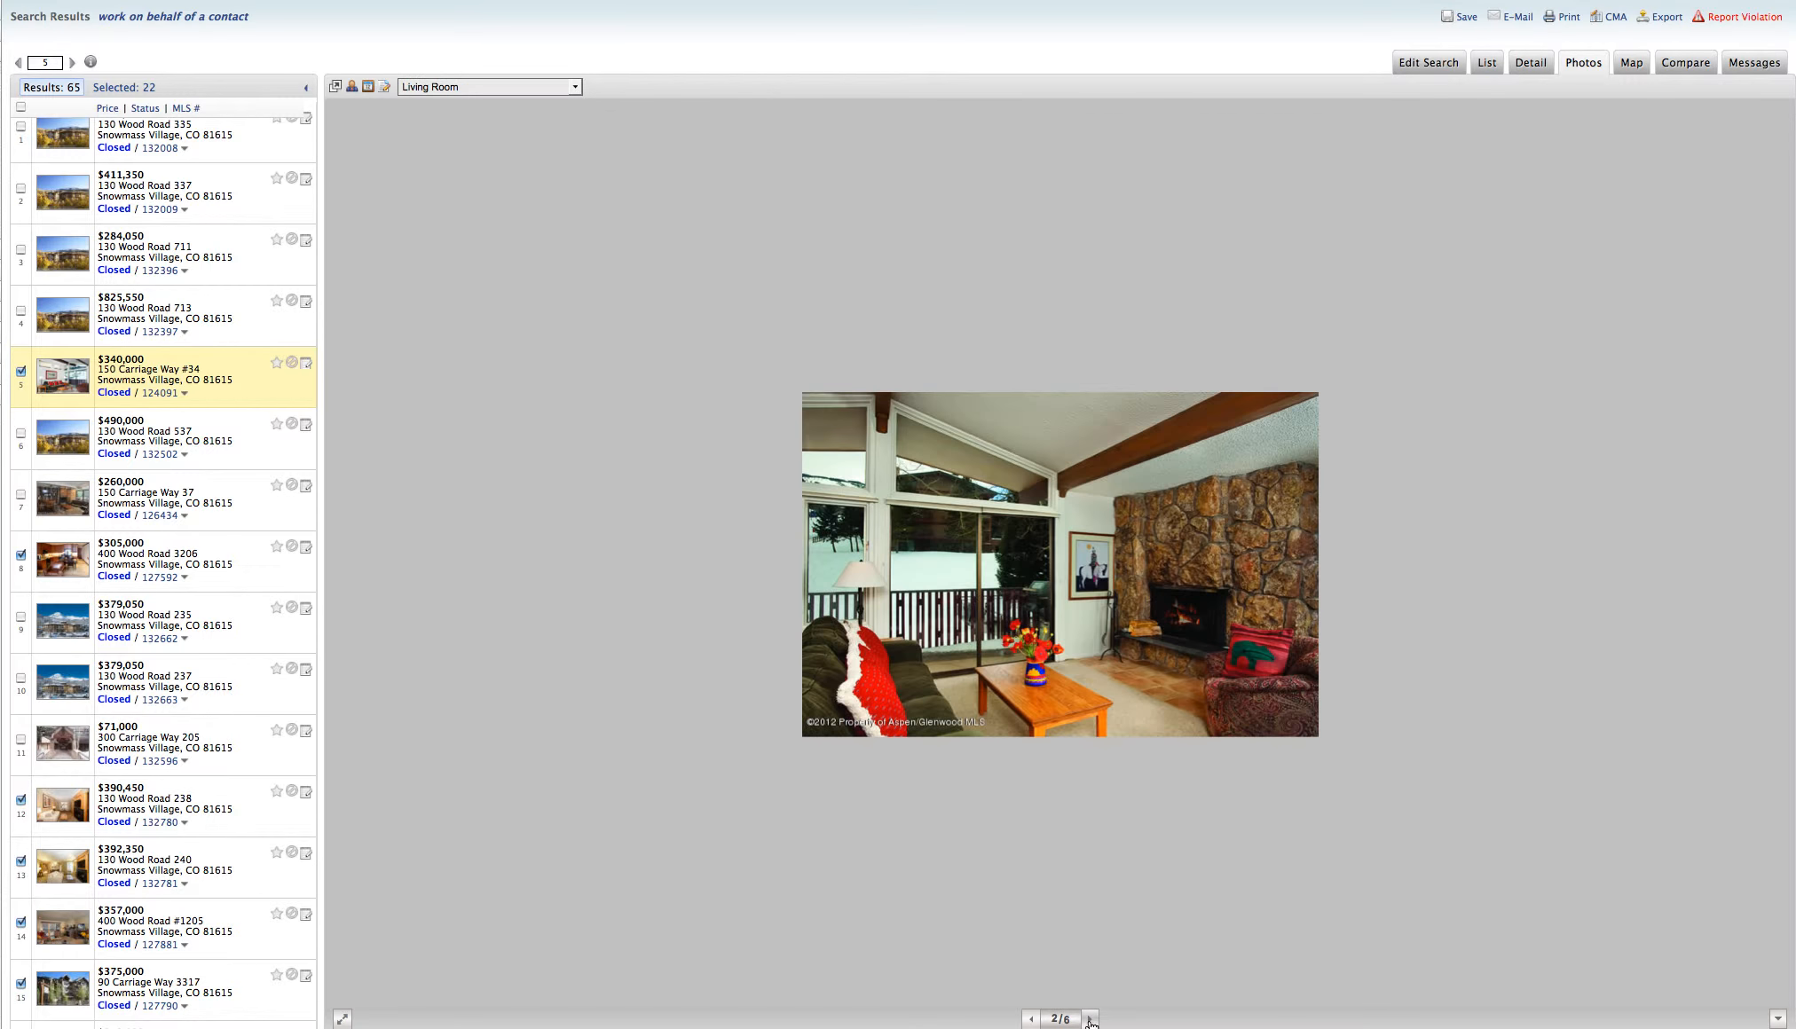
click(1090, 1018)
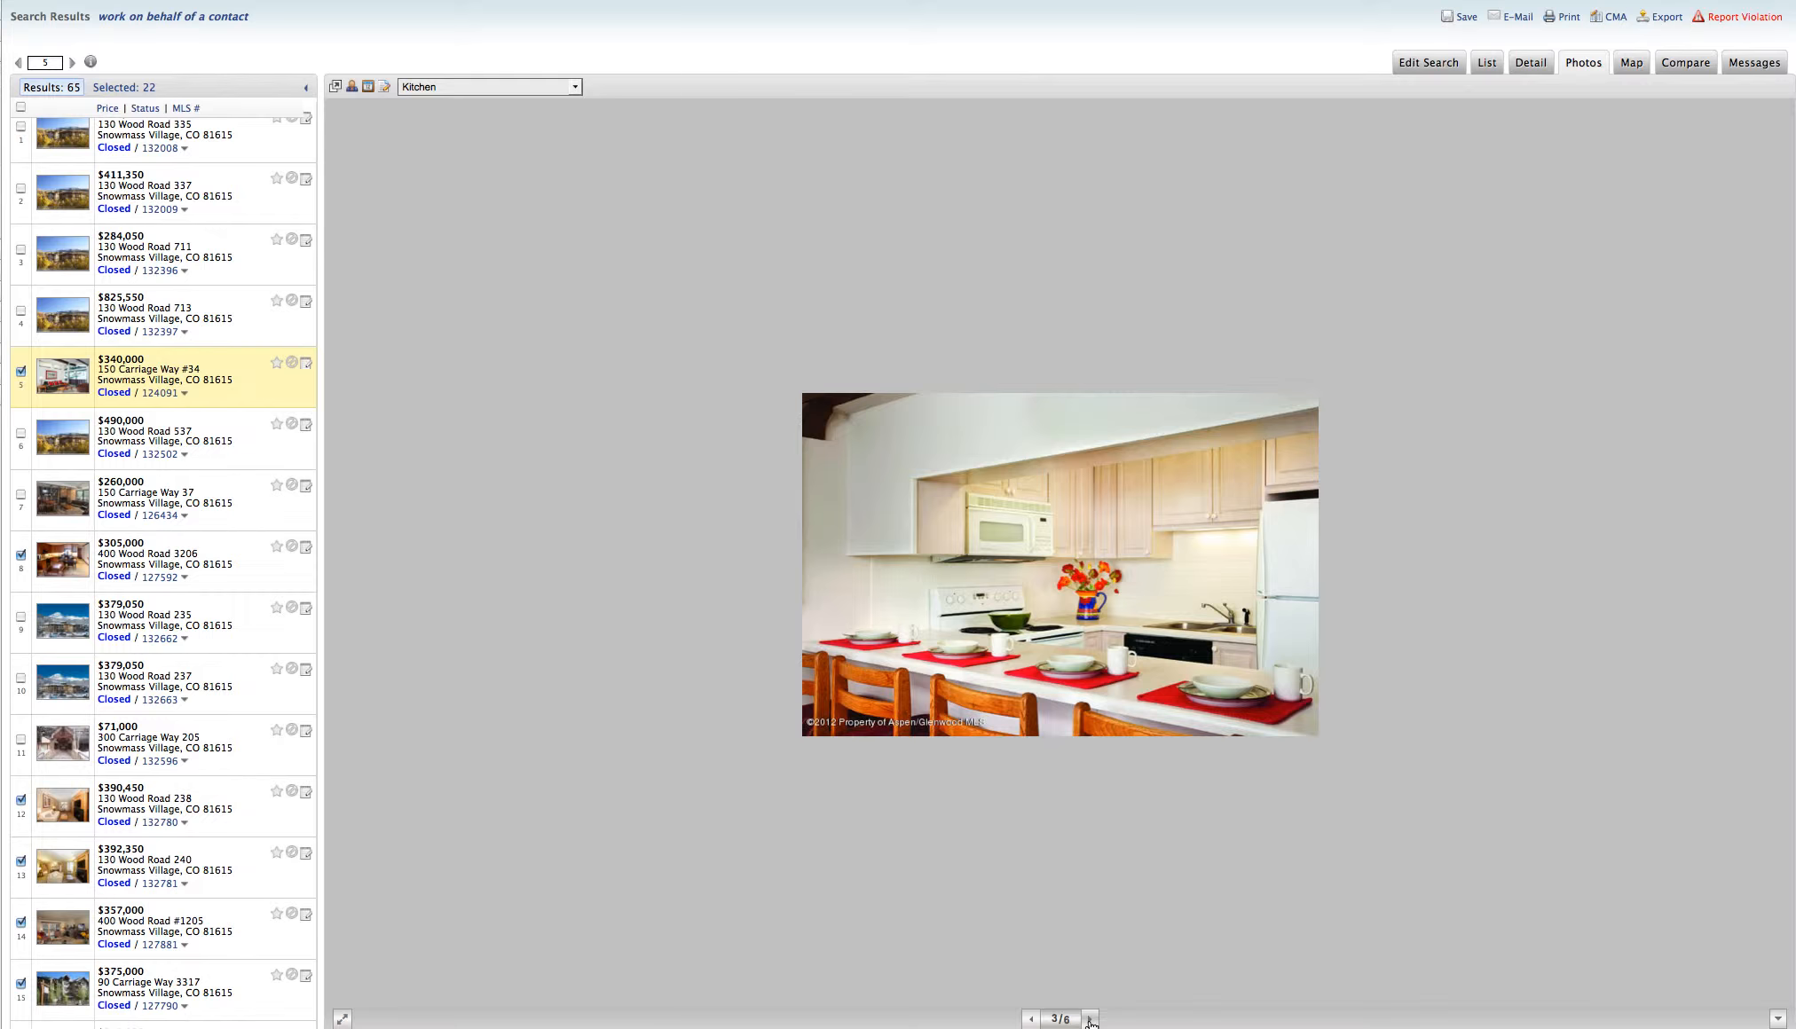
click(1089, 1019)
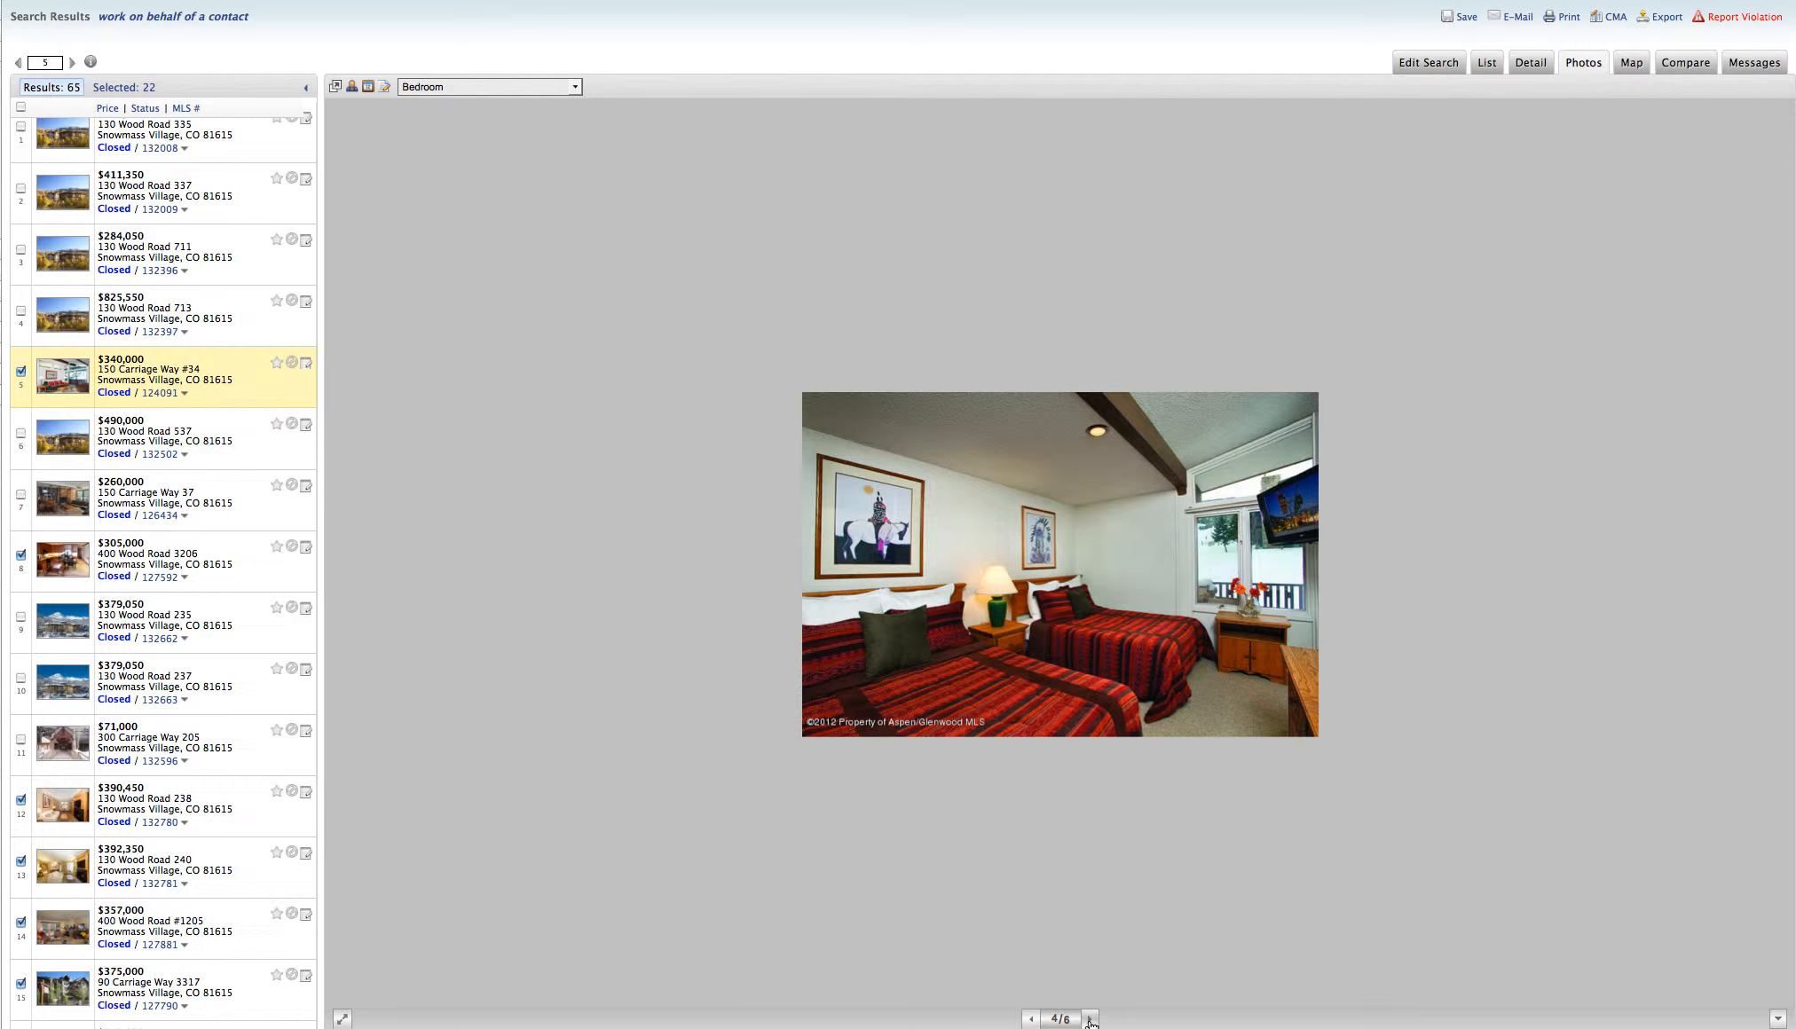
click(1089, 1019)
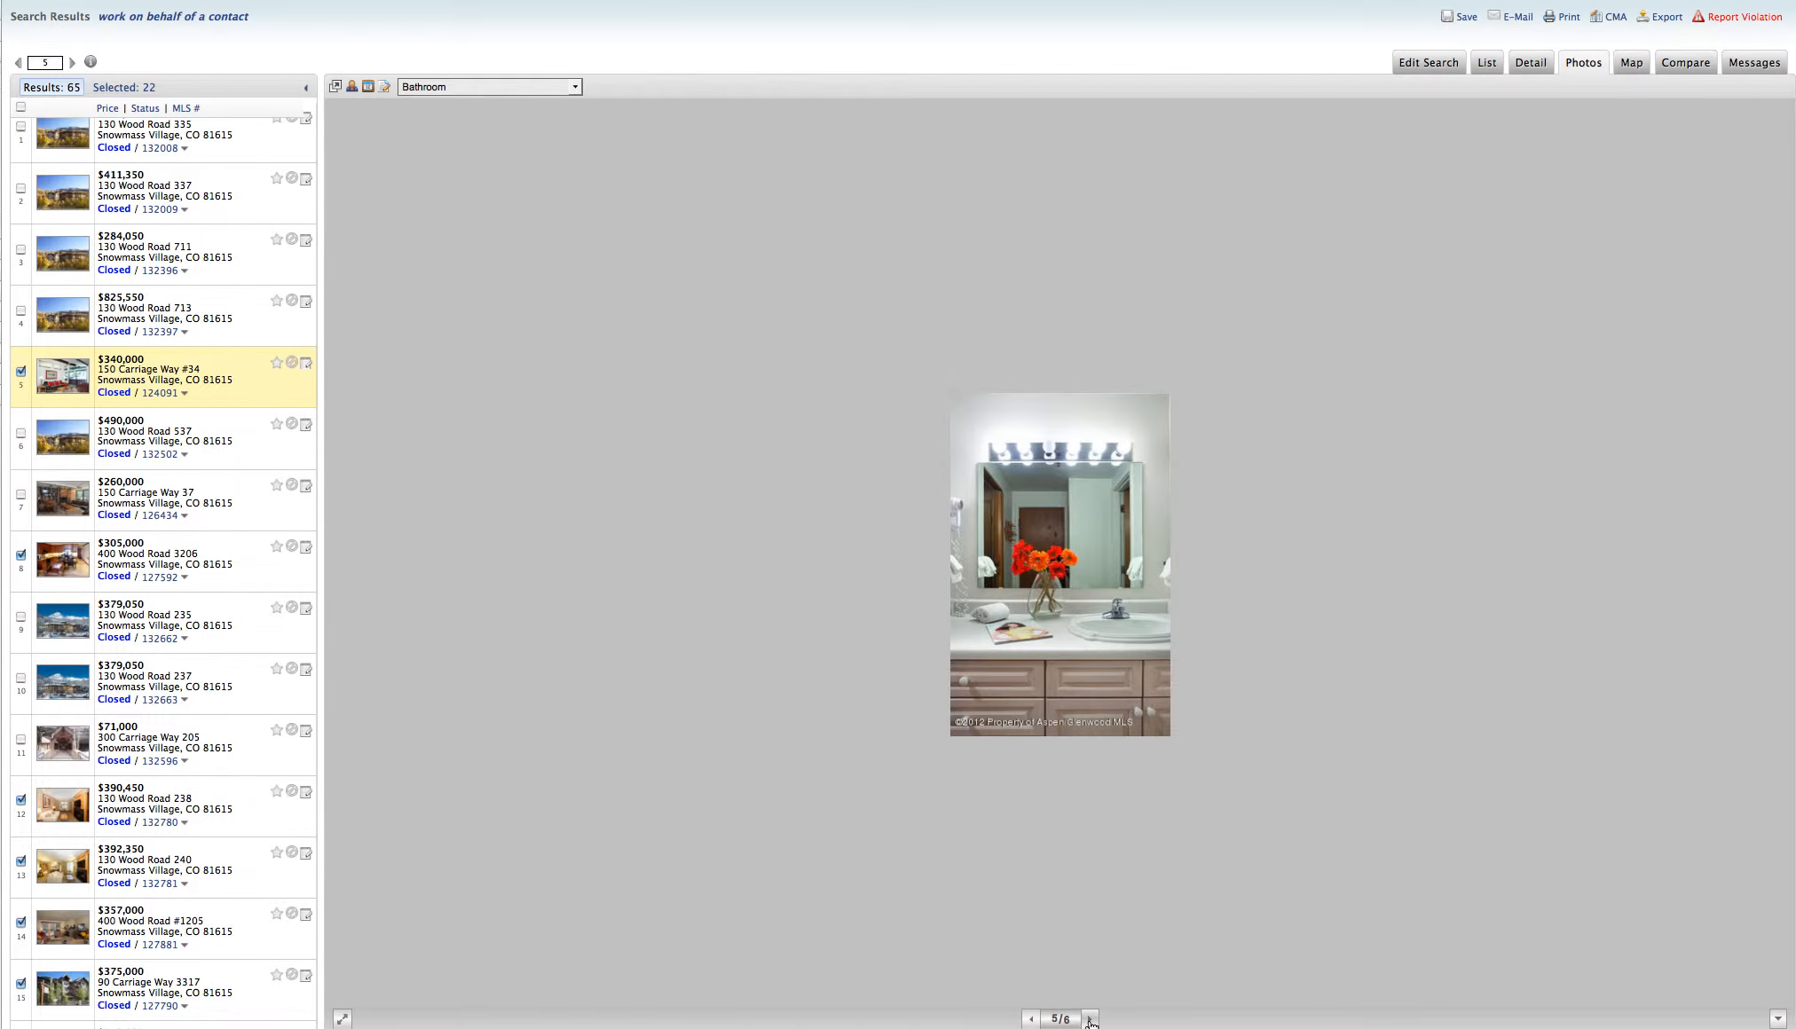
click(1089, 1019)
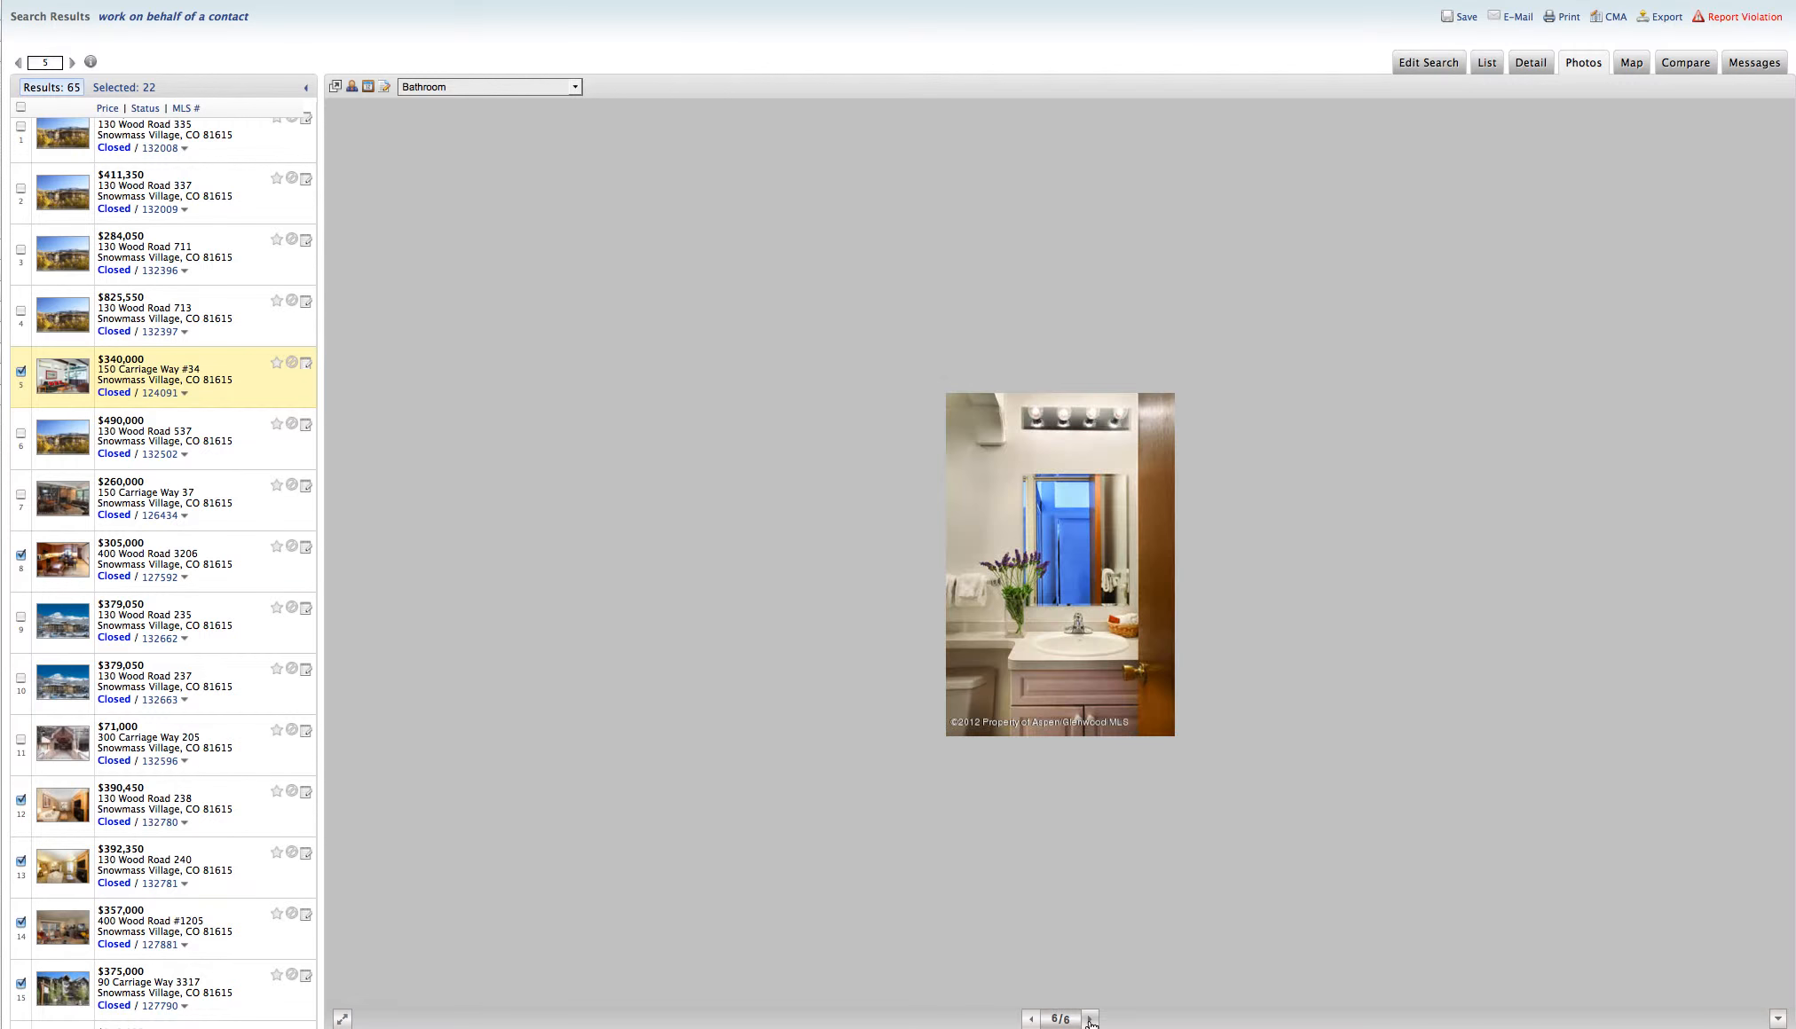
click(1089, 1018)
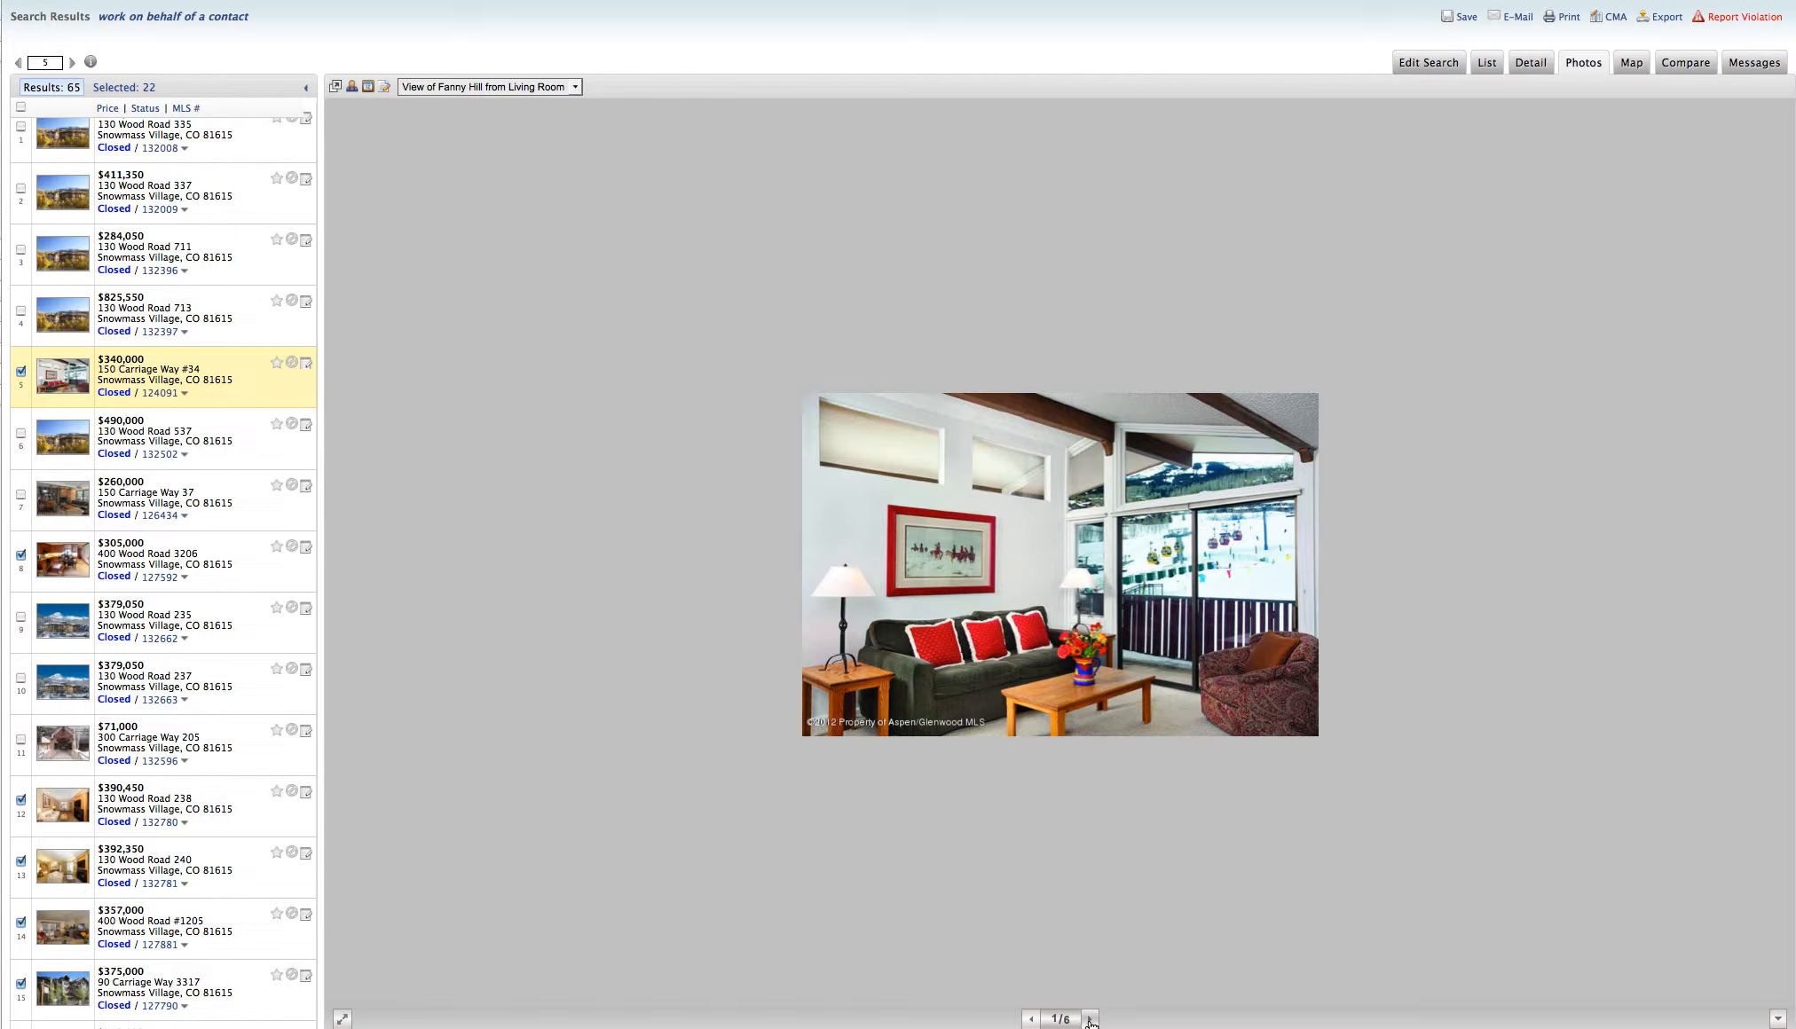
click(1089, 1019)
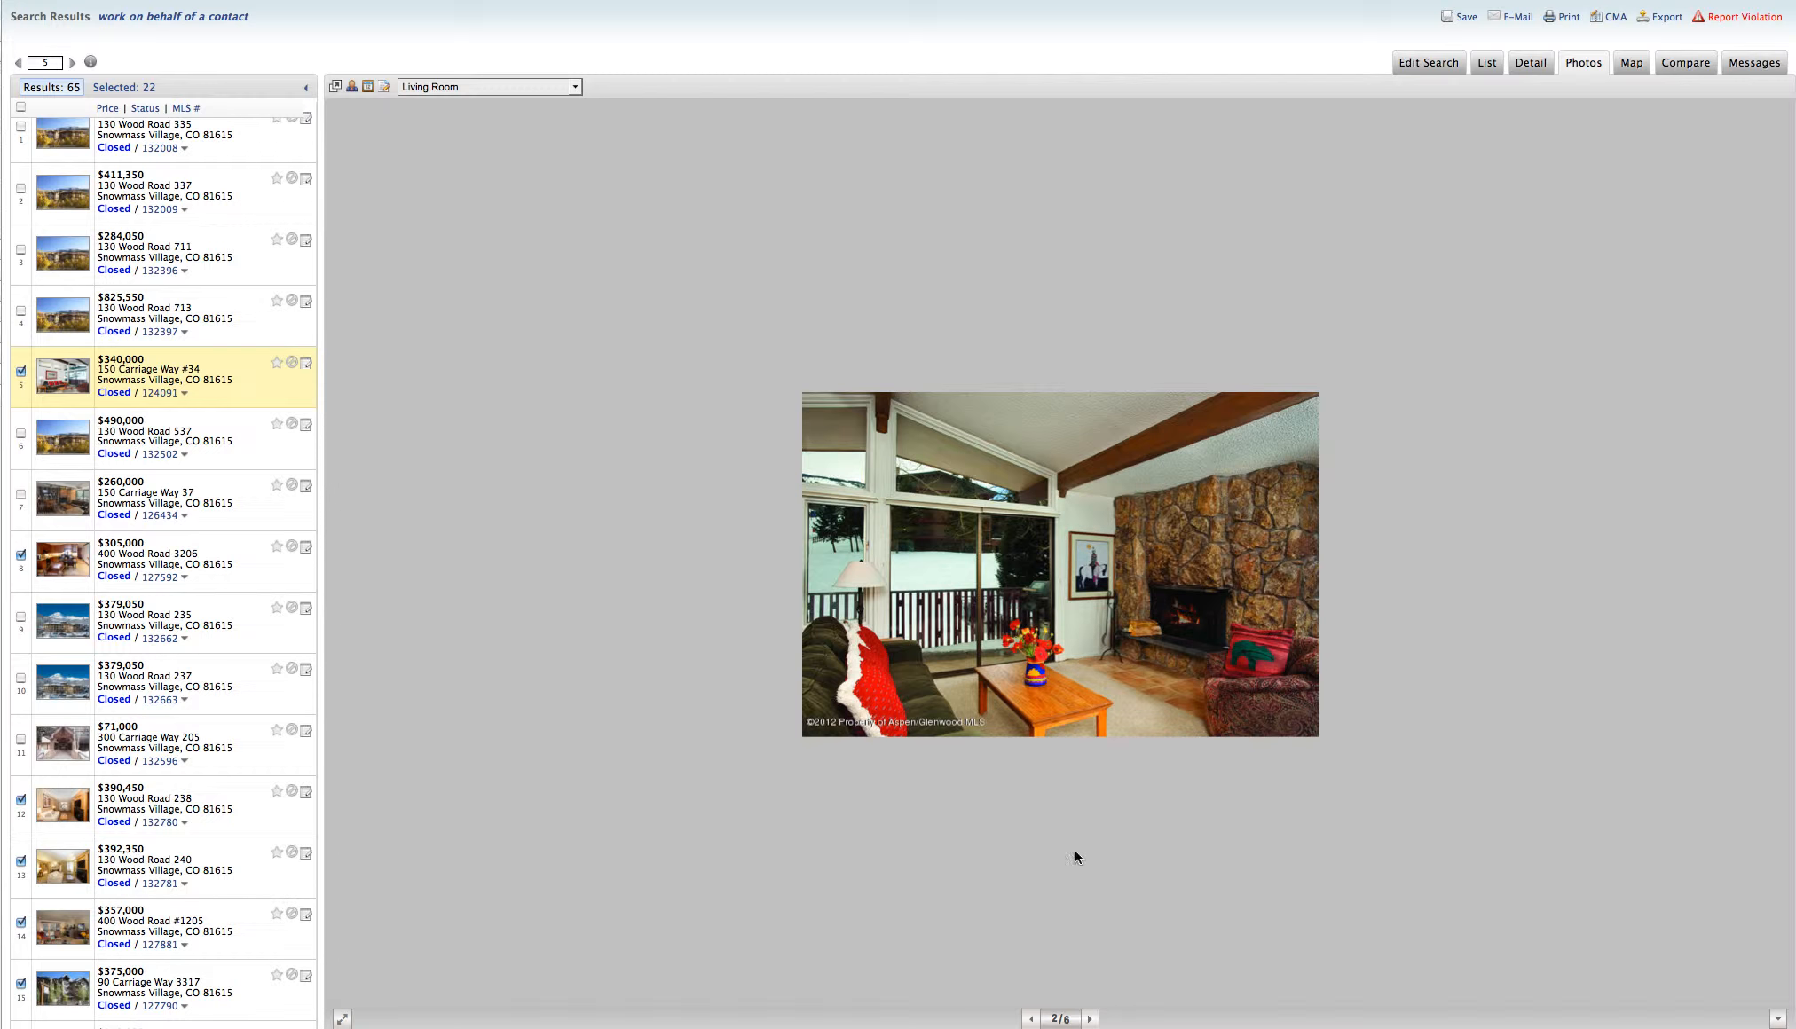
mouse_move(1068, 433)
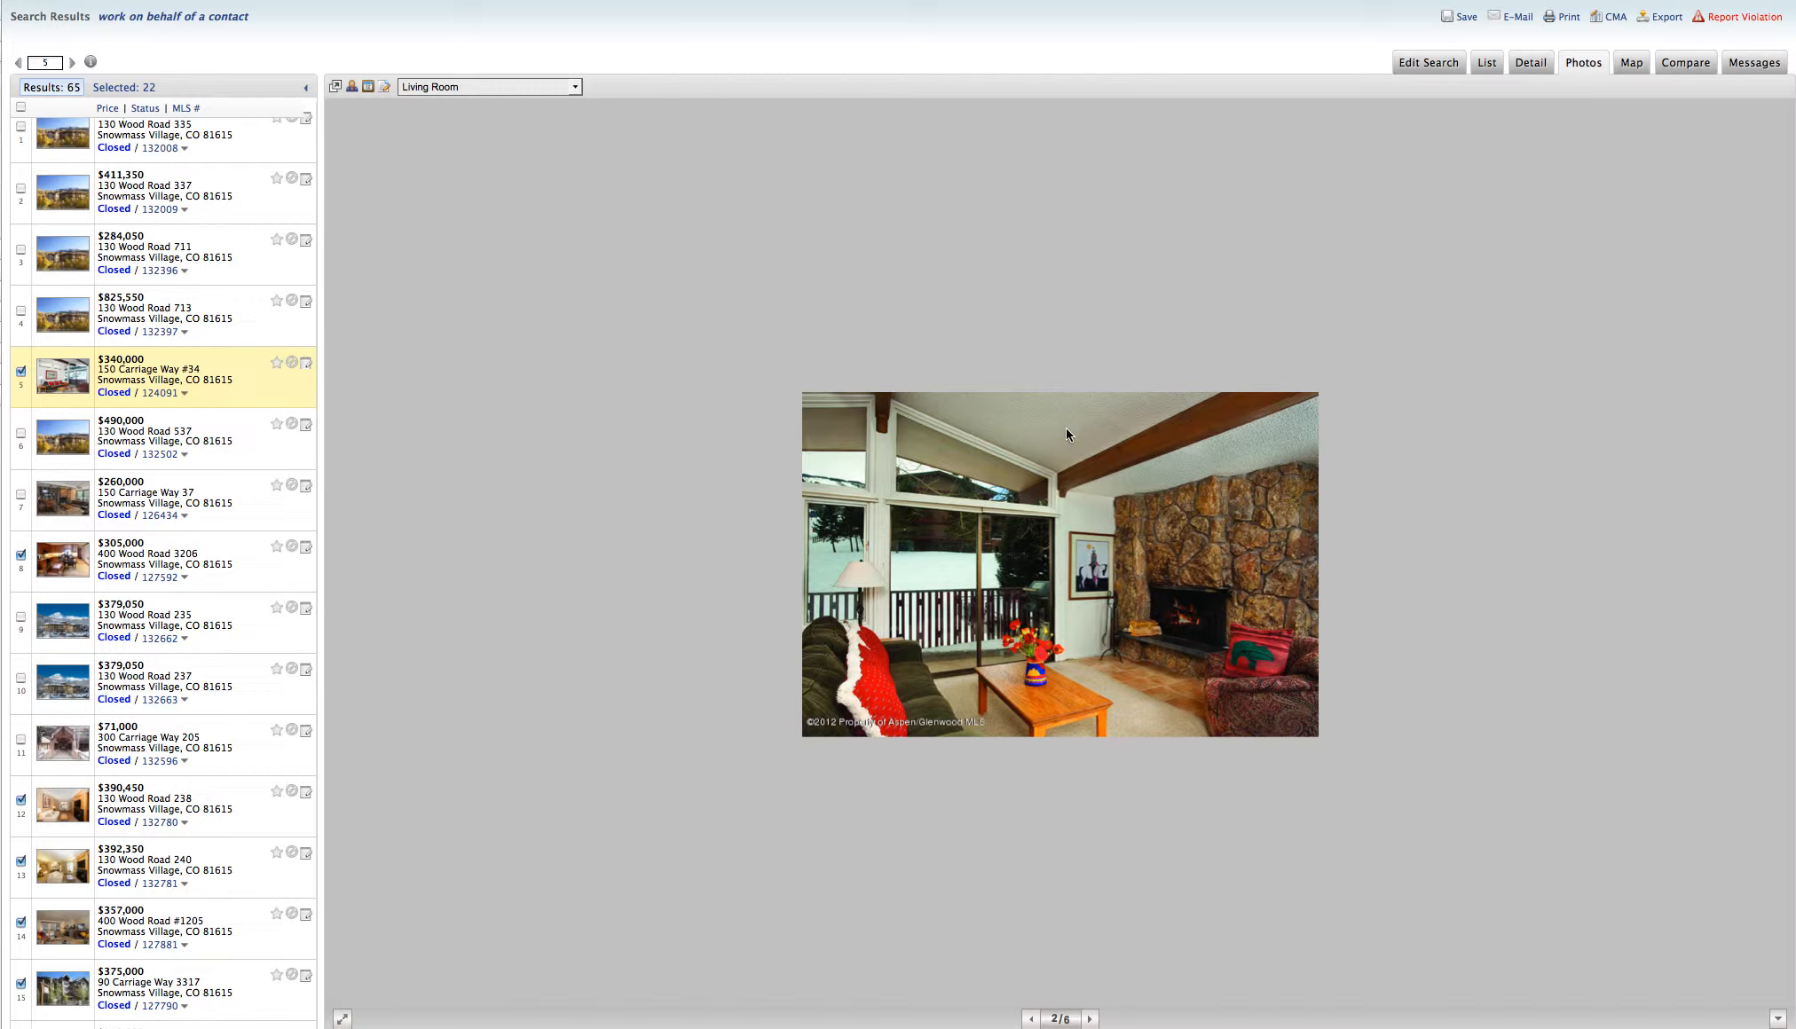
click(1089, 1018)
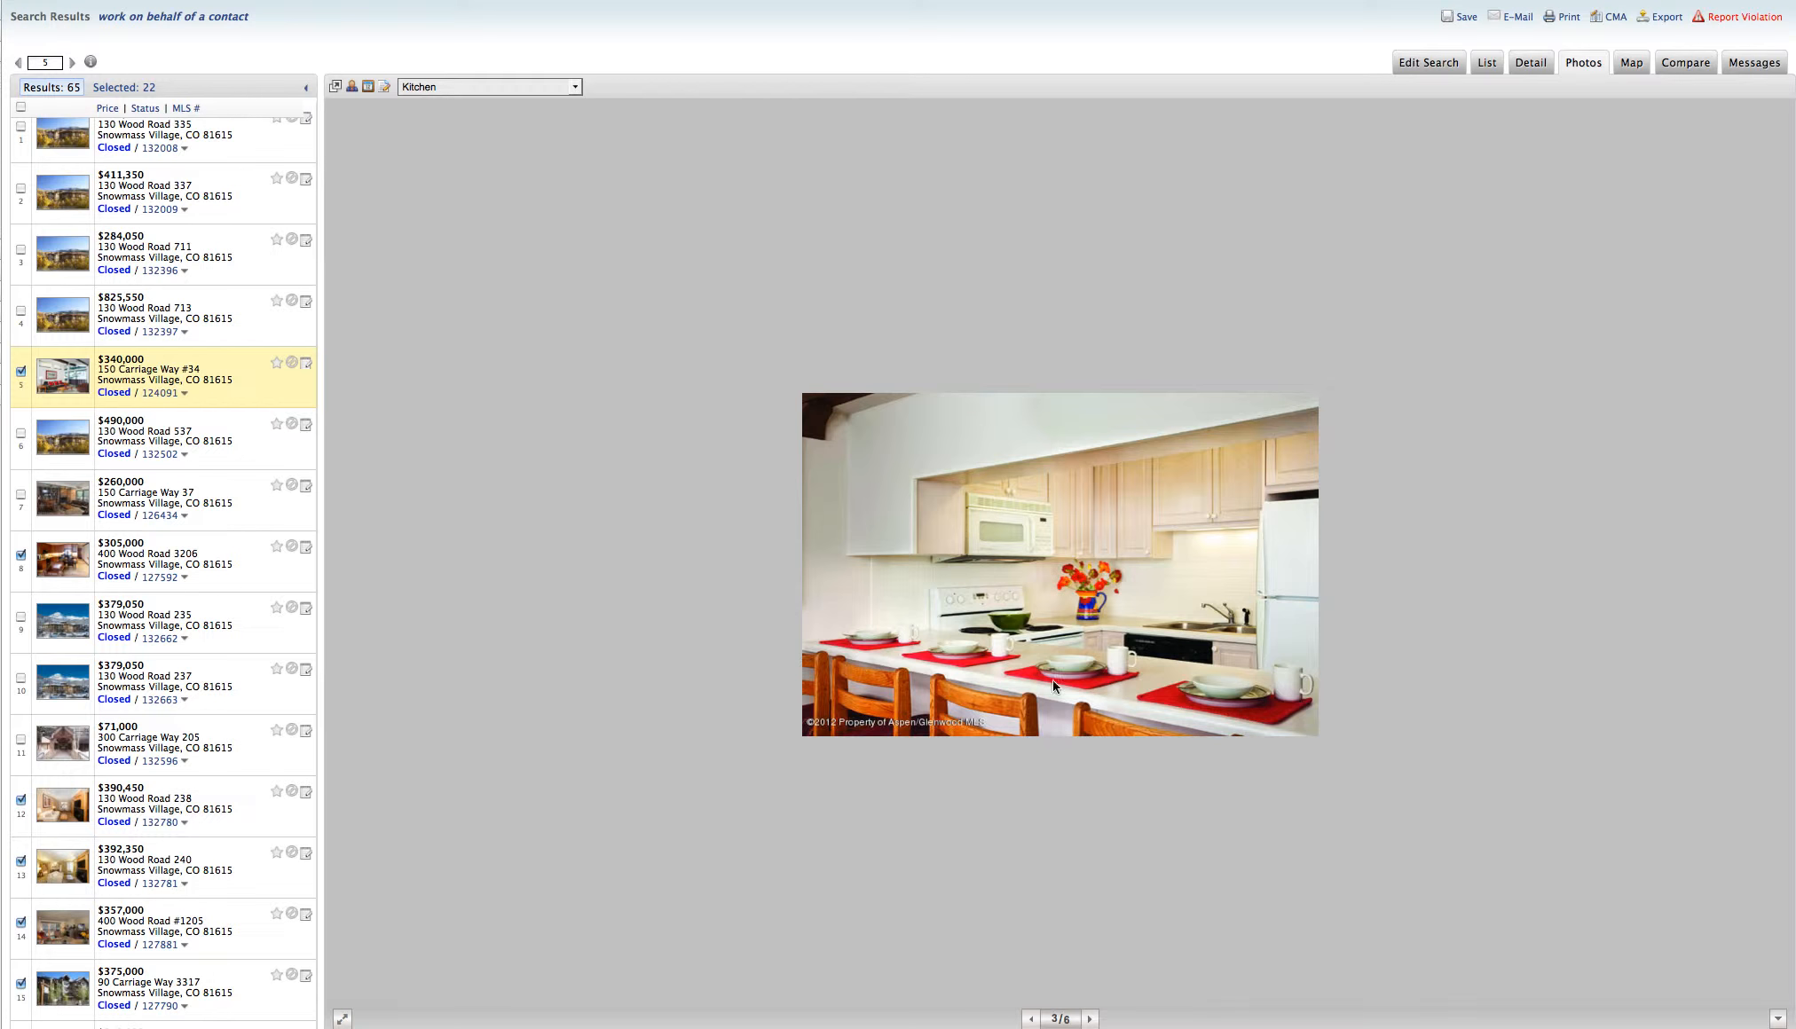
mouse_move(1007, 615)
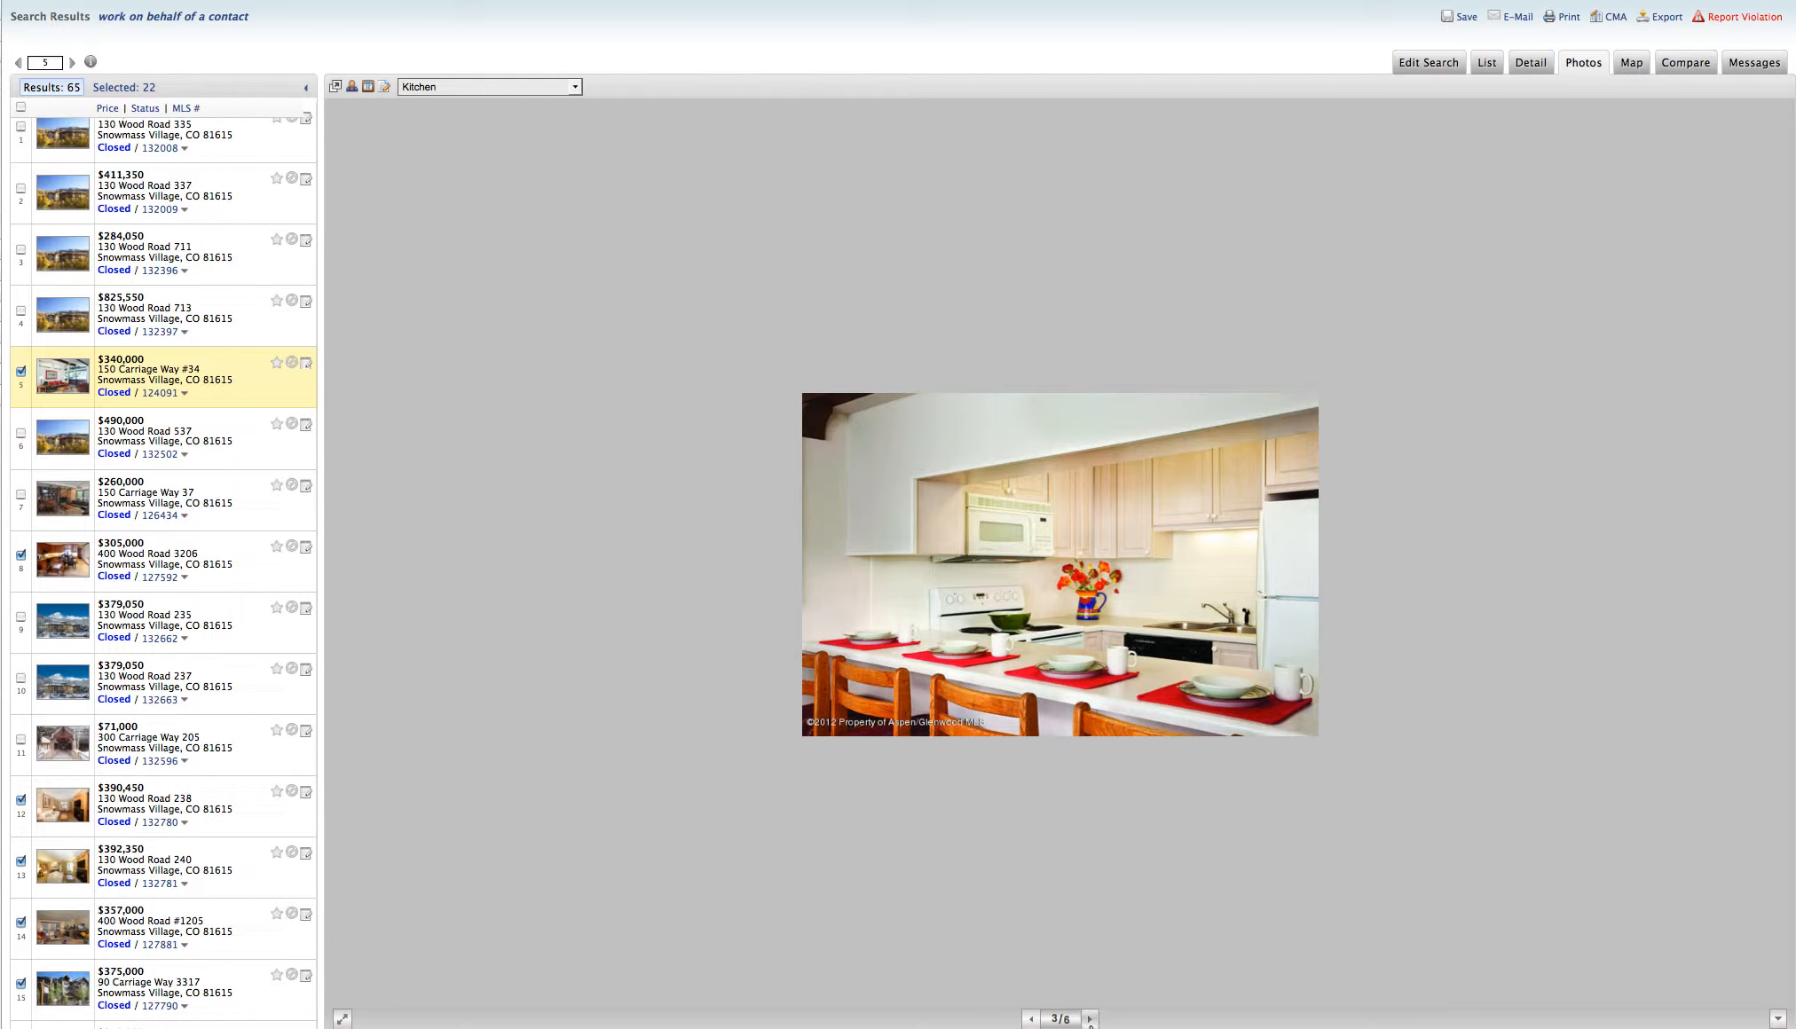
click(1089, 1019)
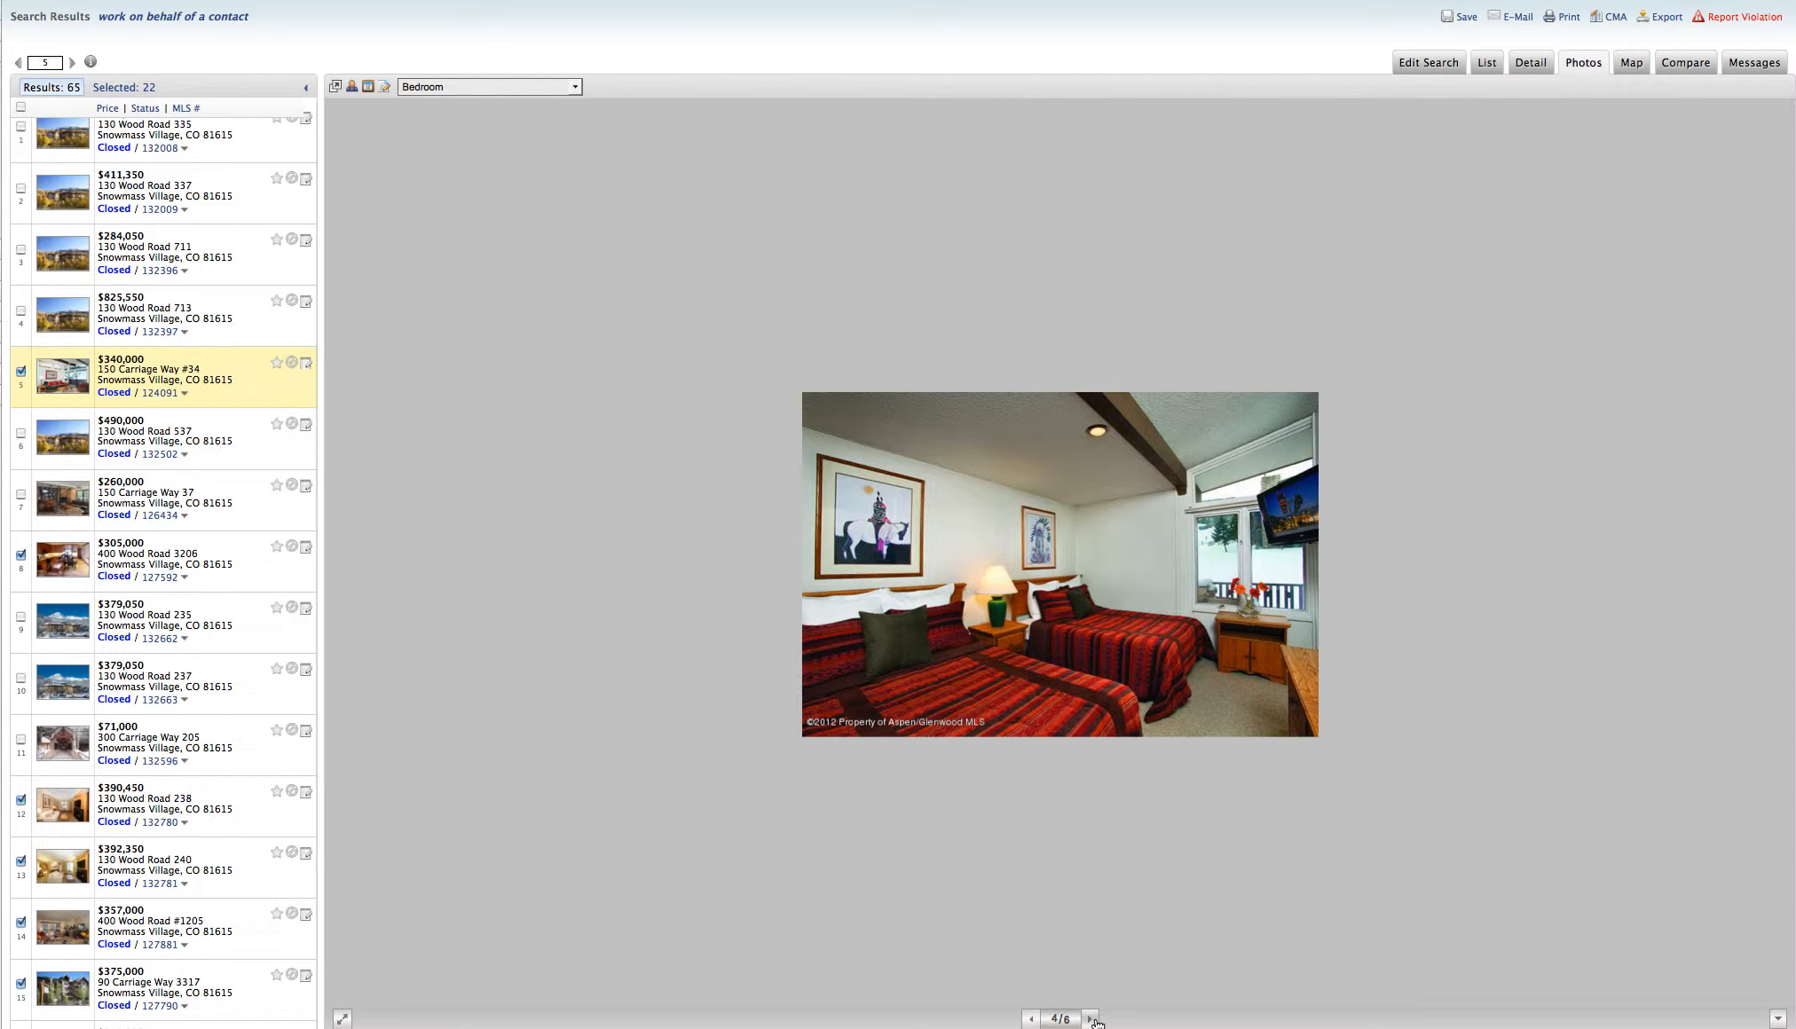
click(1090, 1018)
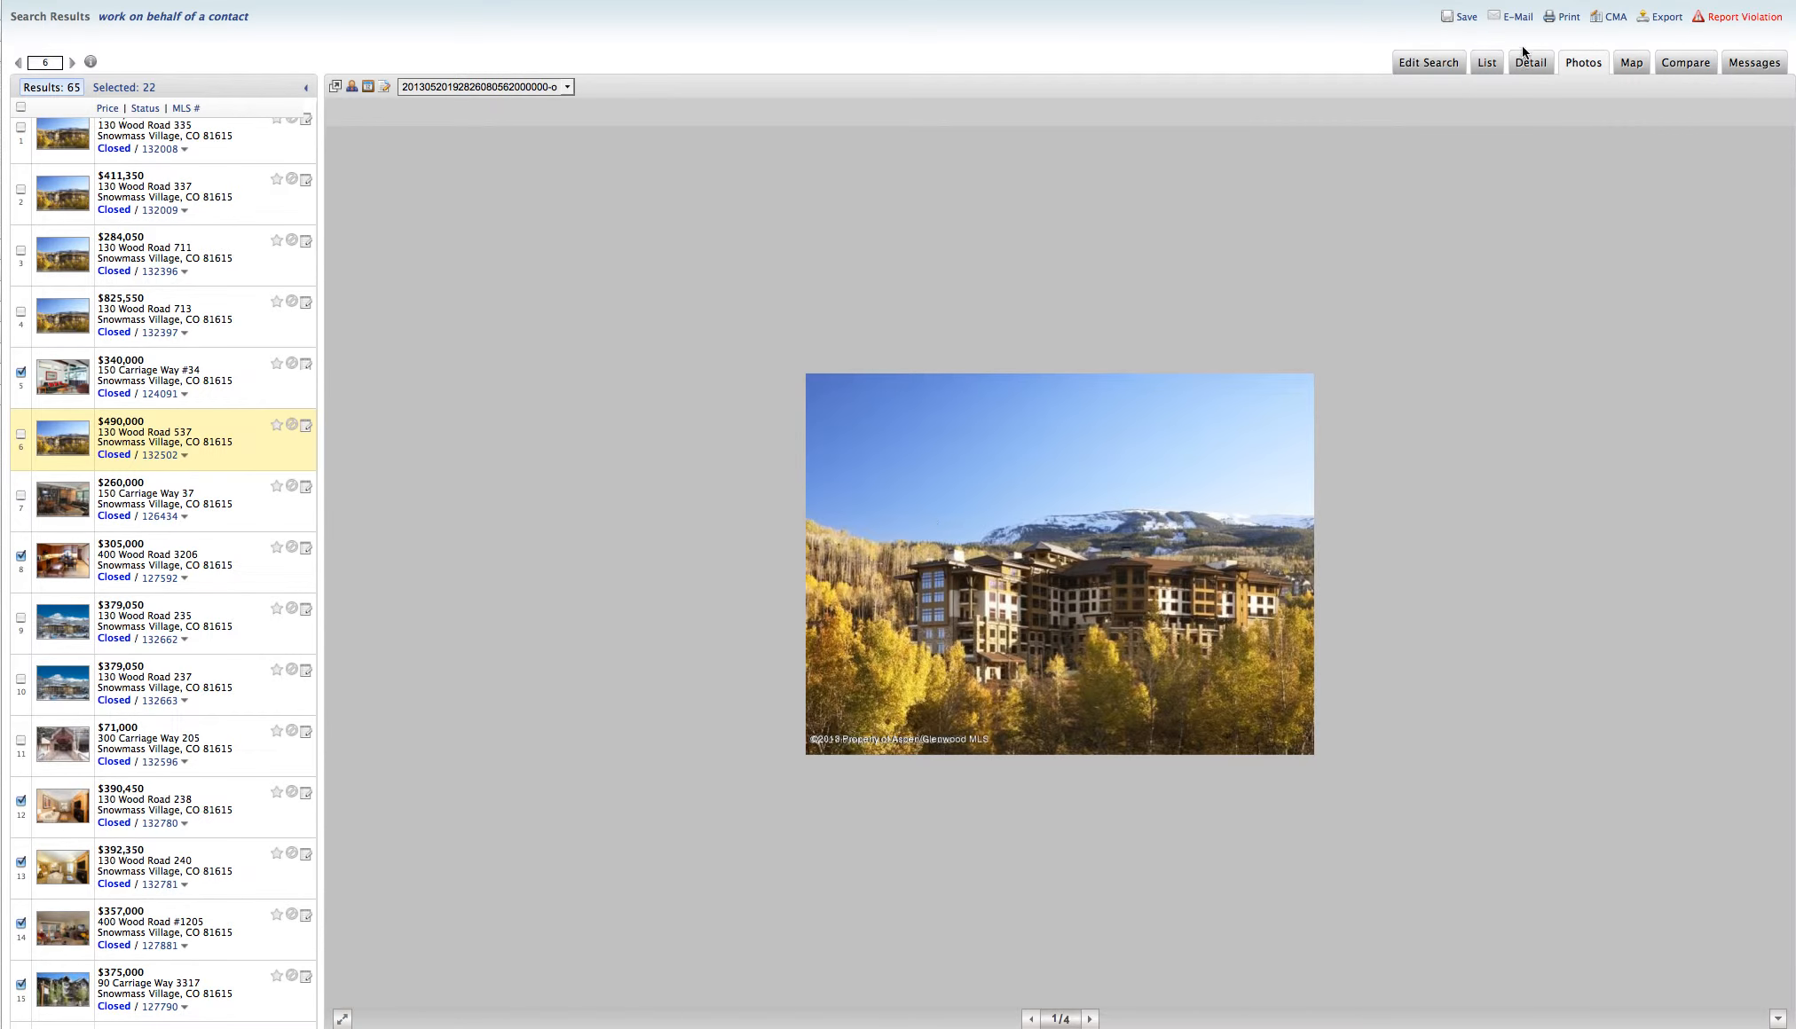
View 130 Wood Road 537's detail report, then advance 150 Carriage Way 37's gallery to photo 7 of 12
click(1530, 62)
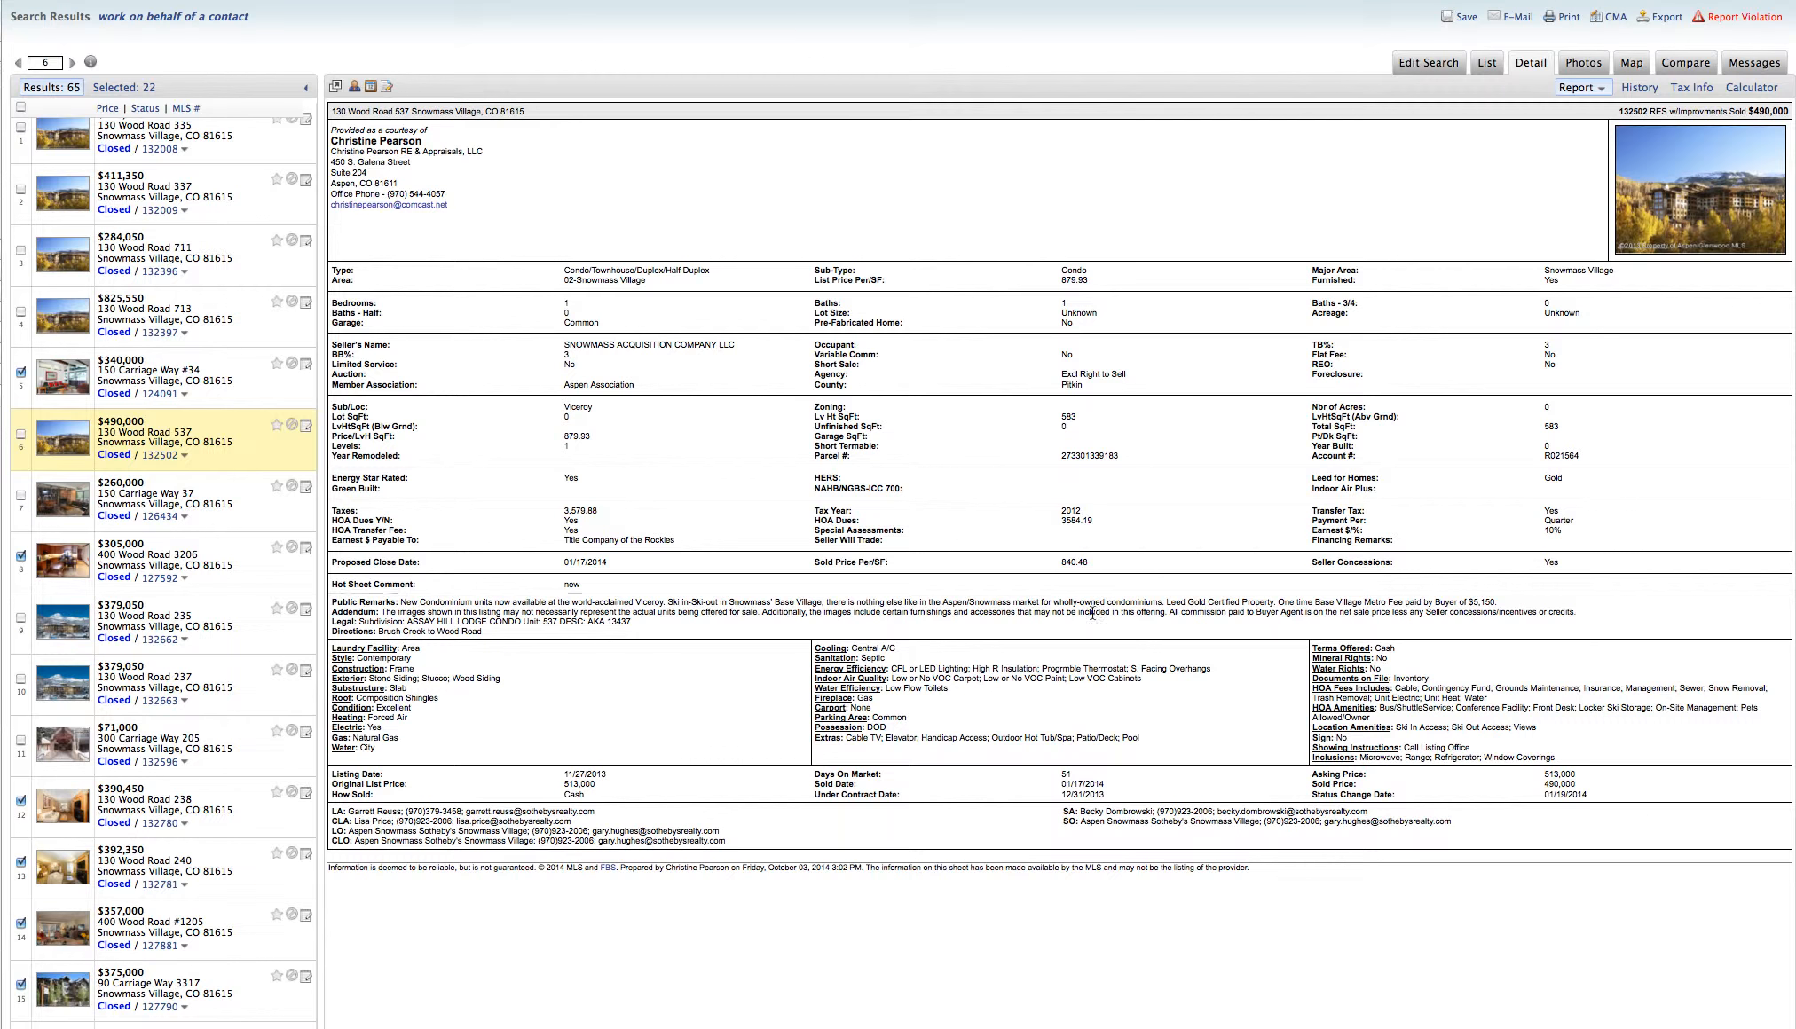
mouse_move(1061, 293)
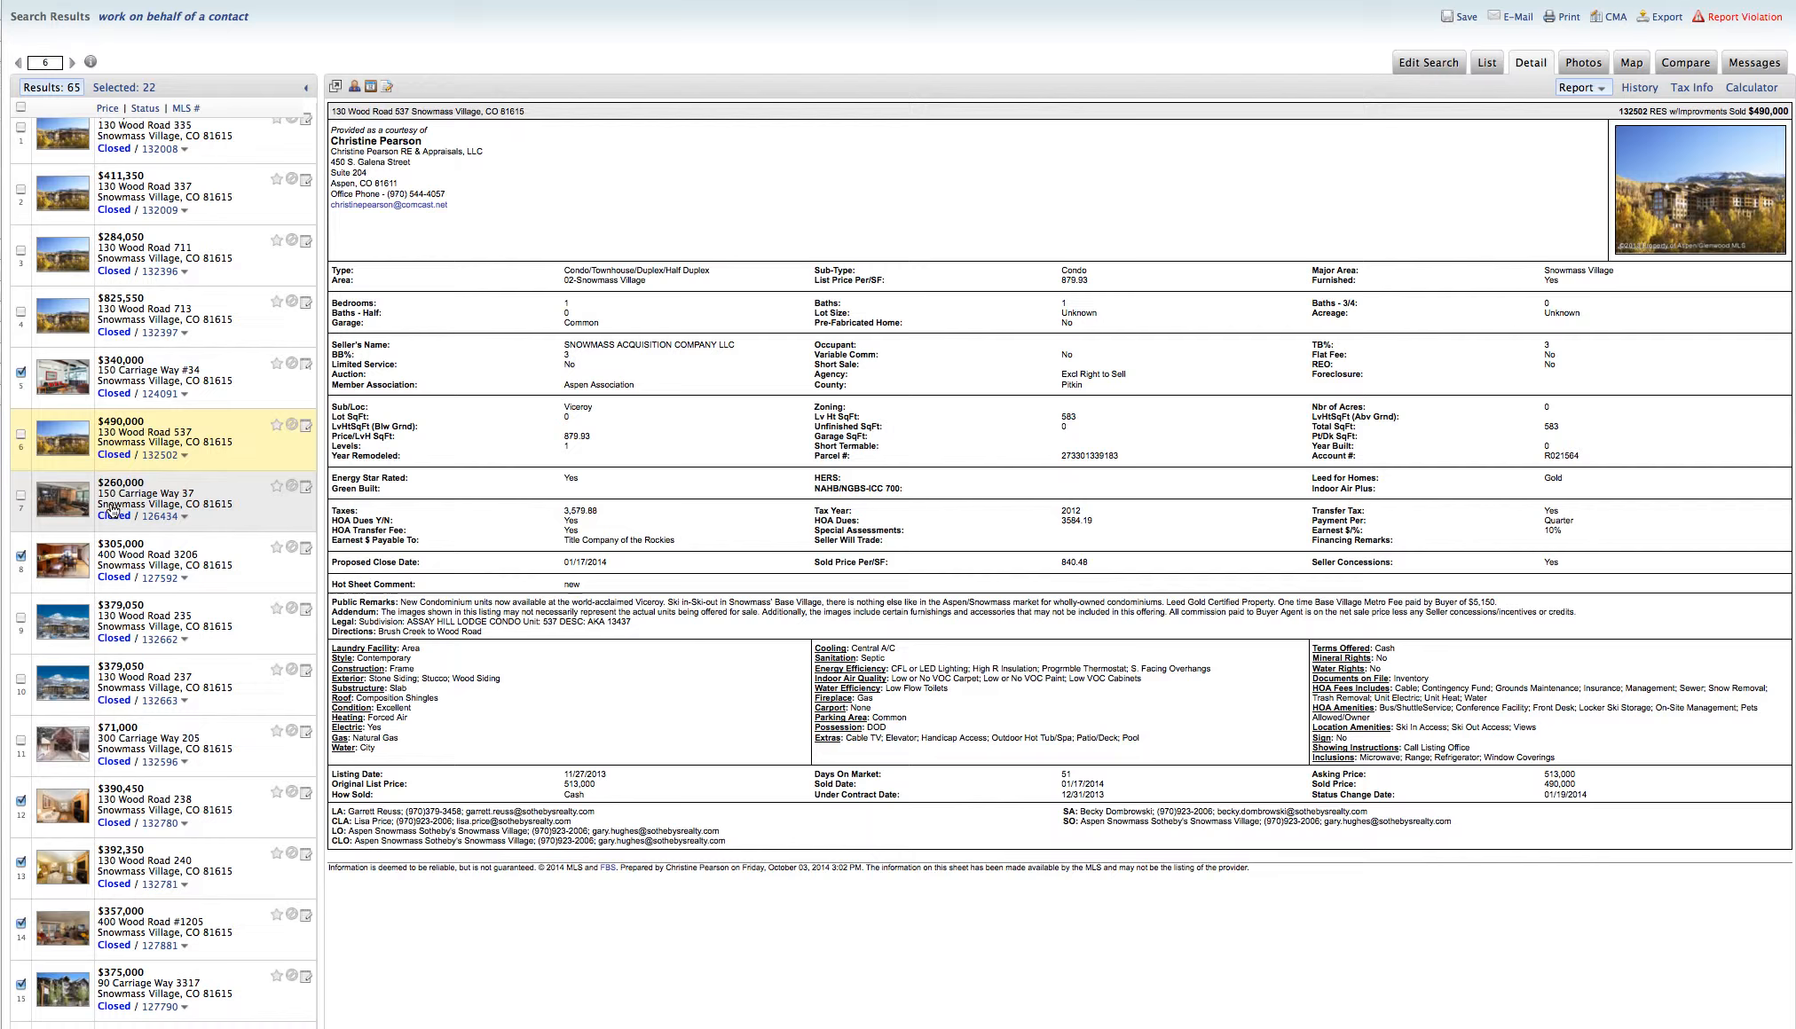
mouse_move(59, 513)
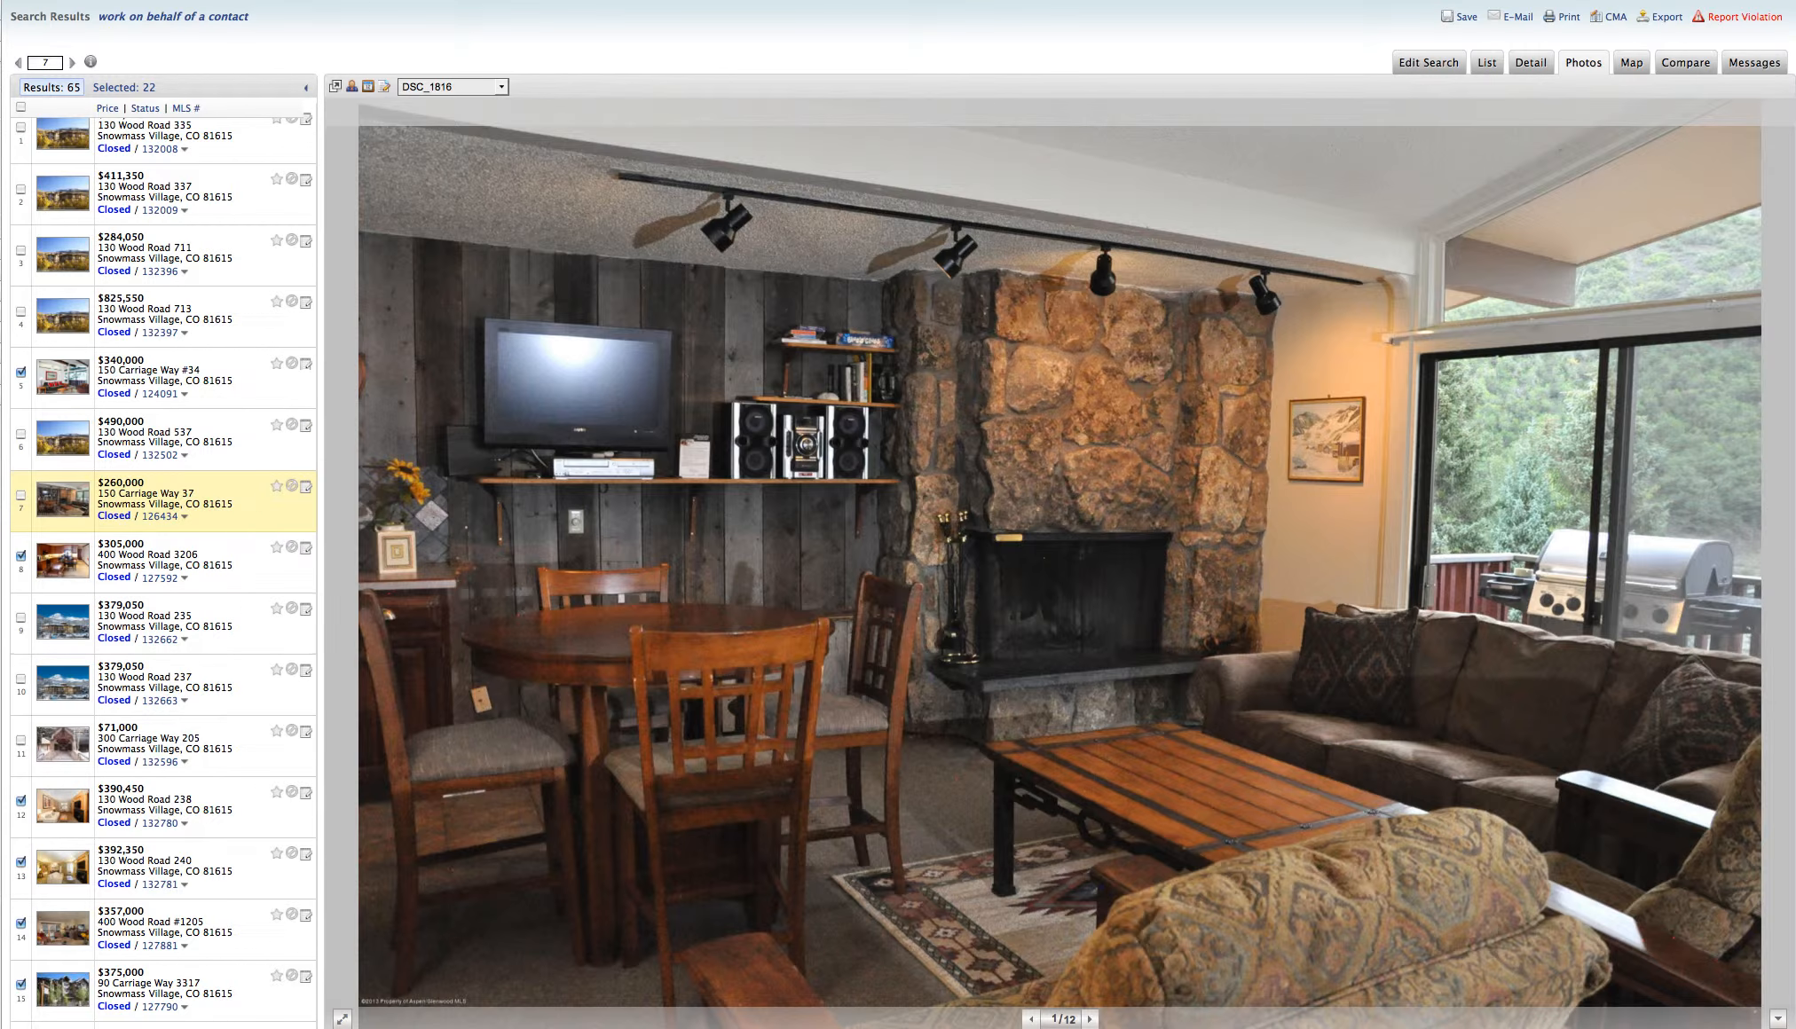
click(1093, 1018)
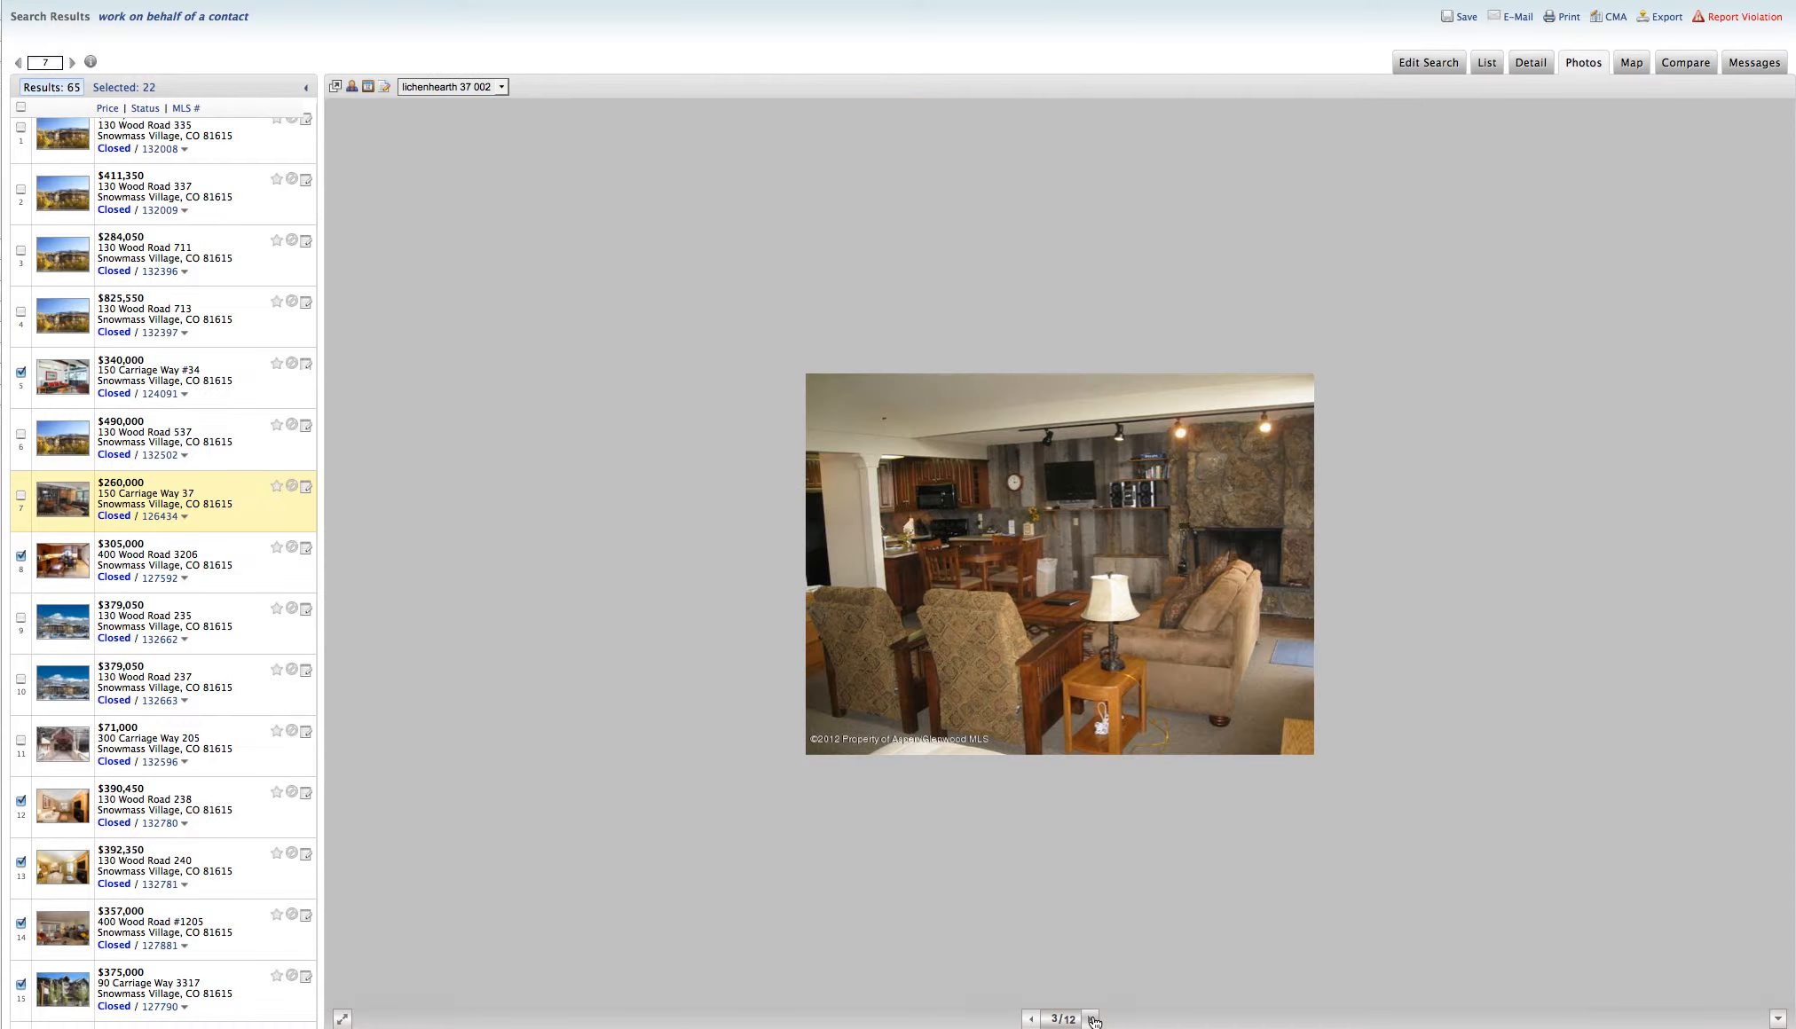
click(1089, 1018)
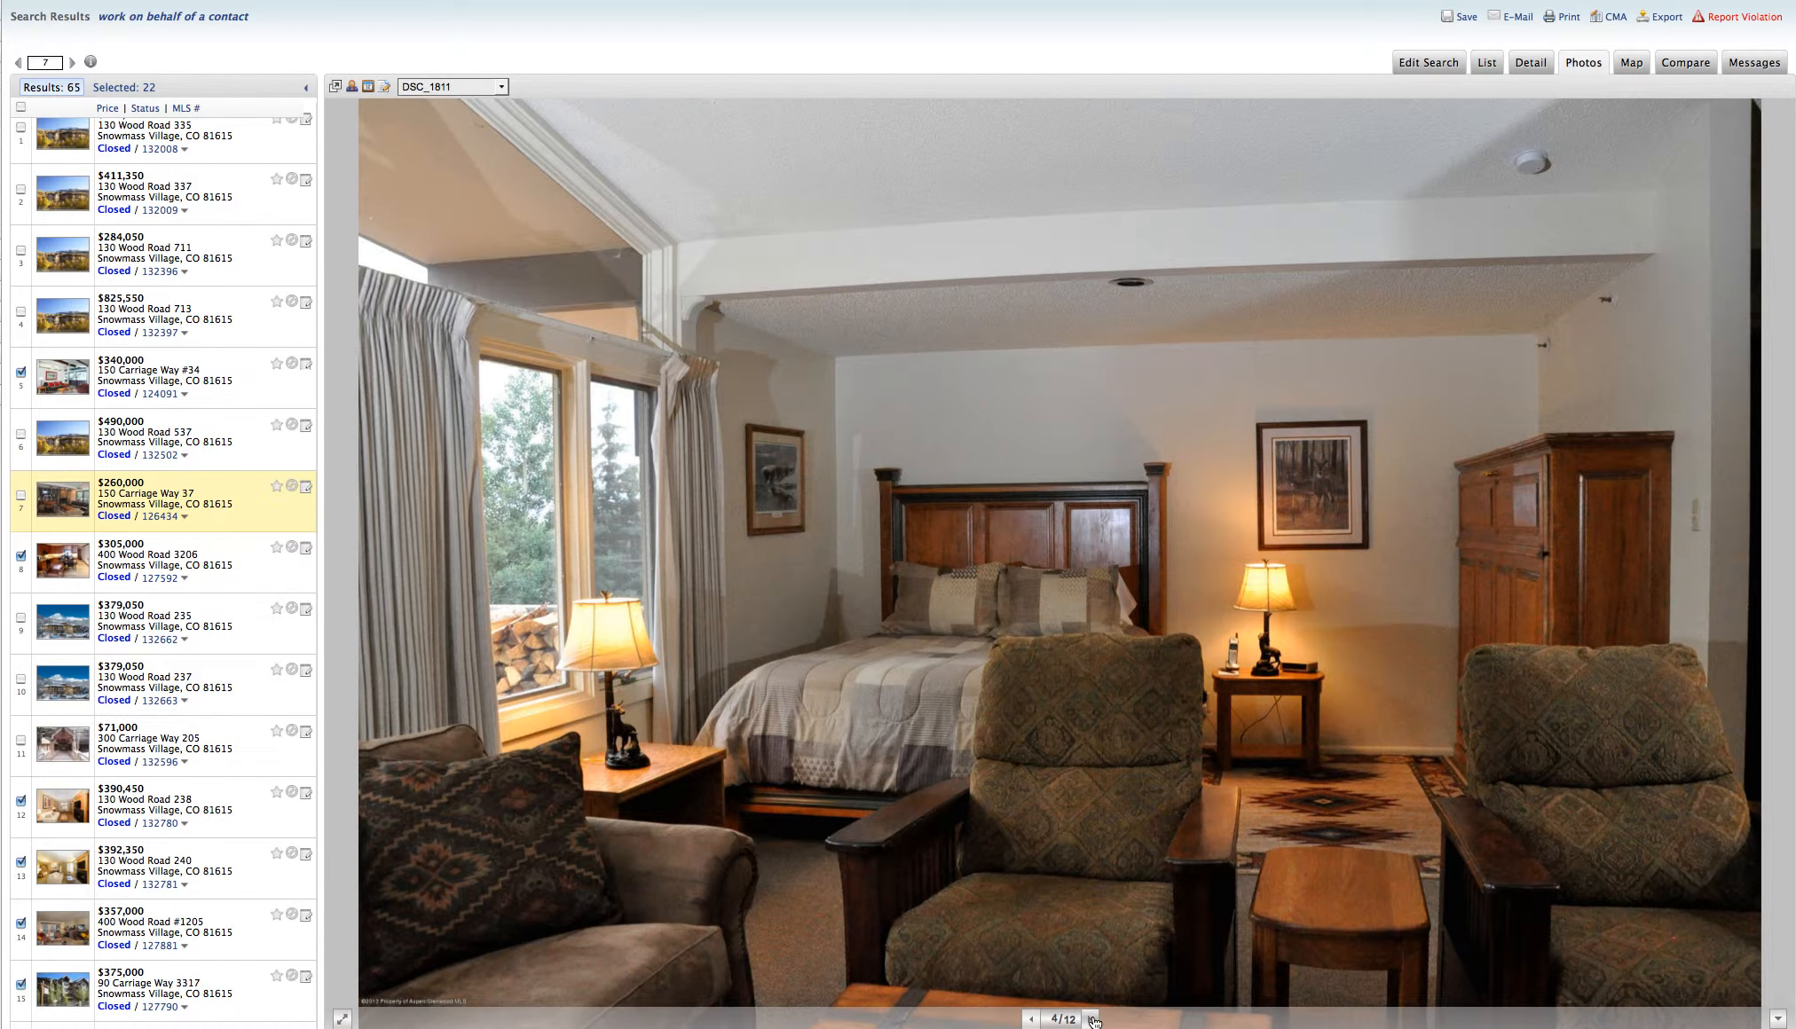
click(1089, 1019)
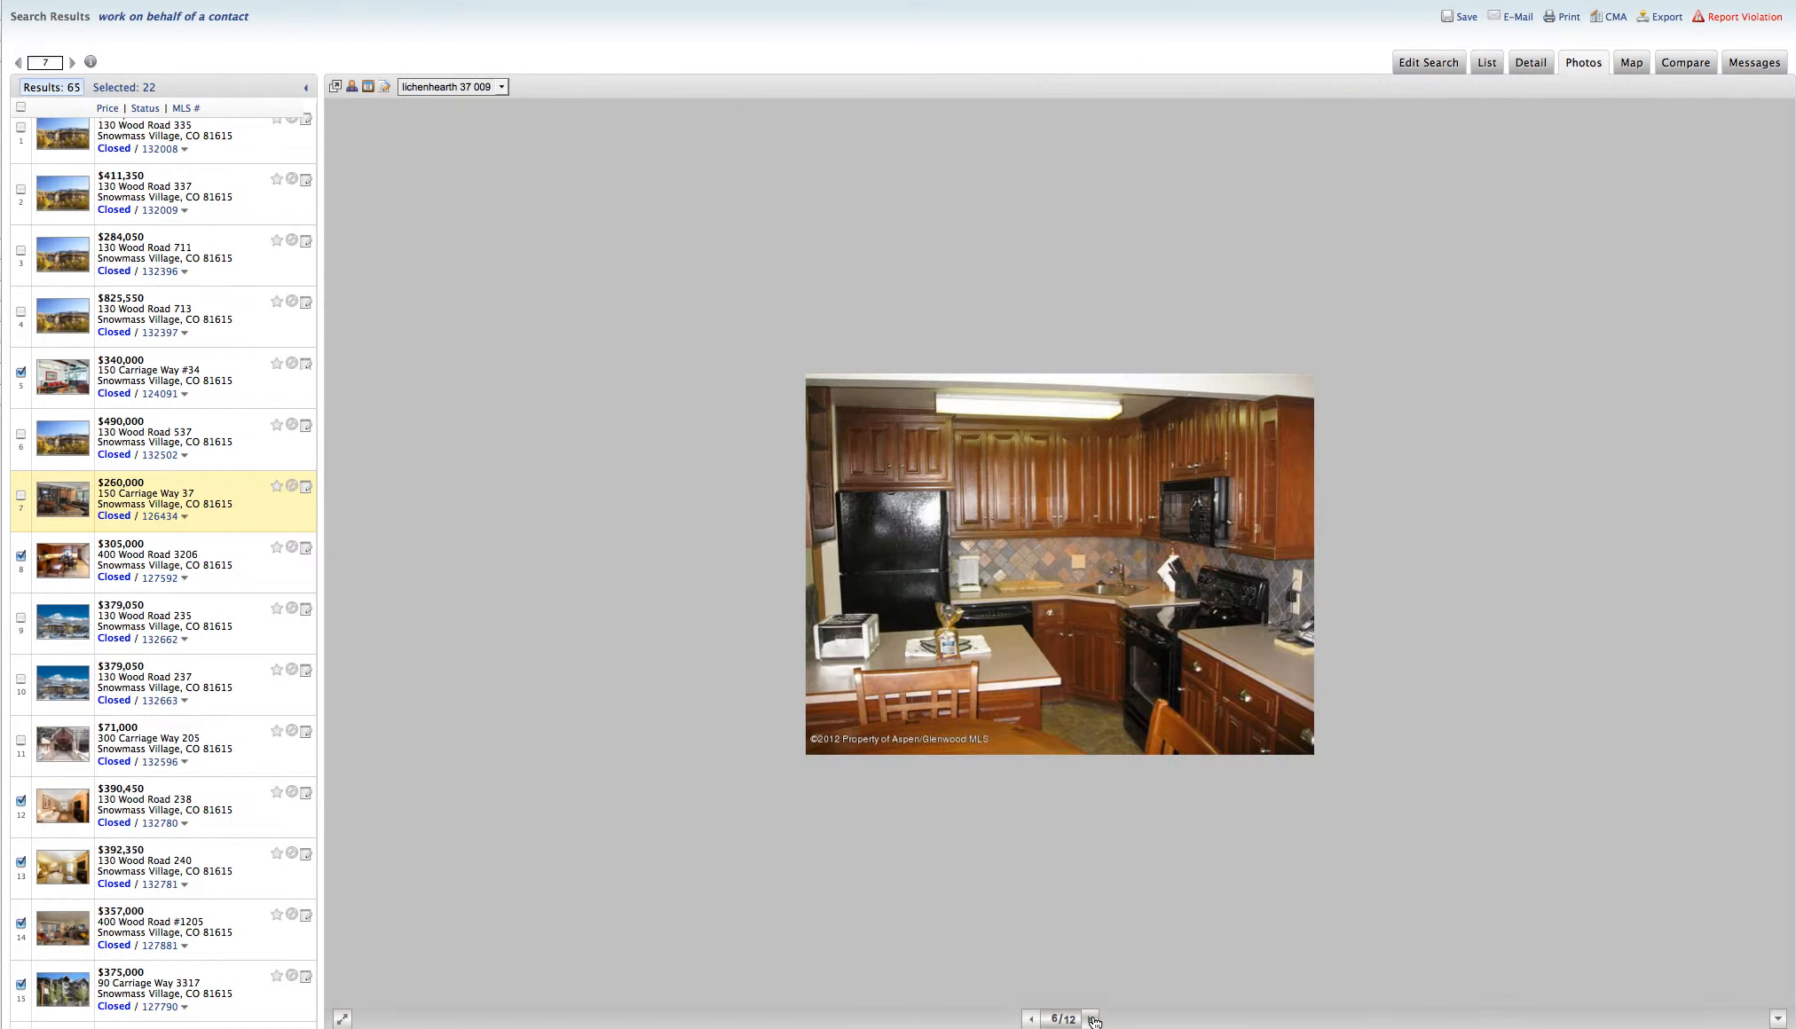
click(1092, 1019)
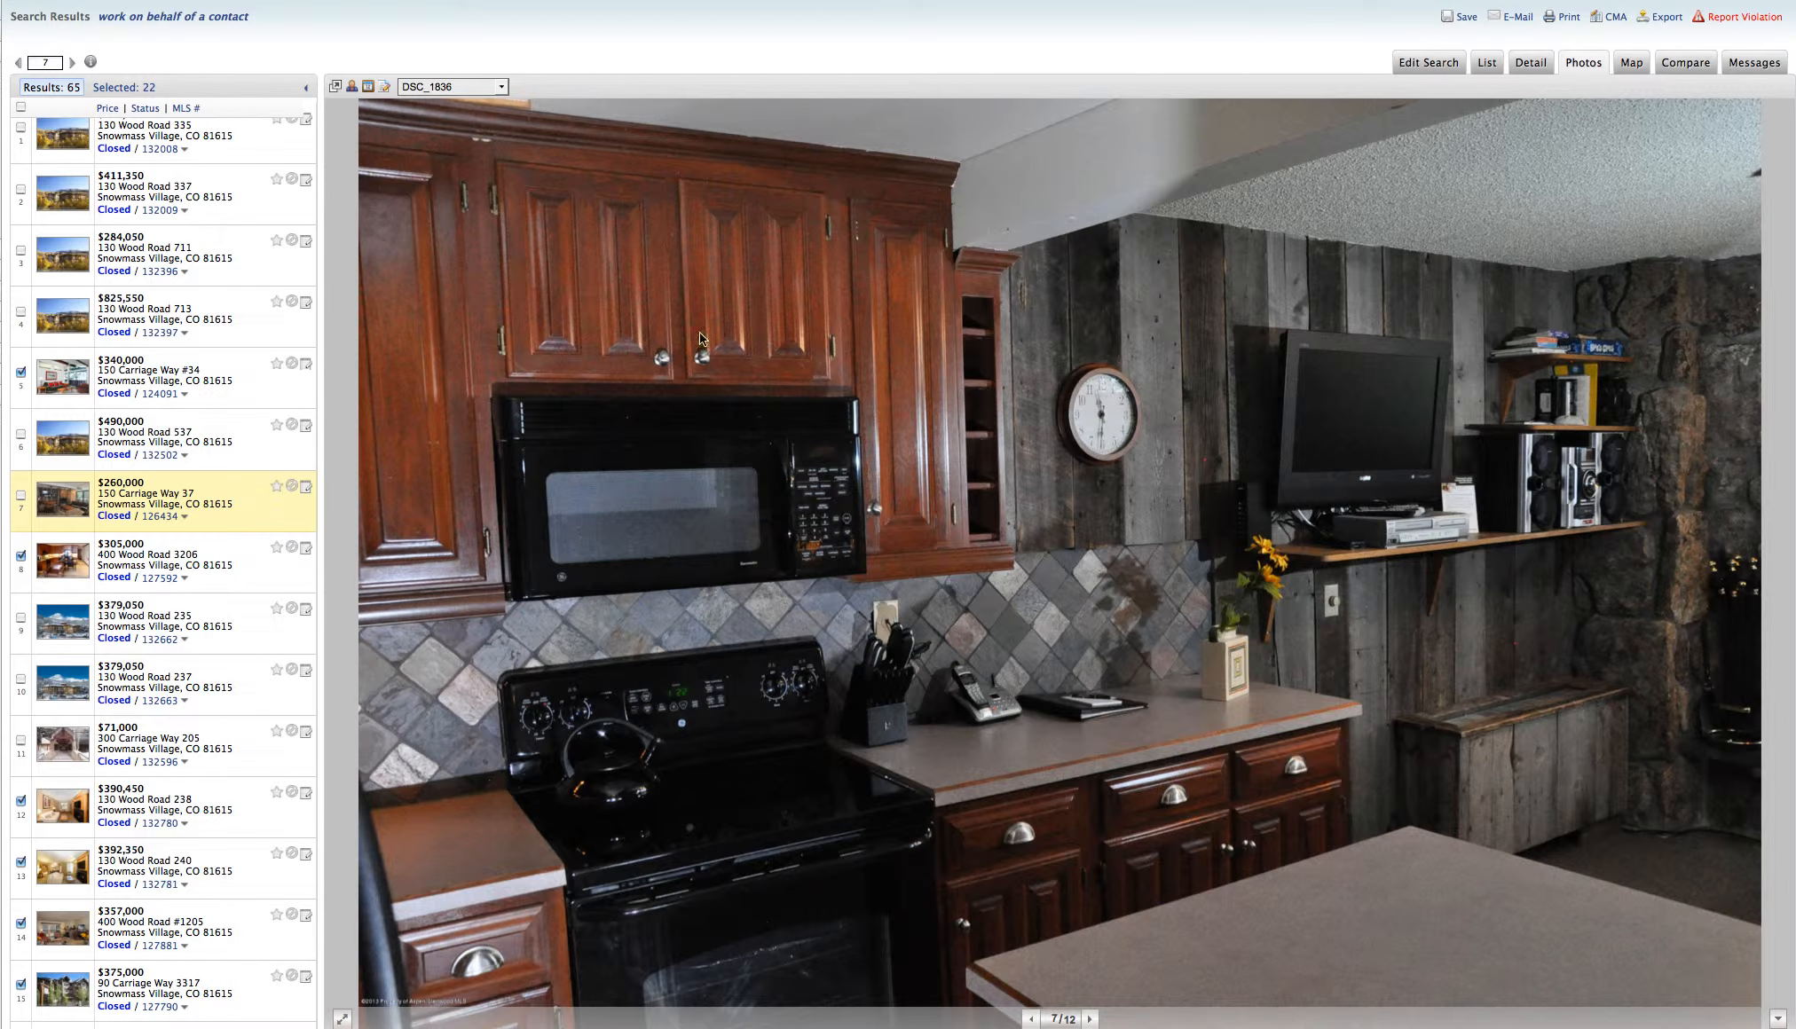
mouse_move(1238, 752)
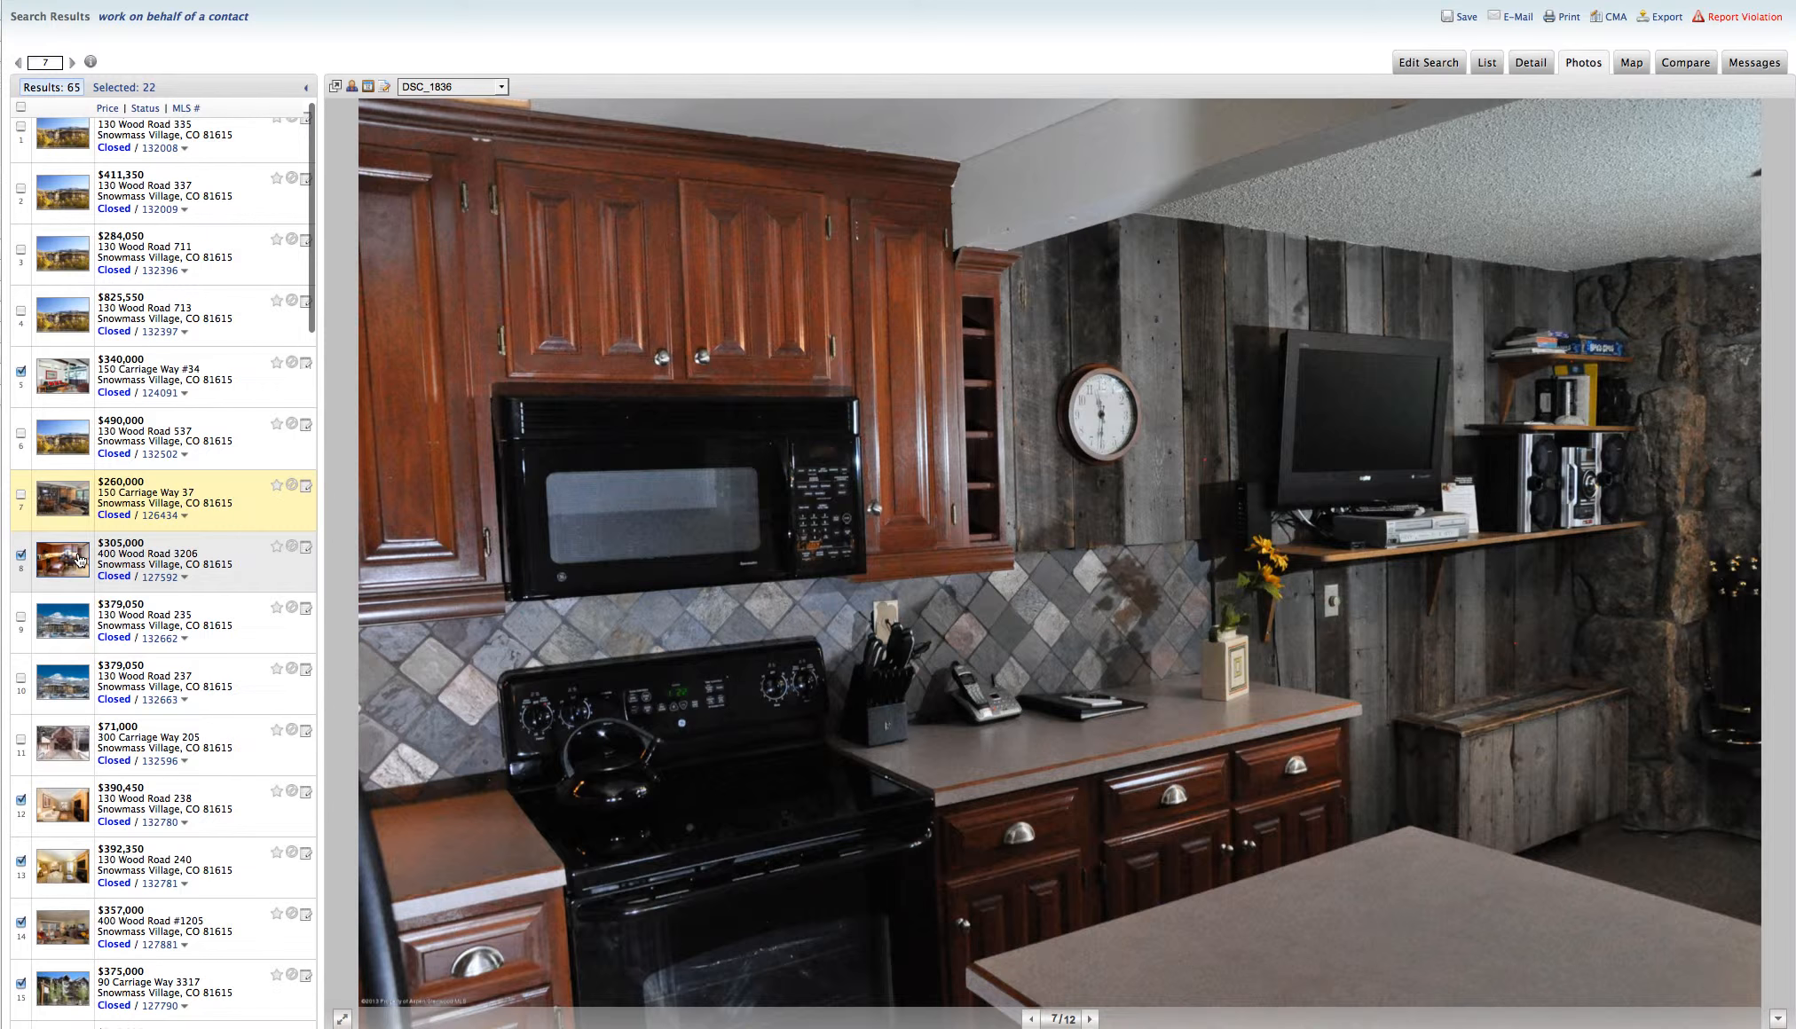
click(64, 559)
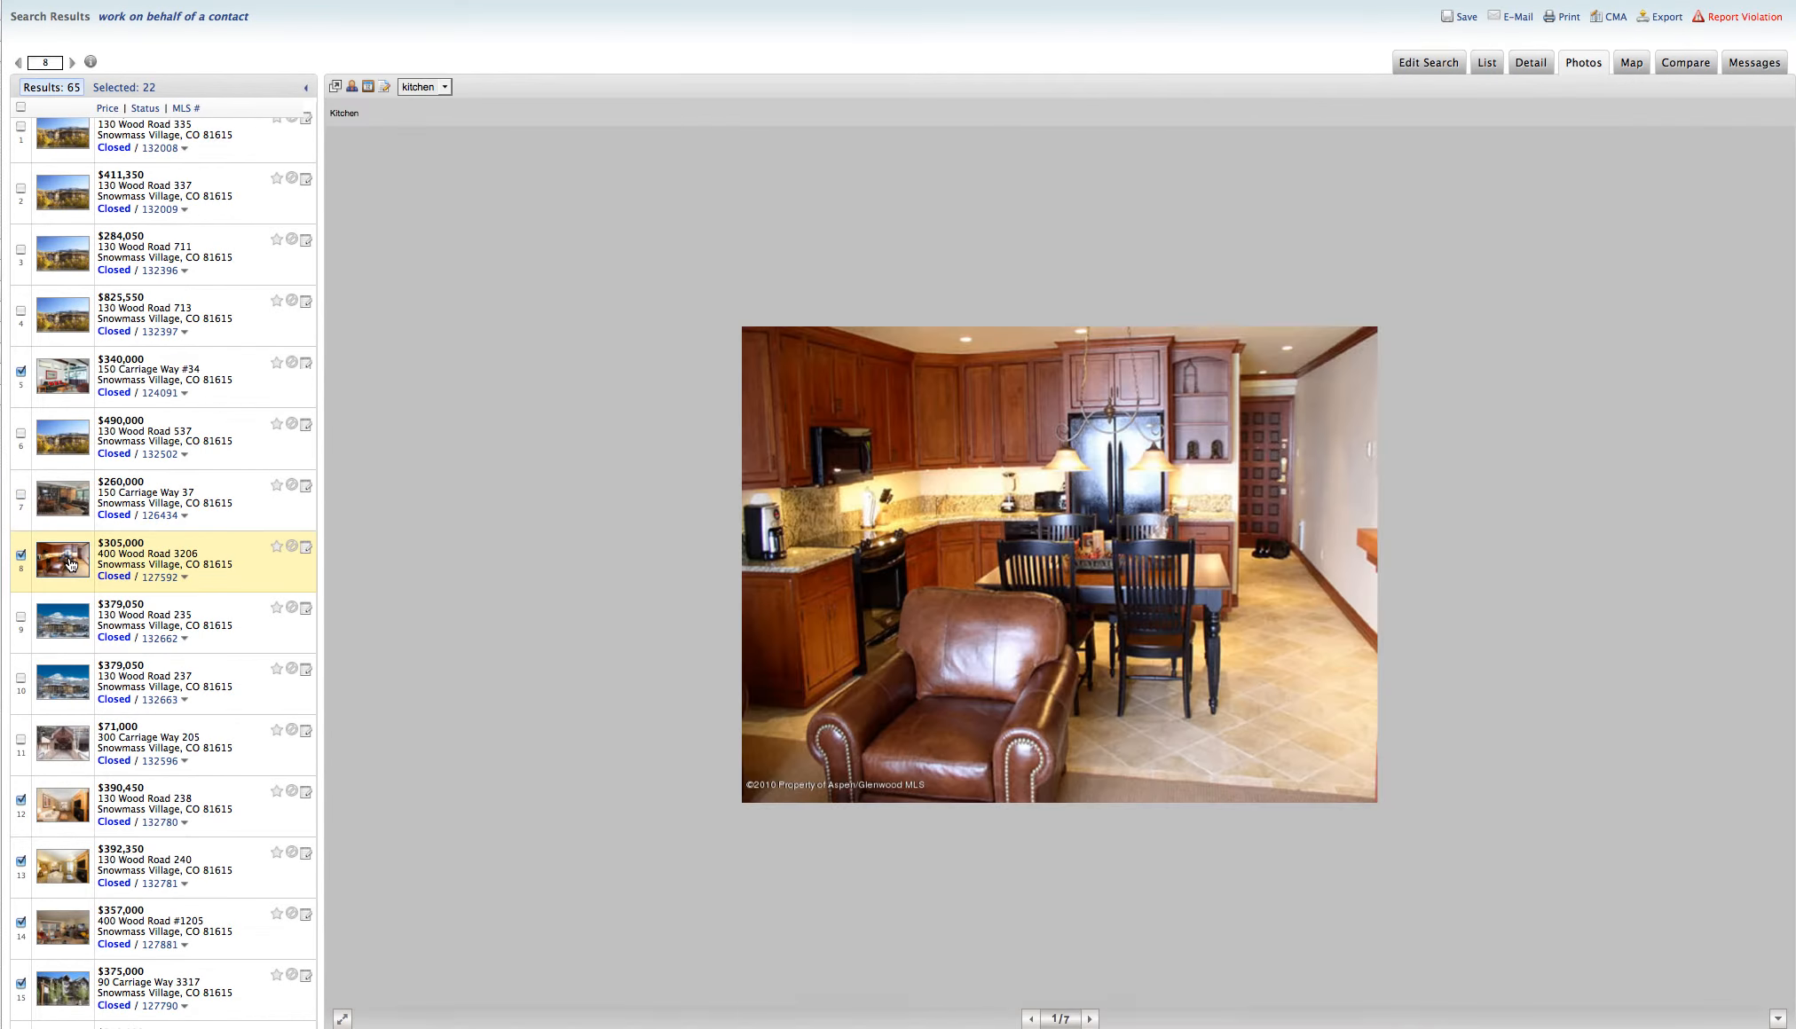
mouse_move(962, 543)
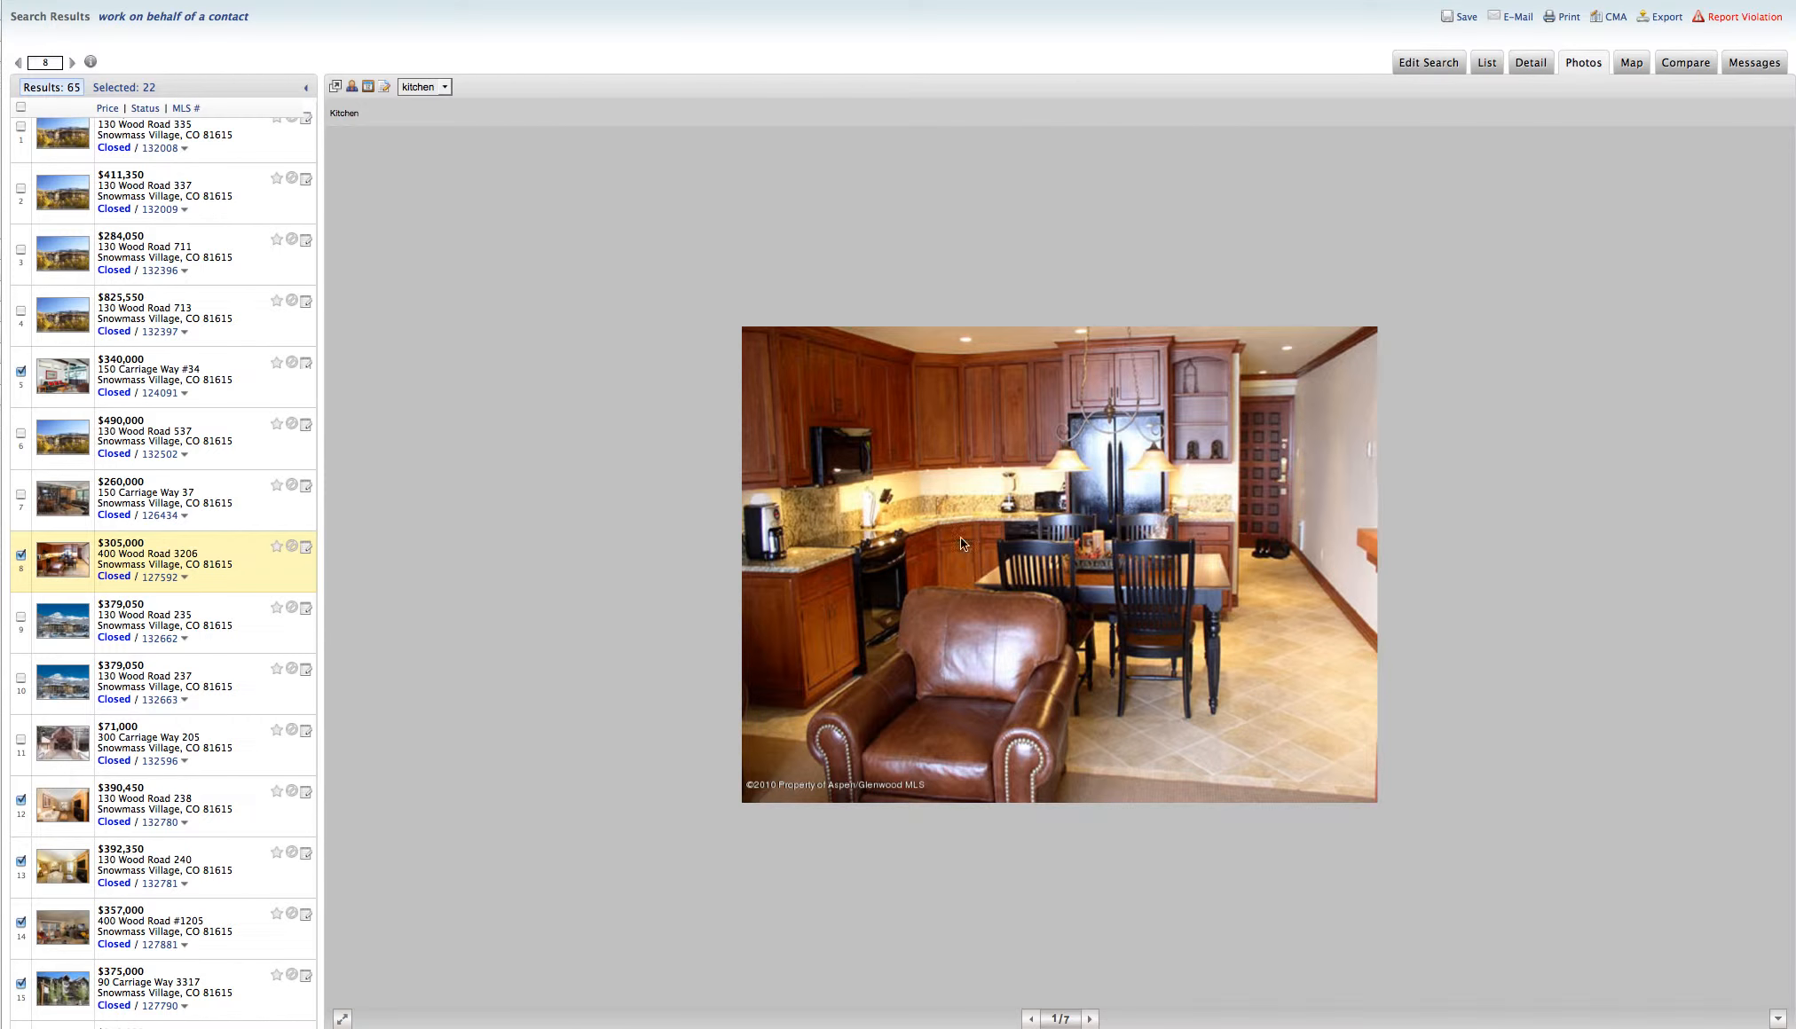
mouse_move(1235, 756)
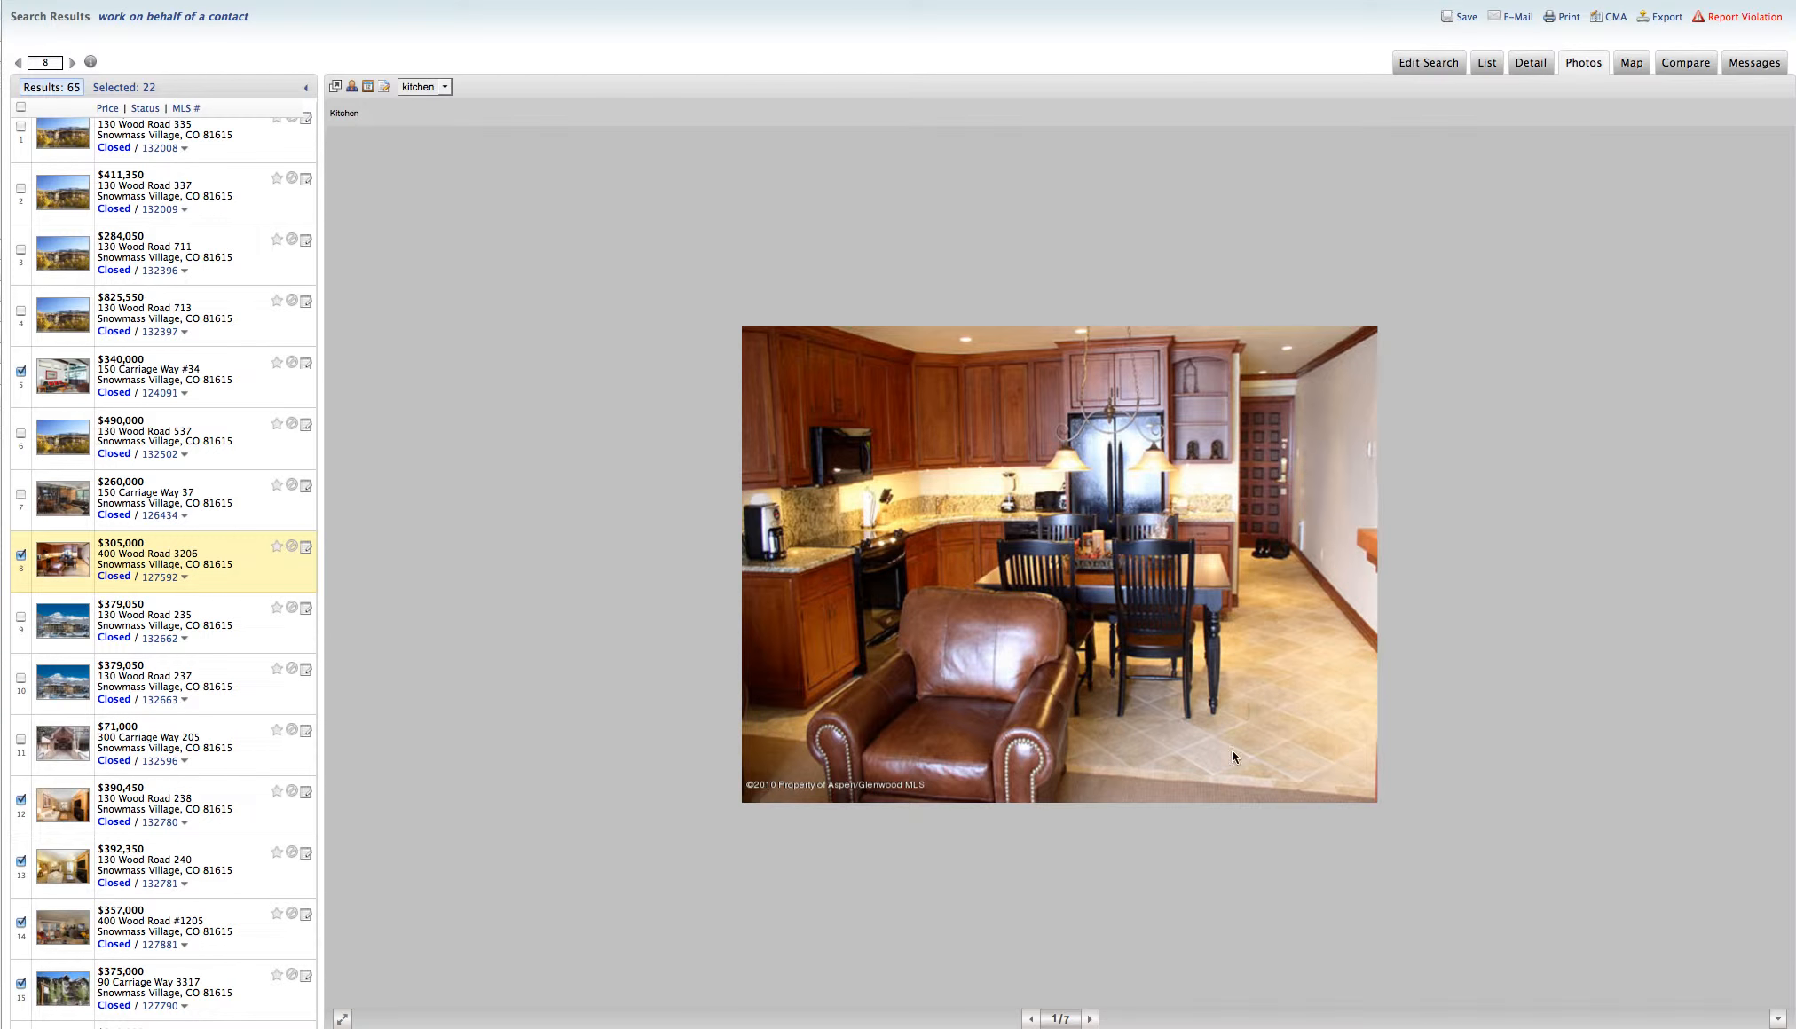
mouse_move(1193, 743)
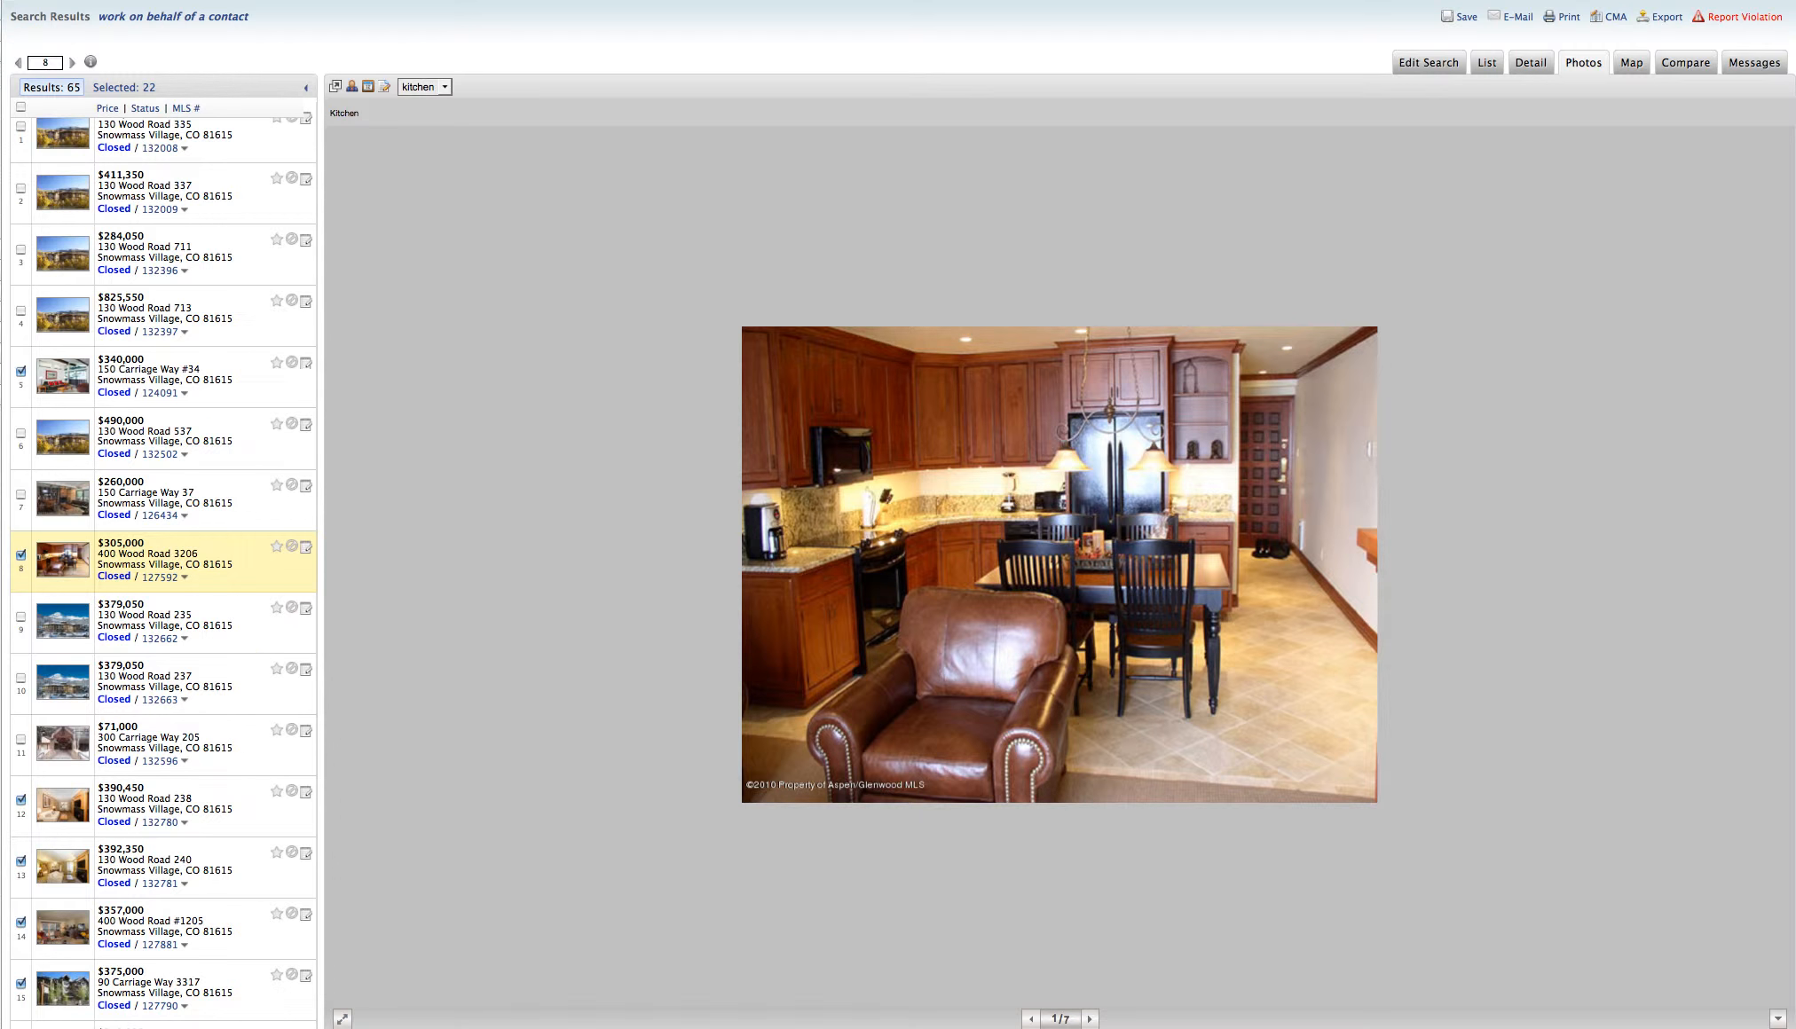
click(1089, 1018)
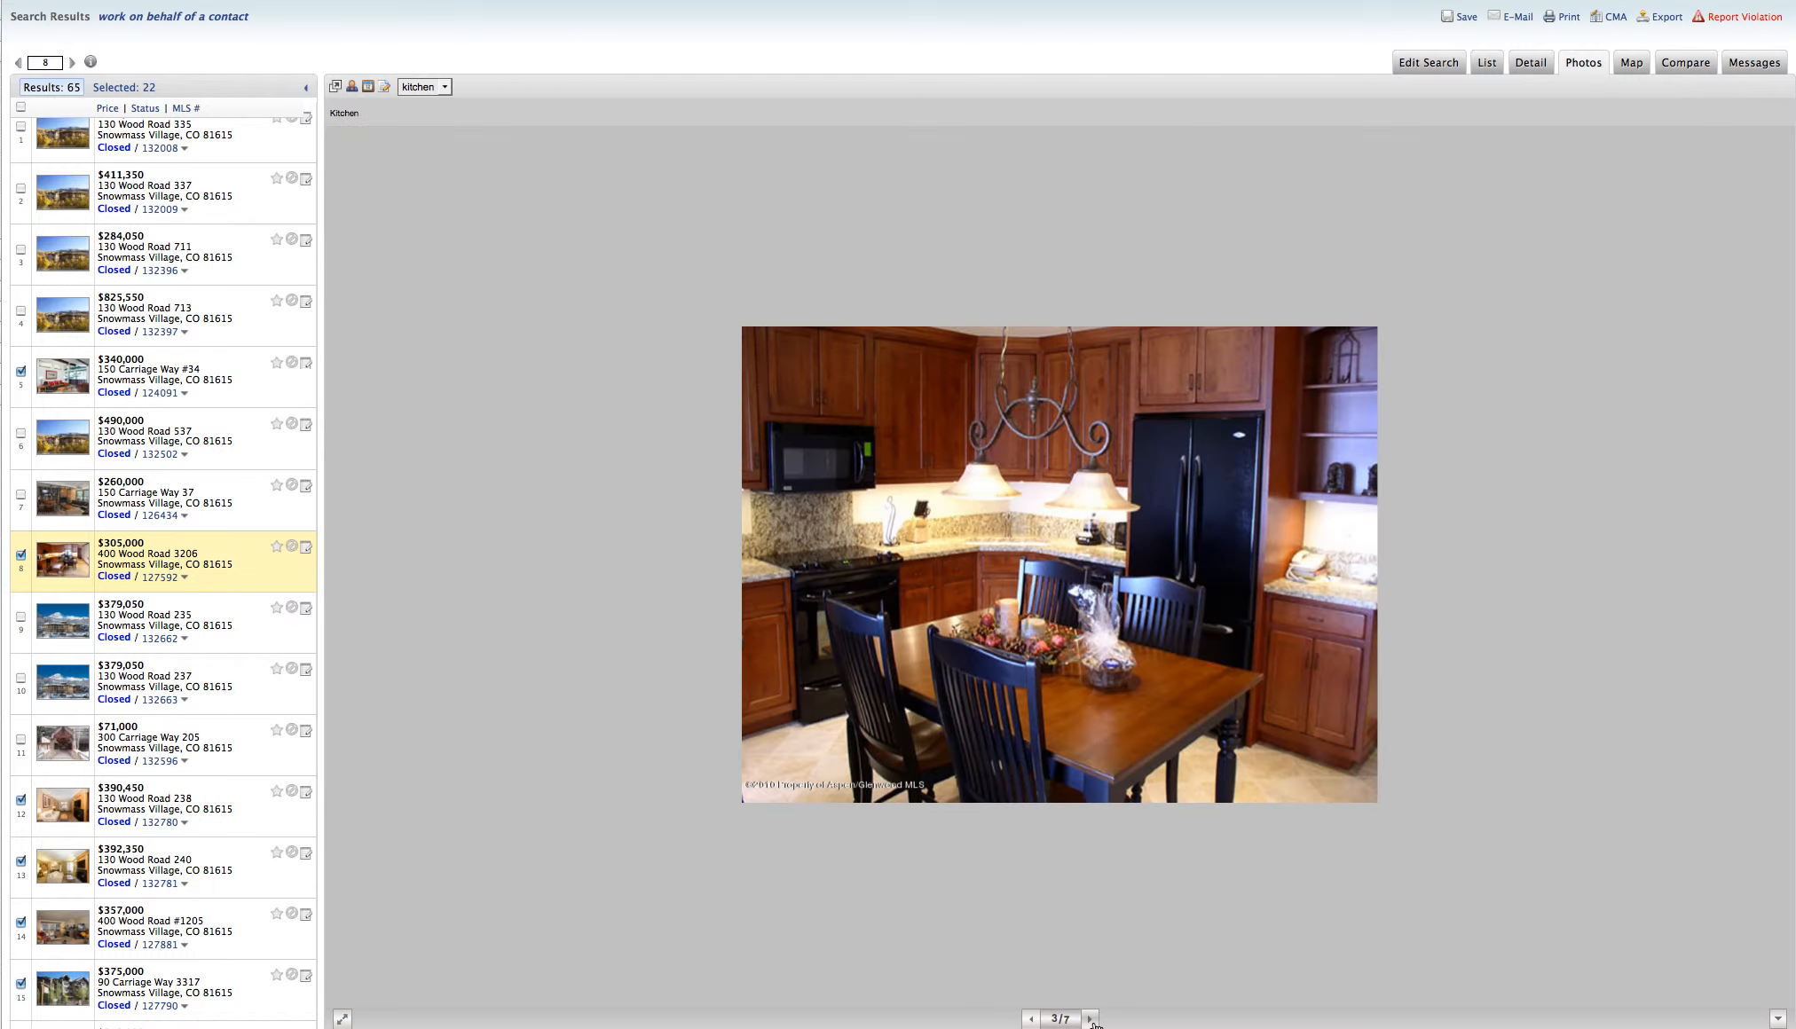
click(1090, 1019)
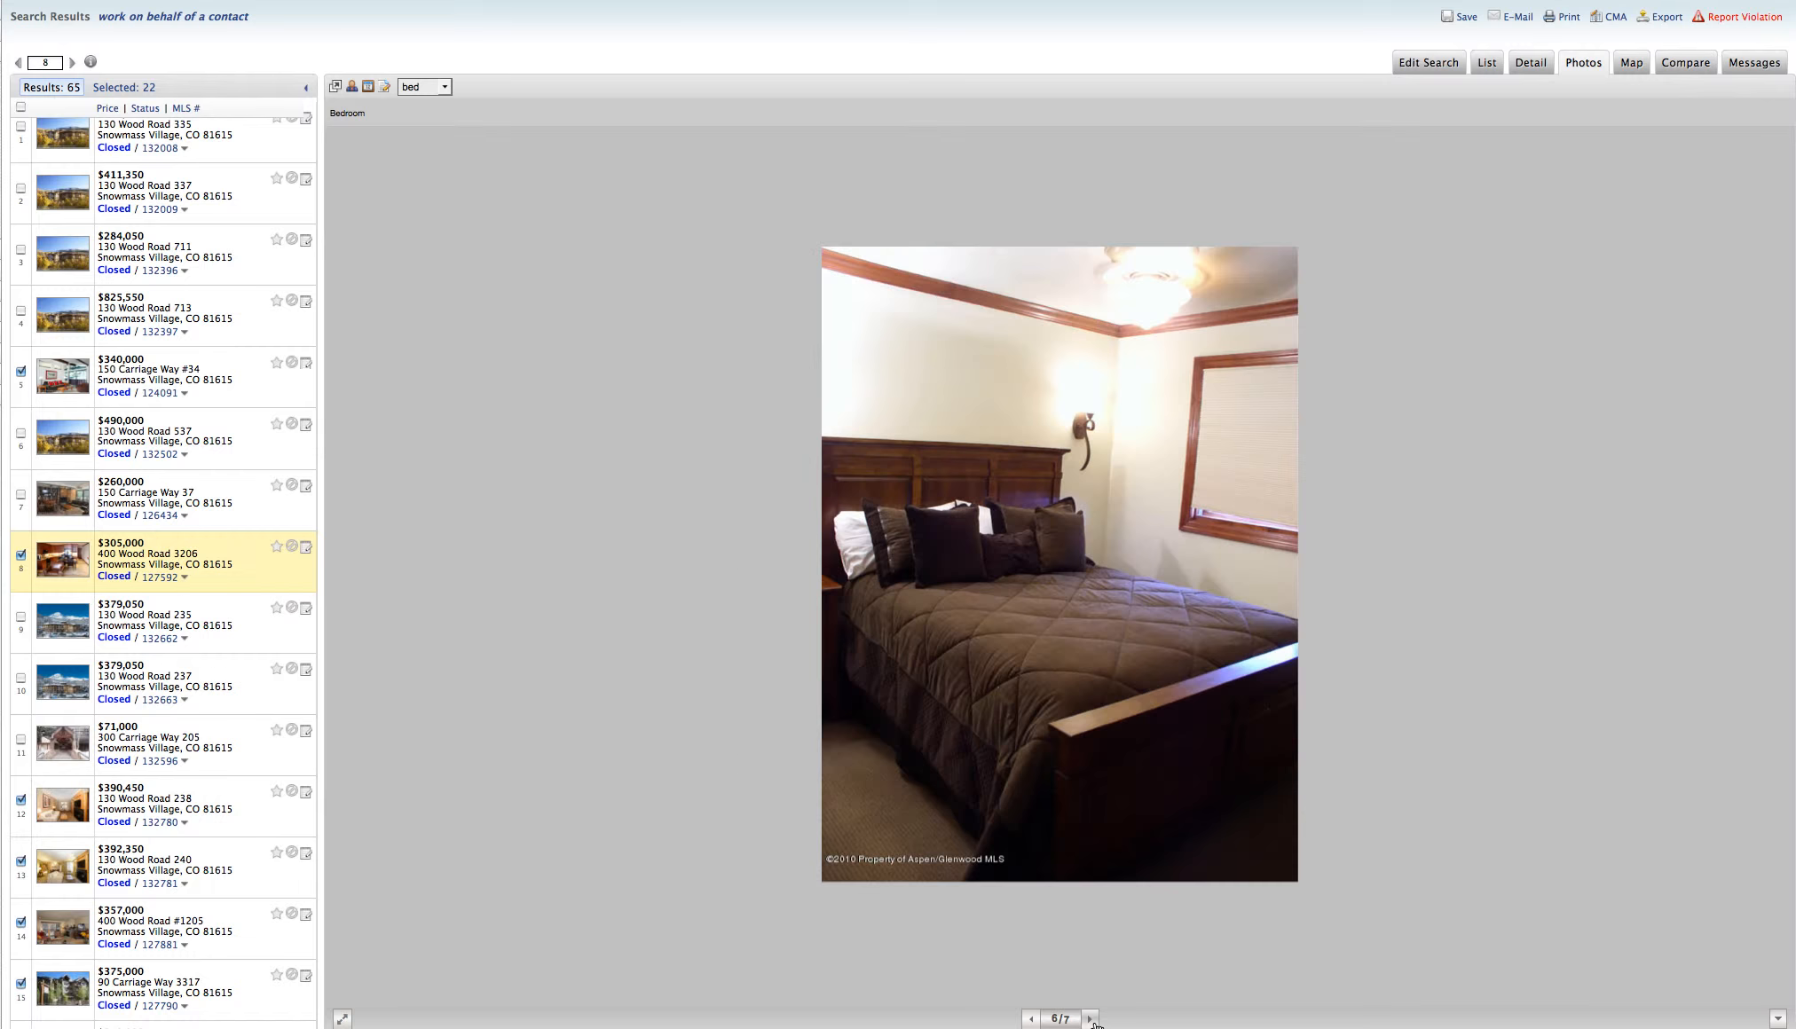
click(1090, 1018)
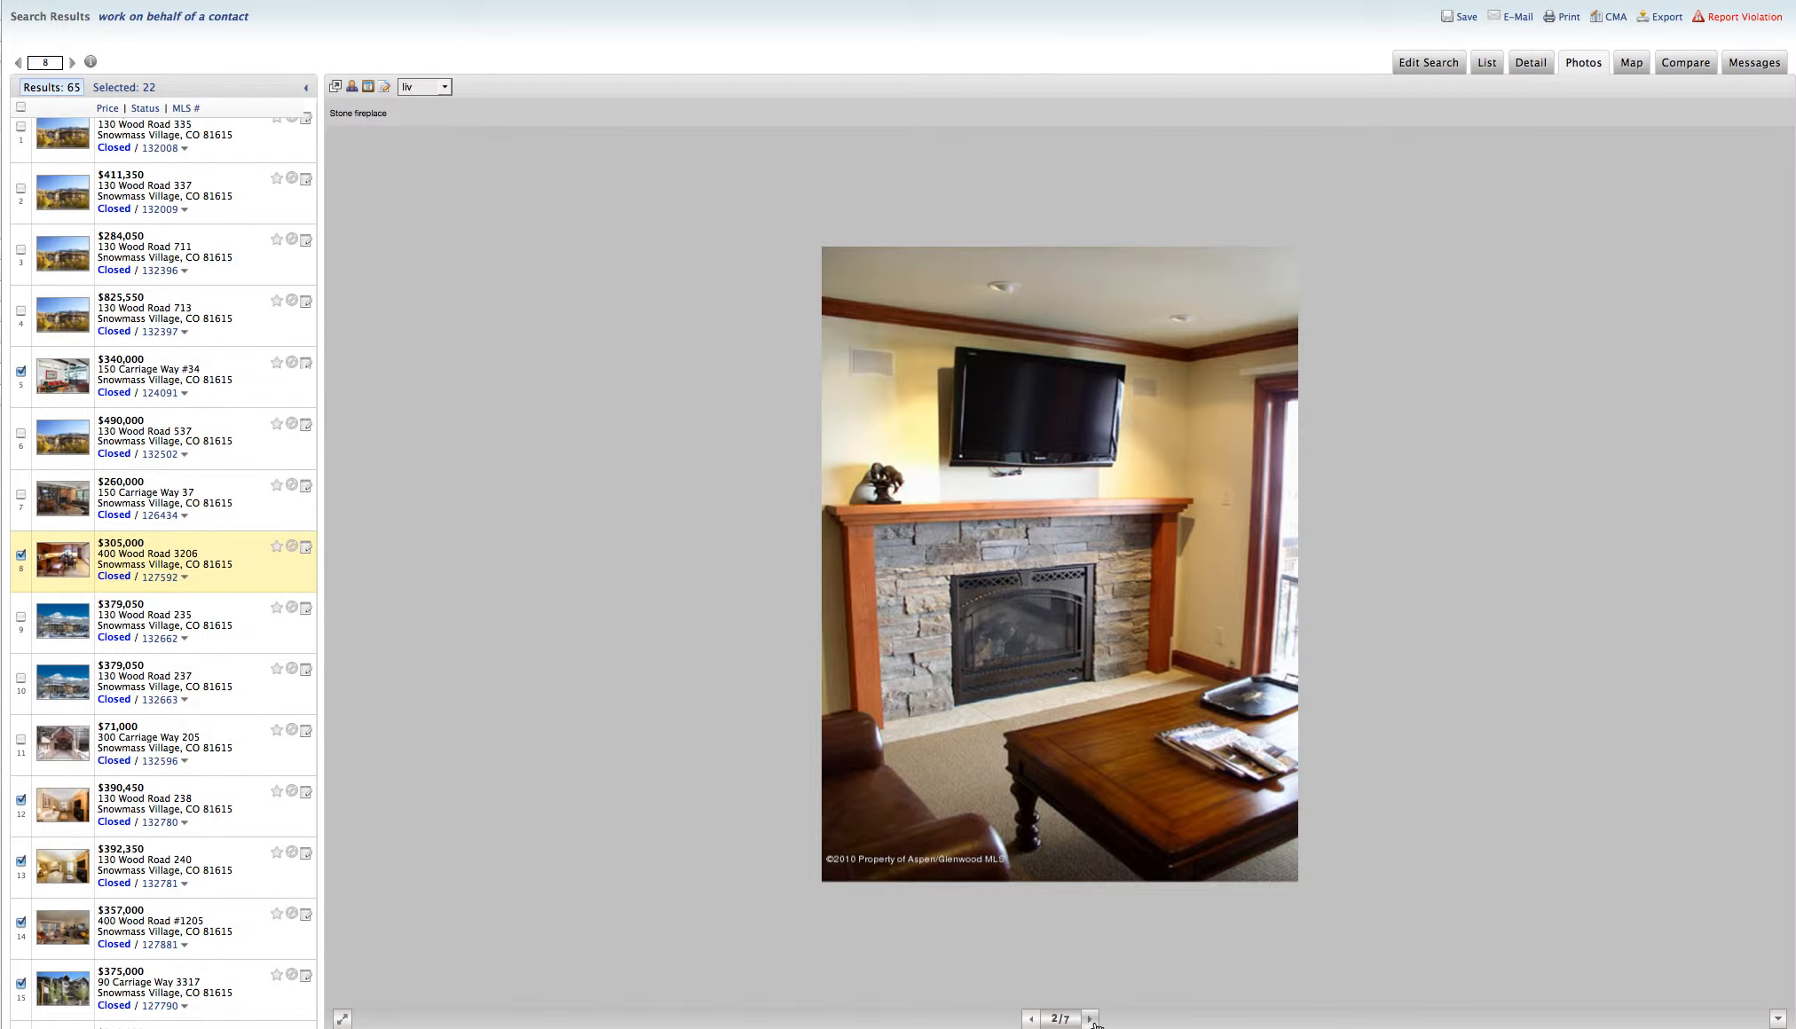
click(1090, 1019)
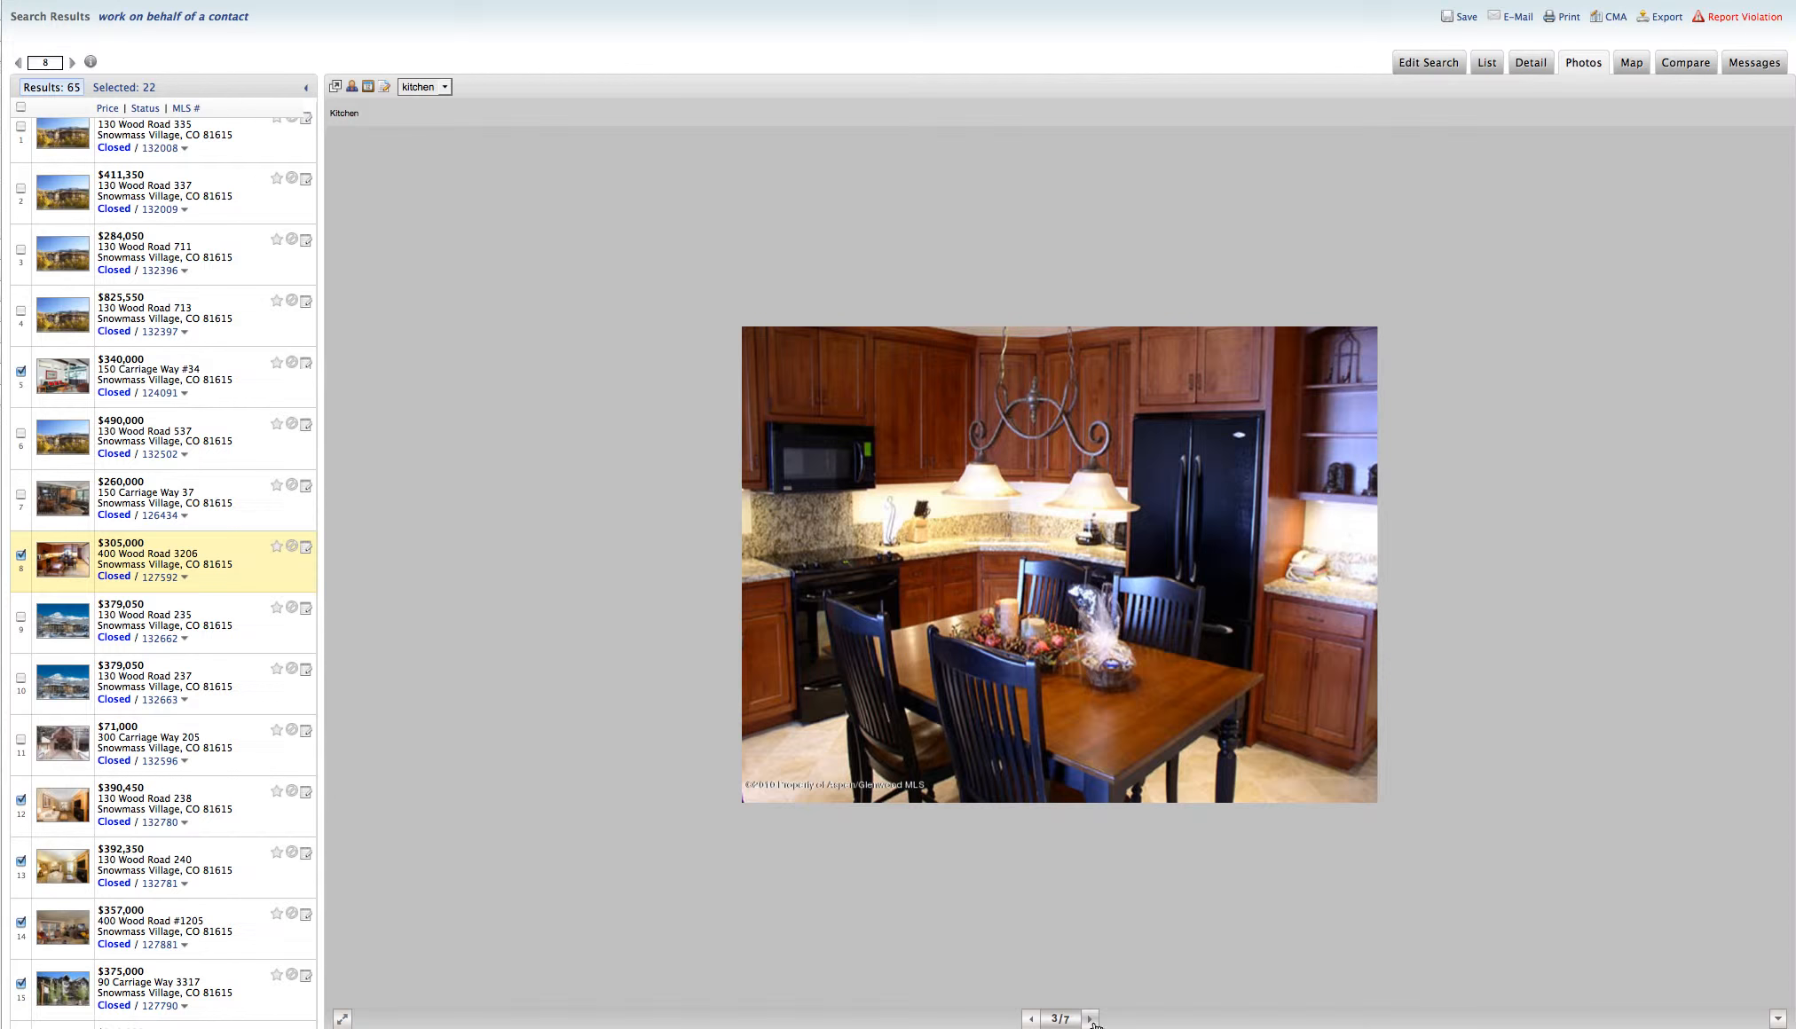
mouse_move(1334, 112)
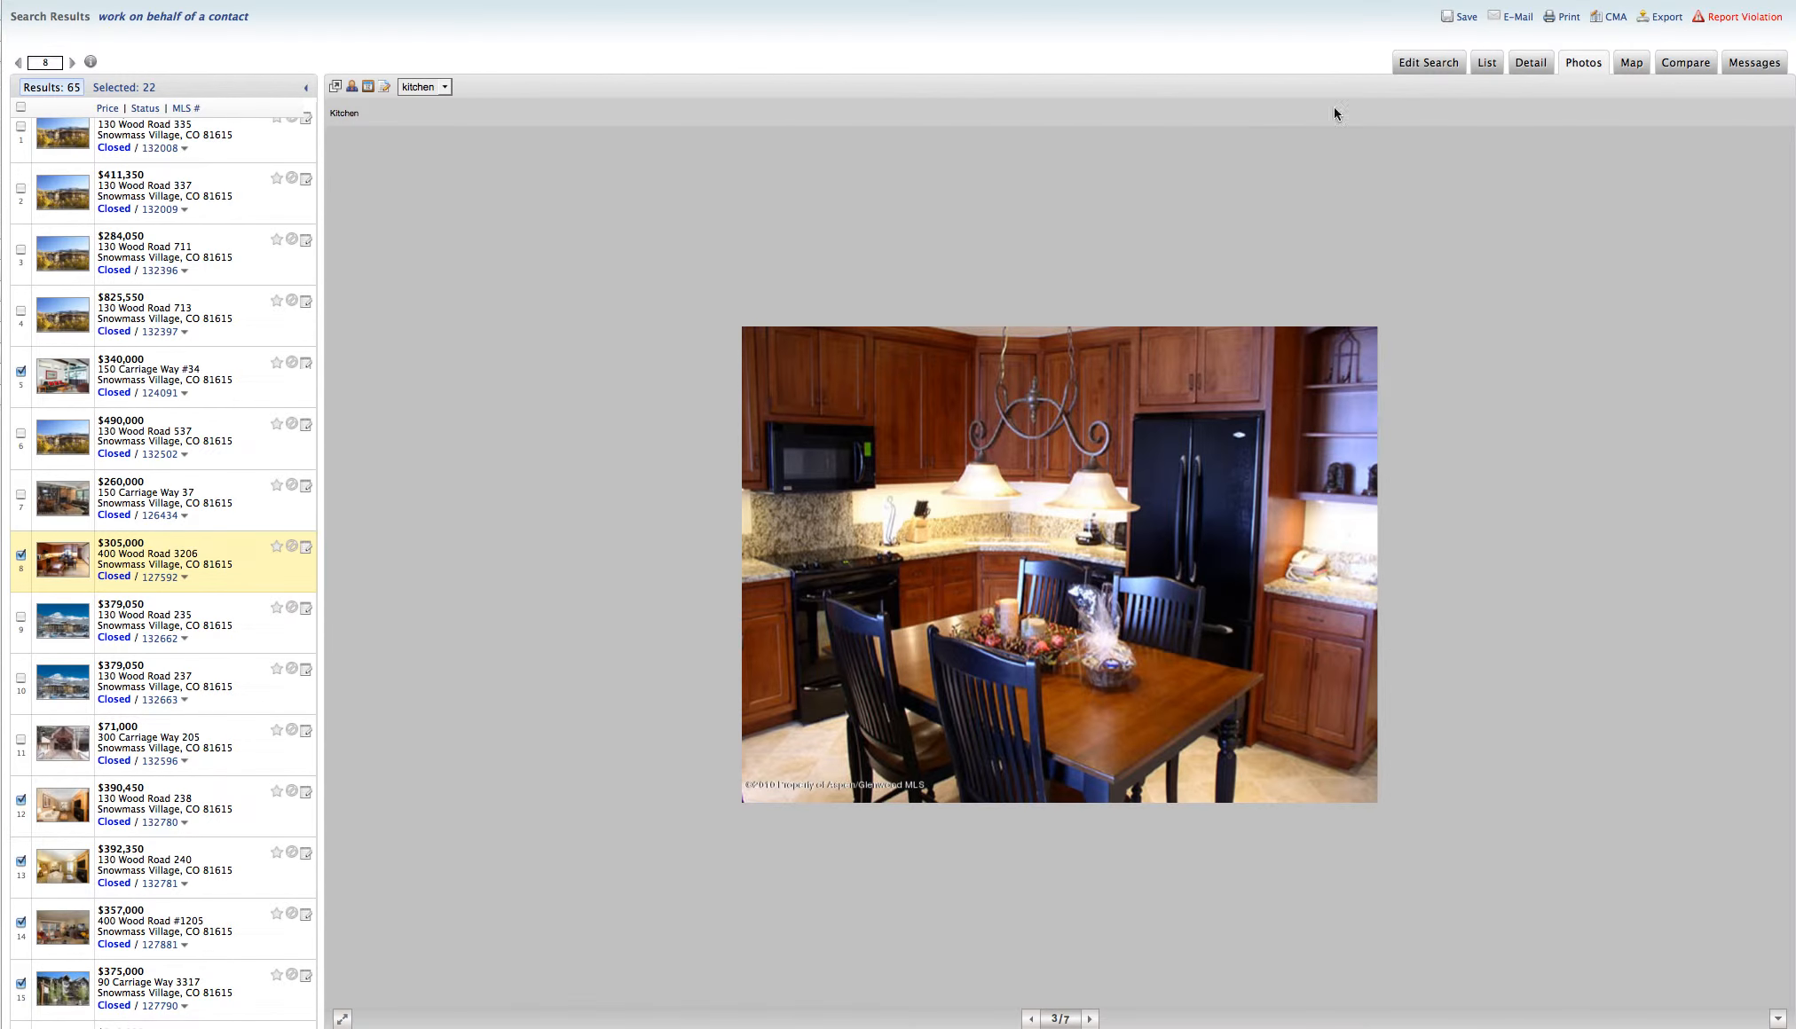
click(1530, 62)
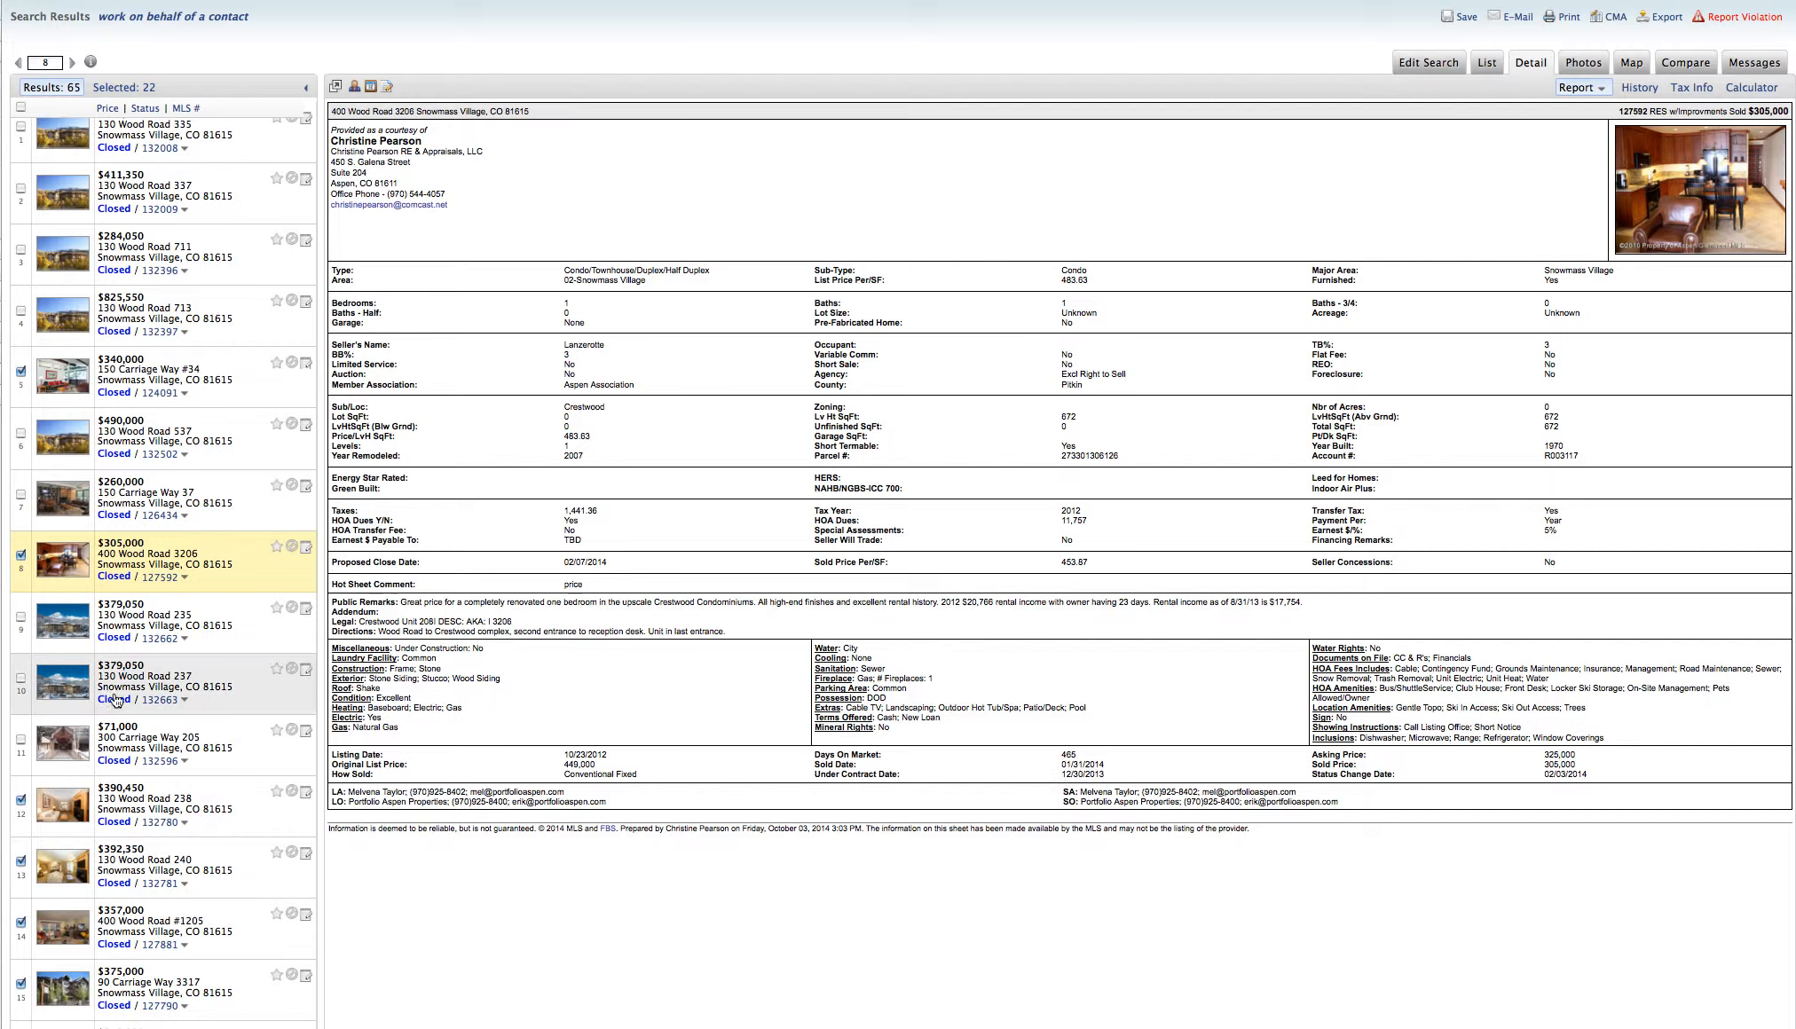
mouse_move(61, 623)
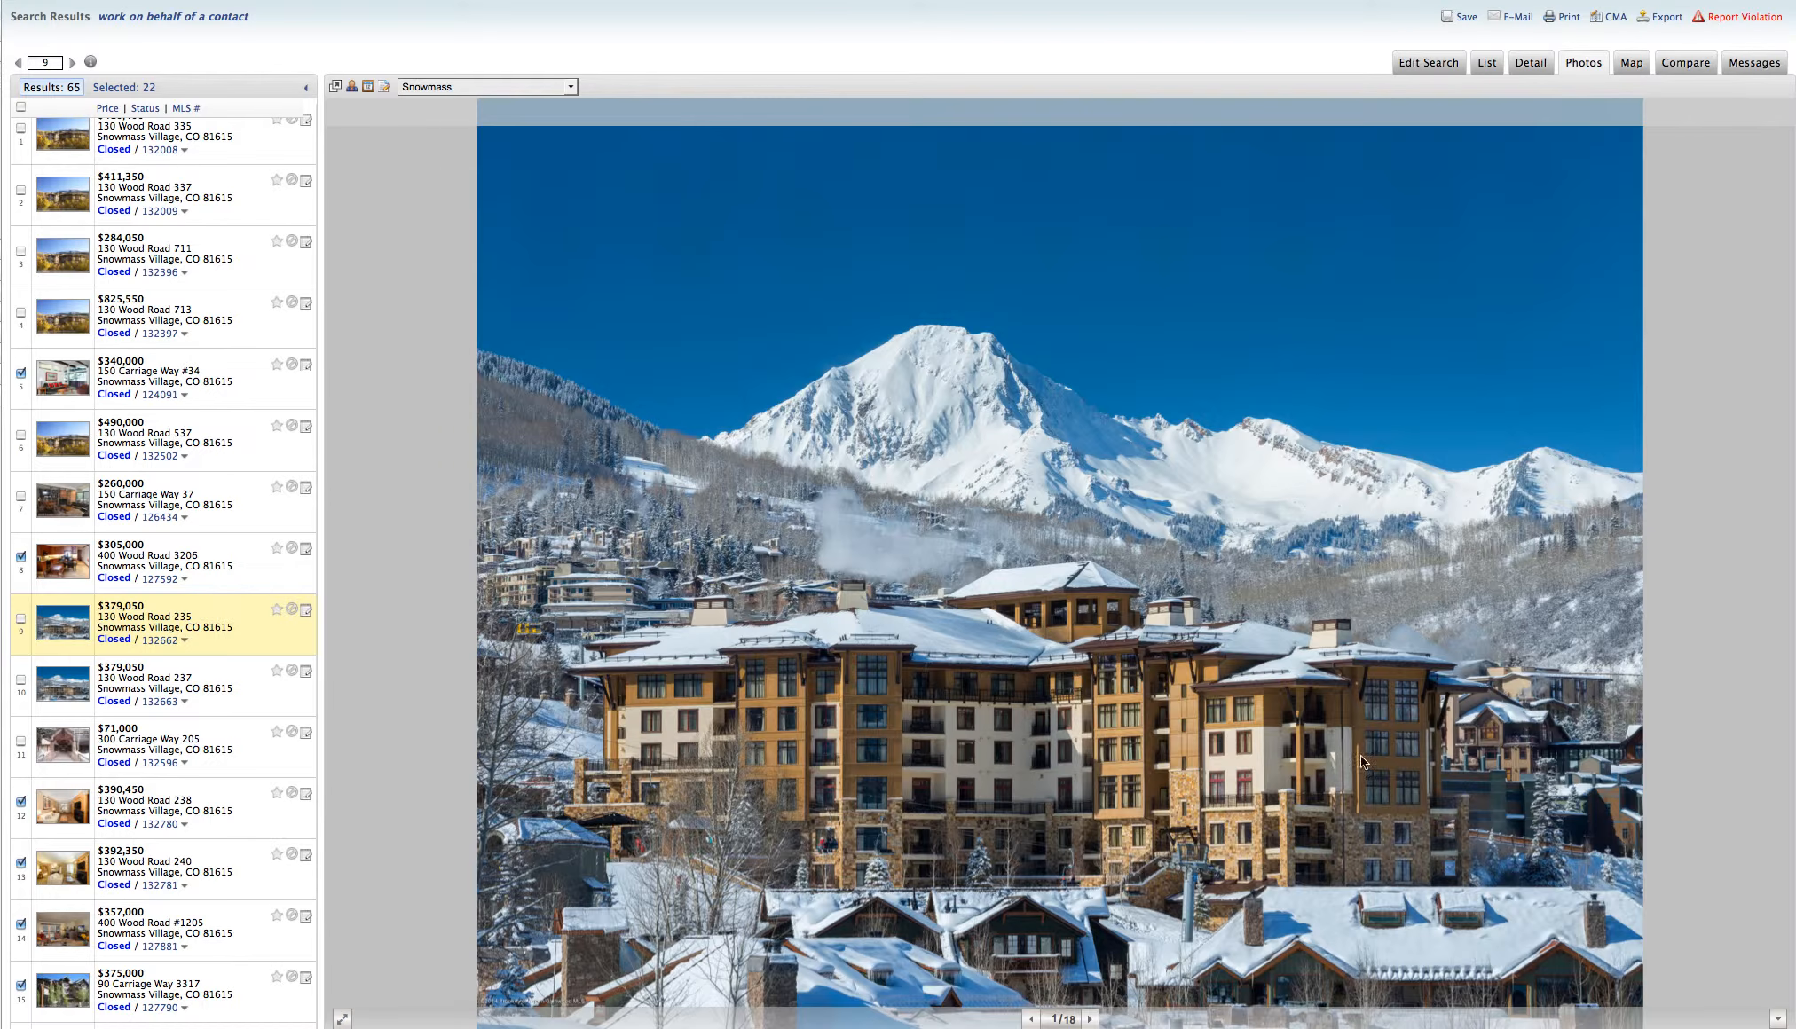
click(1087, 1017)
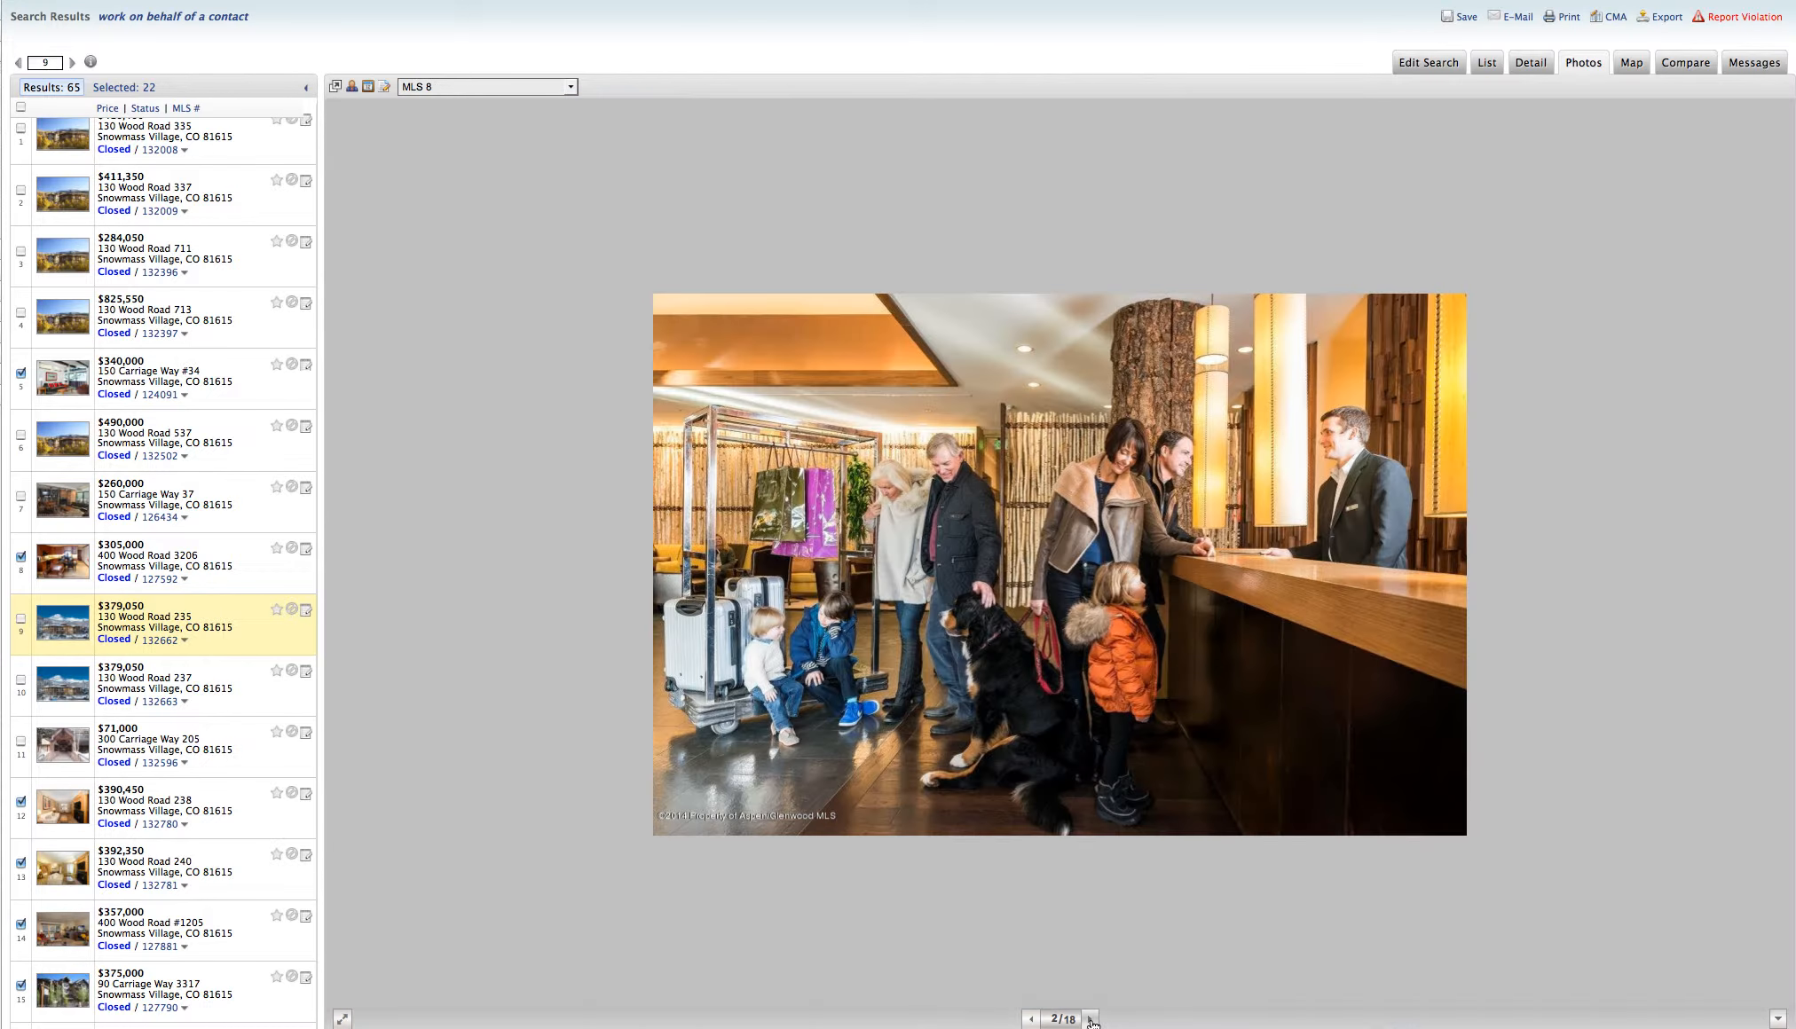
click(1090, 1019)
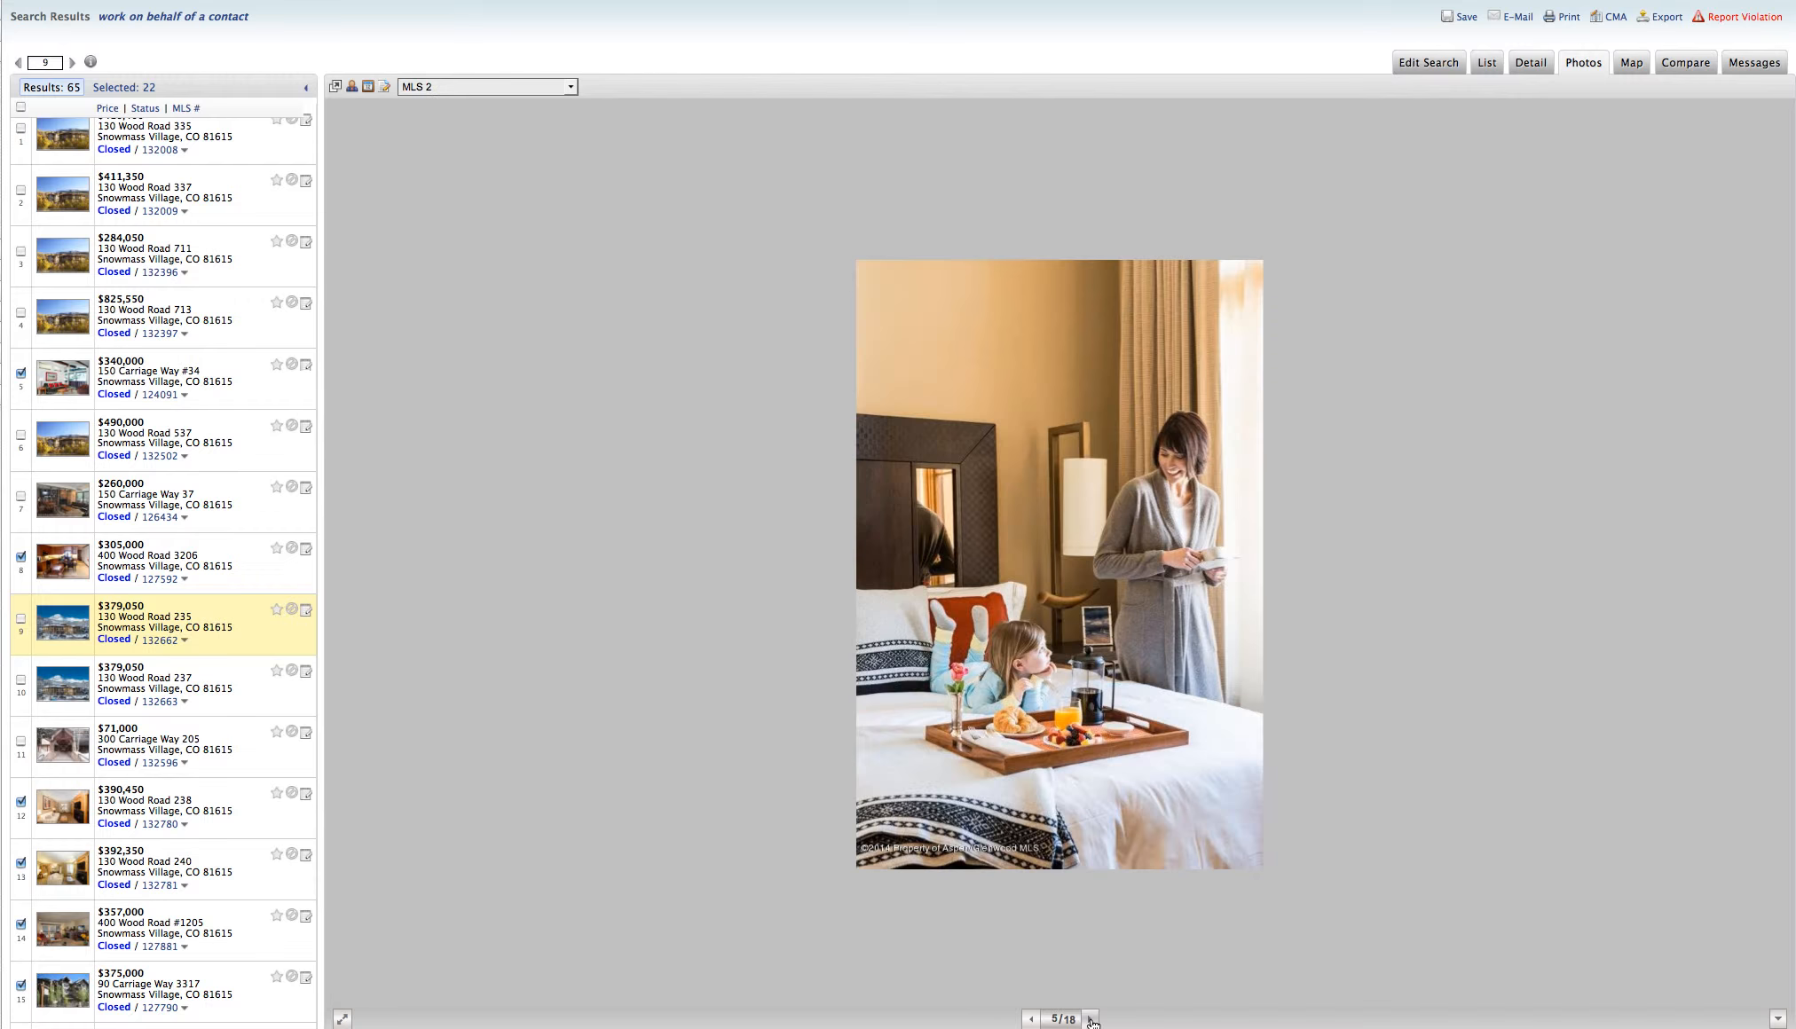
click(1092, 1018)
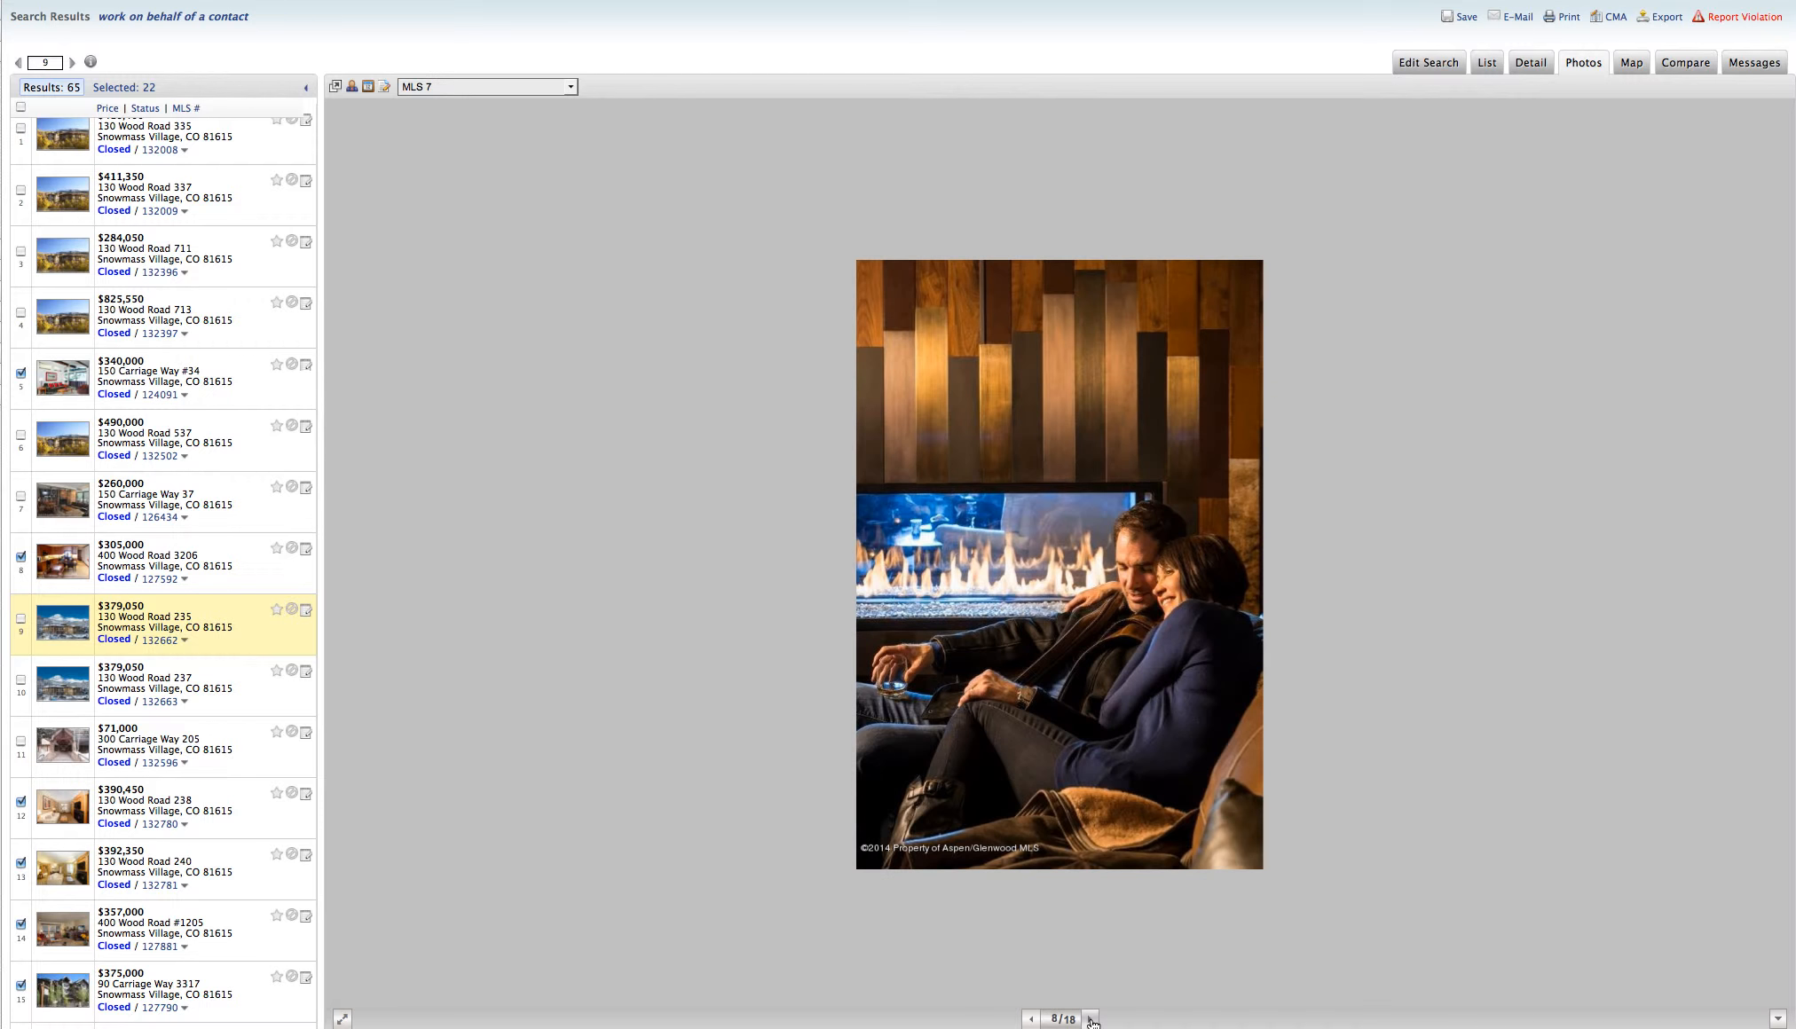
click(1090, 1019)
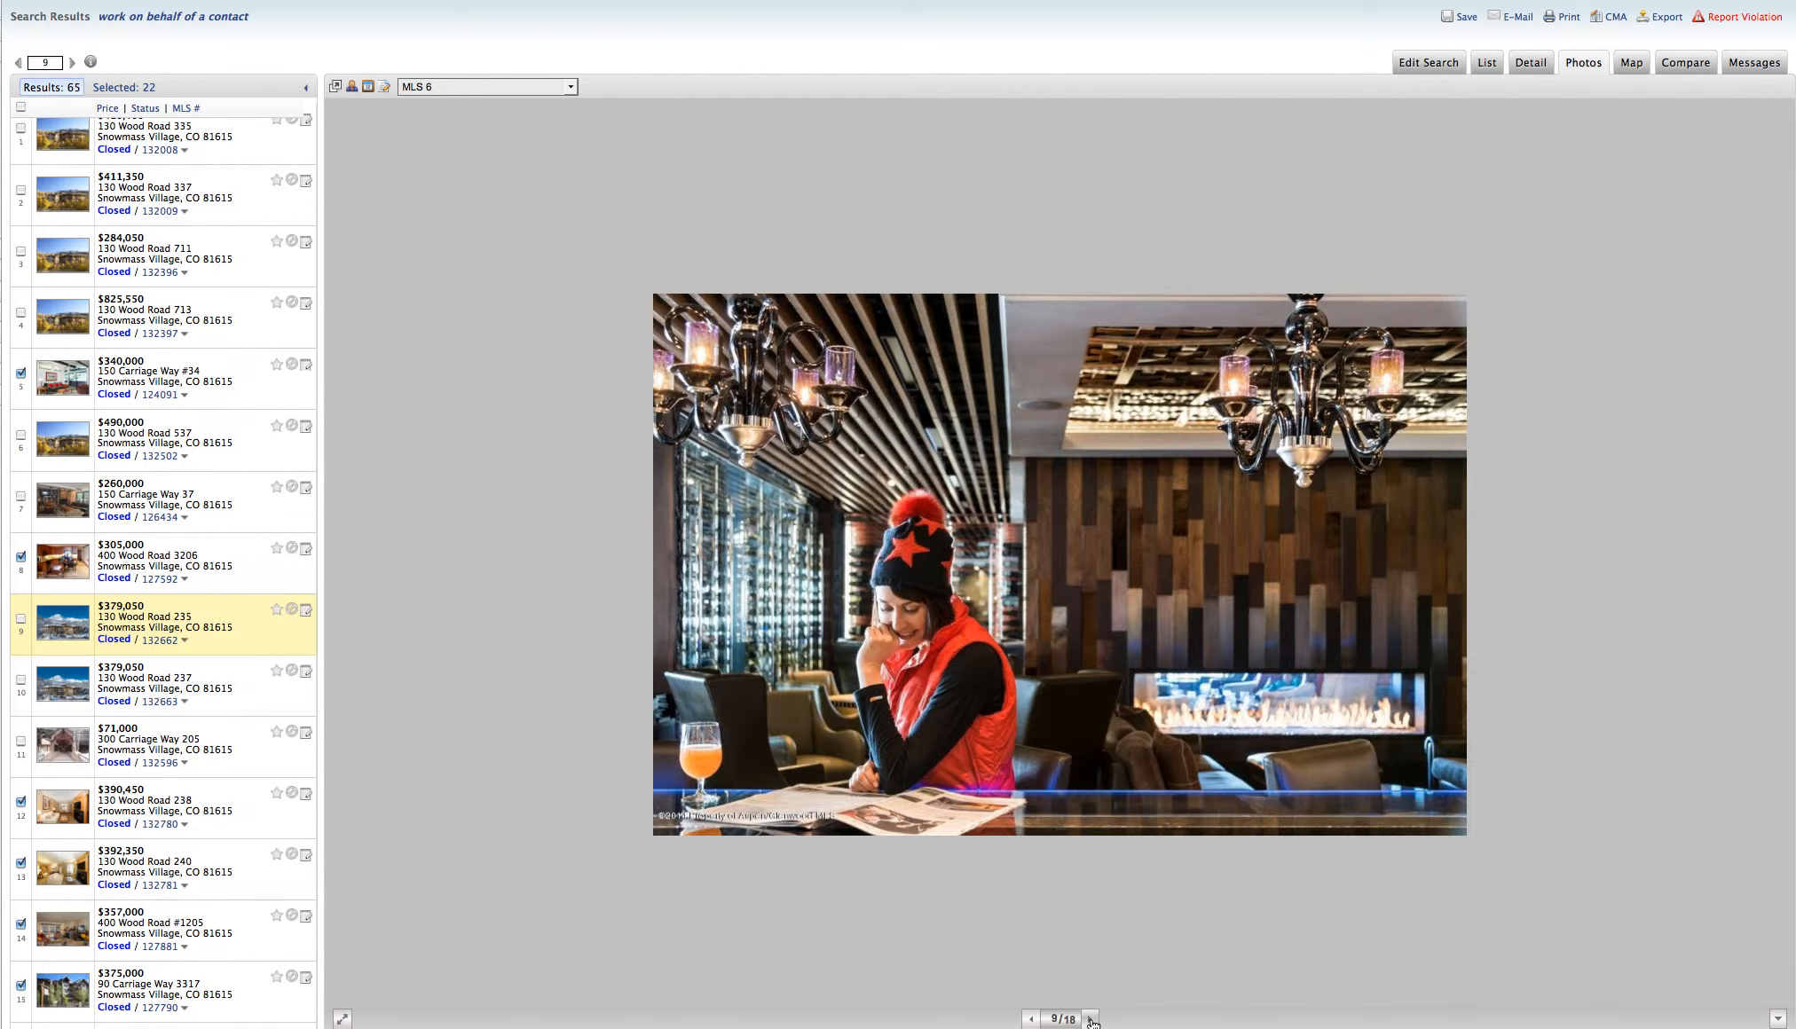
click(1089, 1018)
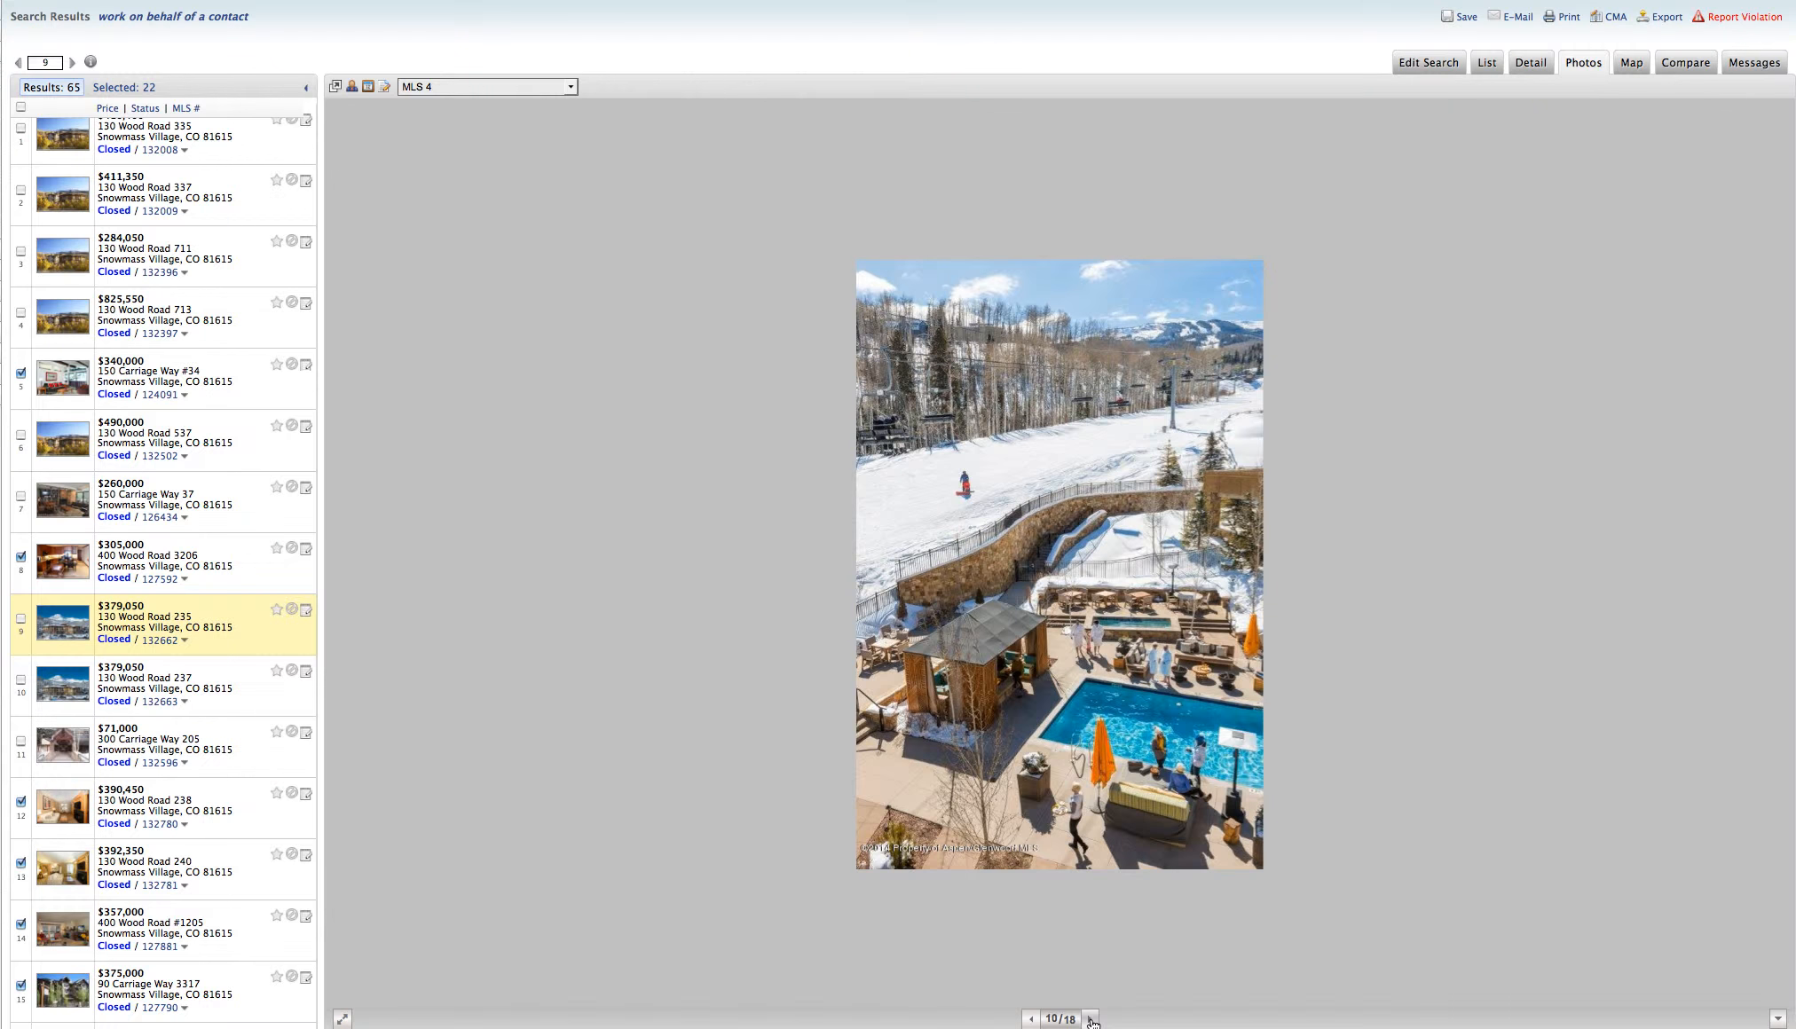
click(1089, 1019)
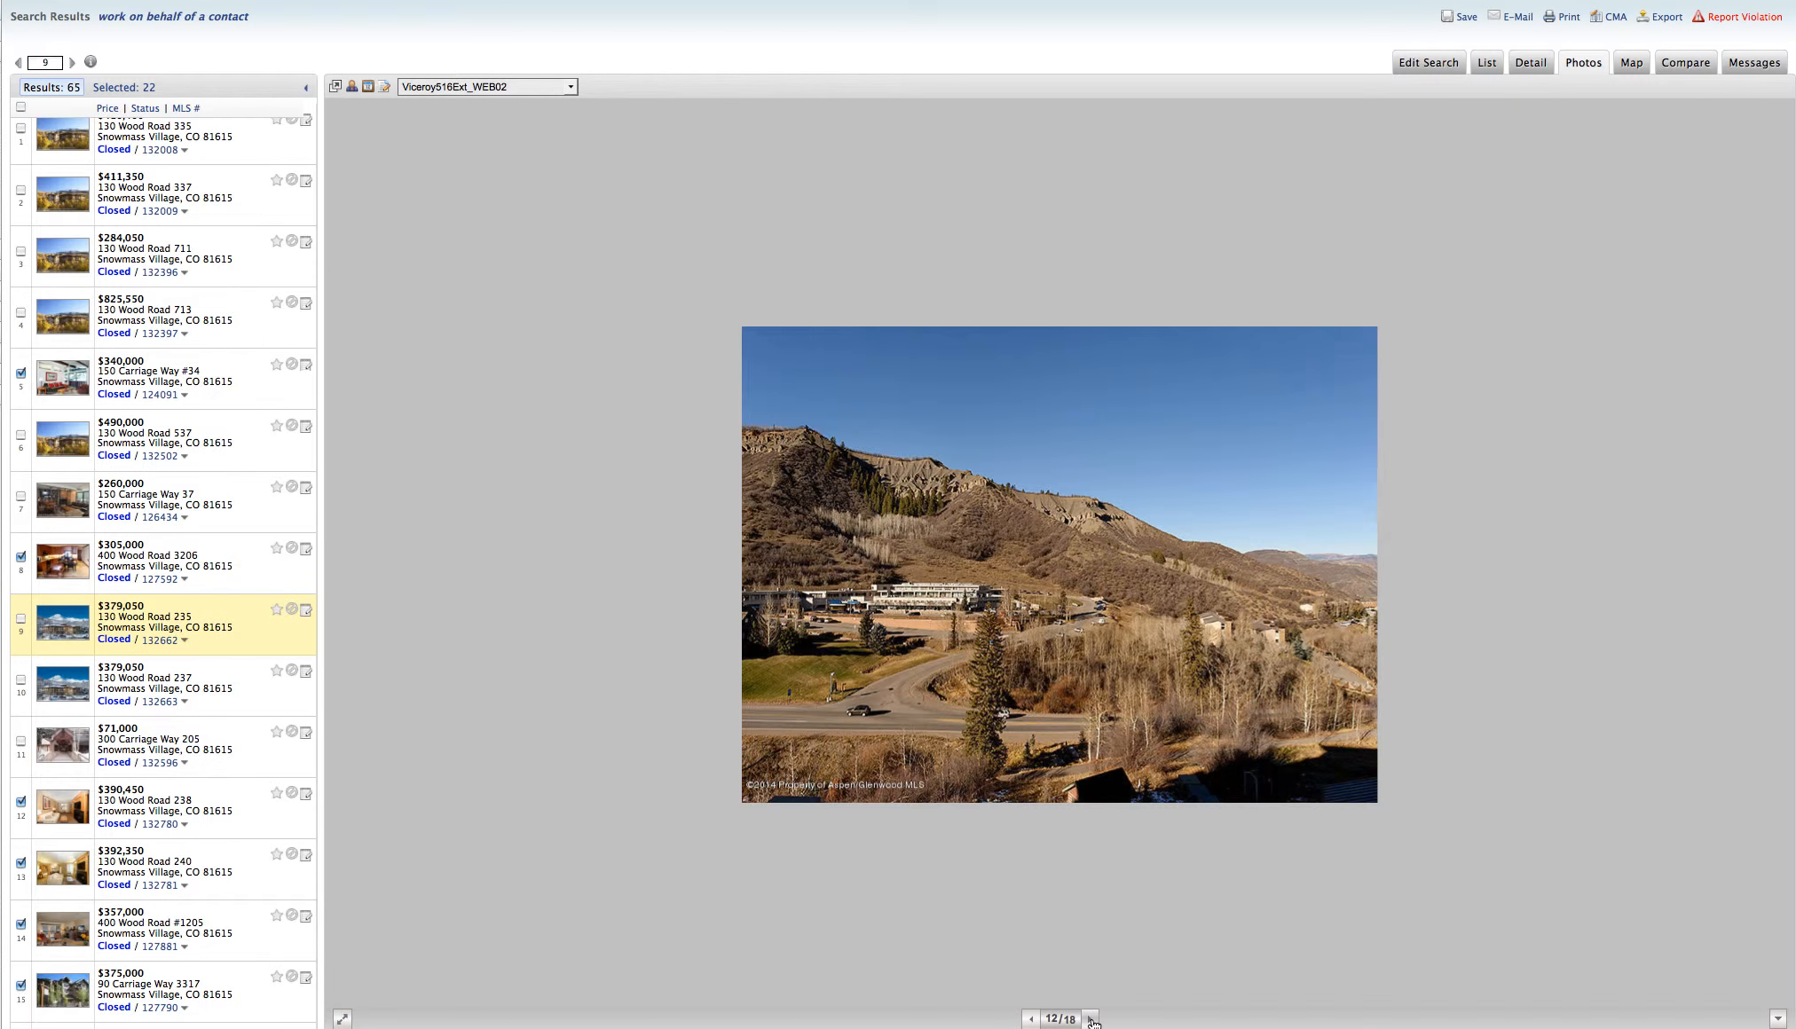
click(1090, 1018)
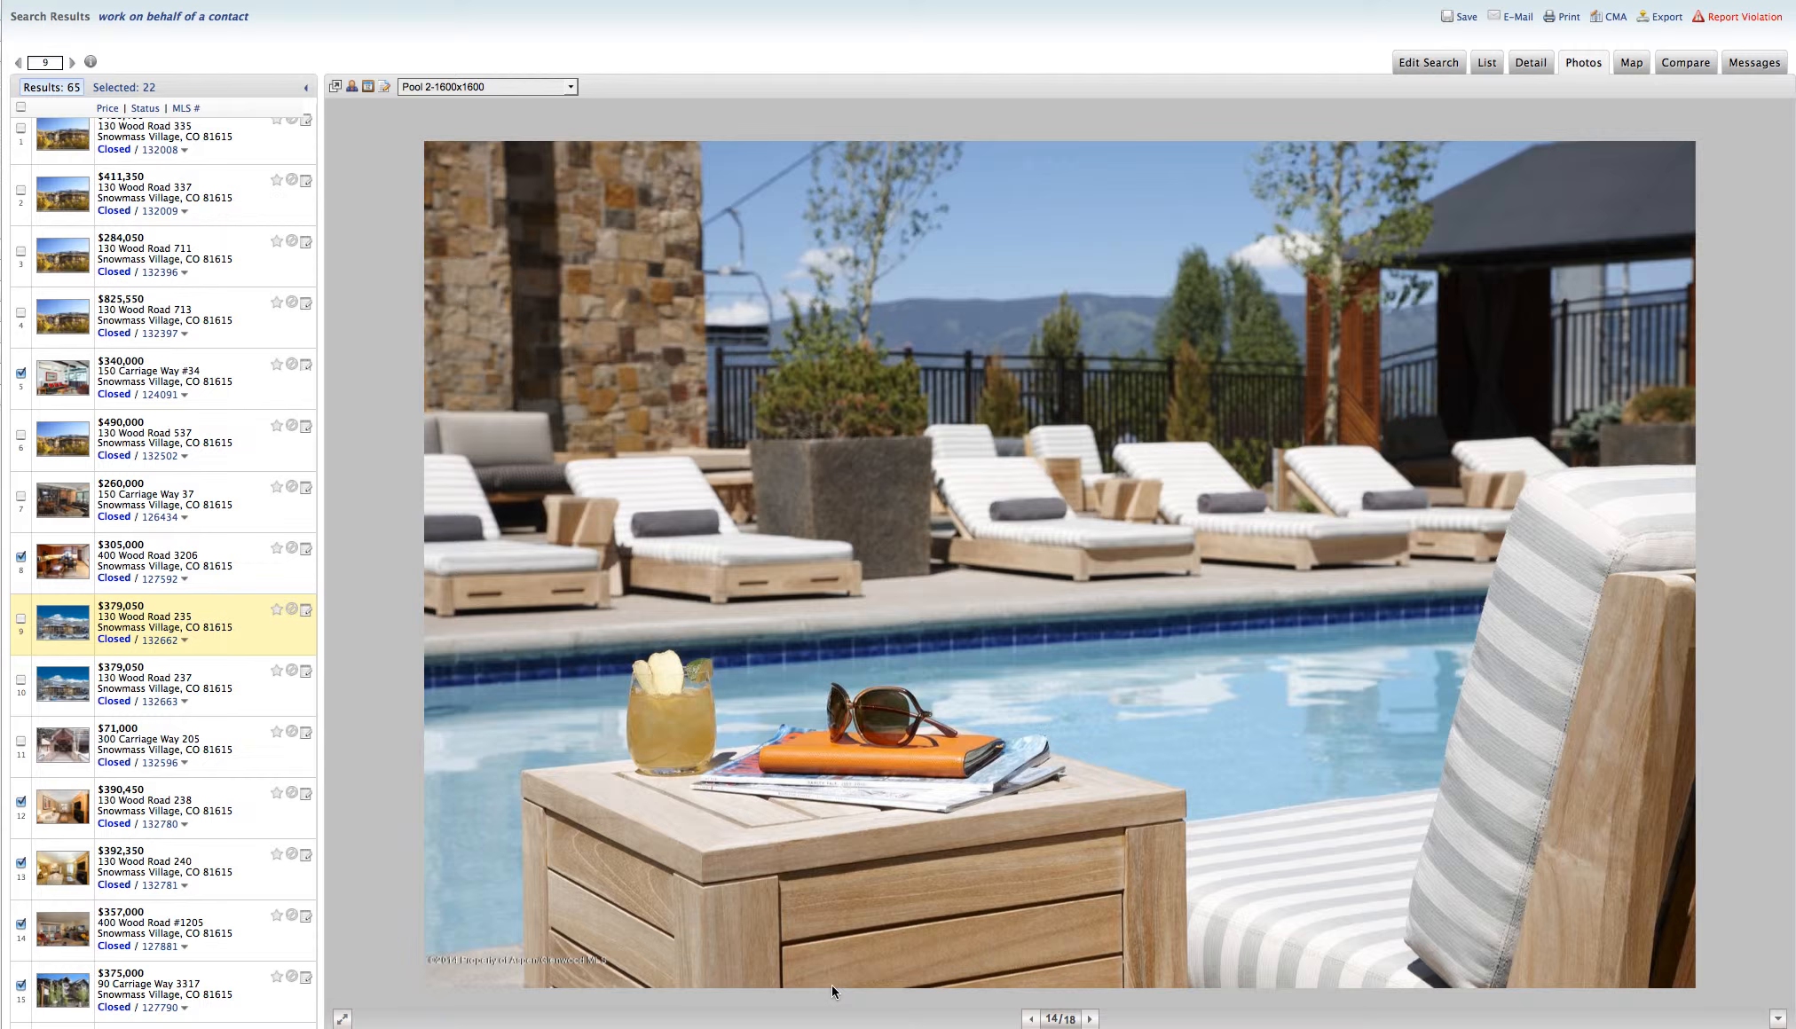
mouse_move(1267, 26)
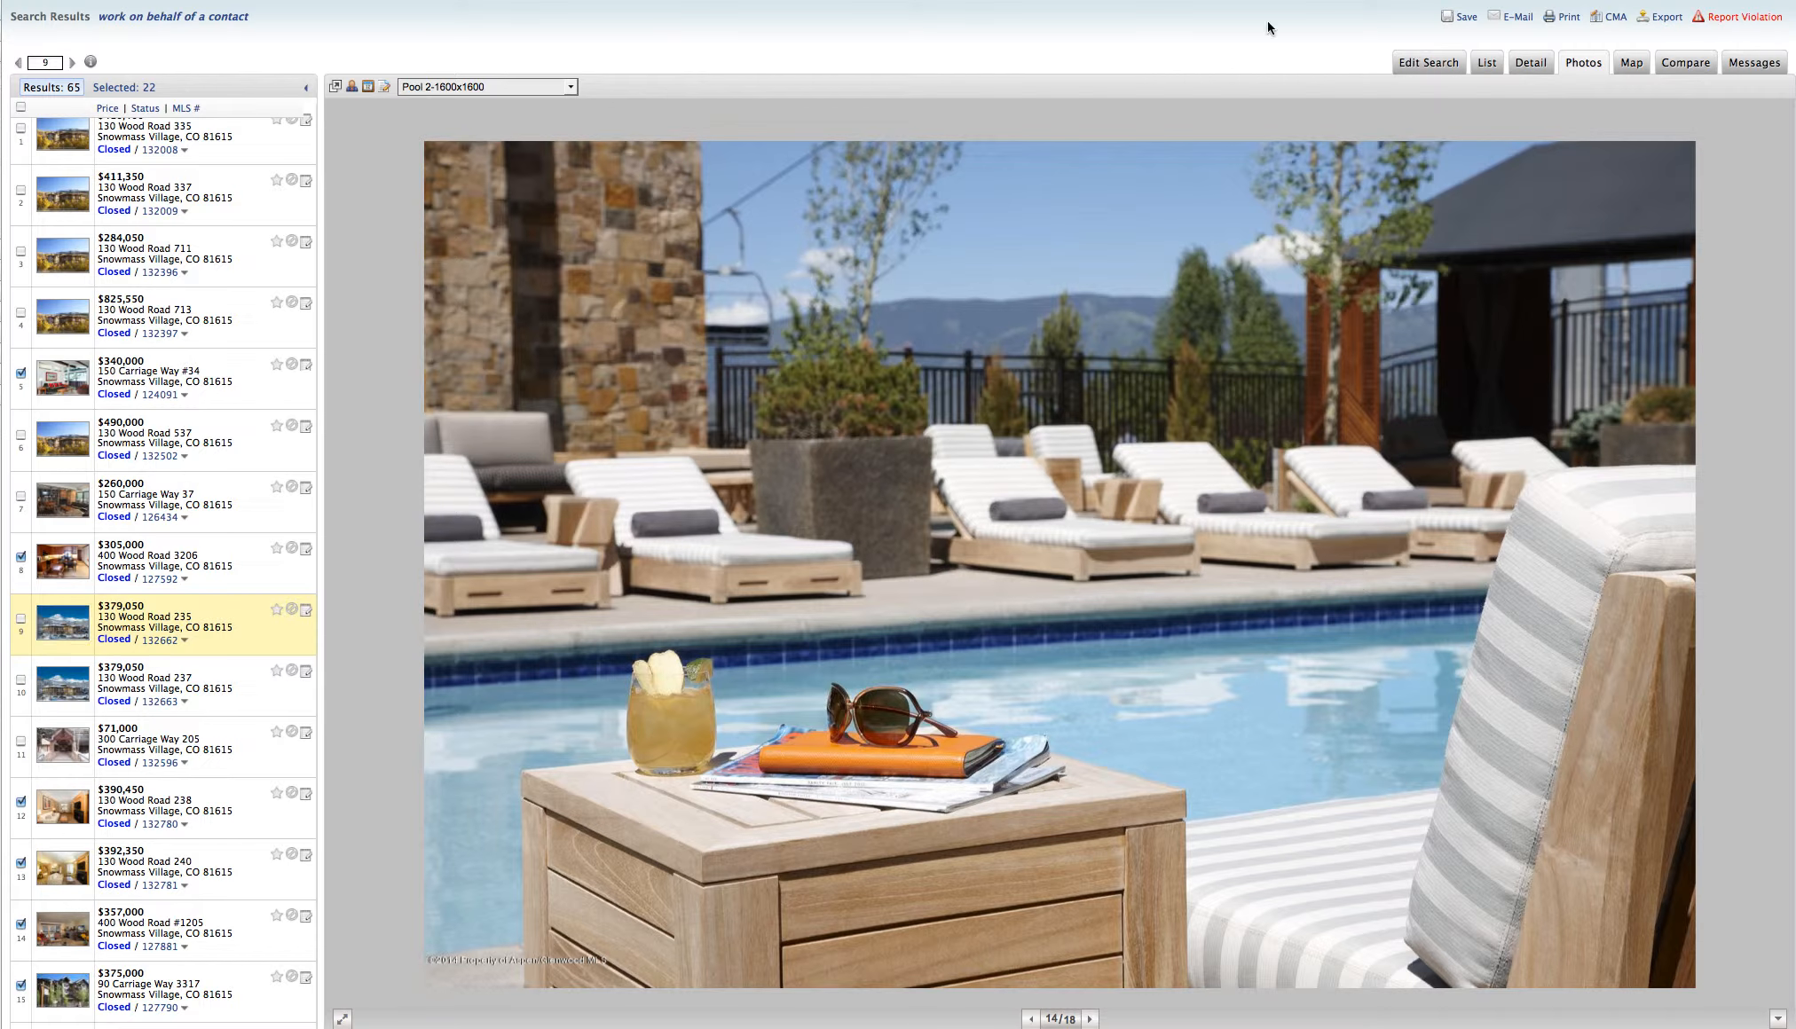
click(1530, 62)
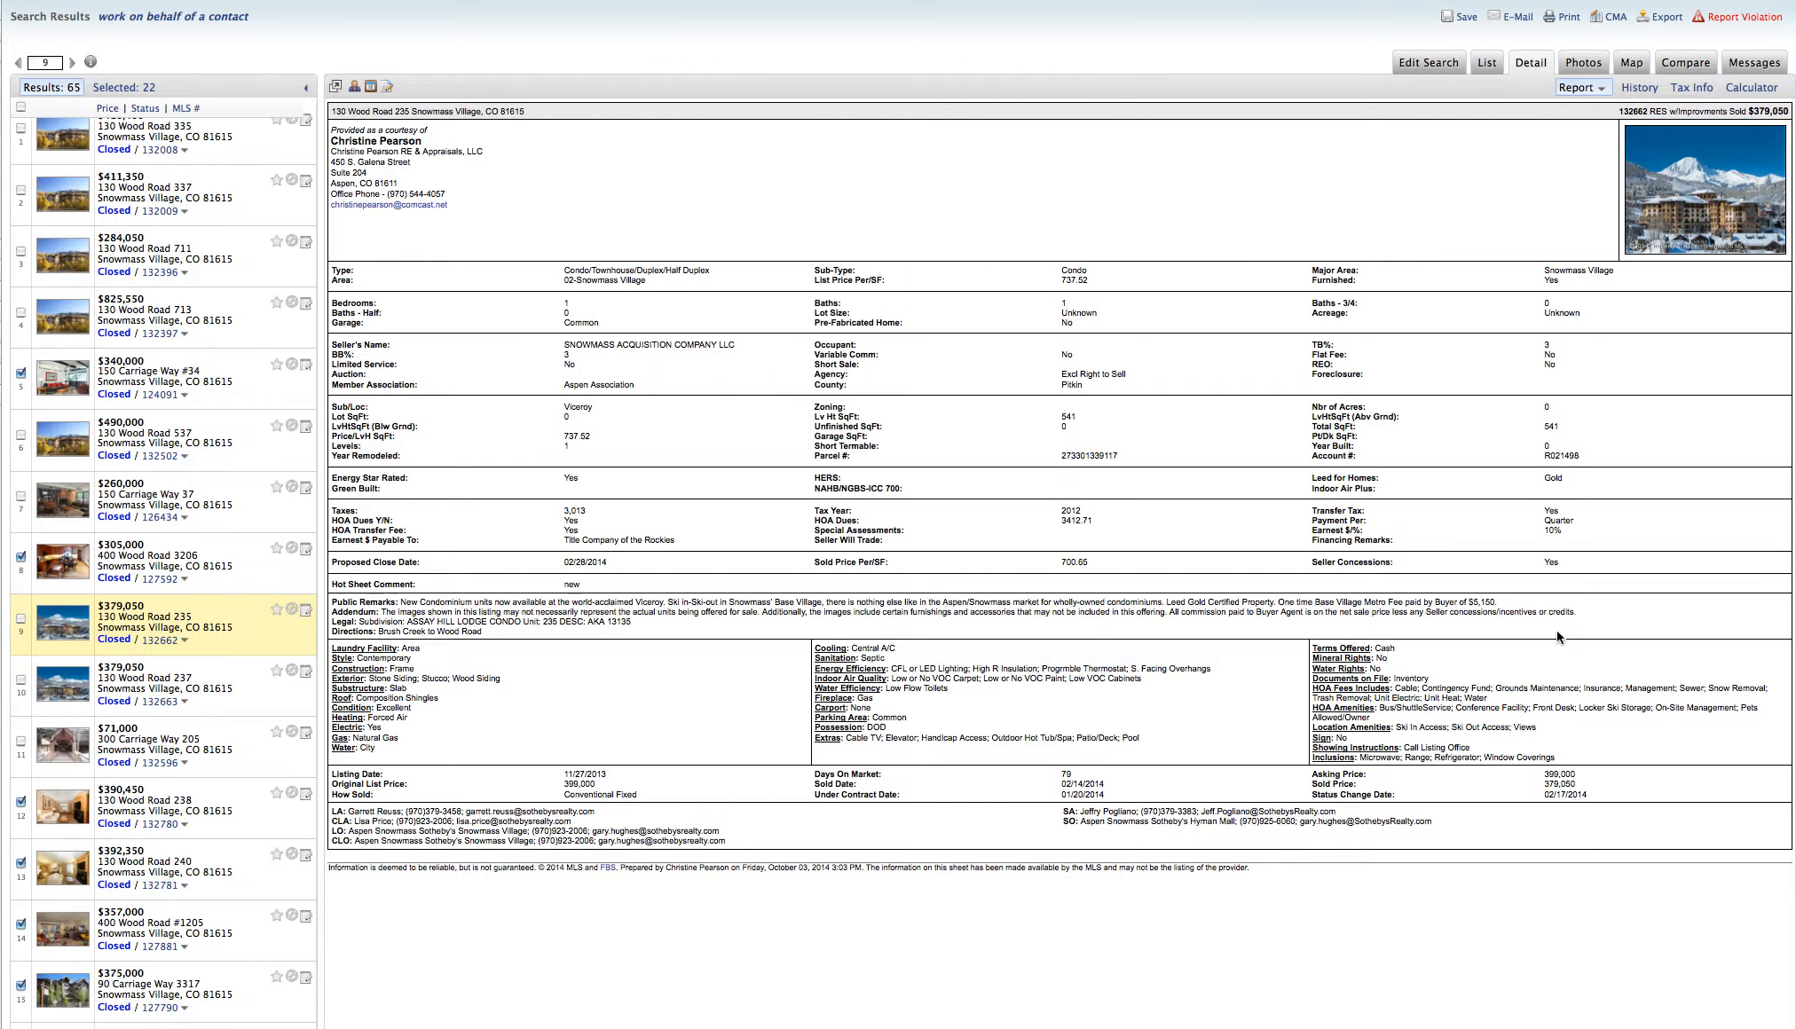
mouse_move(1419, 576)
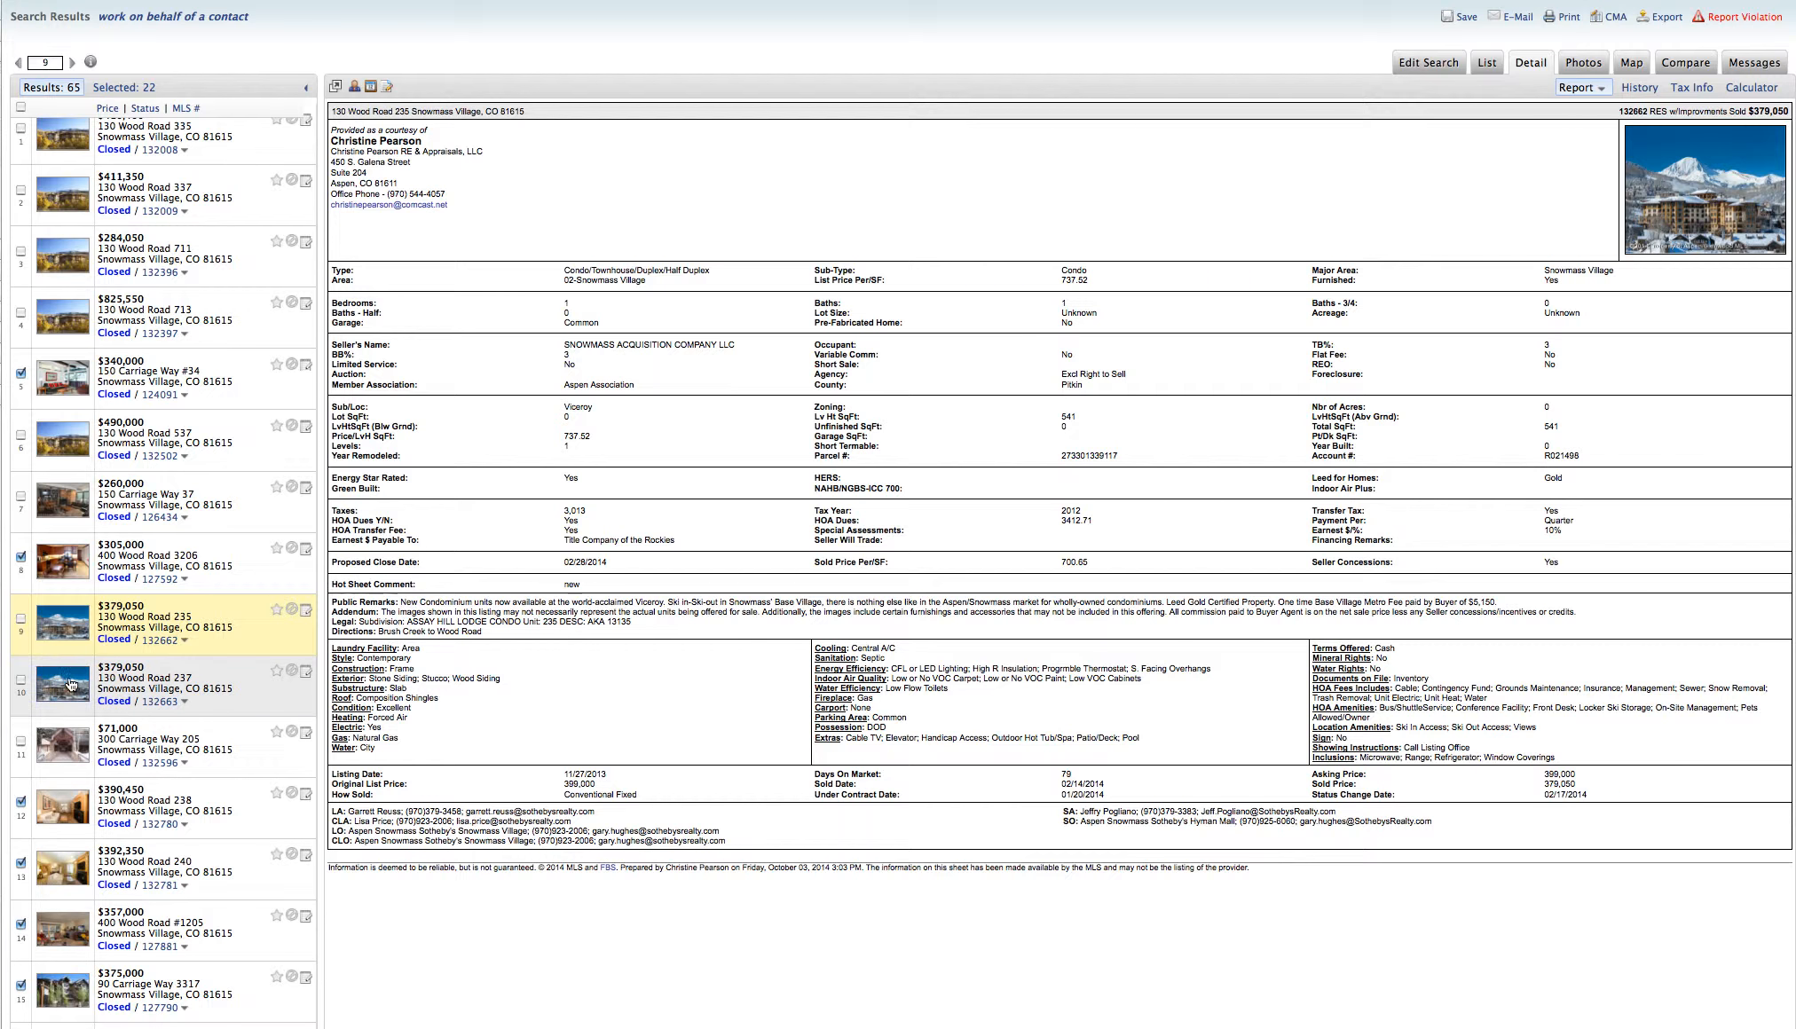
mouse_move(71, 683)
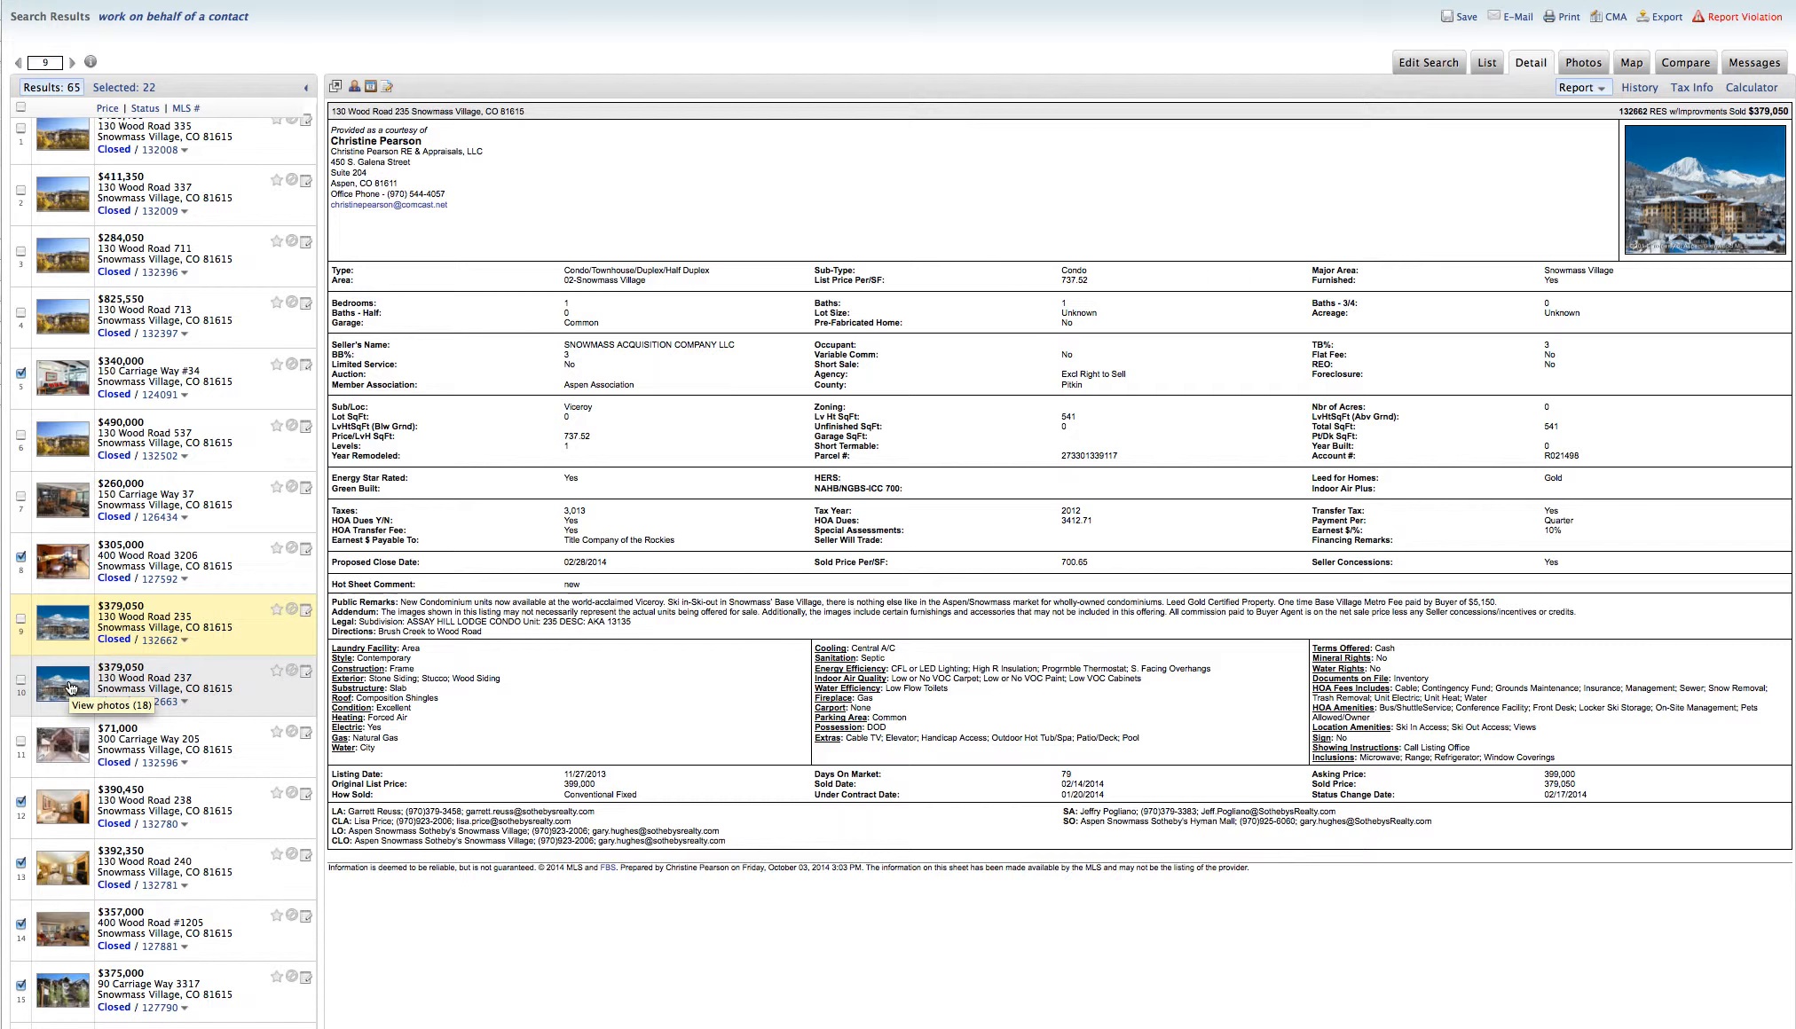
click(1588, 62)
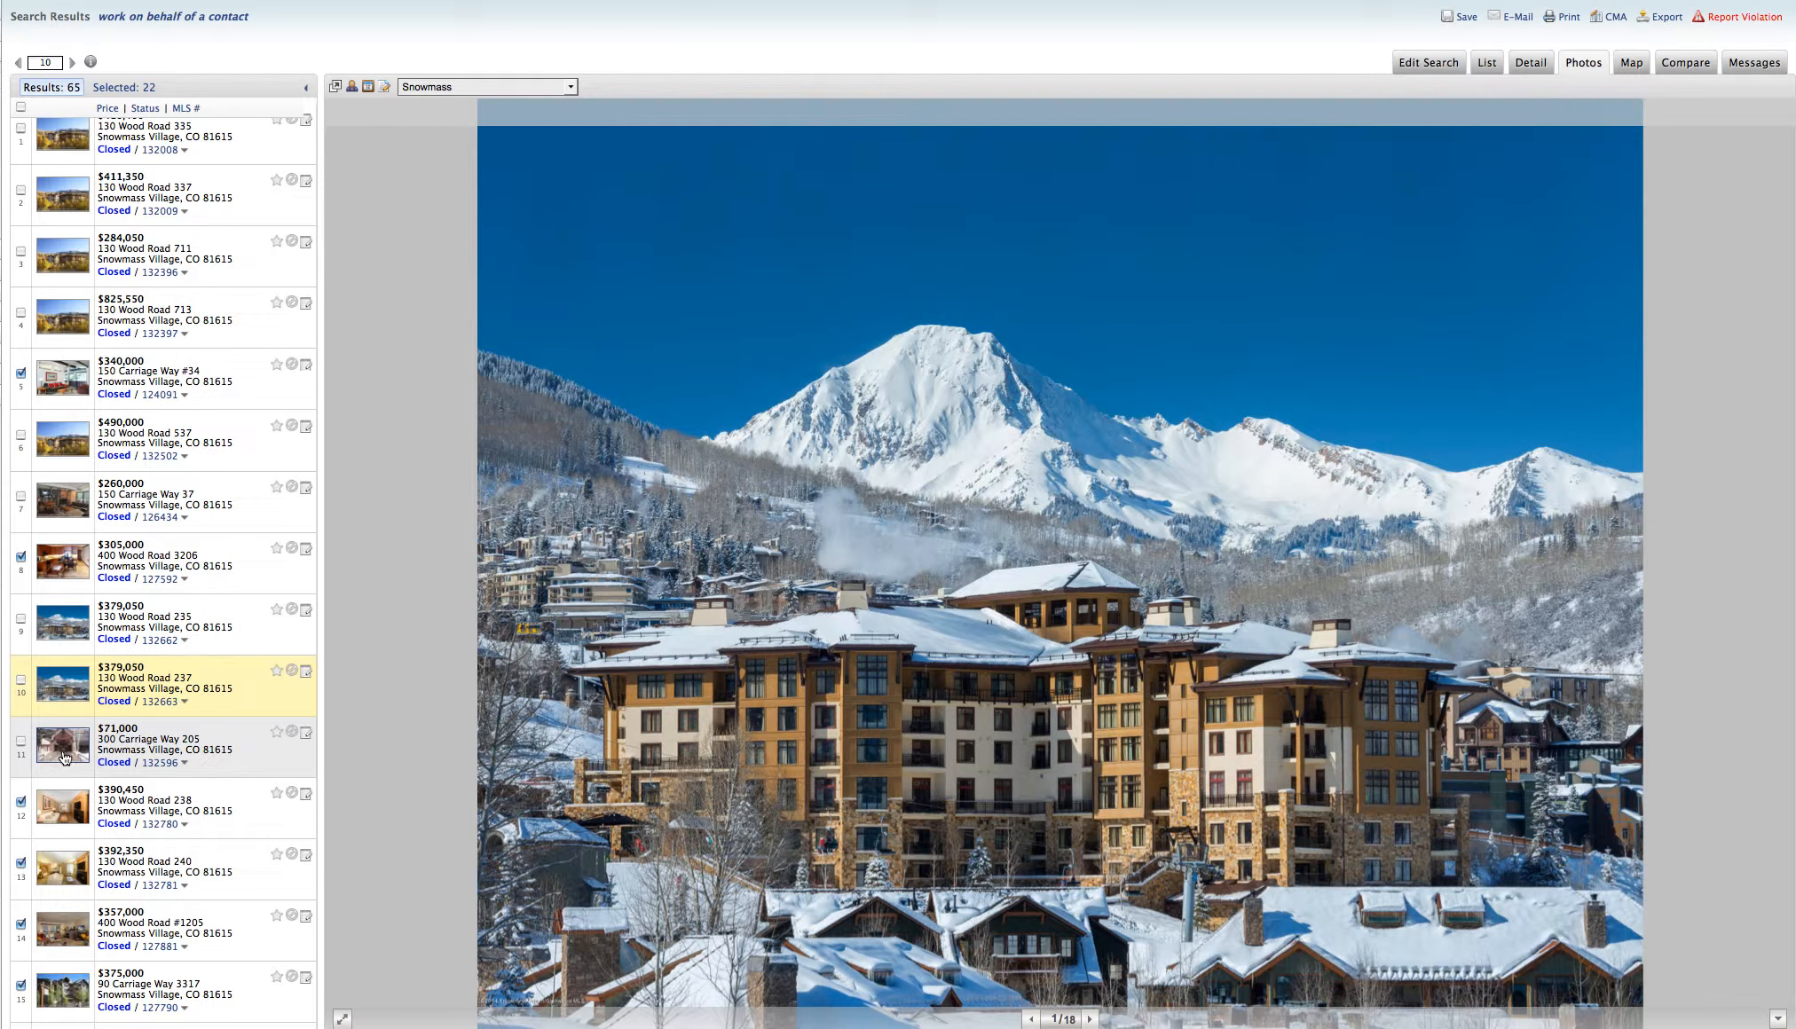
click(64, 743)
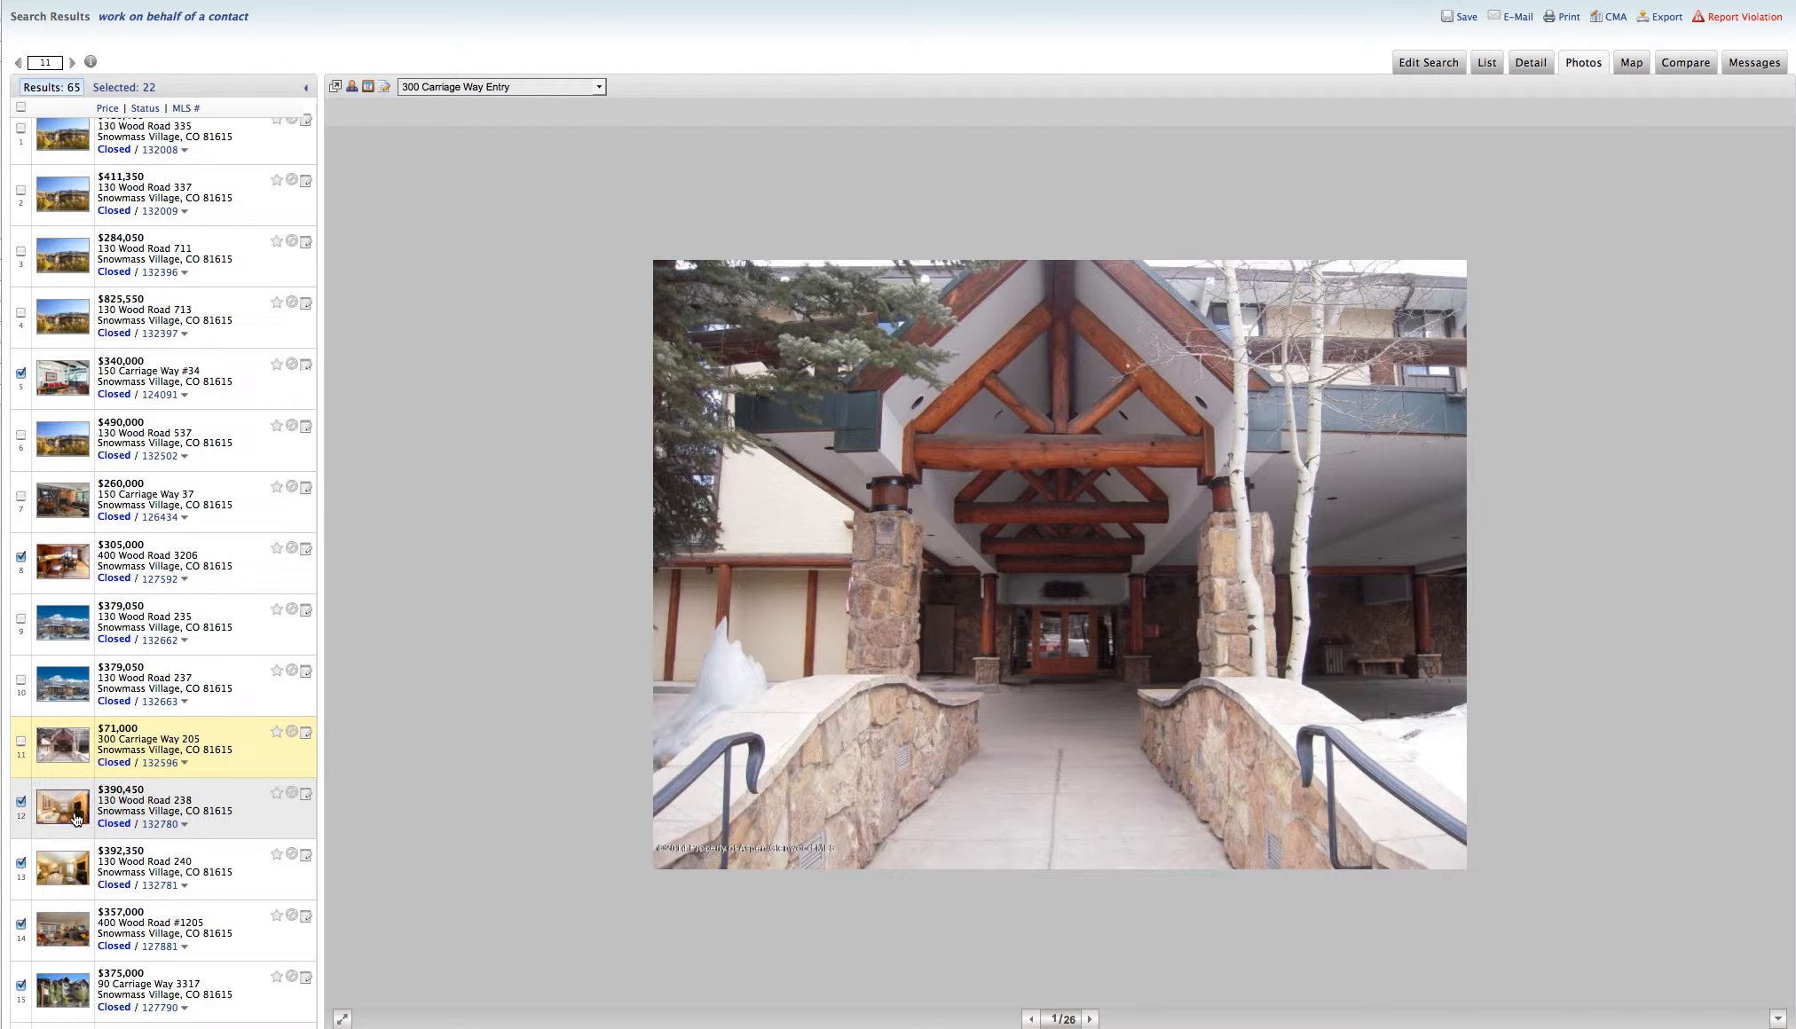
click(62, 808)
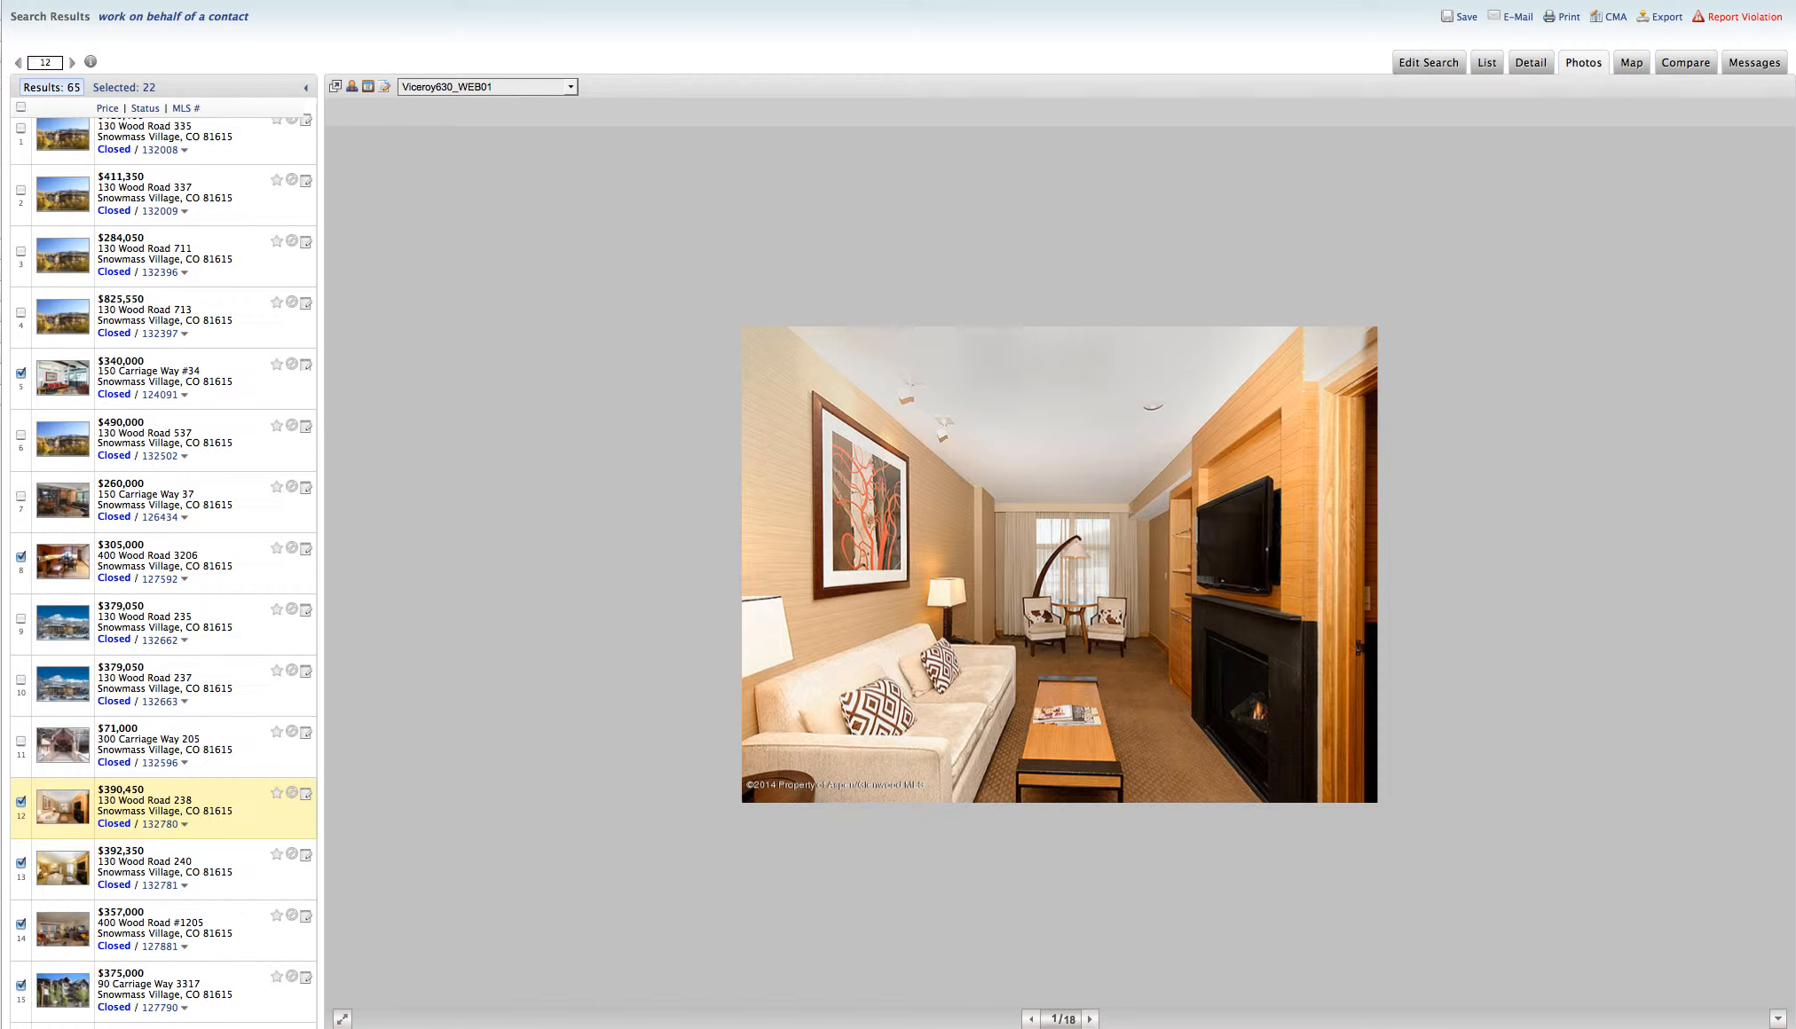
click(1089, 1018)
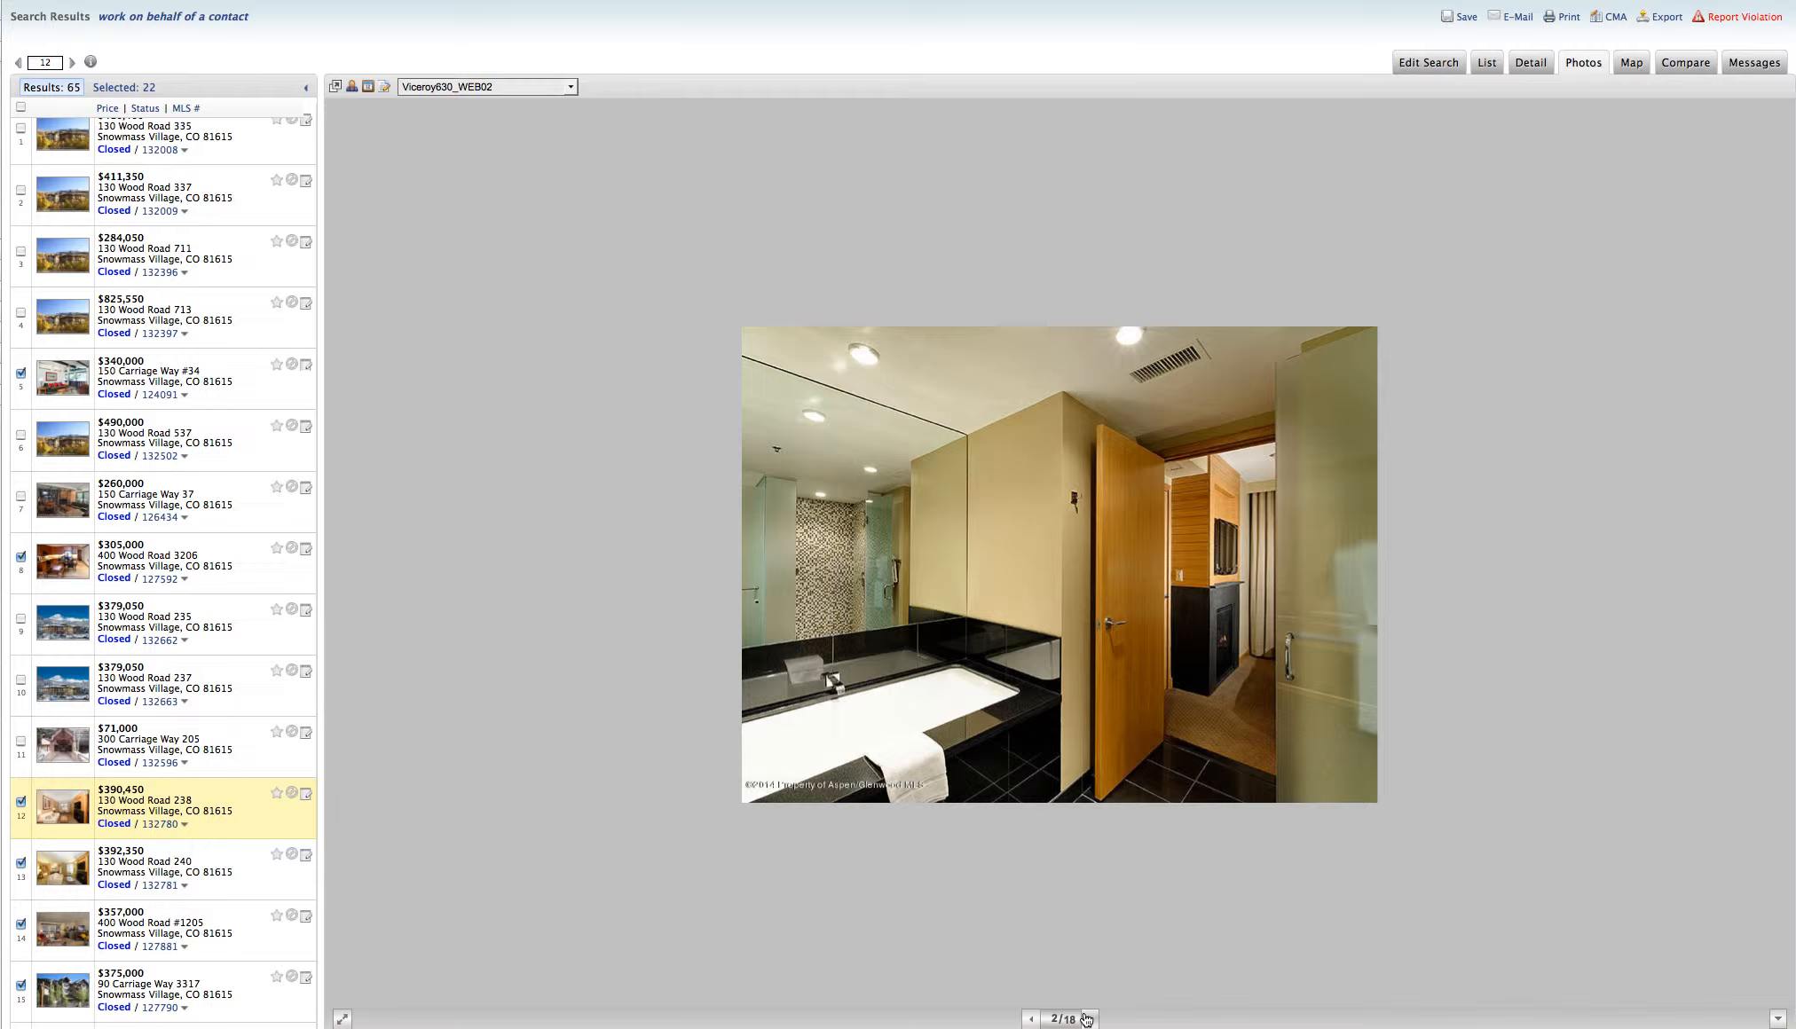
click(1086, 1018)
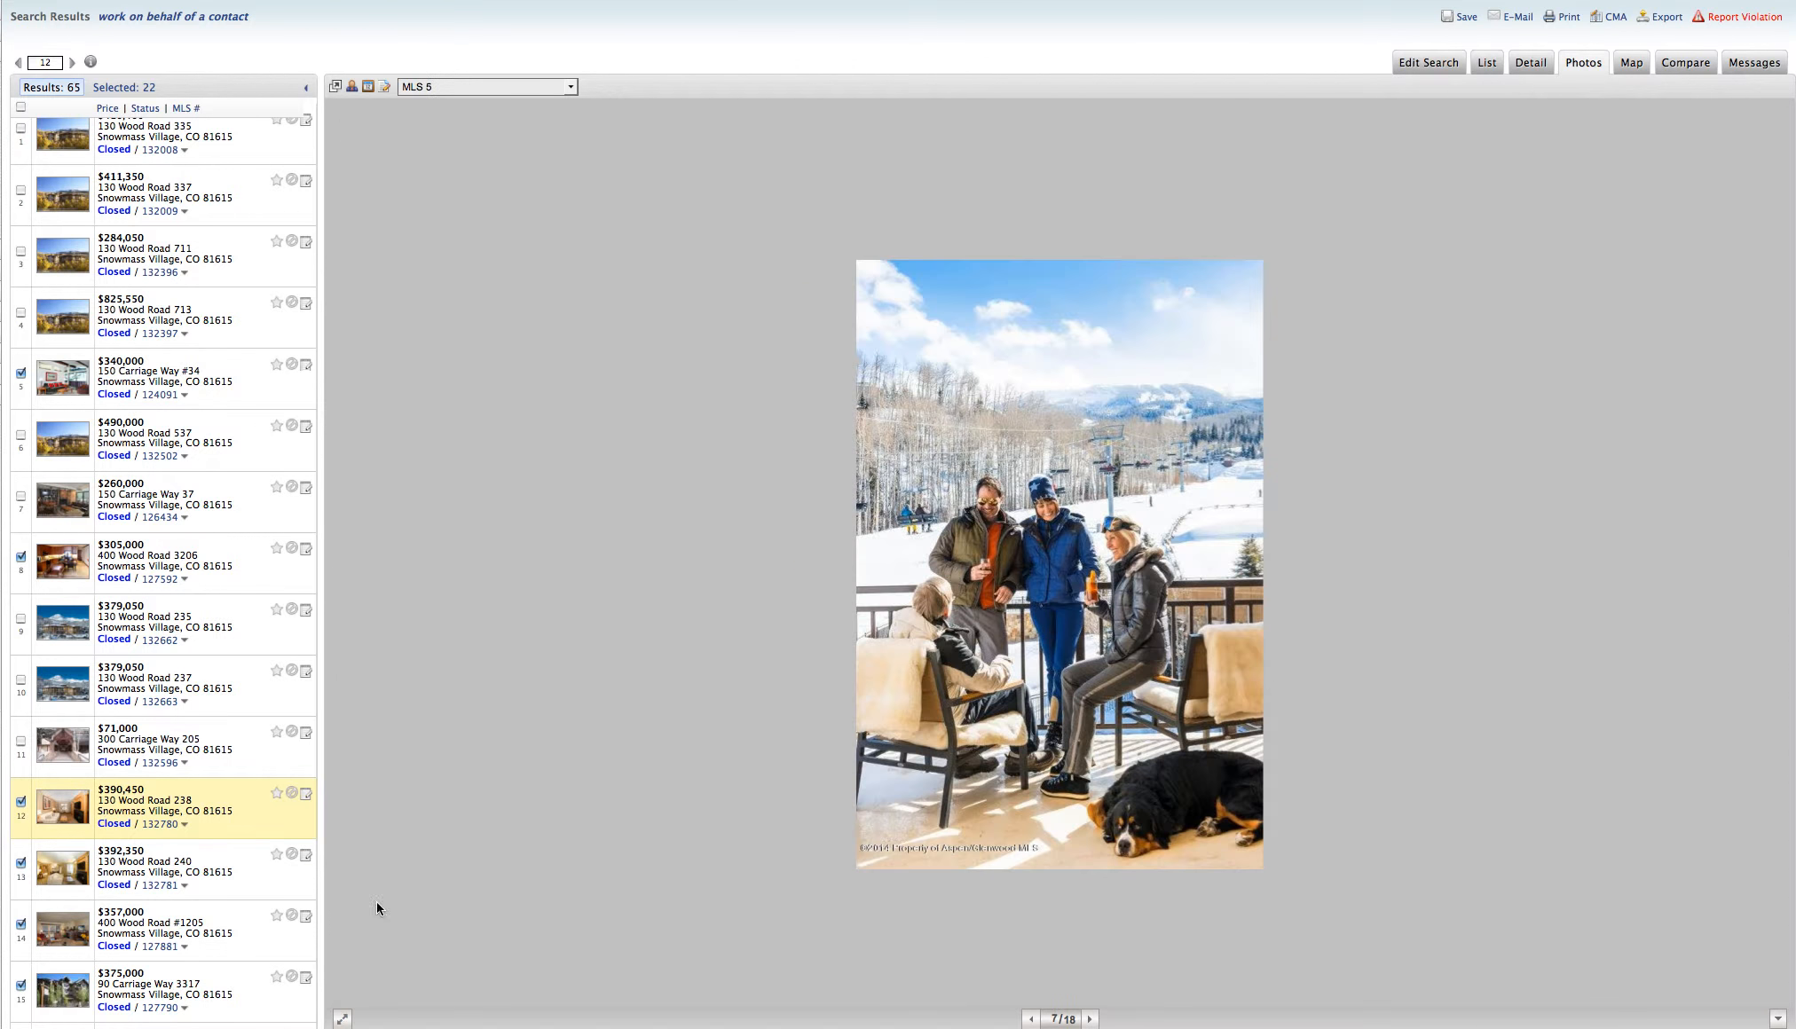
click(1089, 1018)
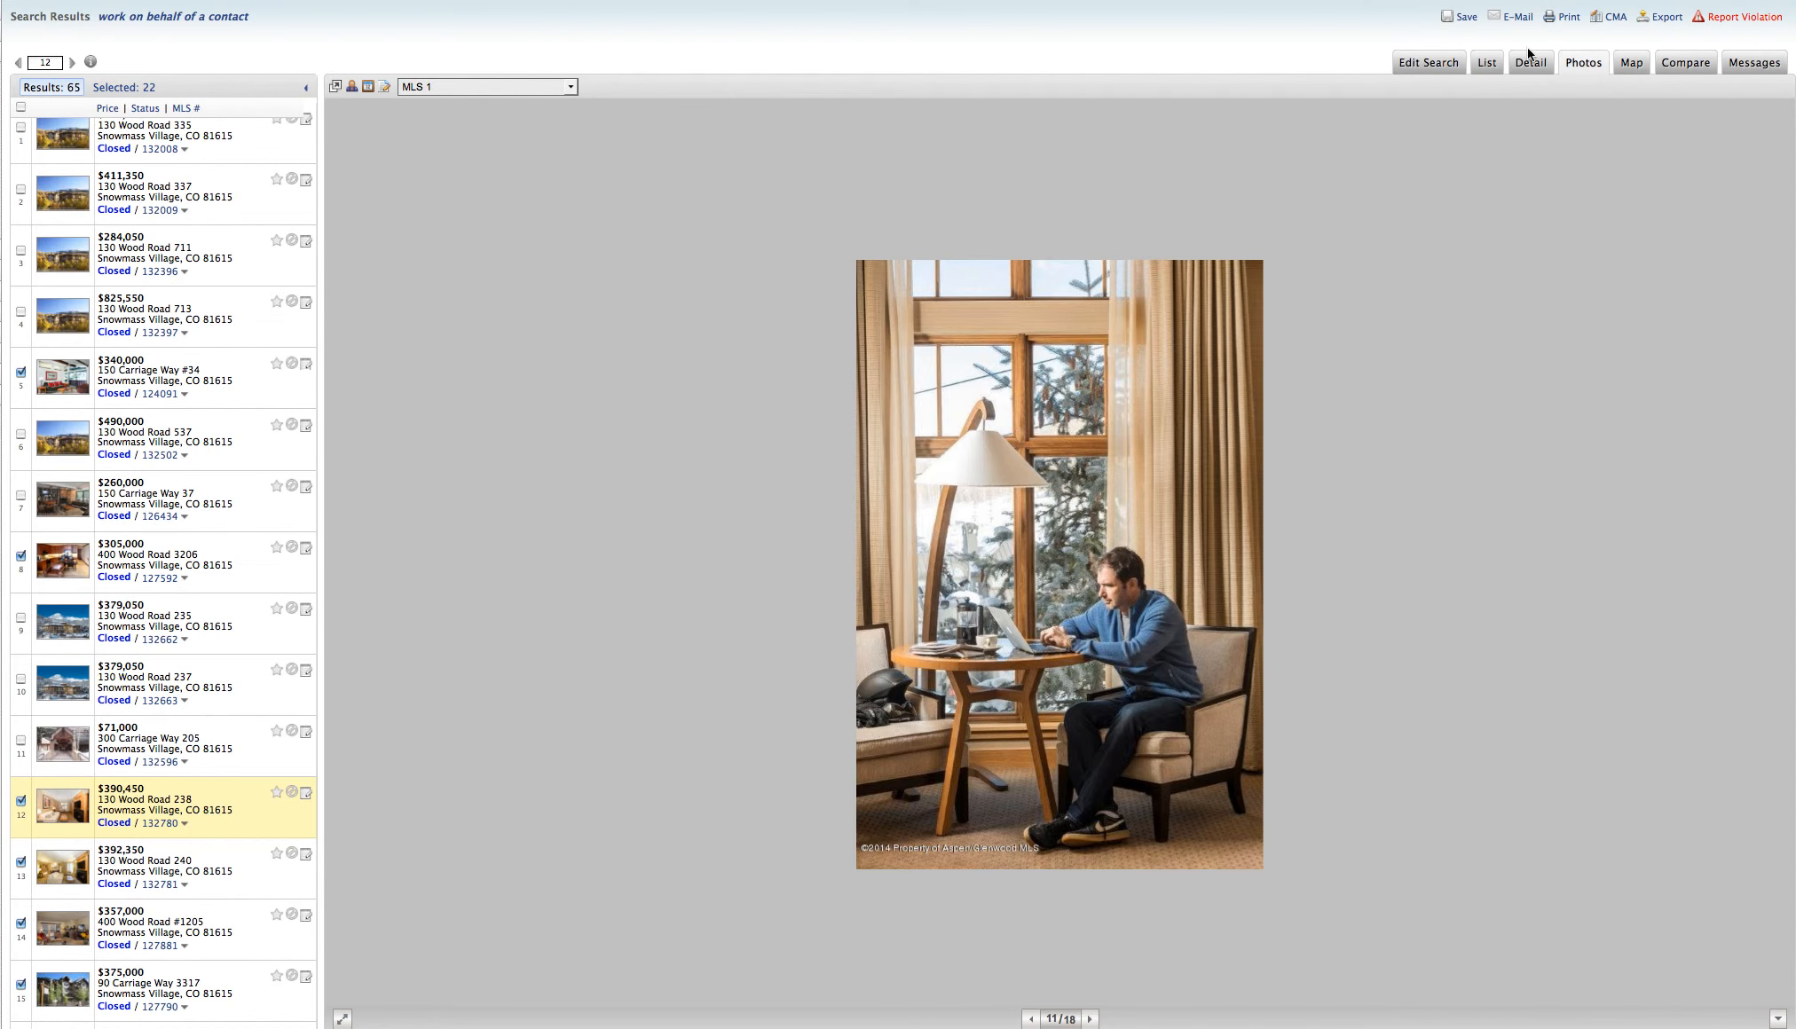
click(1529, 62)
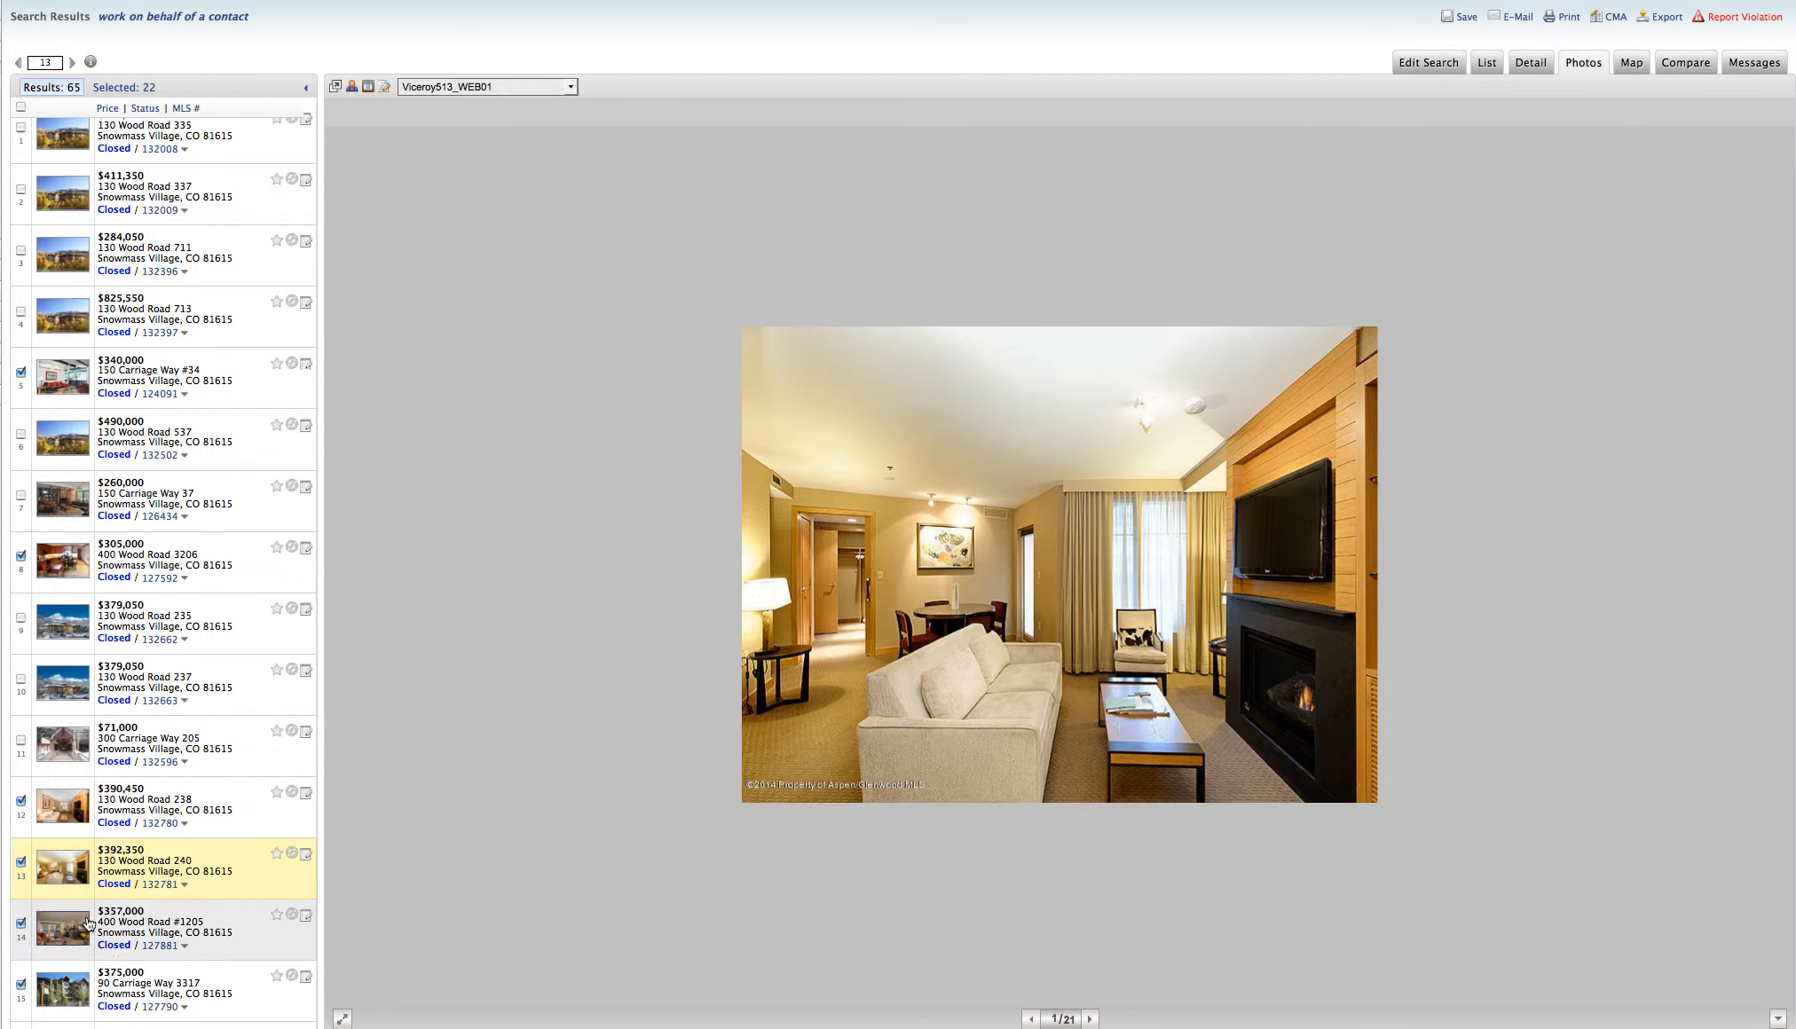
Browse 400 Wood Road #1205's living area photos, then move on to 90 Carriage Way 3317
click(64, 928)
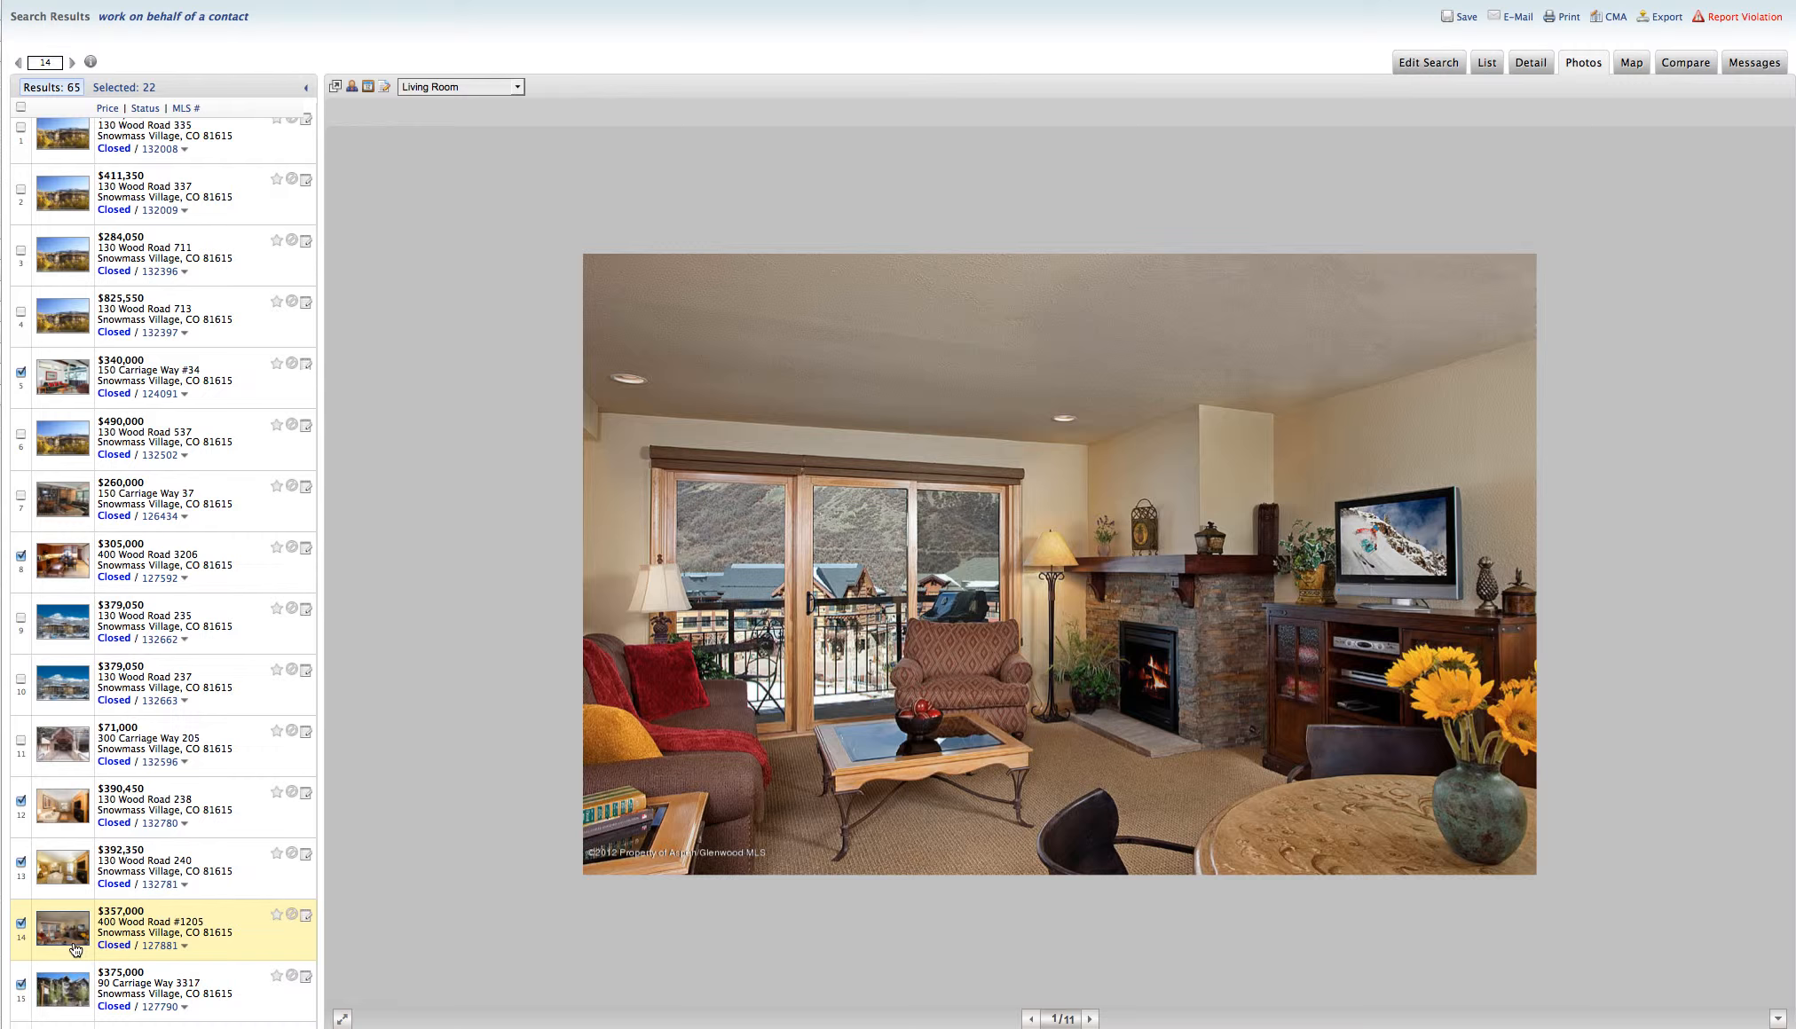
mouse_move(553, 1014)
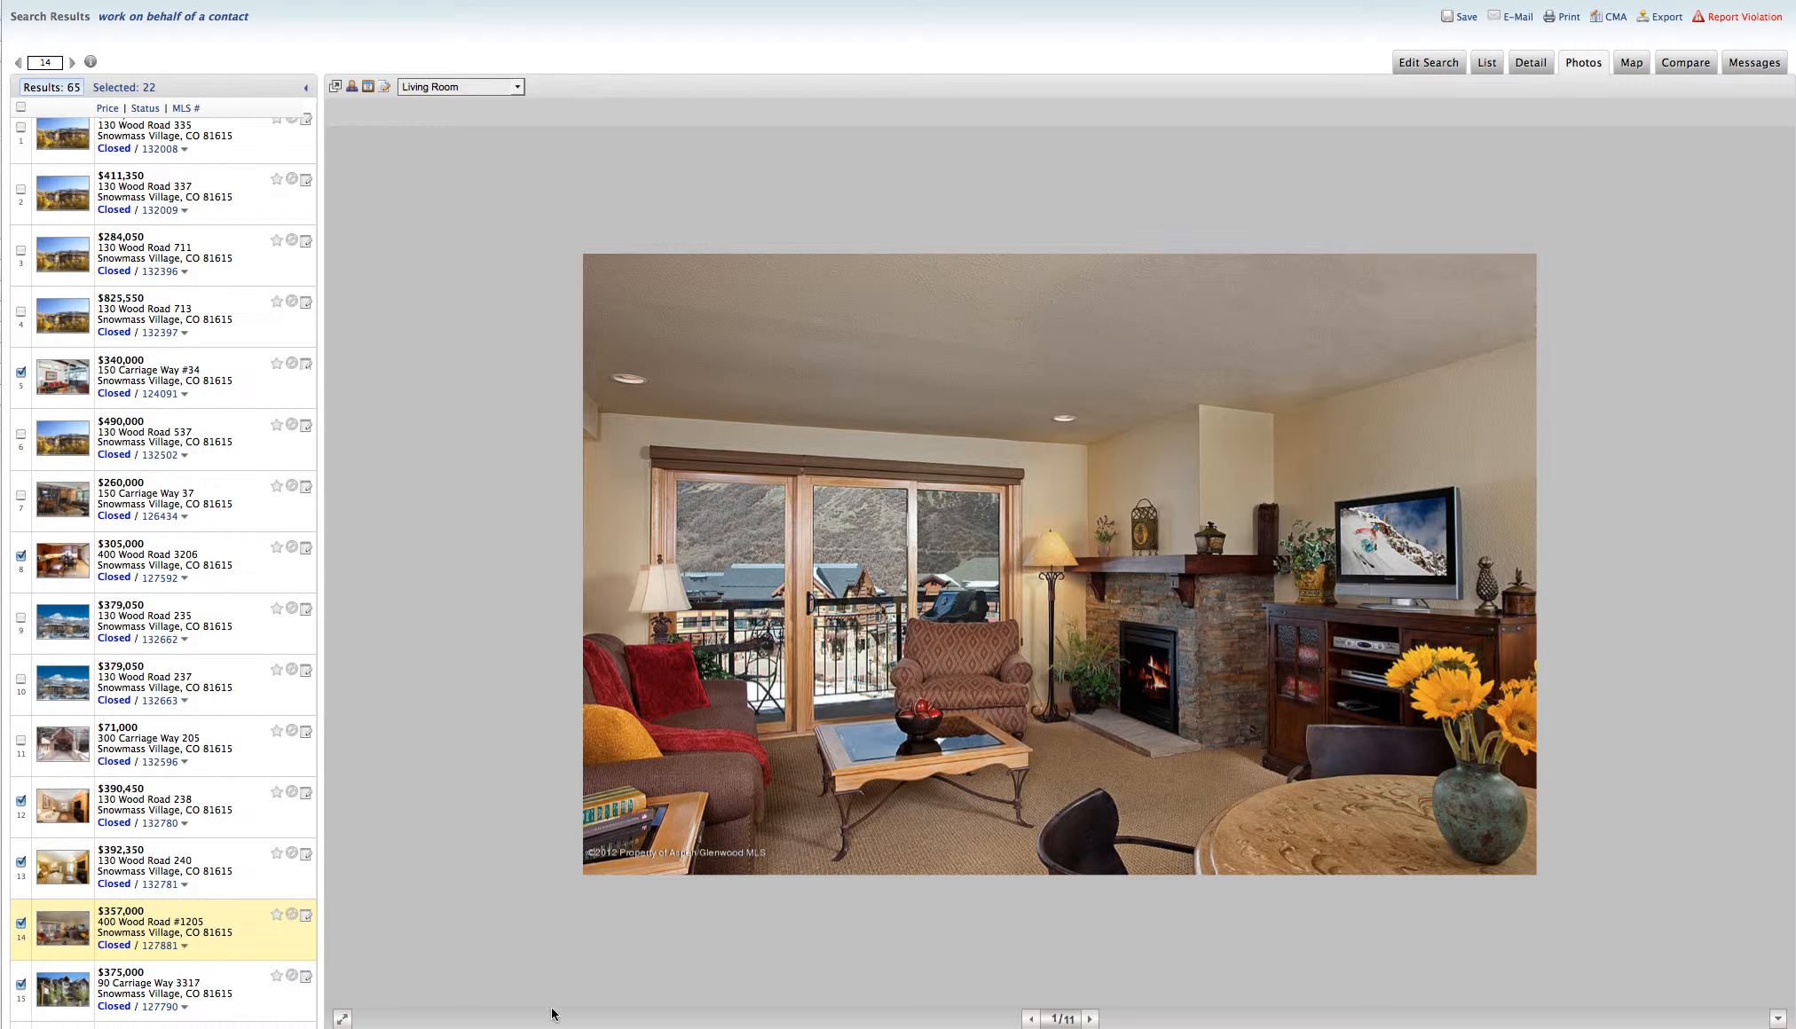
click(1089, 1022)
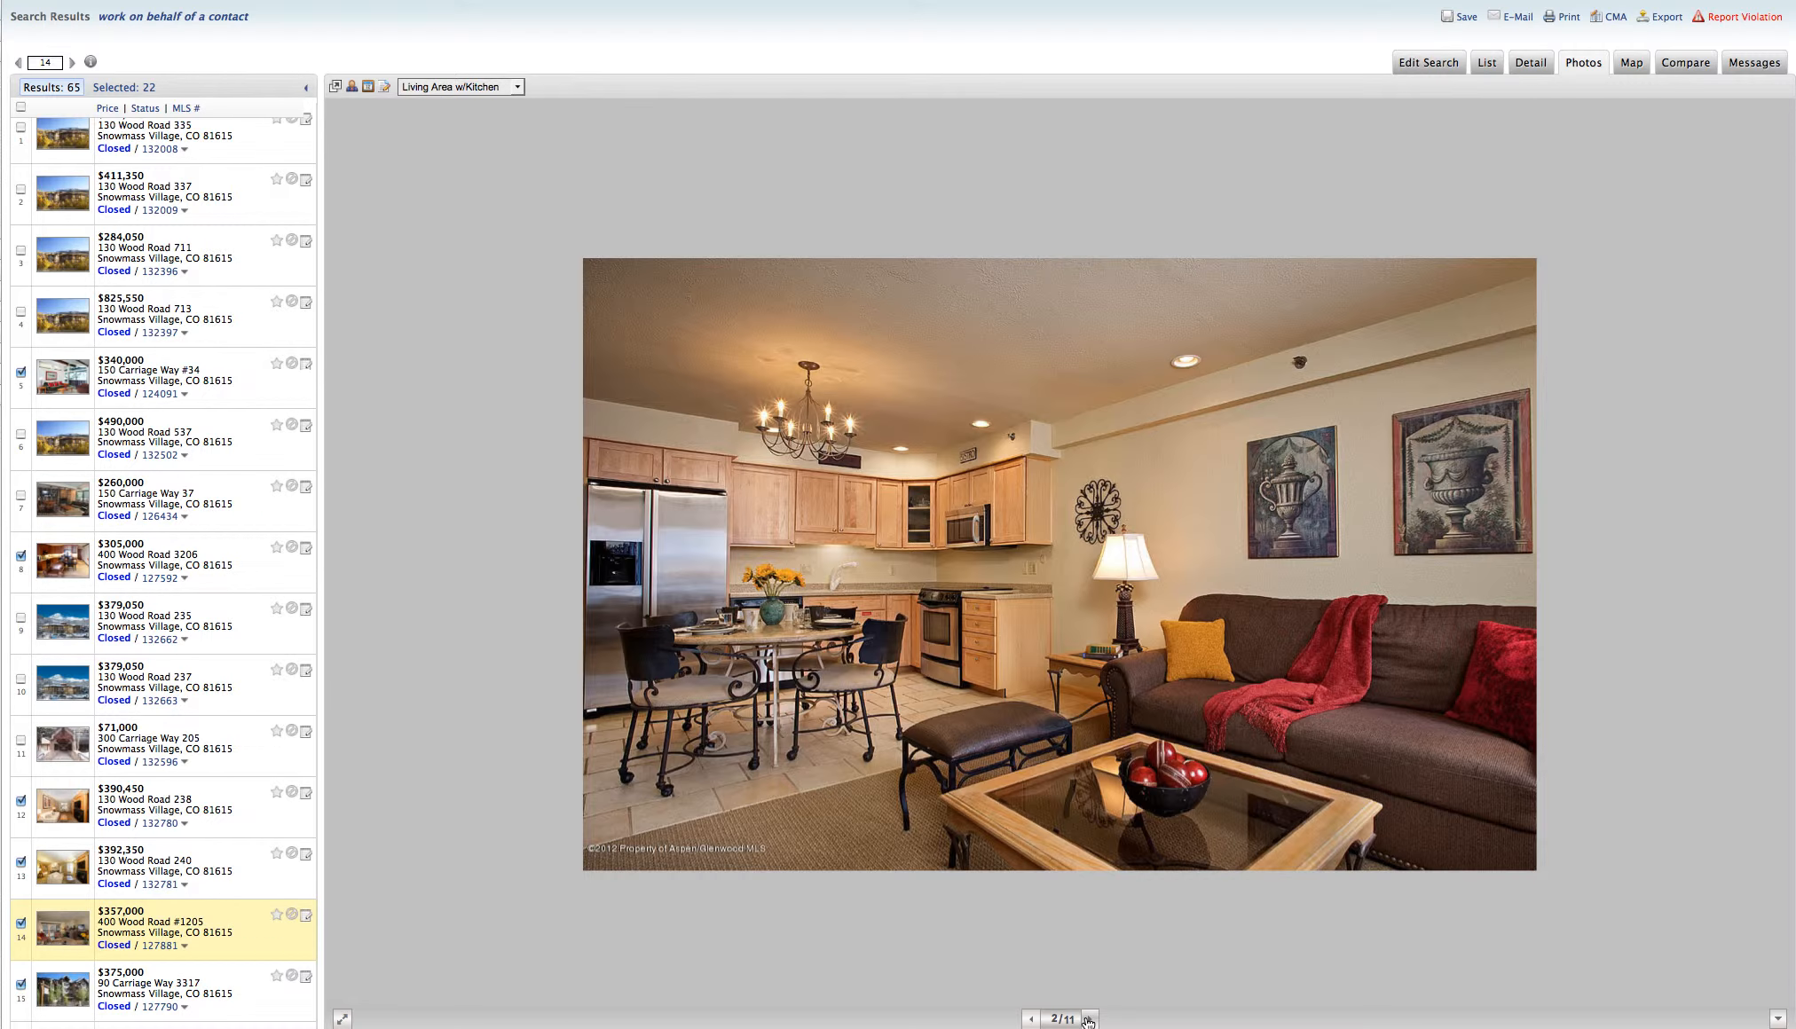
click(1090, 1018)
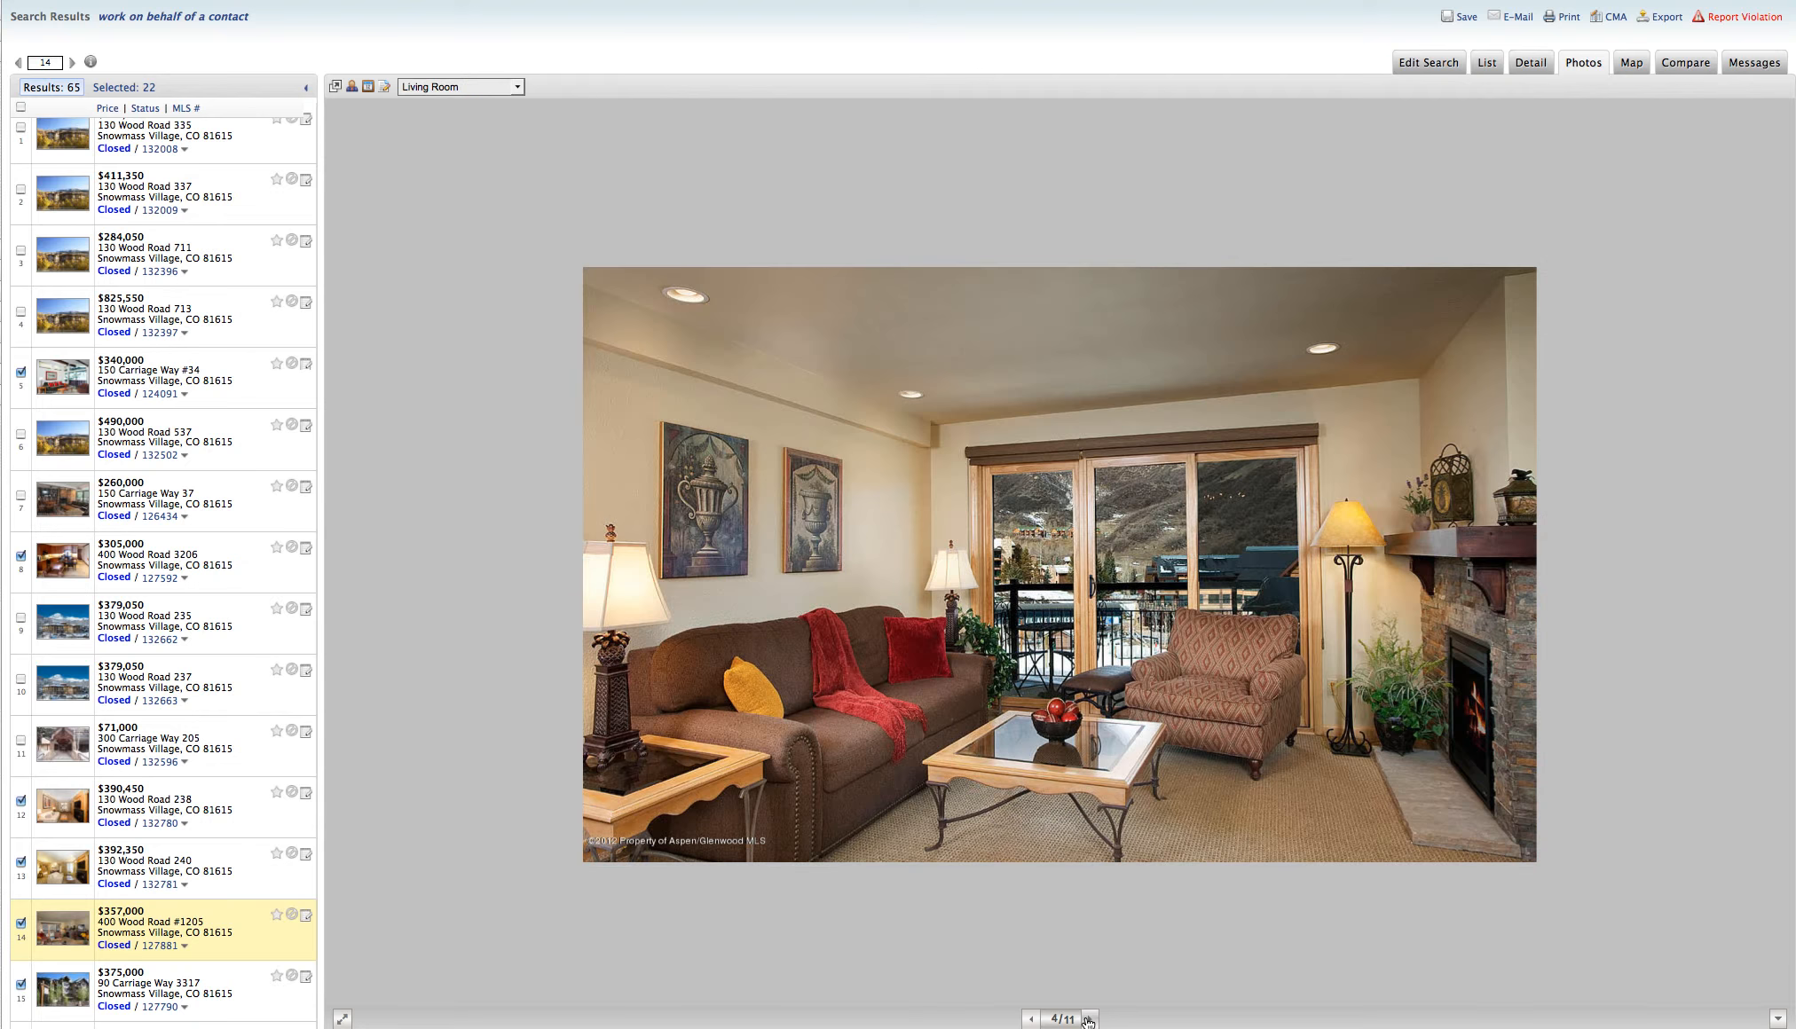
click(1087, 1019)
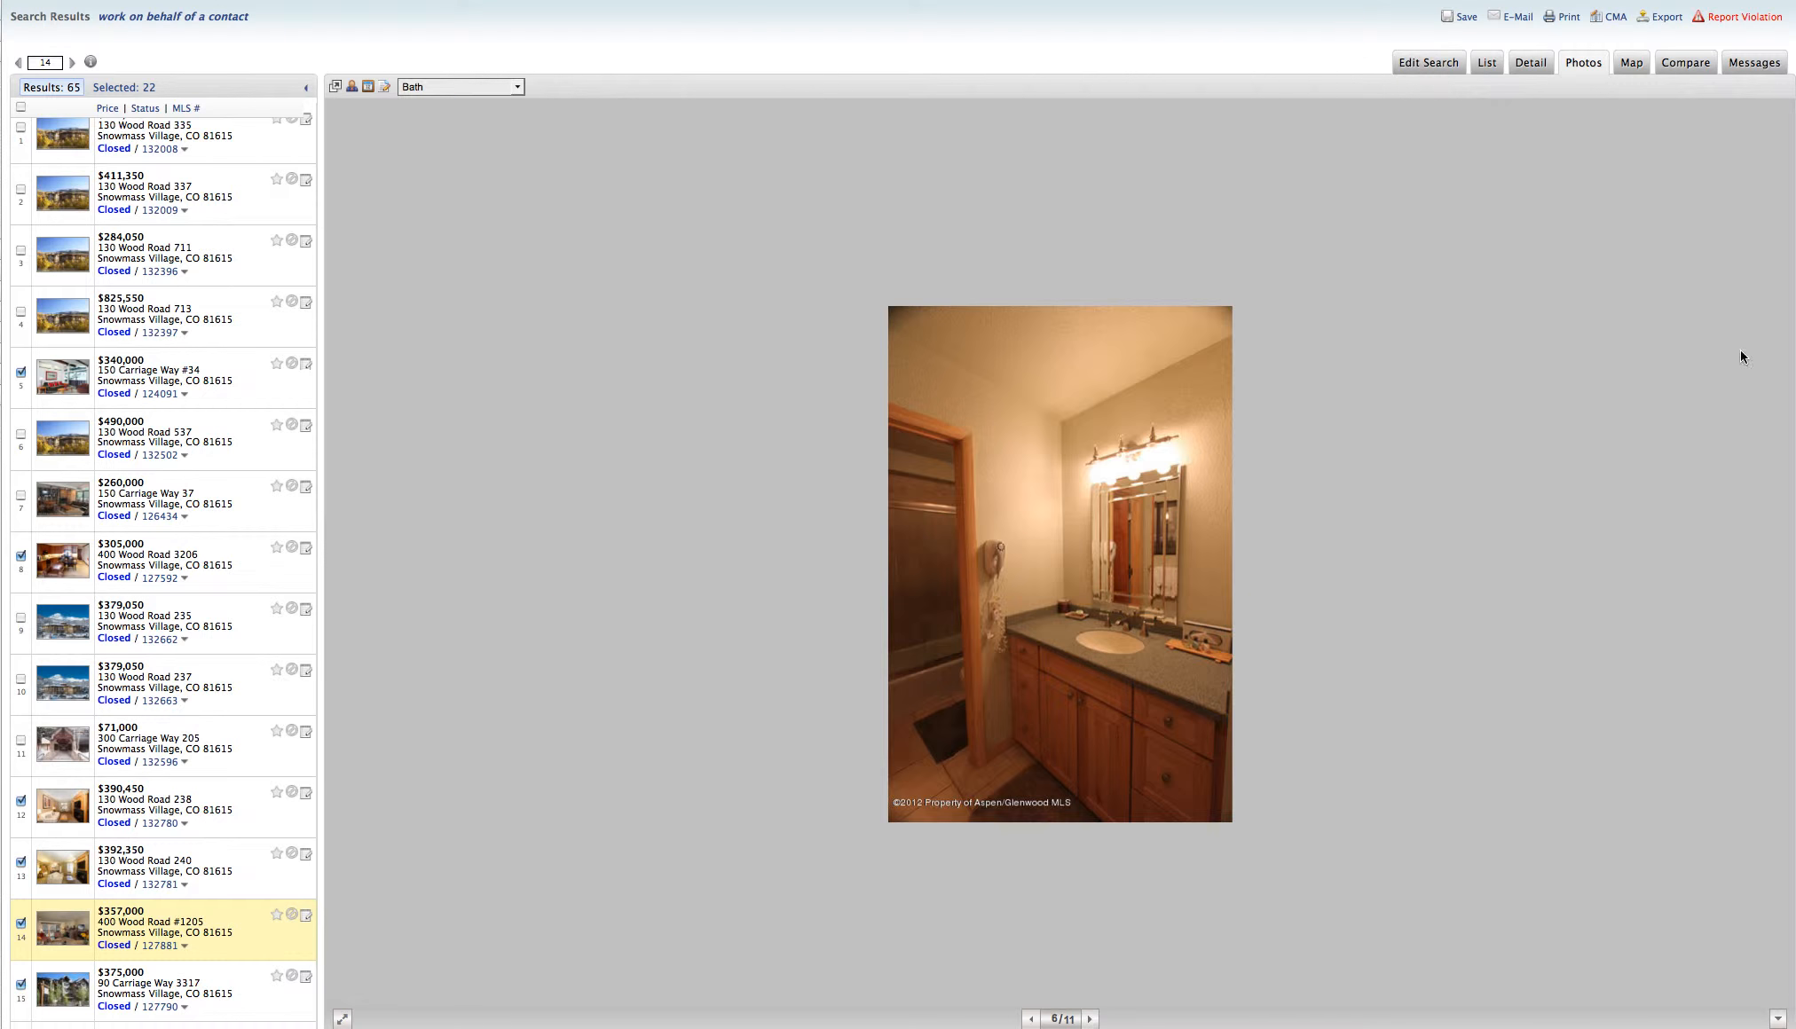
click(1530, 62)
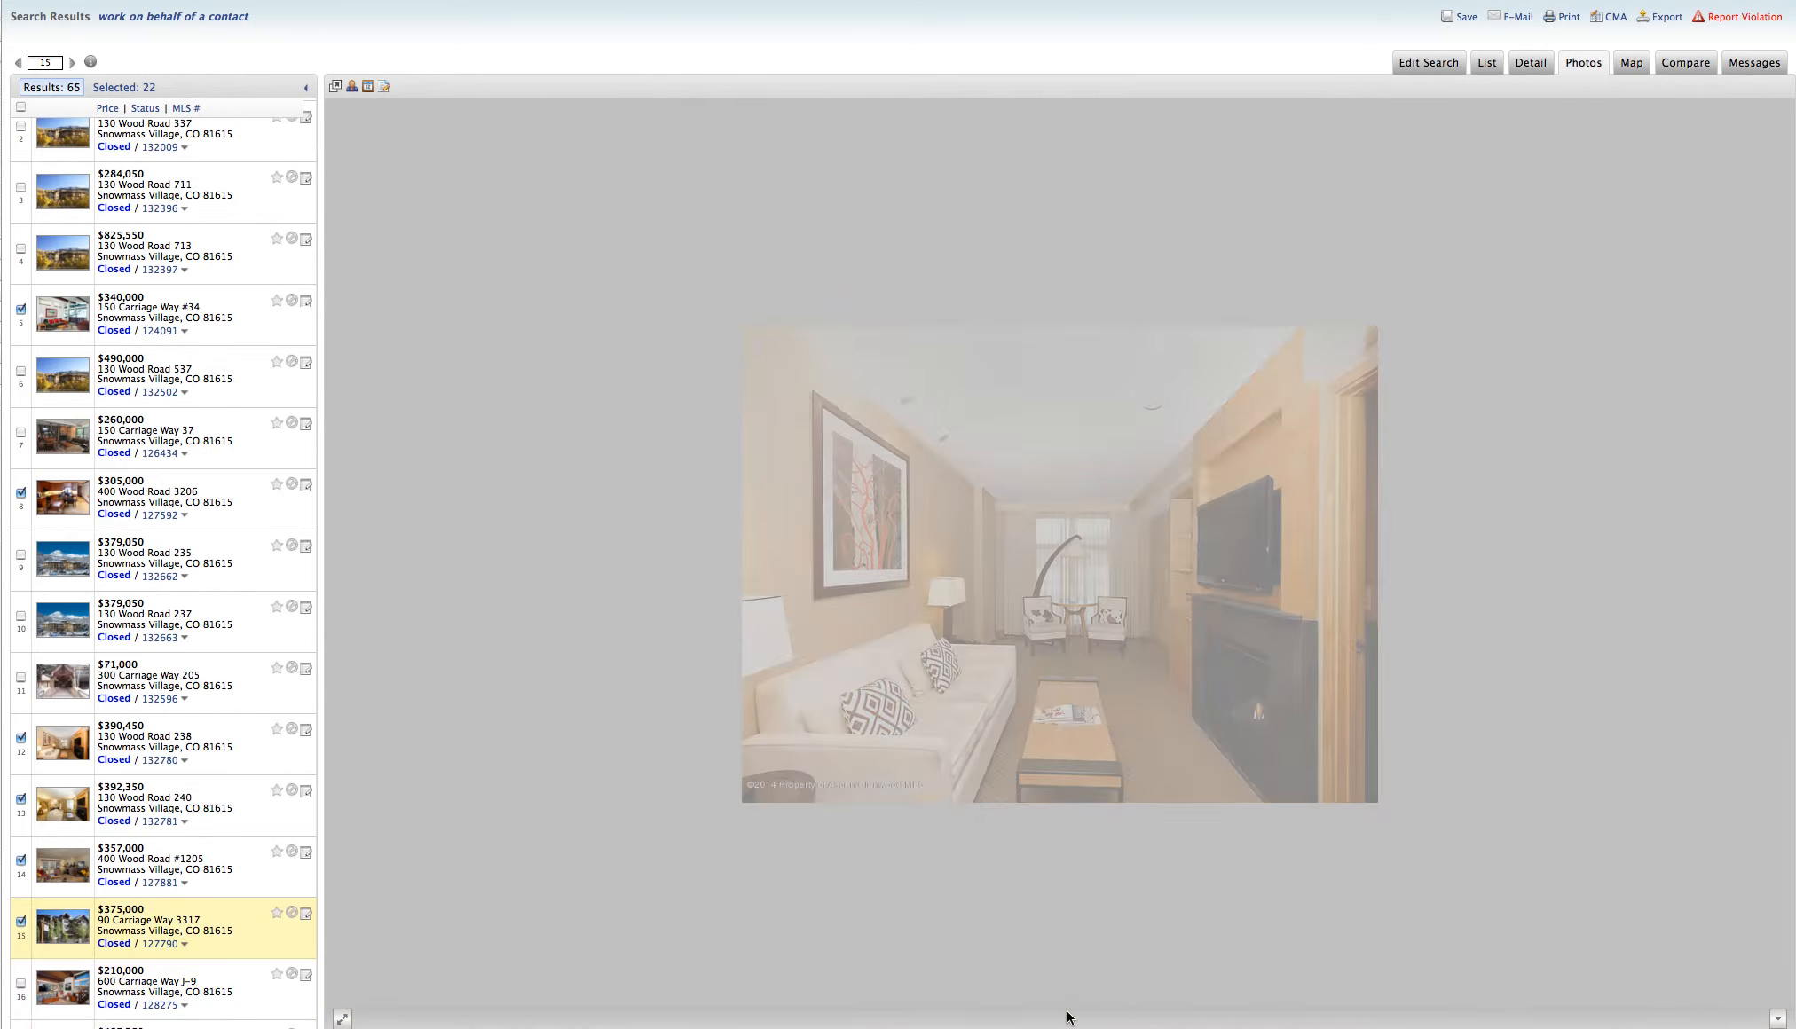
Advance 90 Carriage Way 3317's gallery through kitchen, living, dining, fireplace and bathroom to the village view, photo 10 of 13
click(1093, 1017)
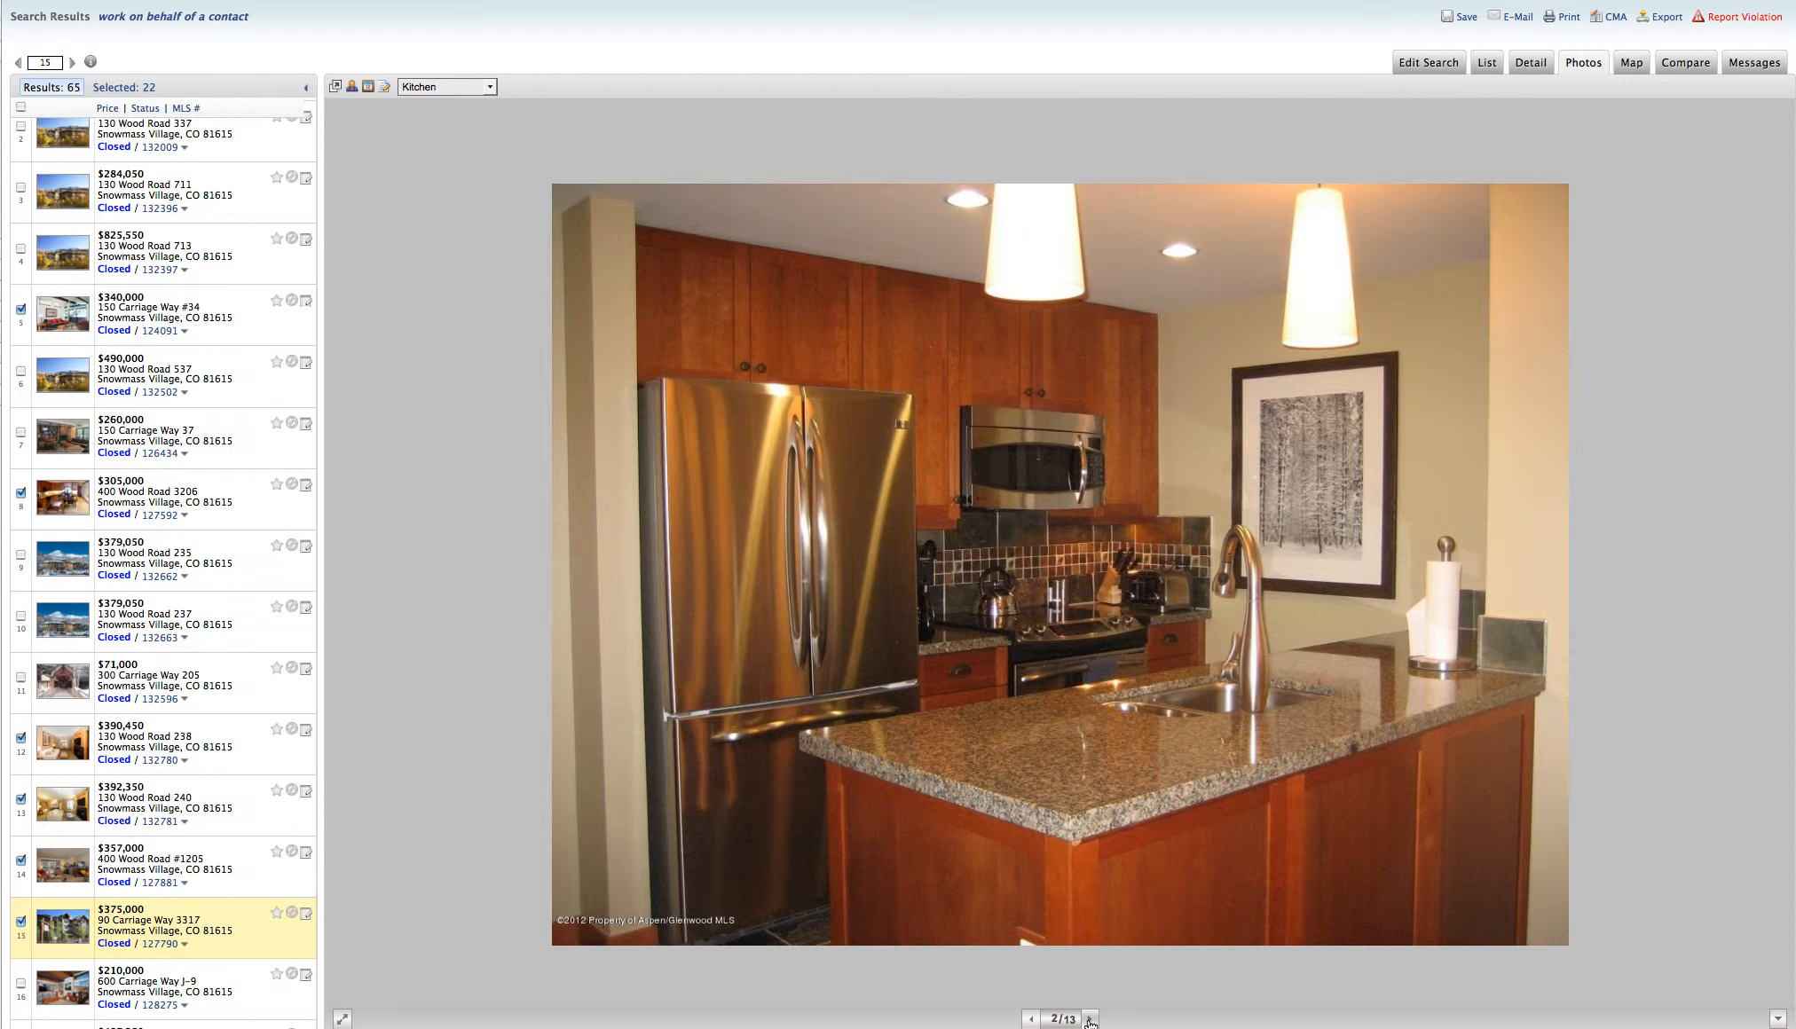
click(1090, 1019)
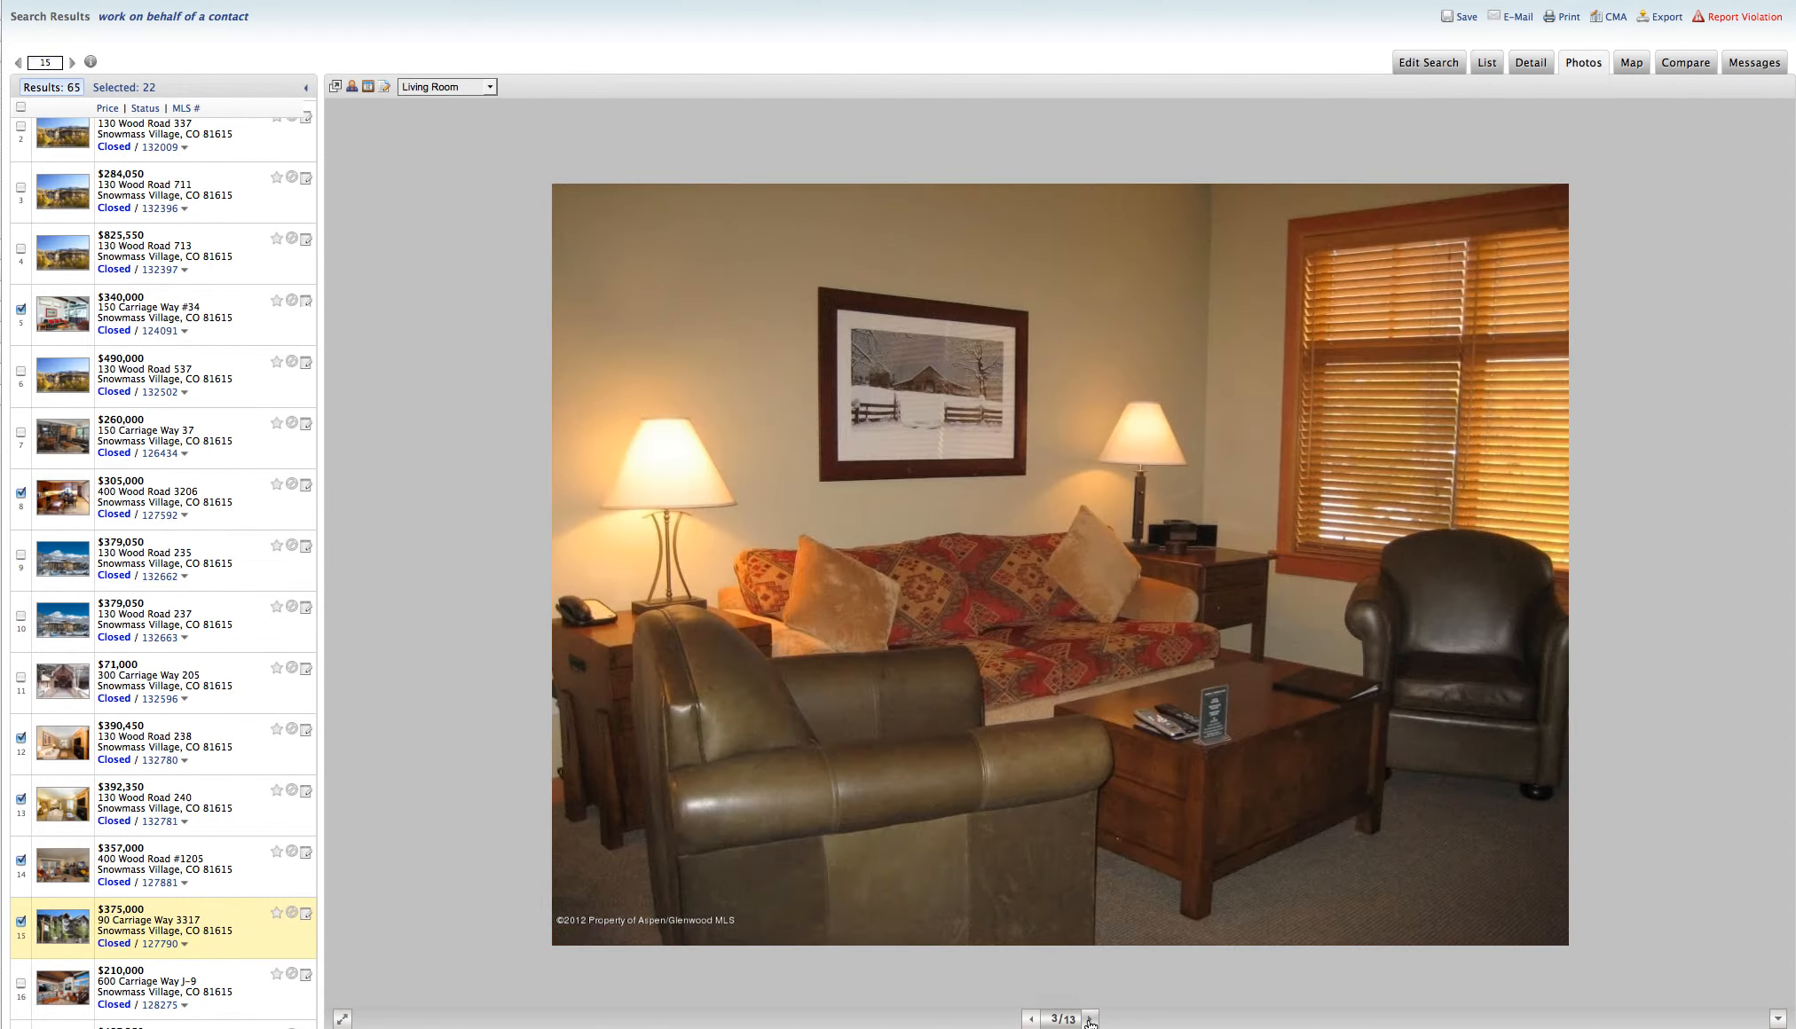
click(1089, 1018)
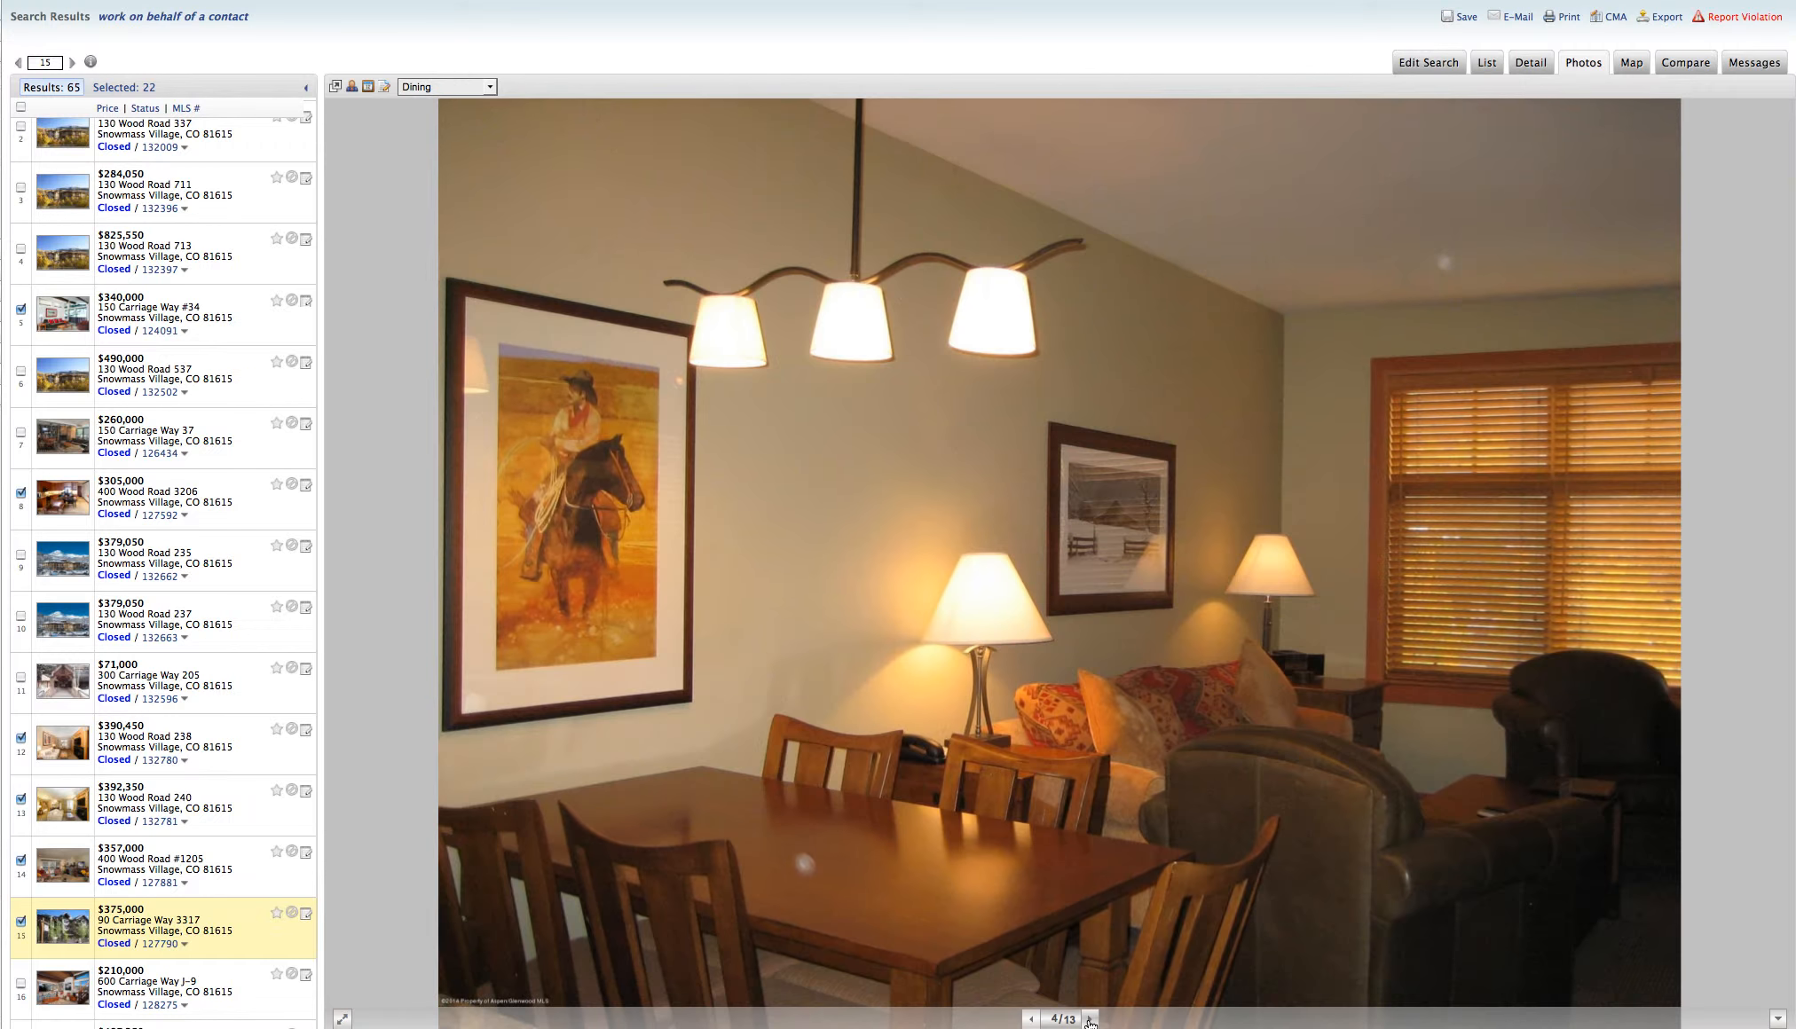
click(1089, 1019)
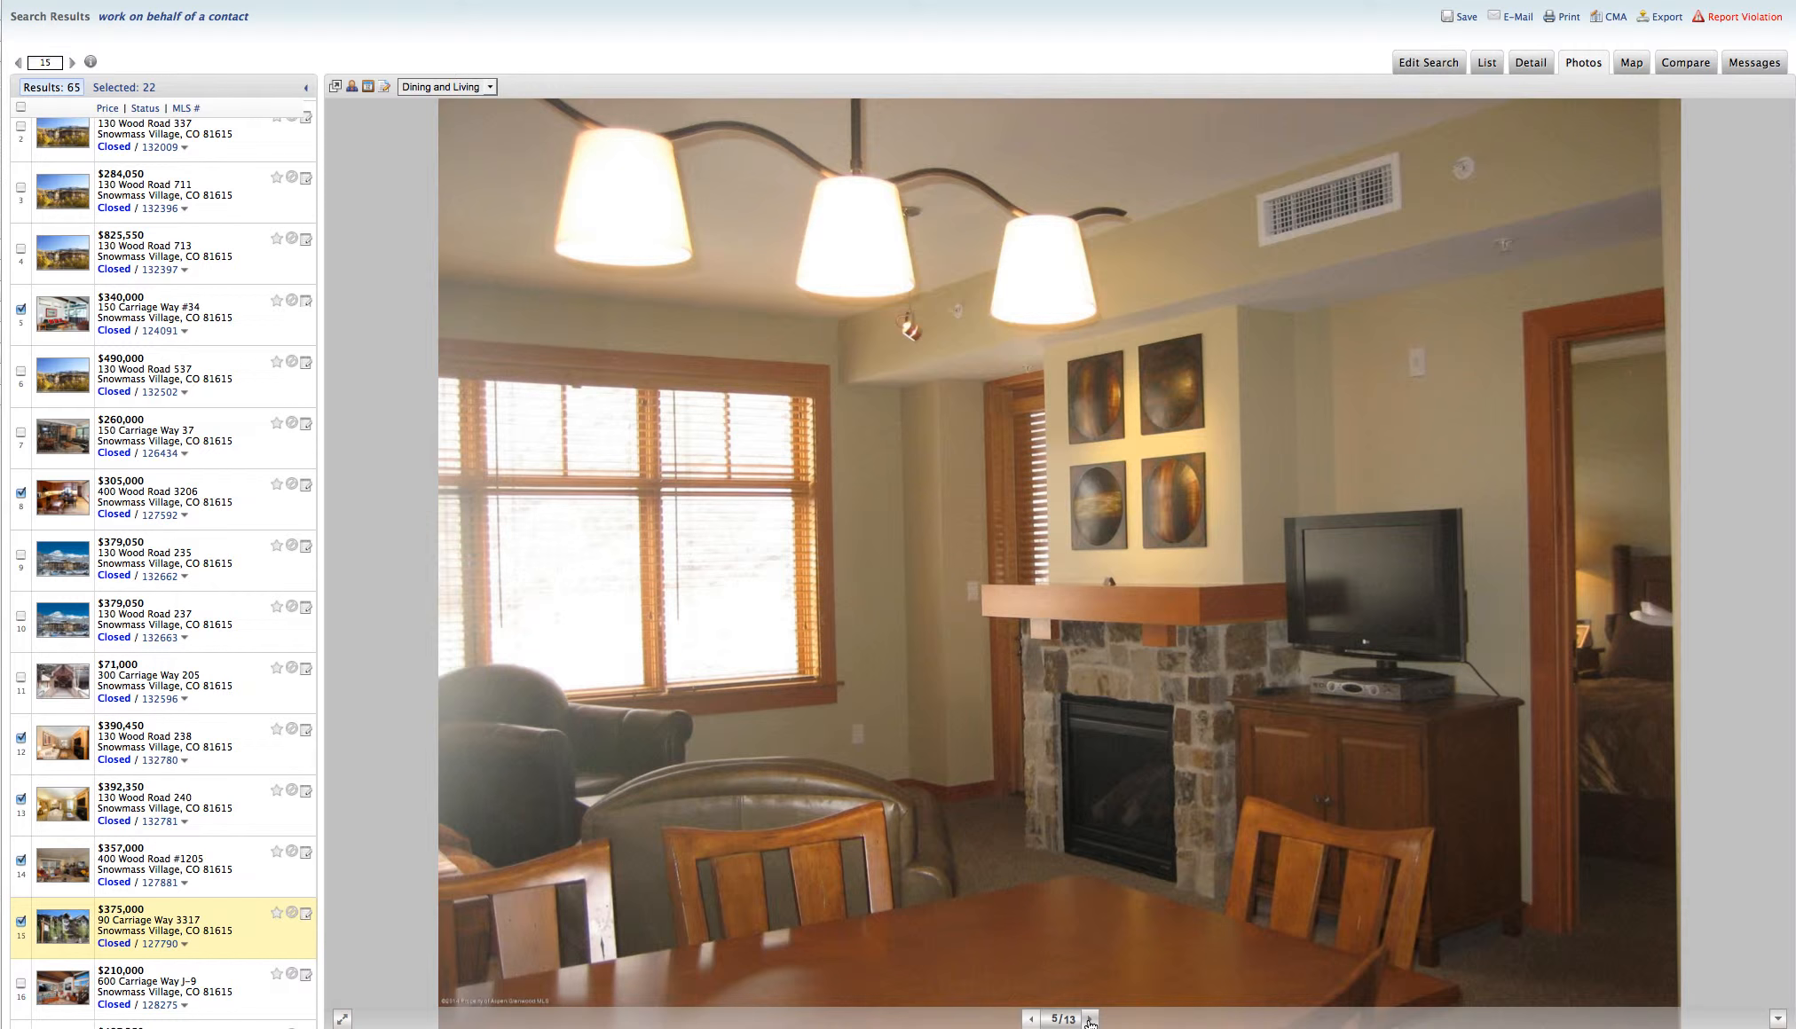
click(1091, 1020)
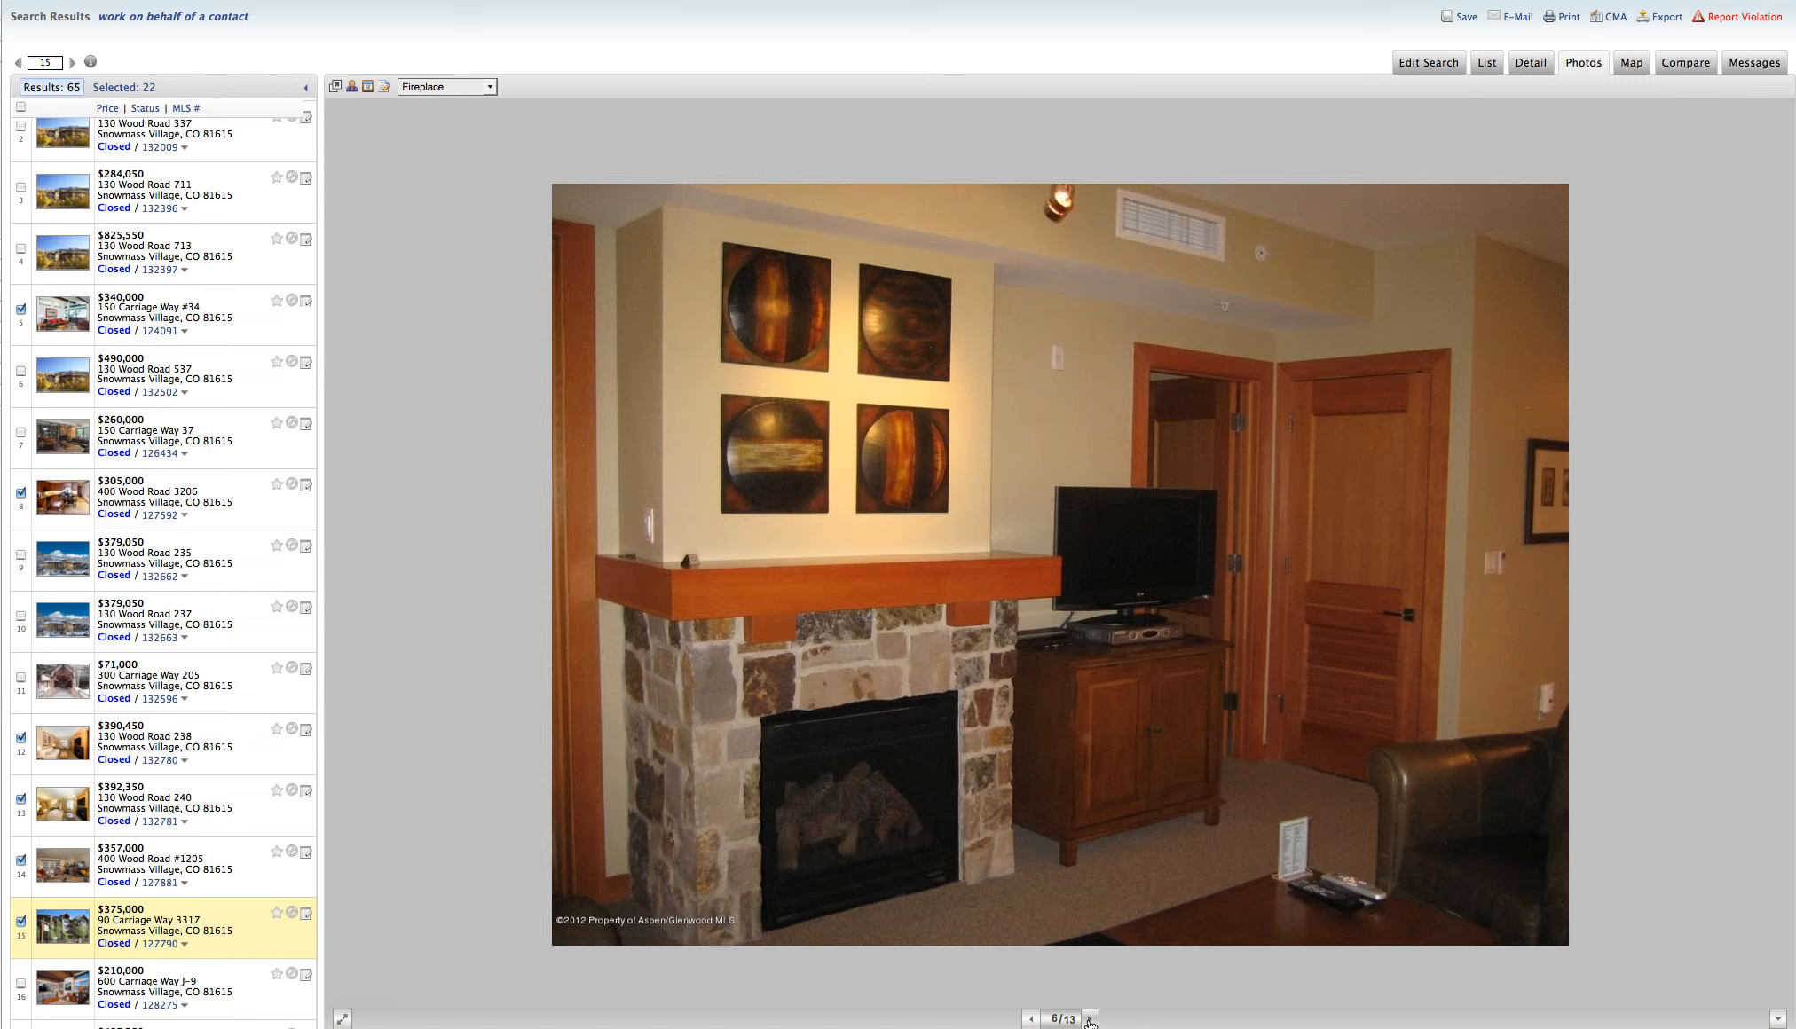
click(1089, 1018)
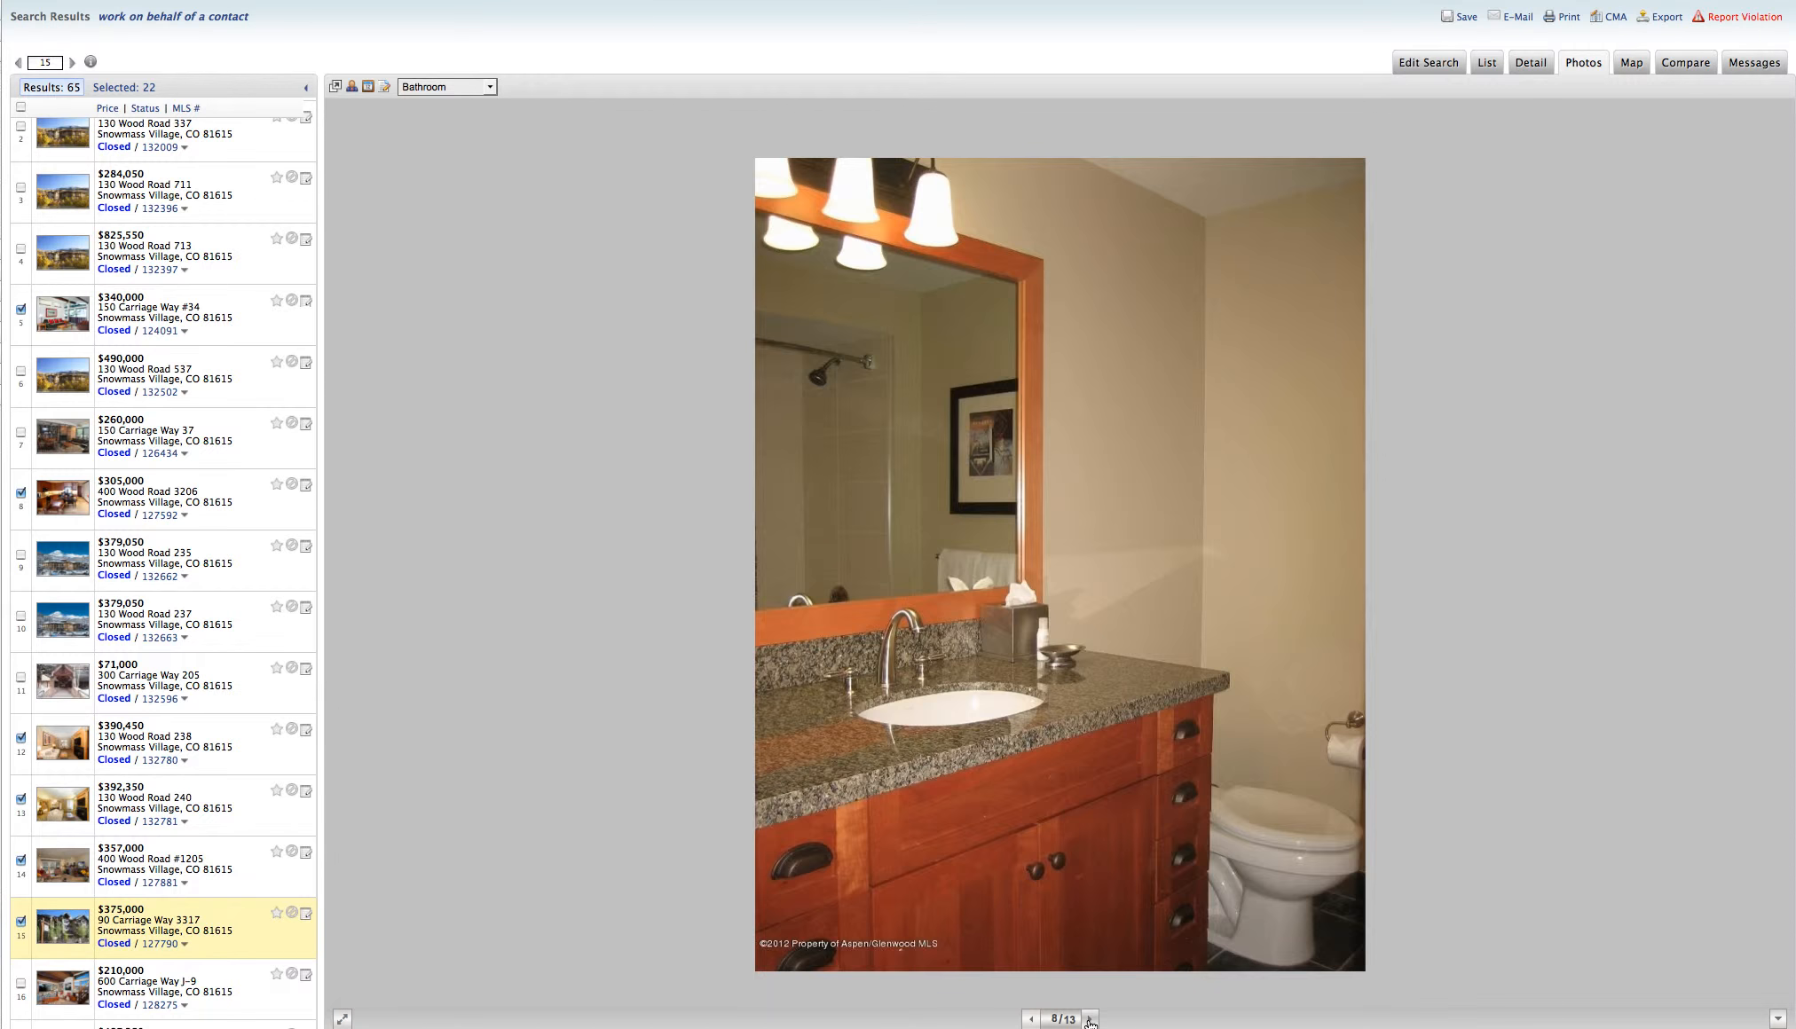
click(1090, 1020)
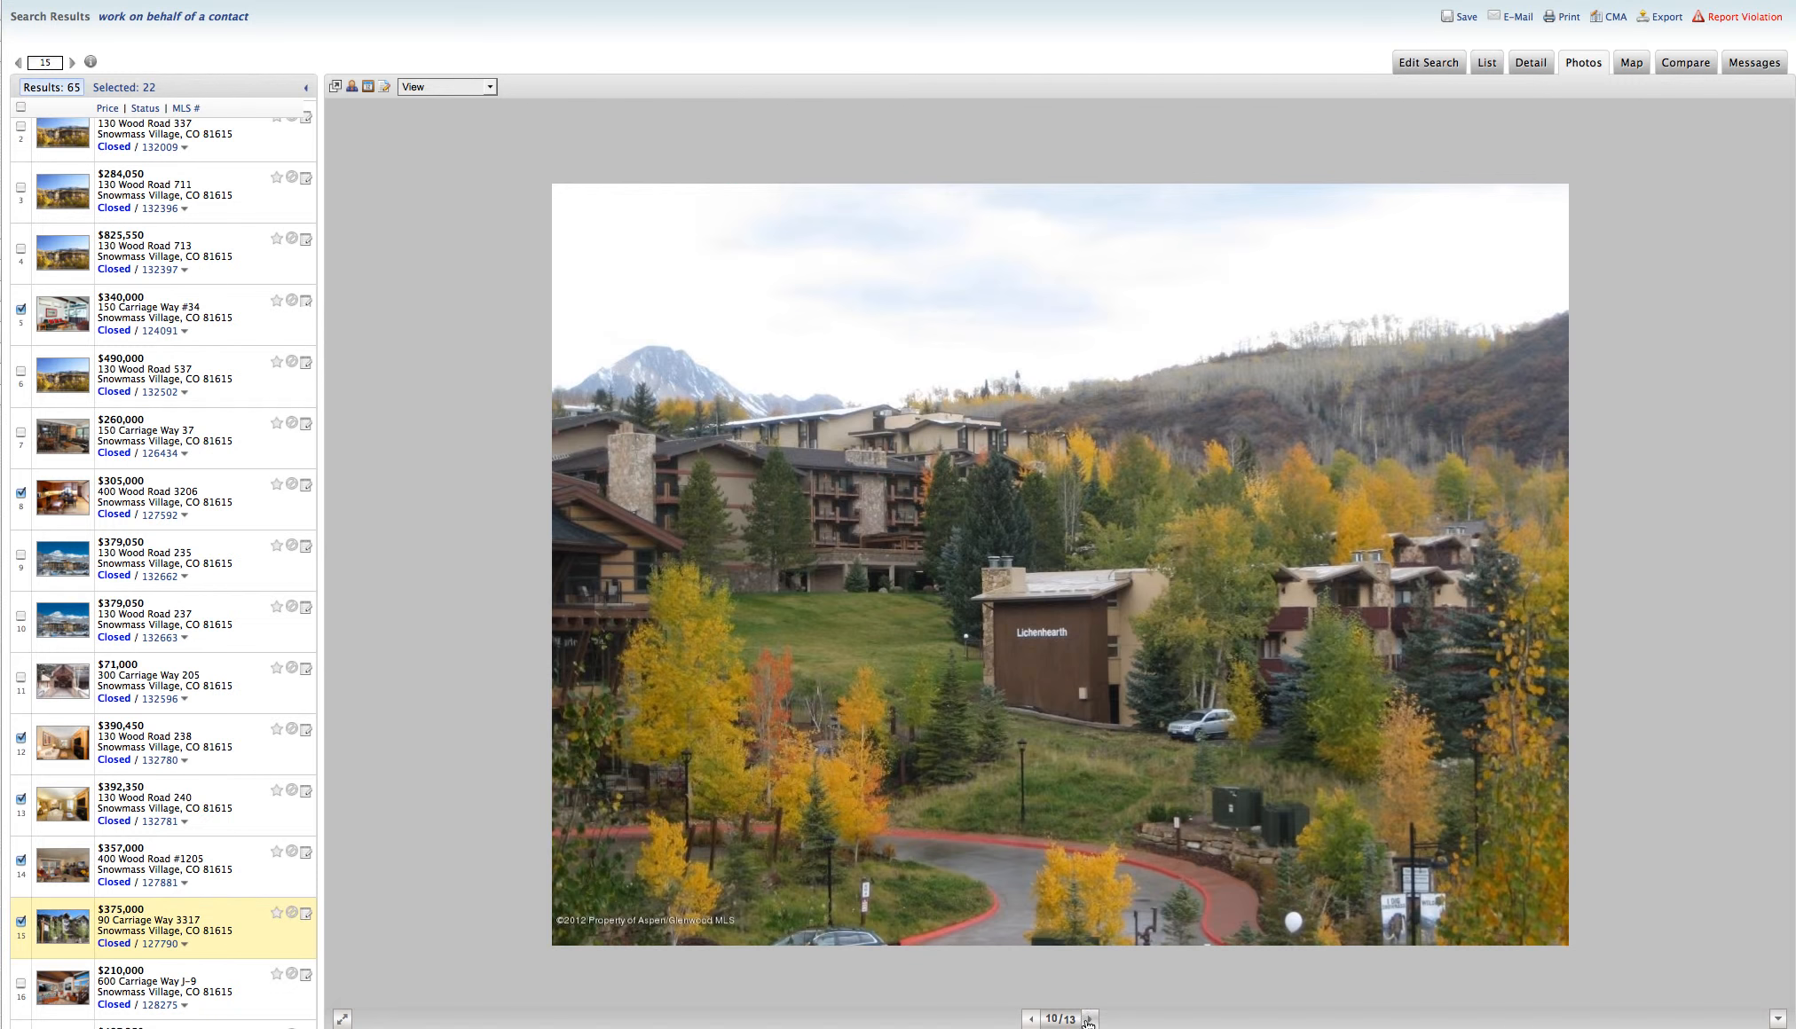
mouse_move(62, 990)
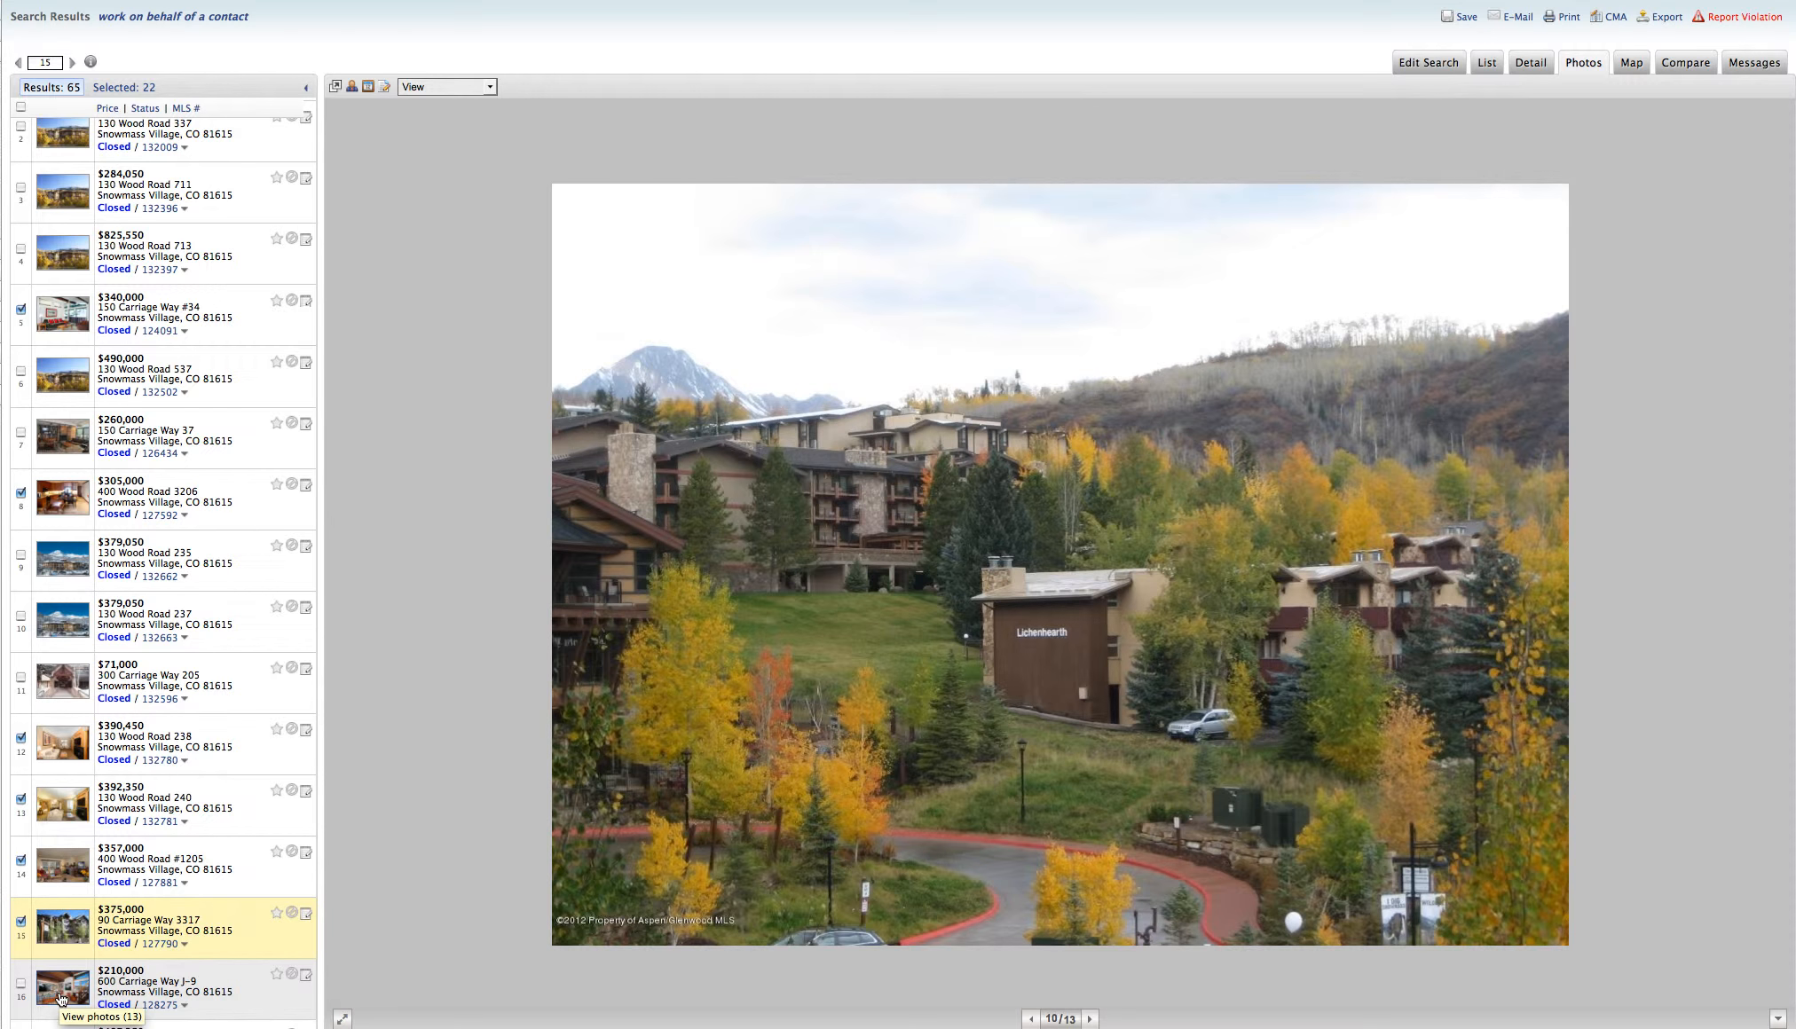
click(64, 987)
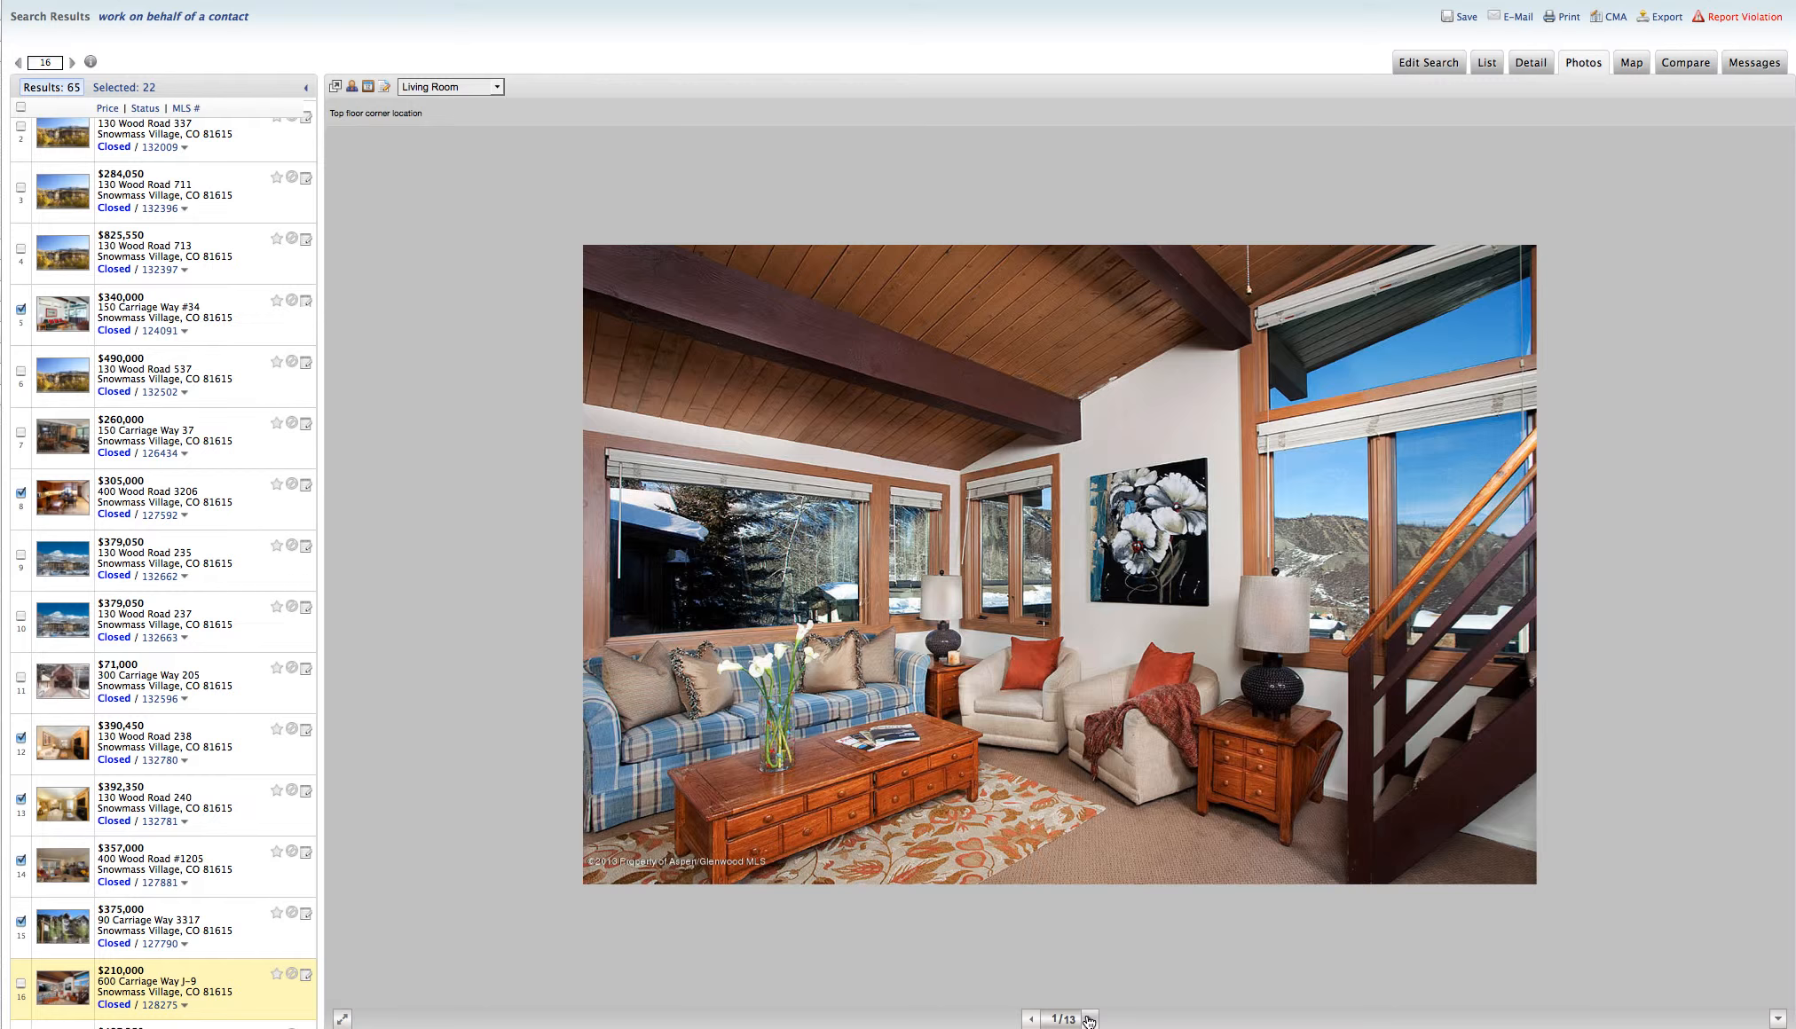
click(1089, 1019)
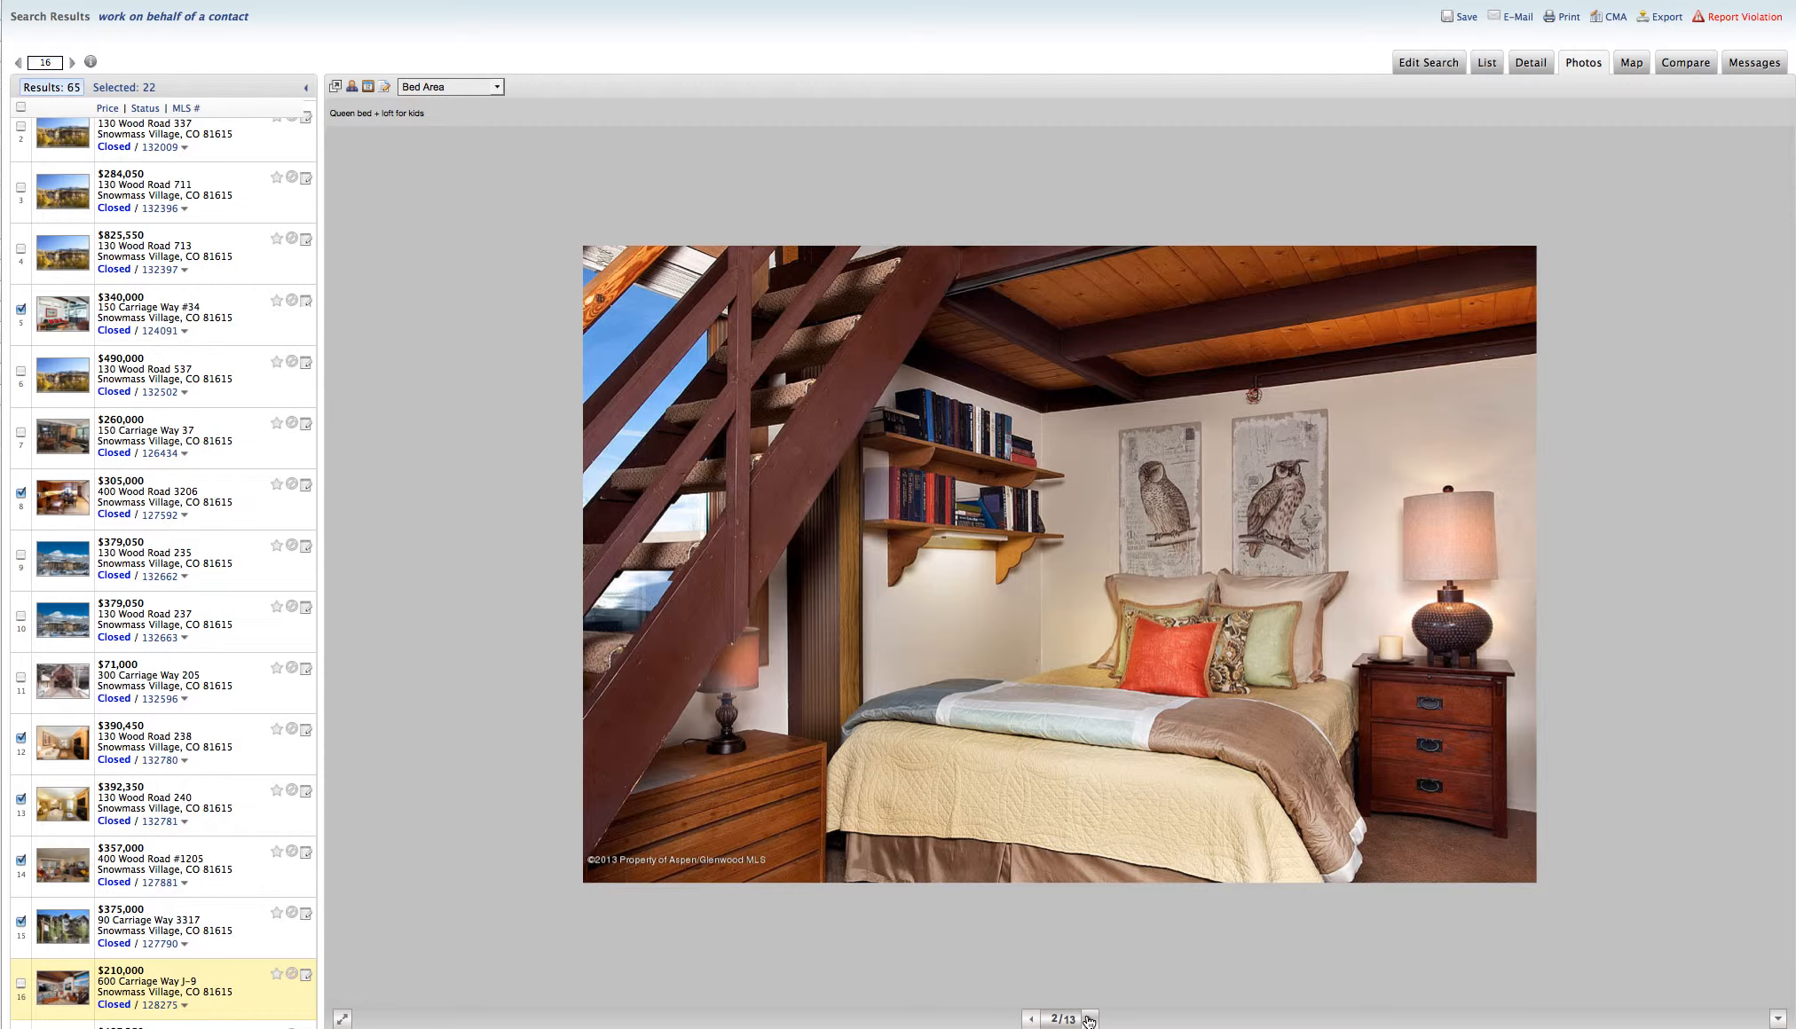
click(1089, 1019)
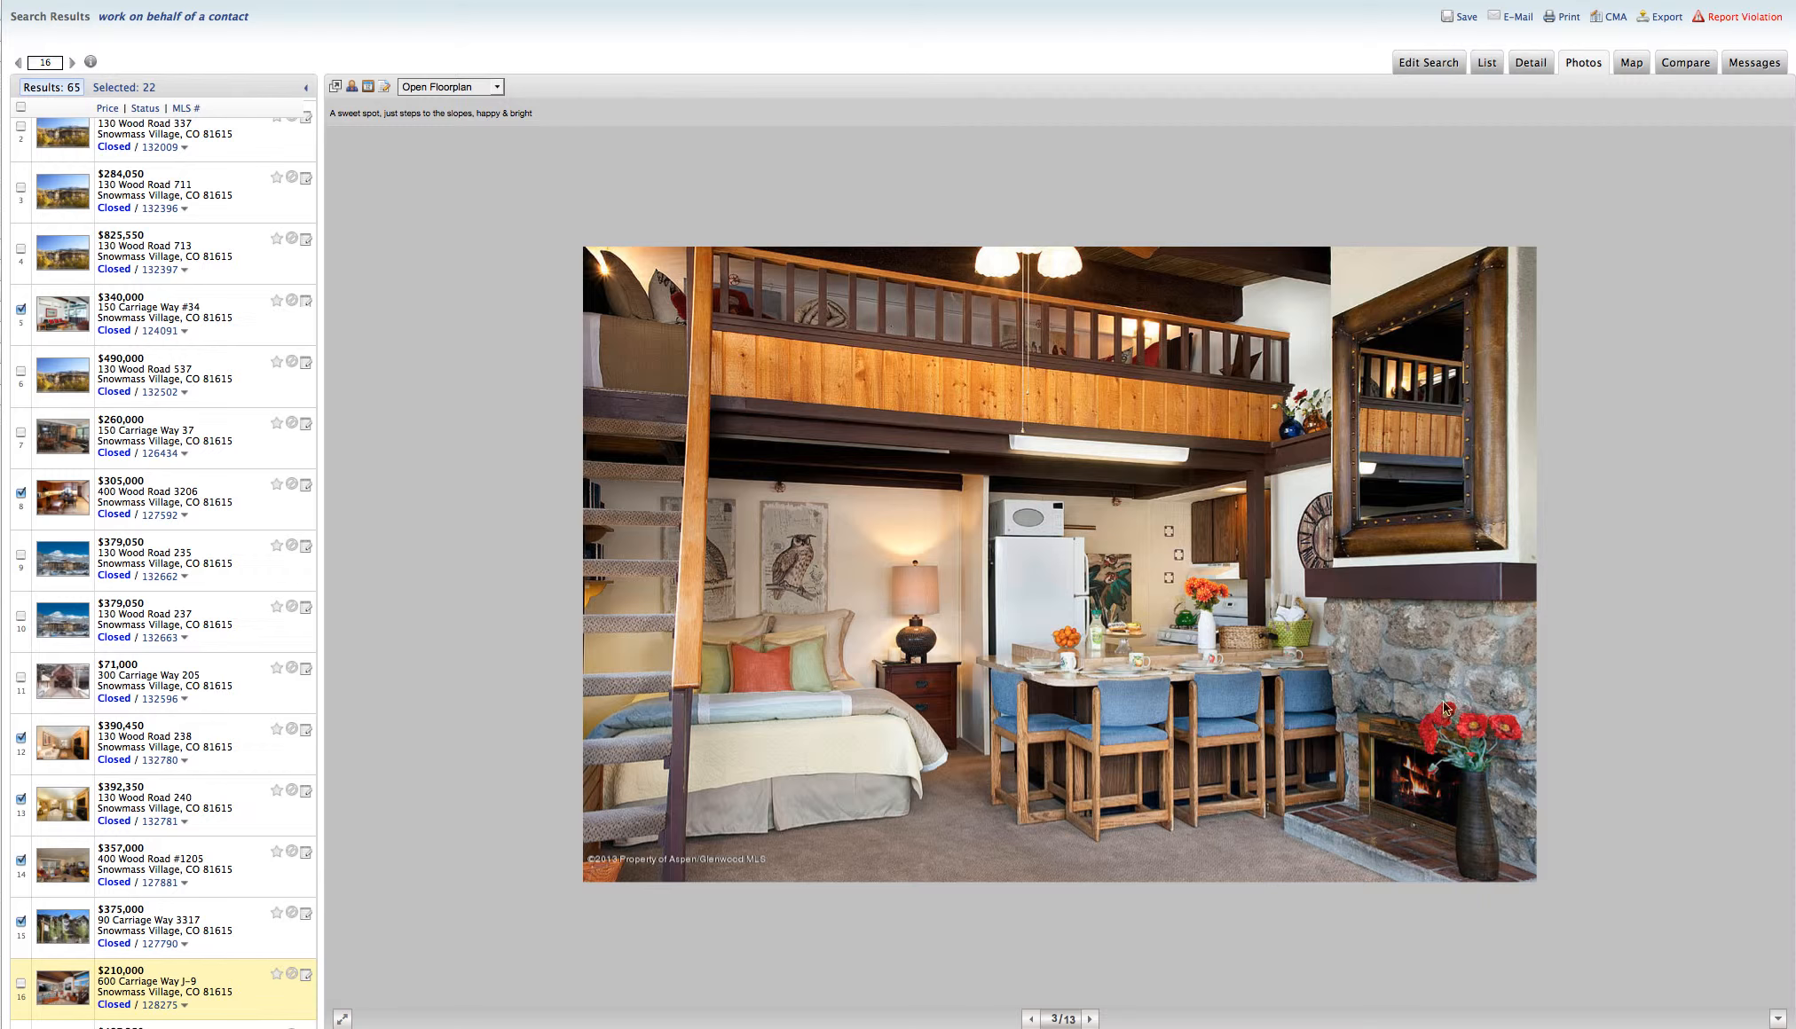
mouse_move(1069, 546)
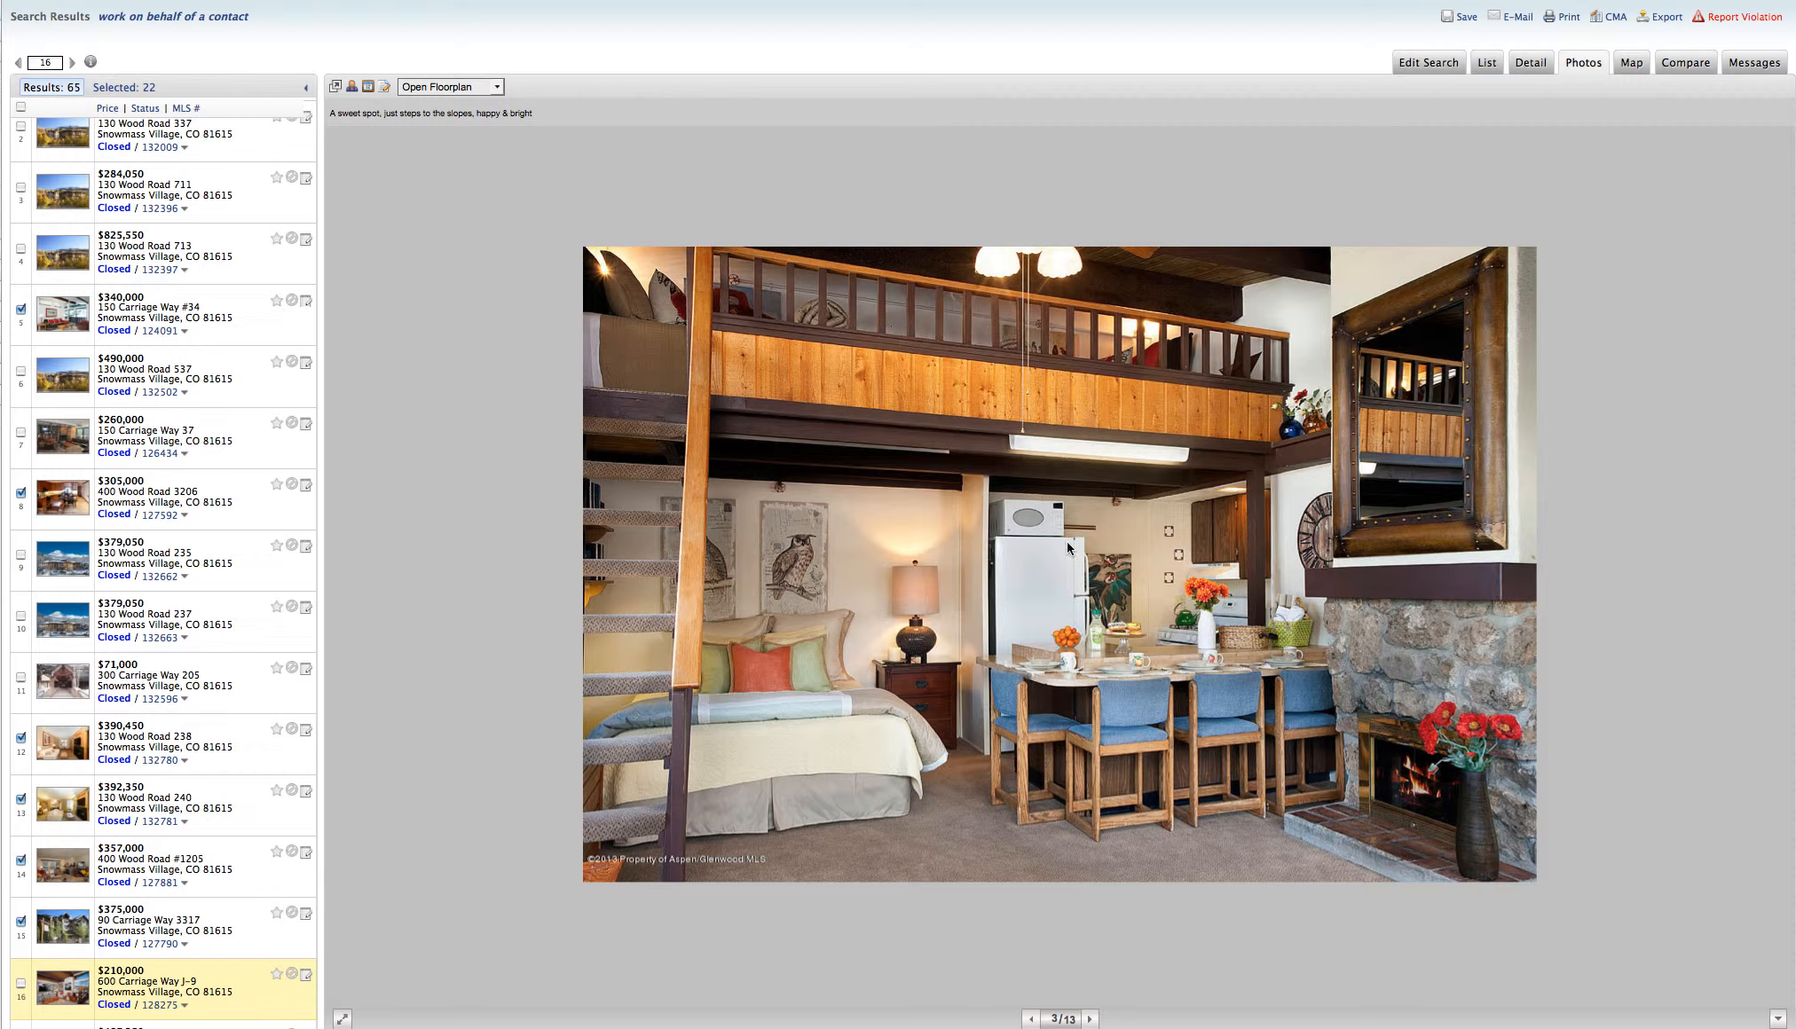
mouse_move(220, 948)
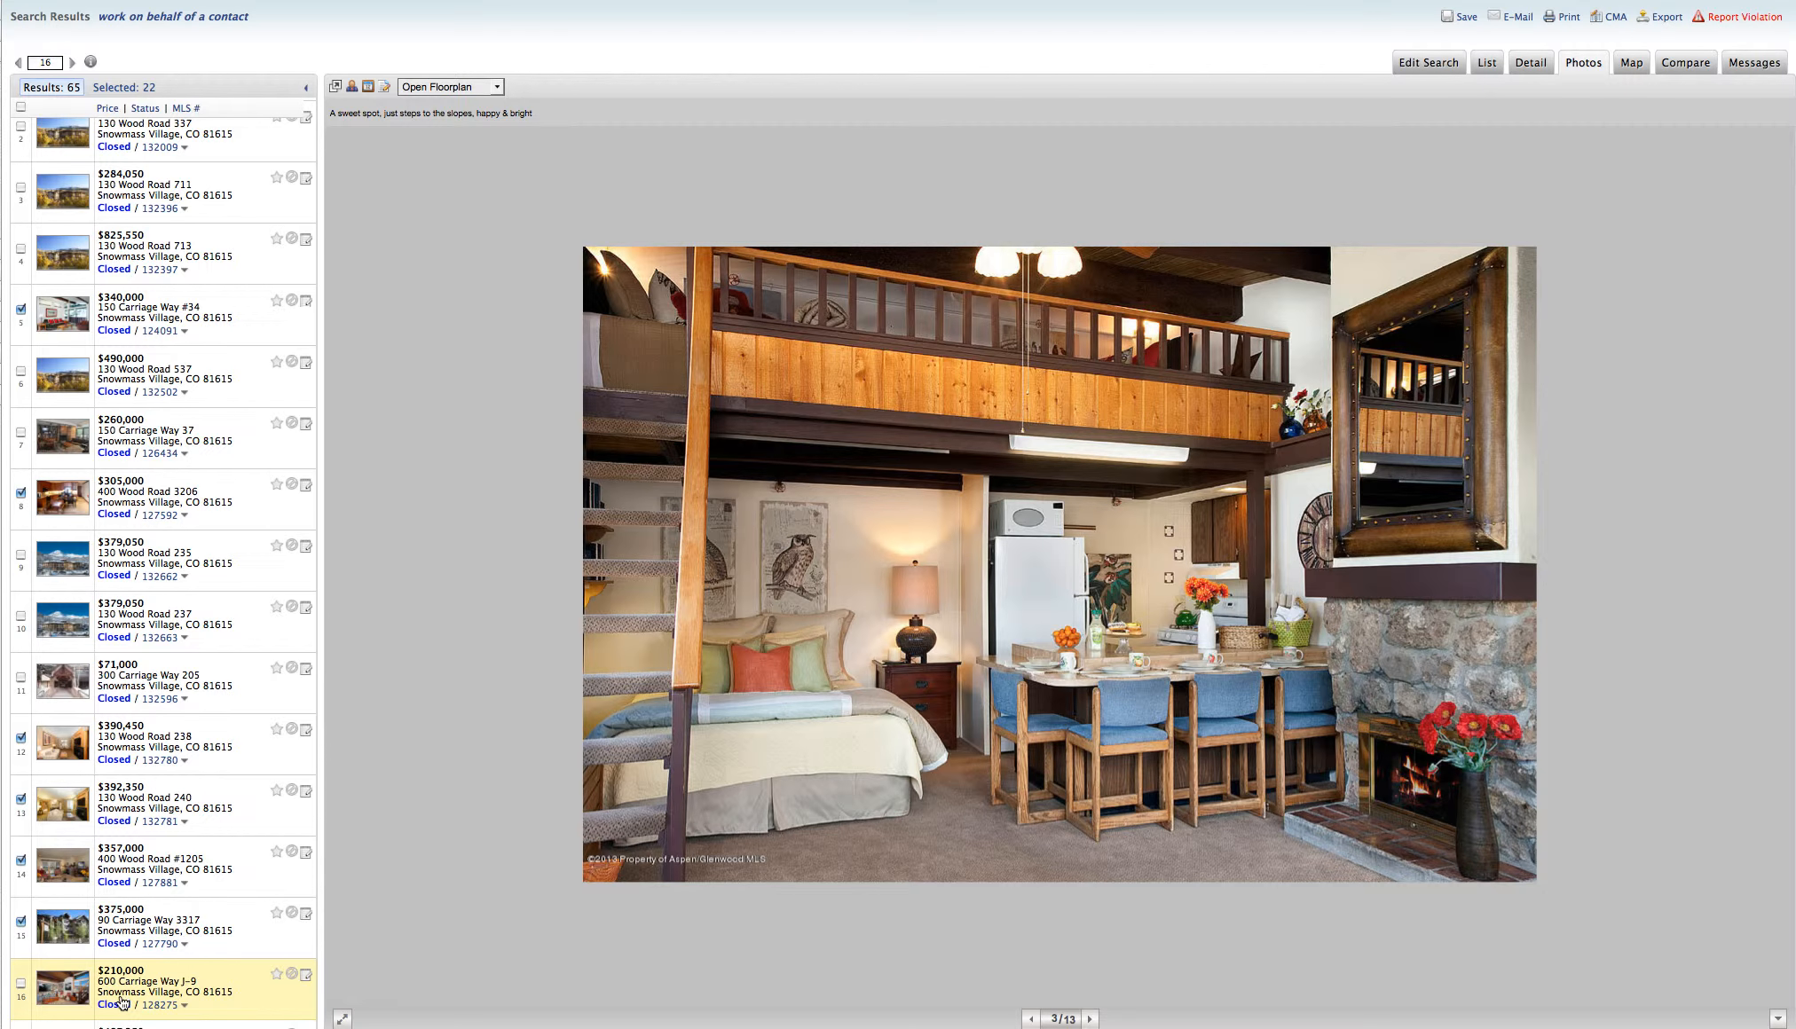
click(1530, 62)
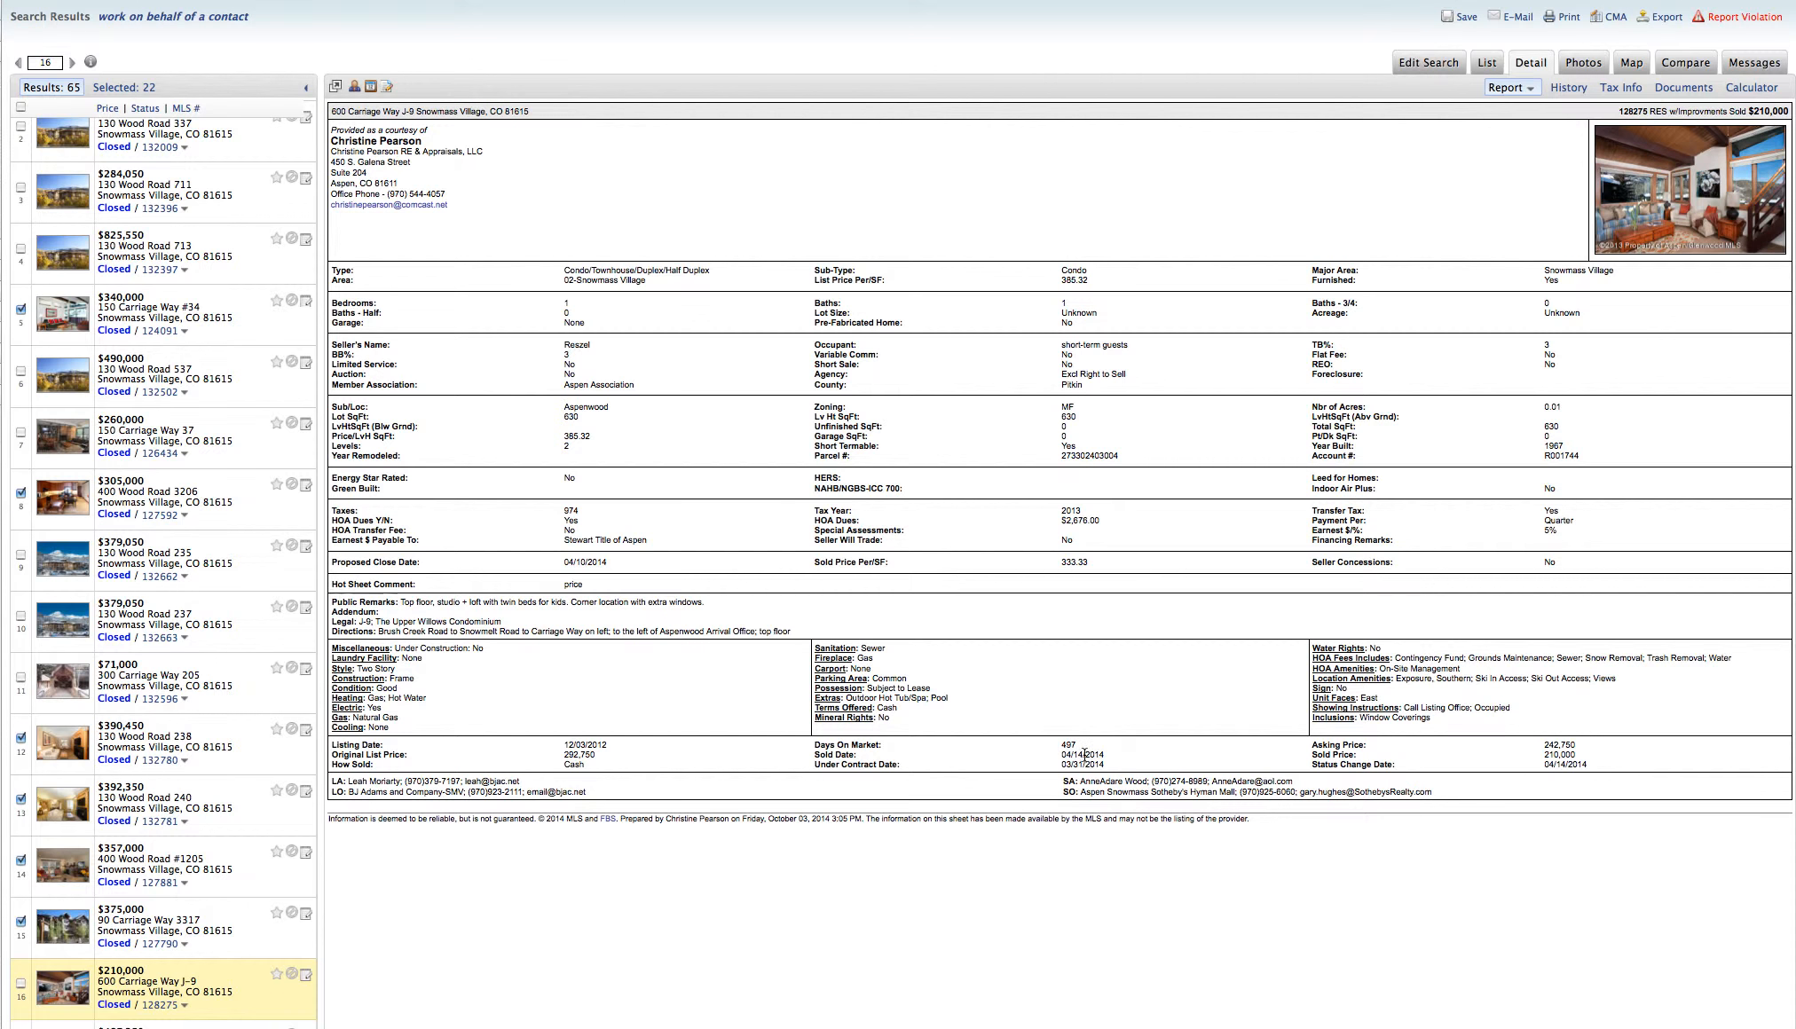
mouse_move(87, 988)
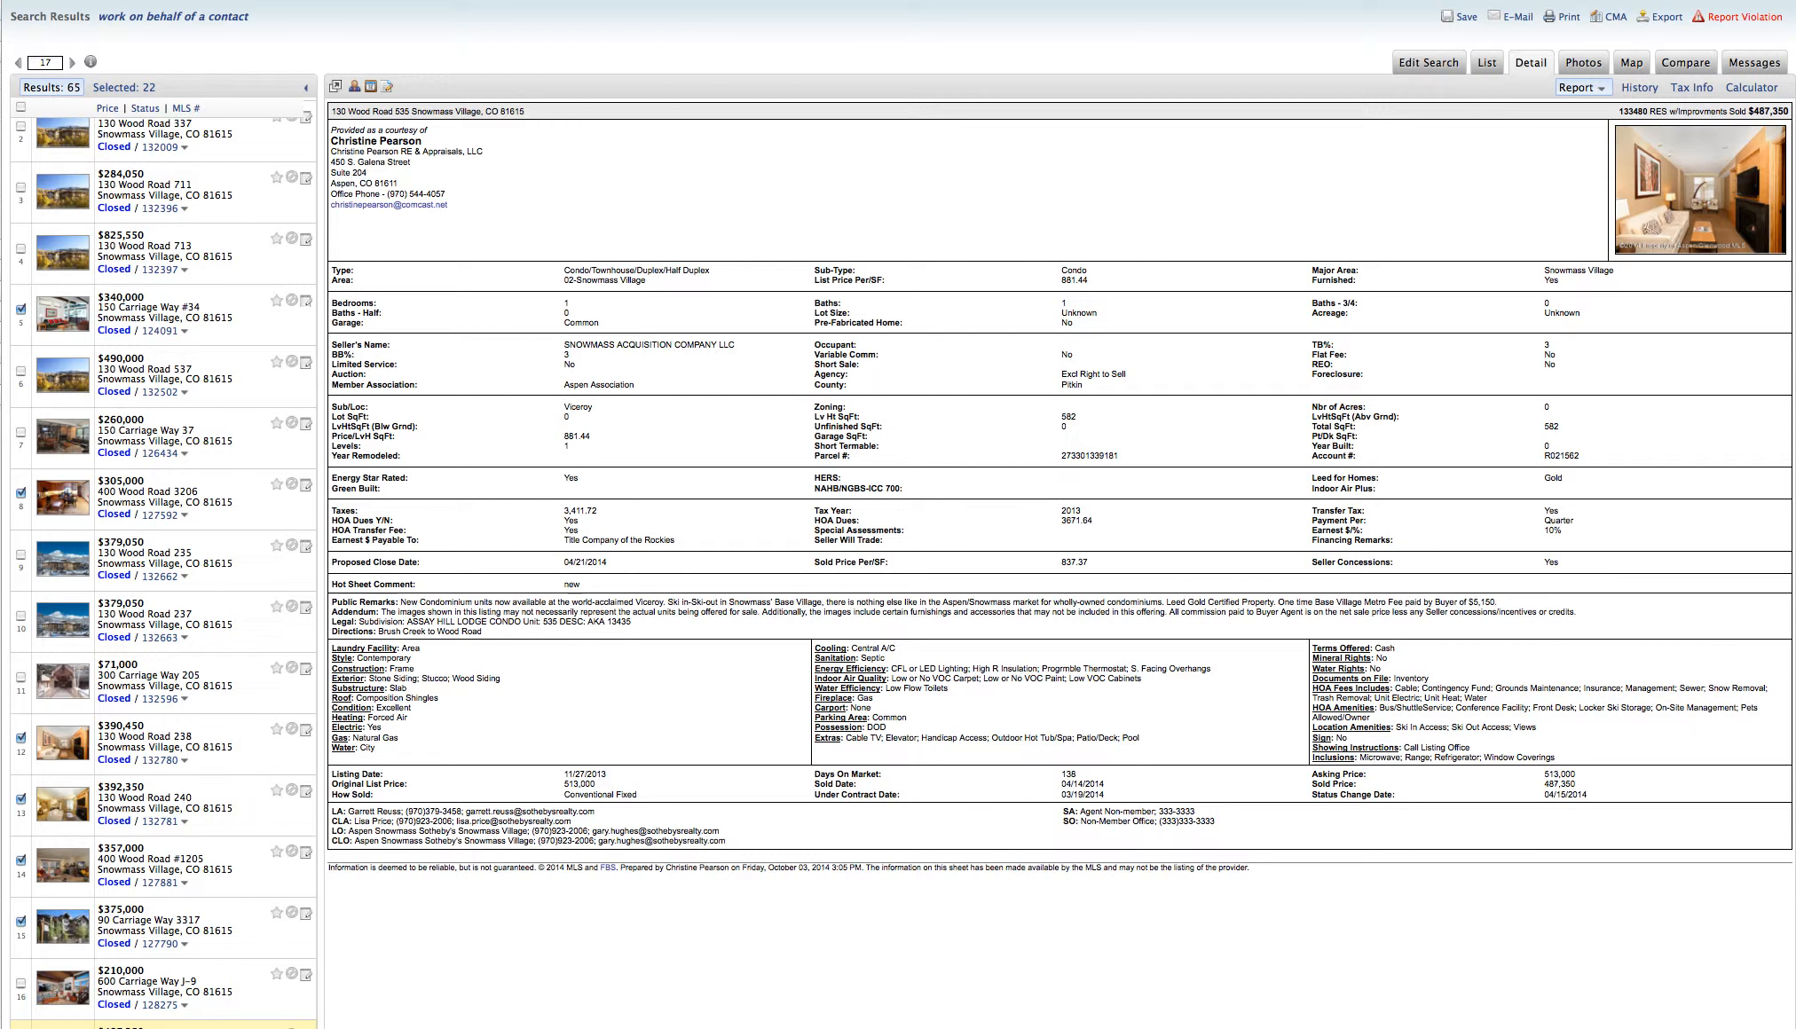
mouse_move(1012, 962)
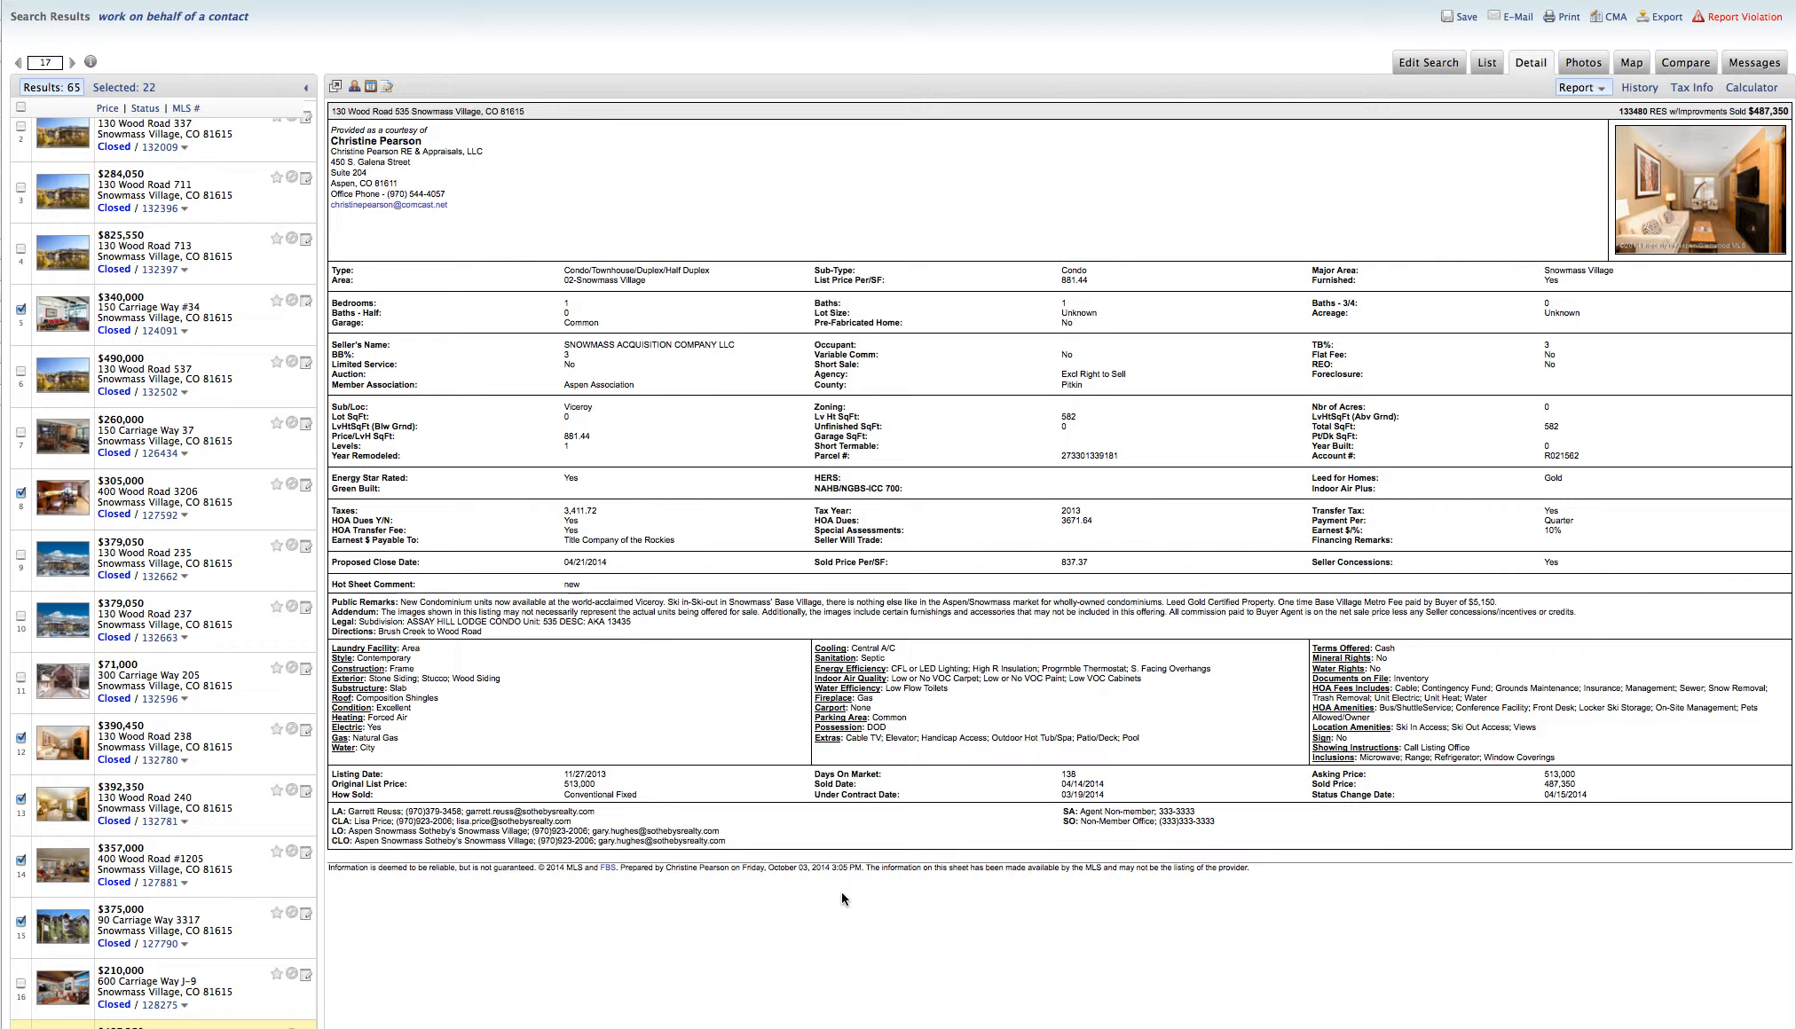
mouse_move(830, 973)
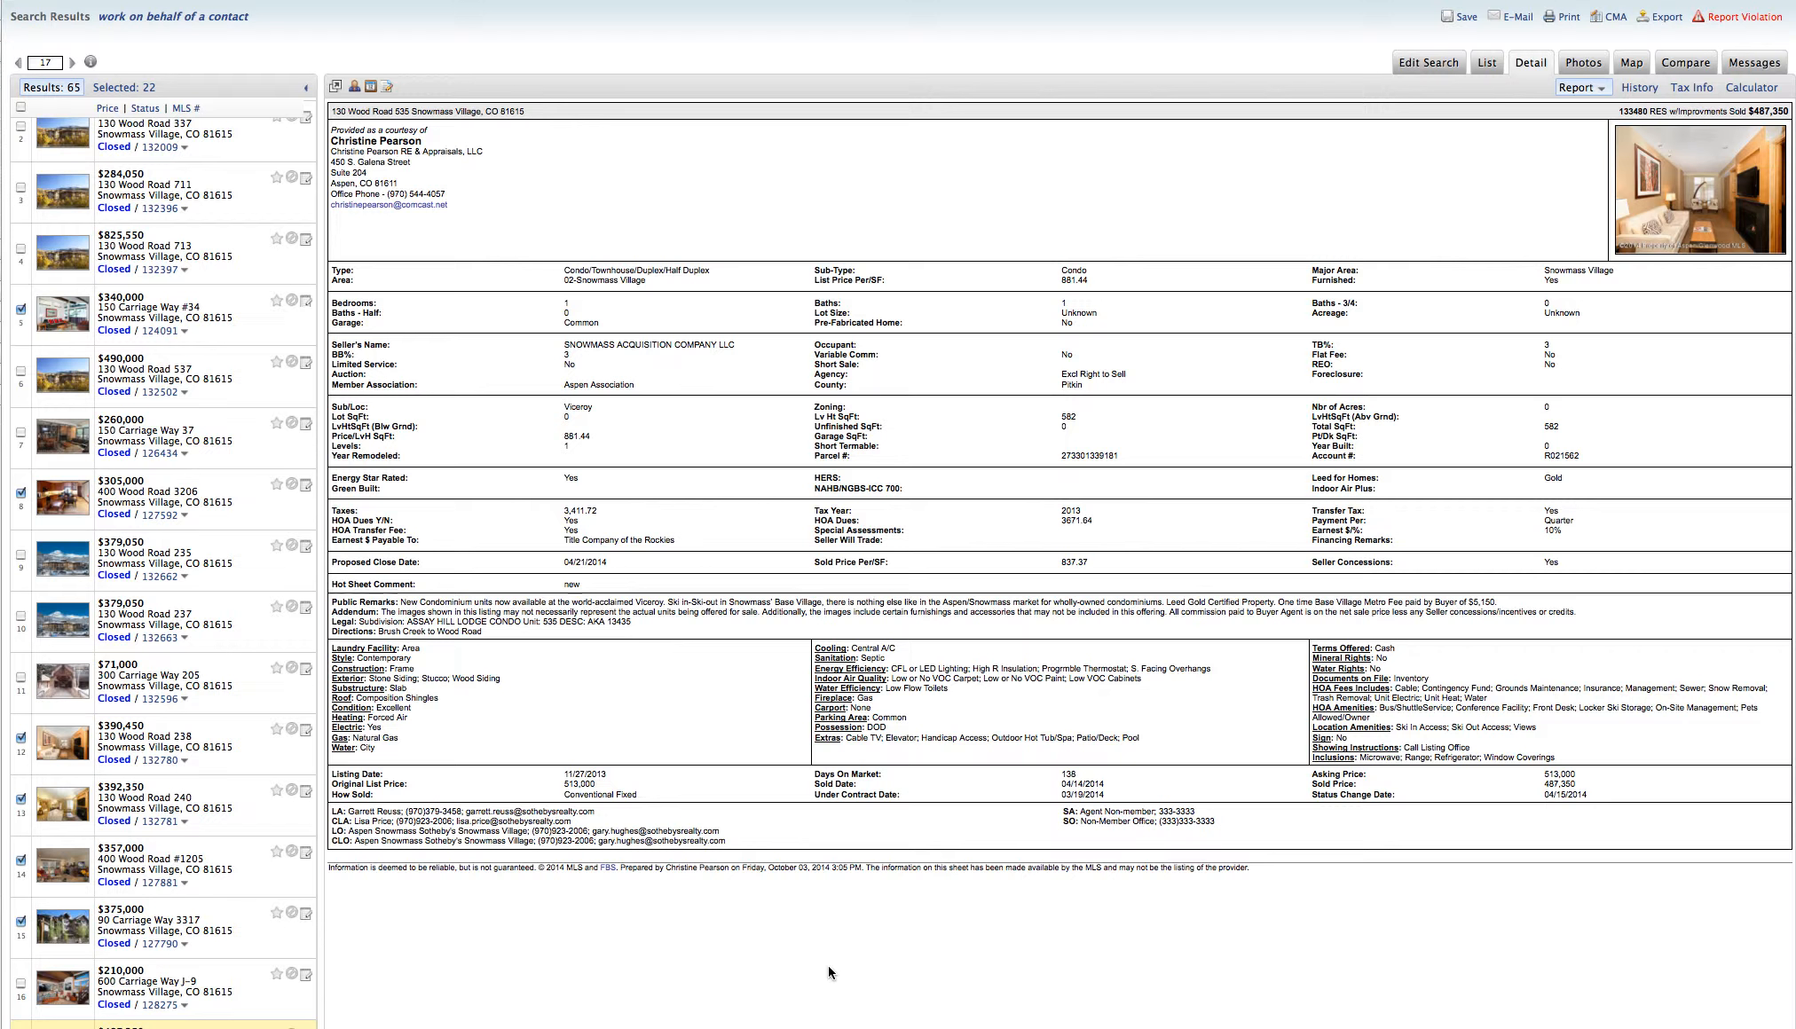
click(82, 62)
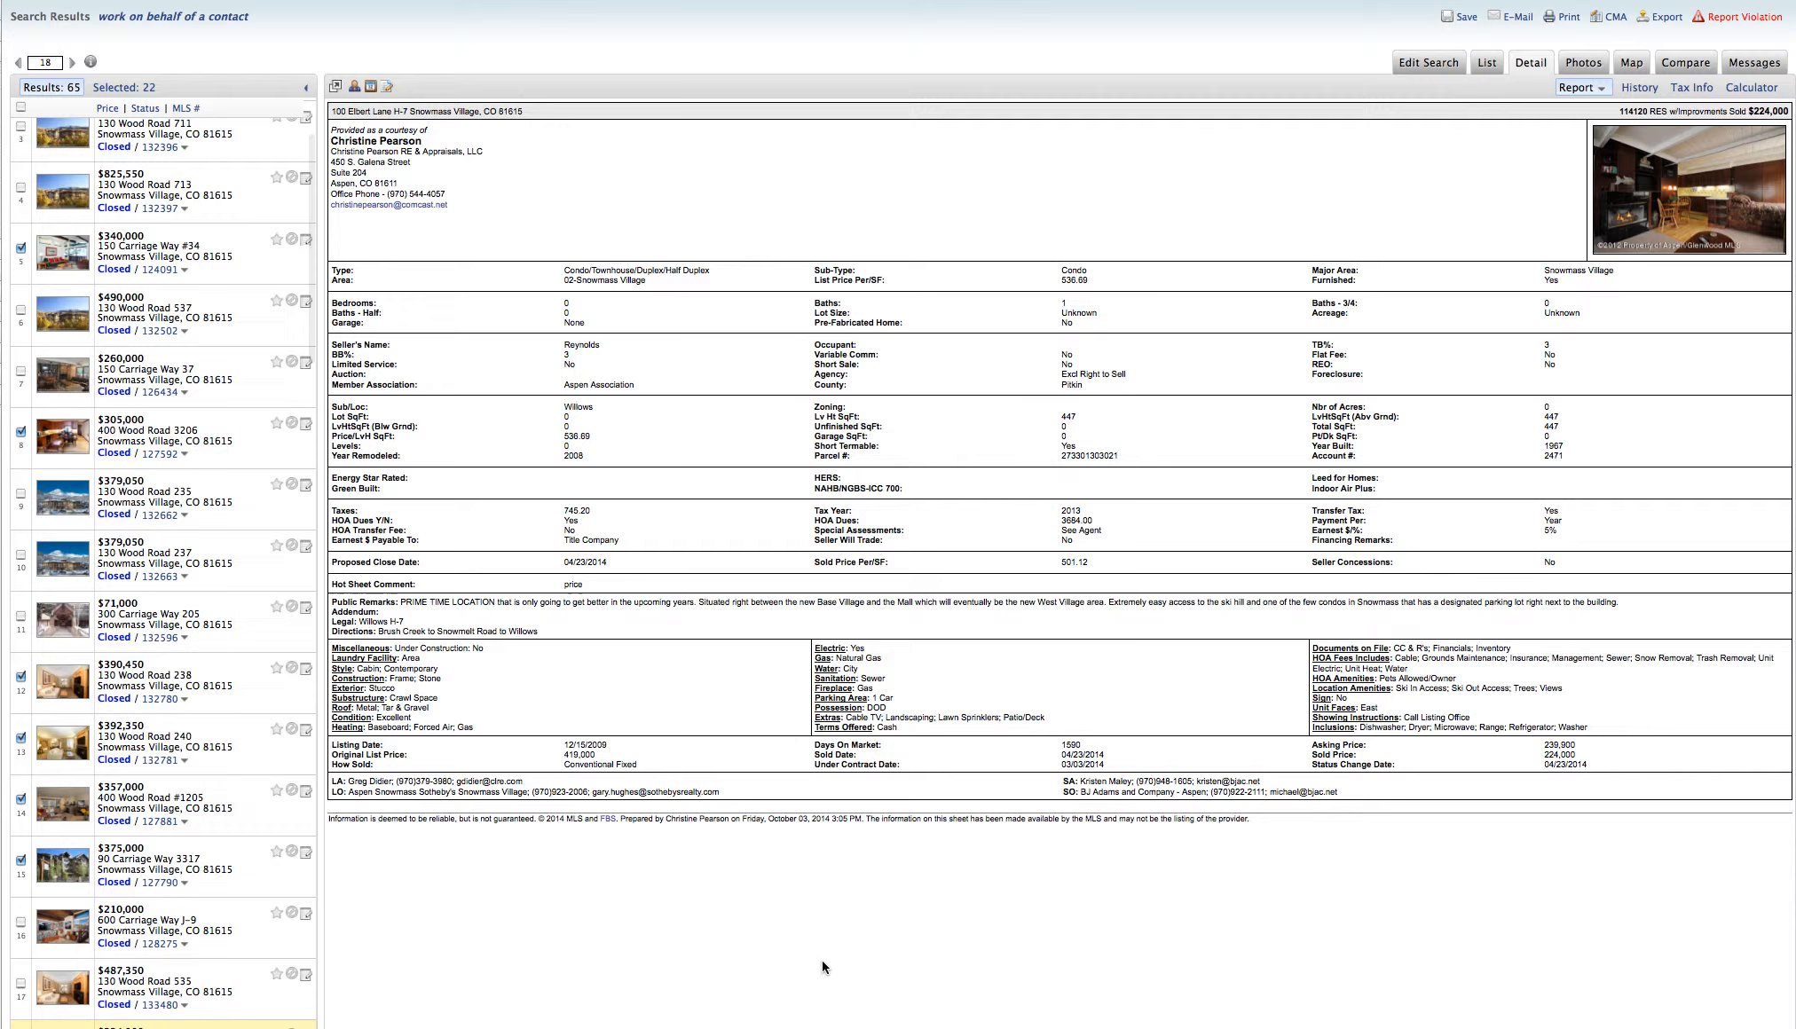
mouse_move(777, 985)
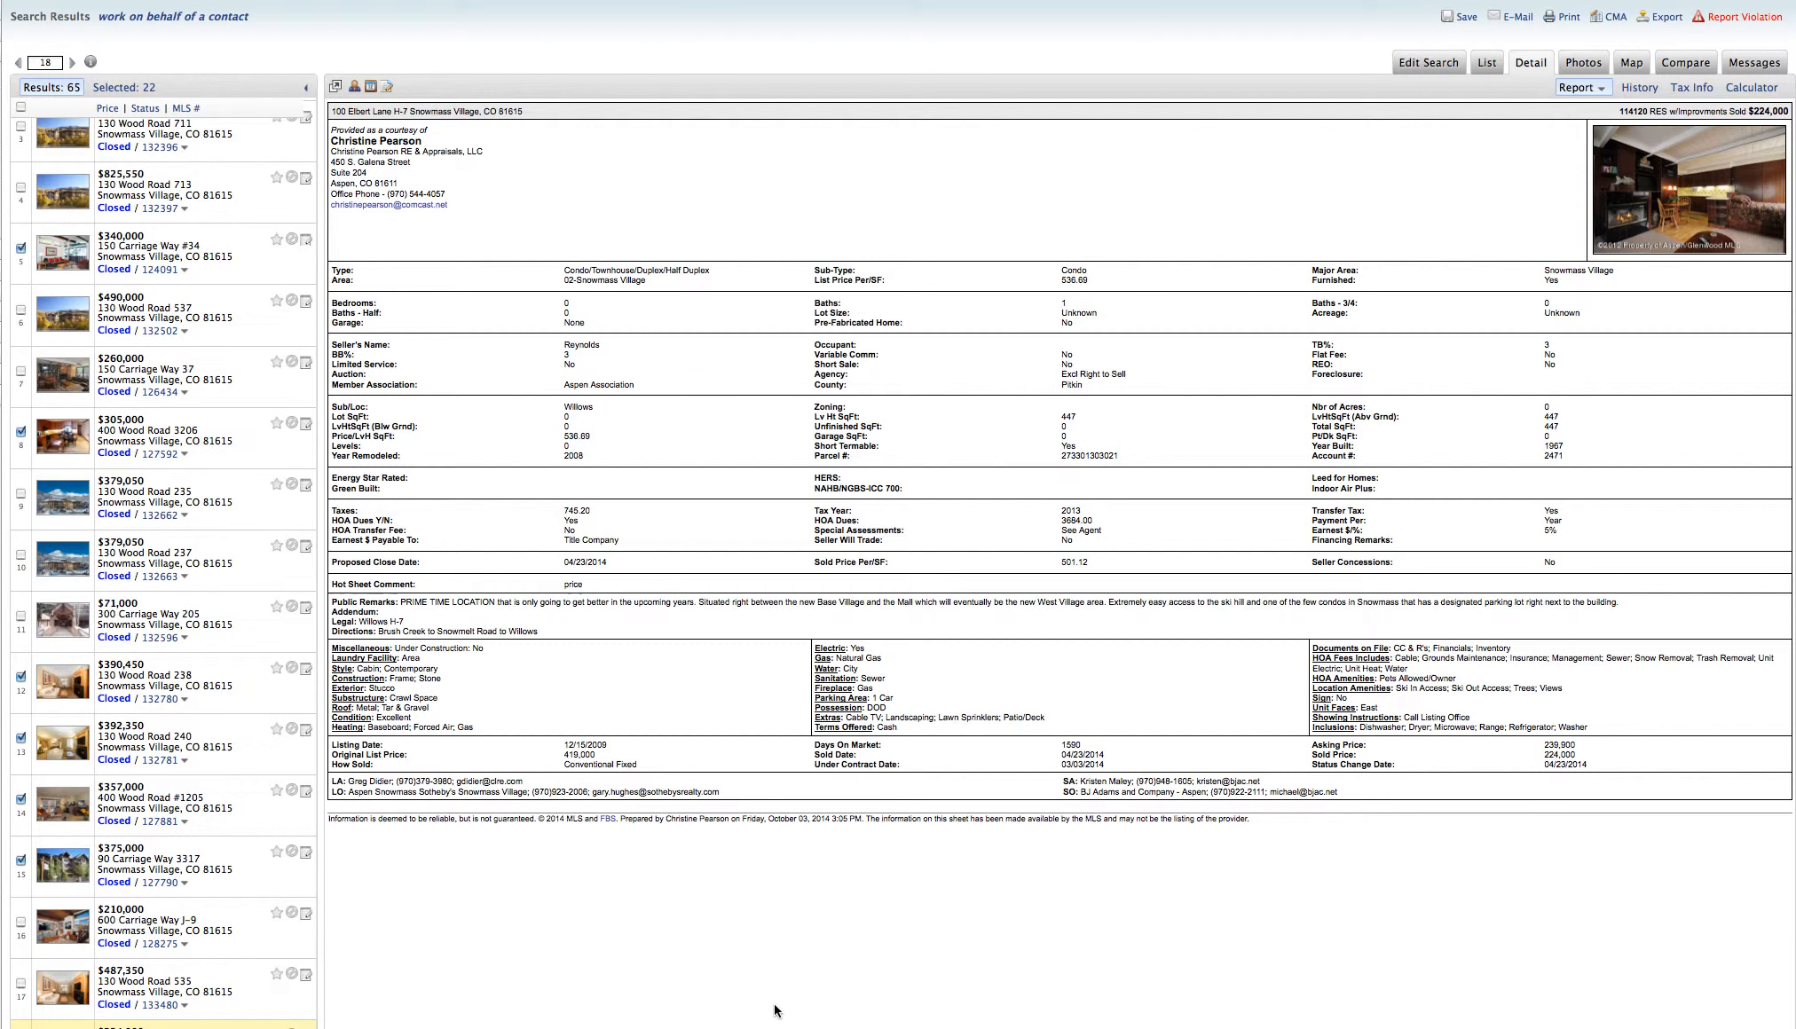
mouse_move(681, 967)
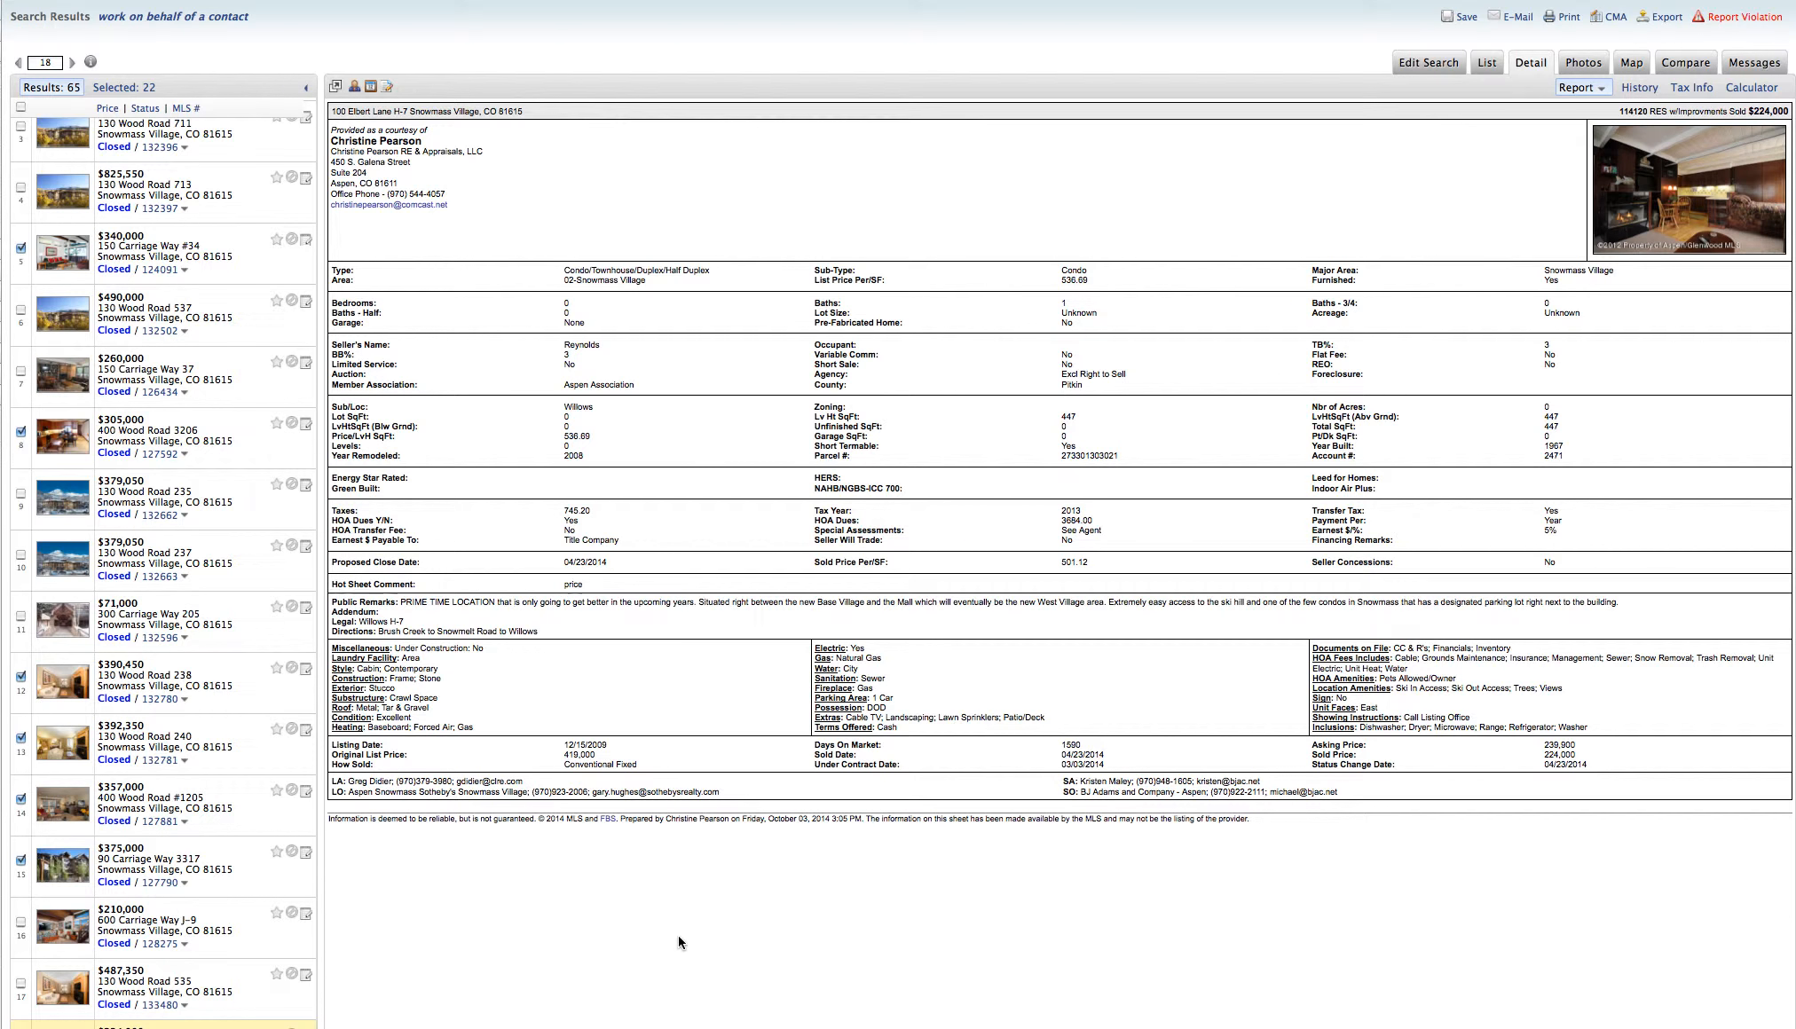
mouse_move(738, 773)
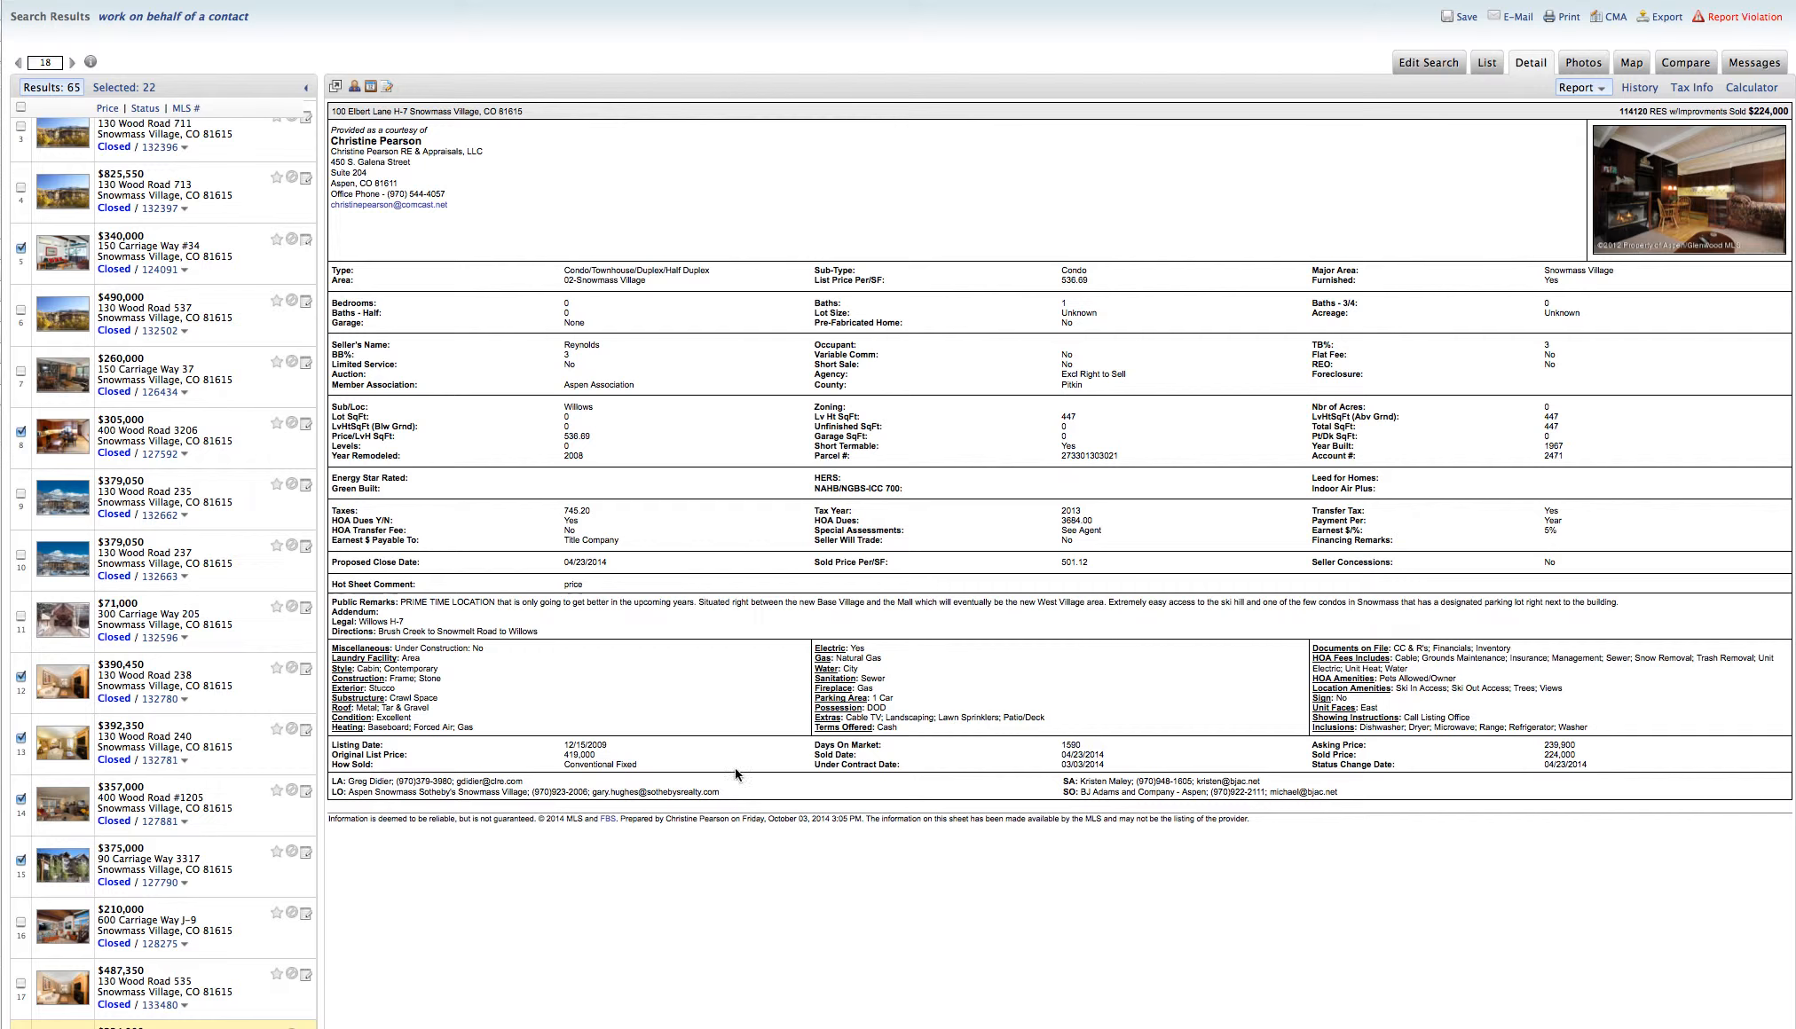
mouse_move(873, 884)
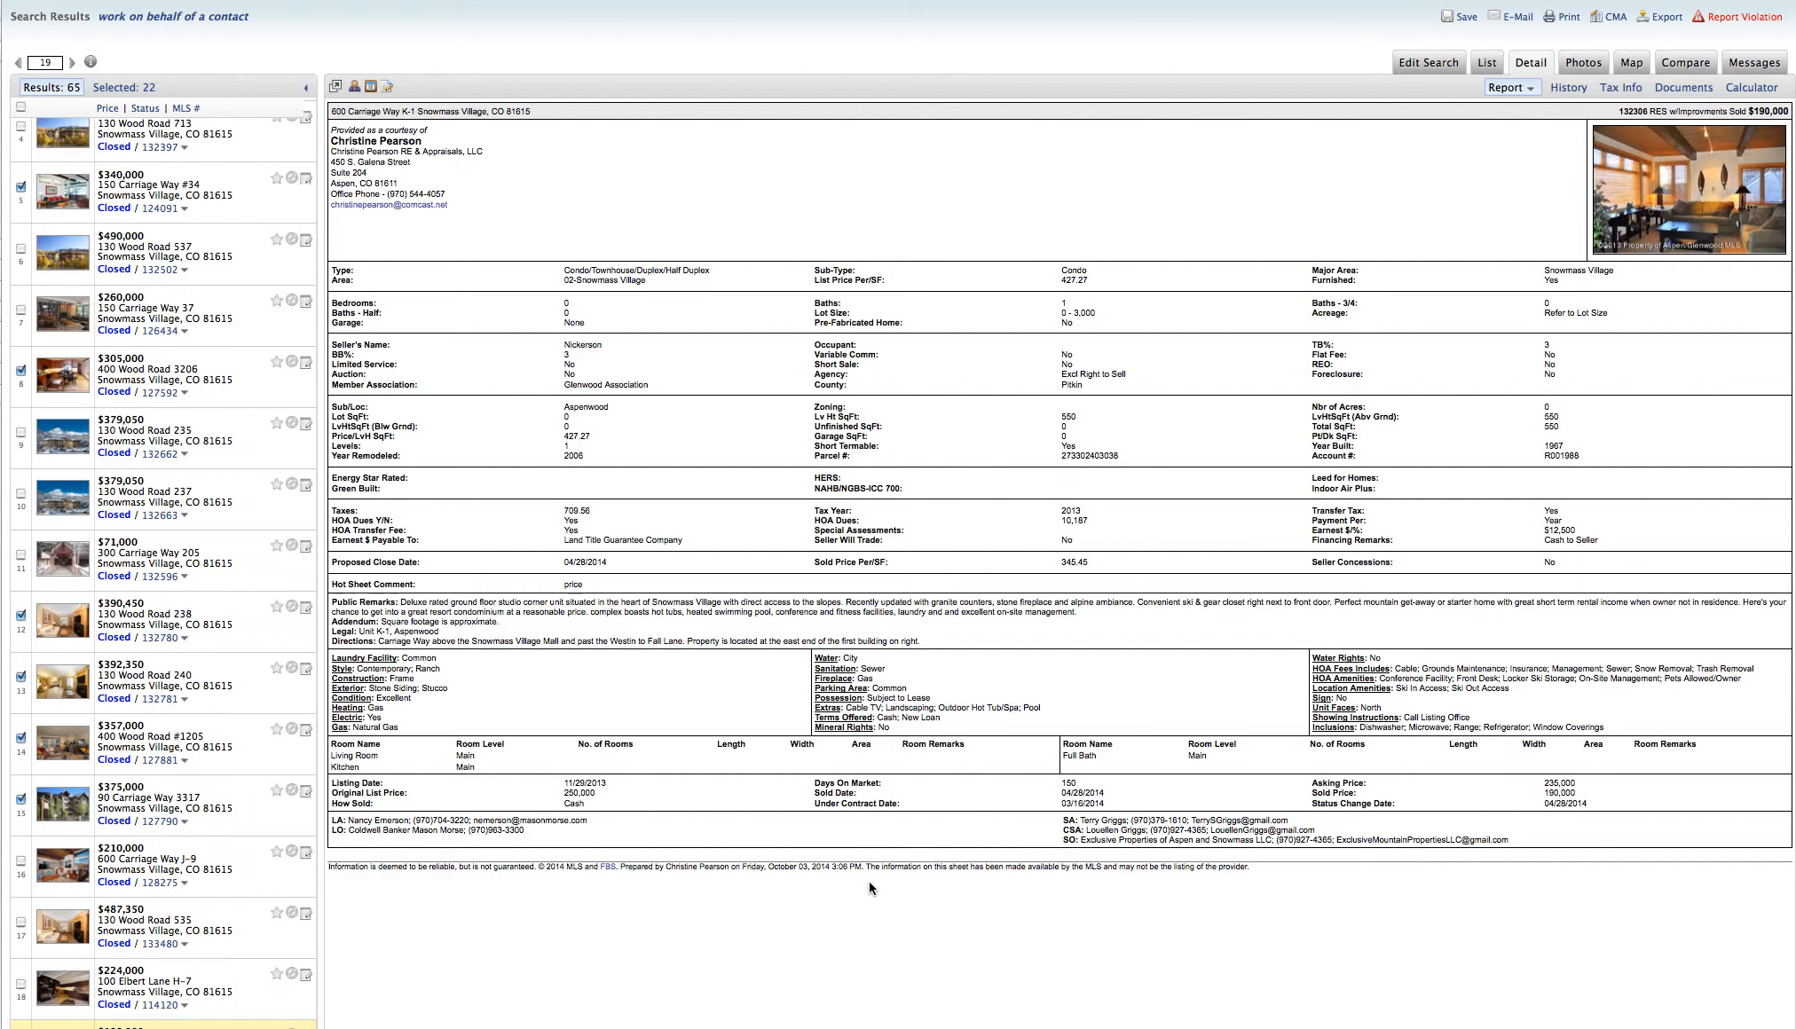
mouse_move(490, 637)
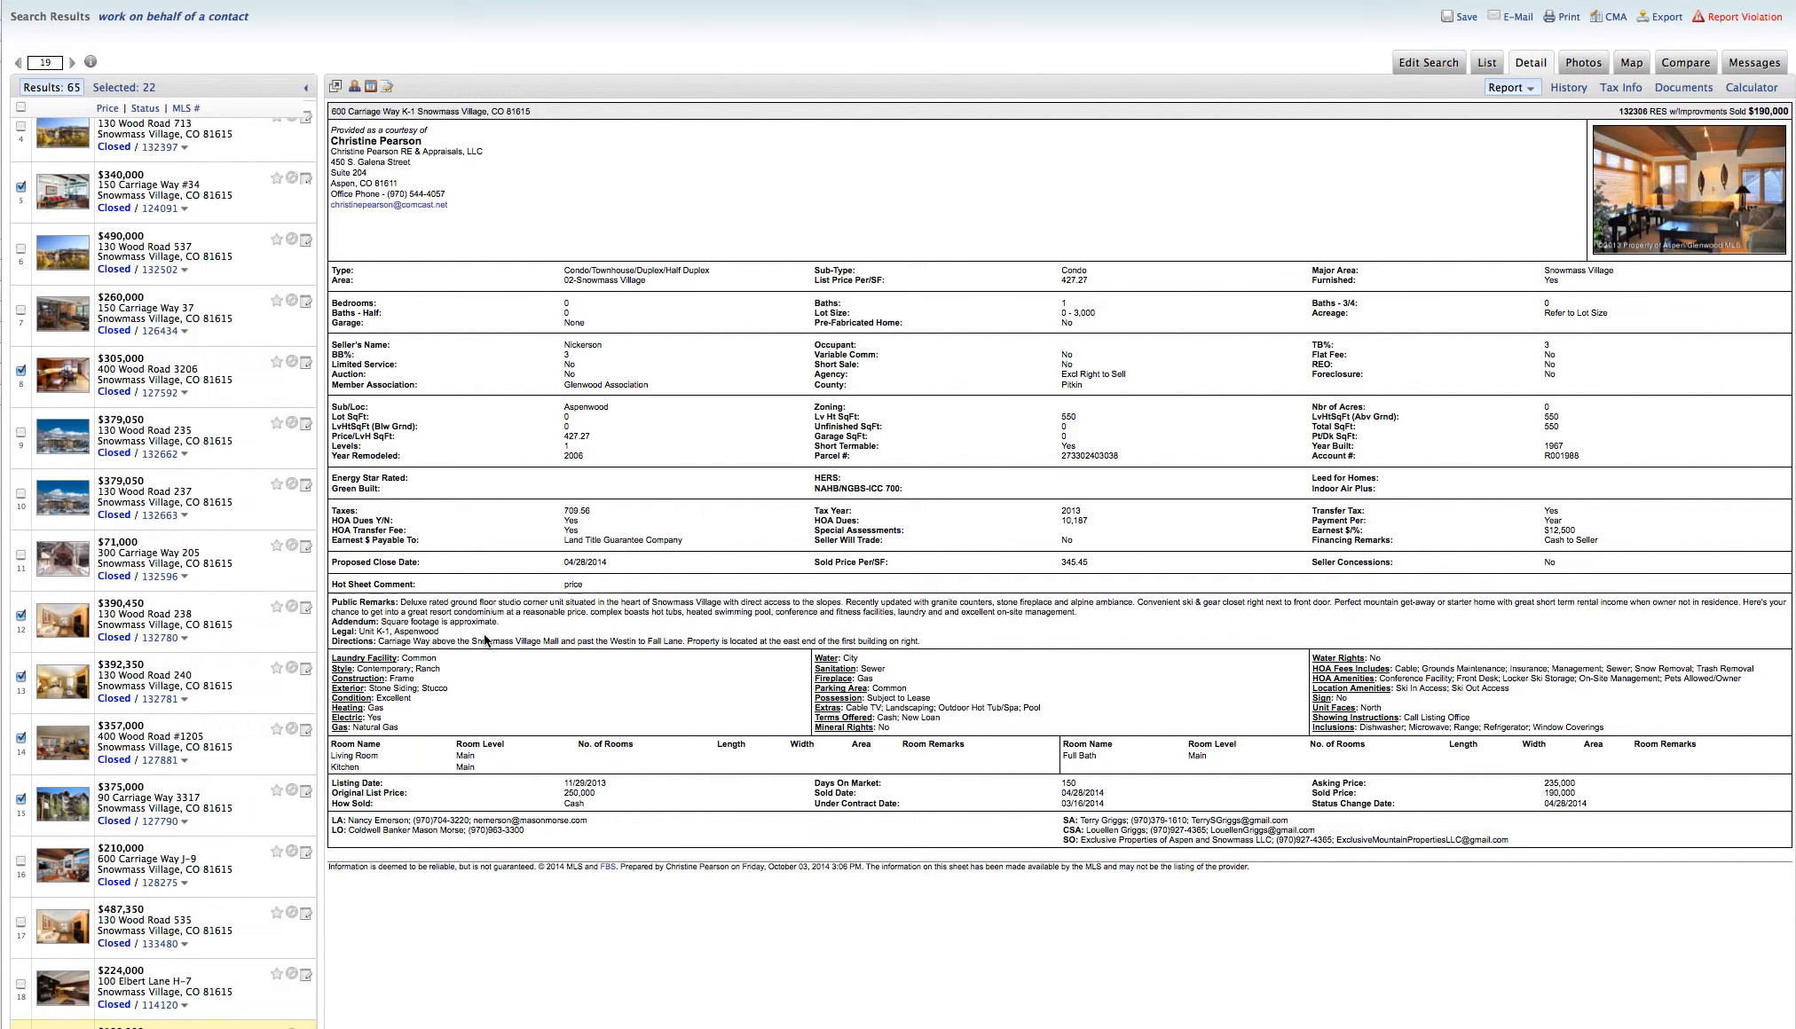
mouse_move(742, 985)
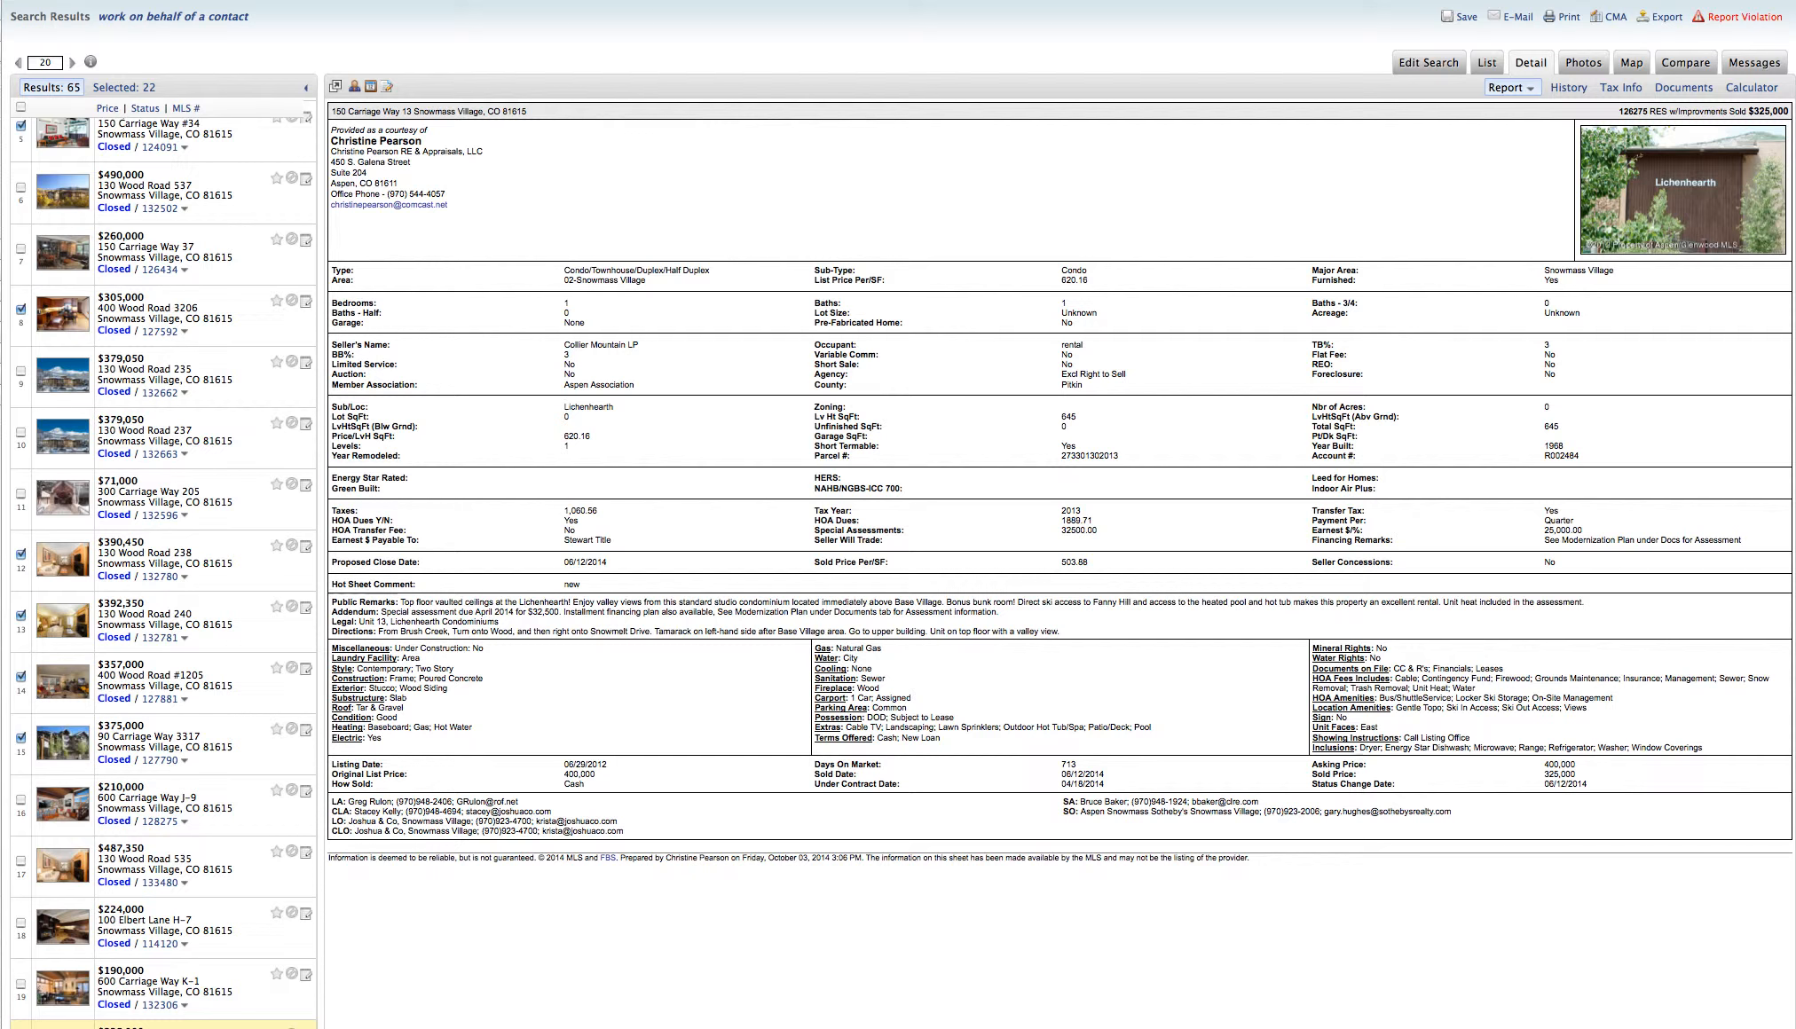
mouse_move(442, 1021)
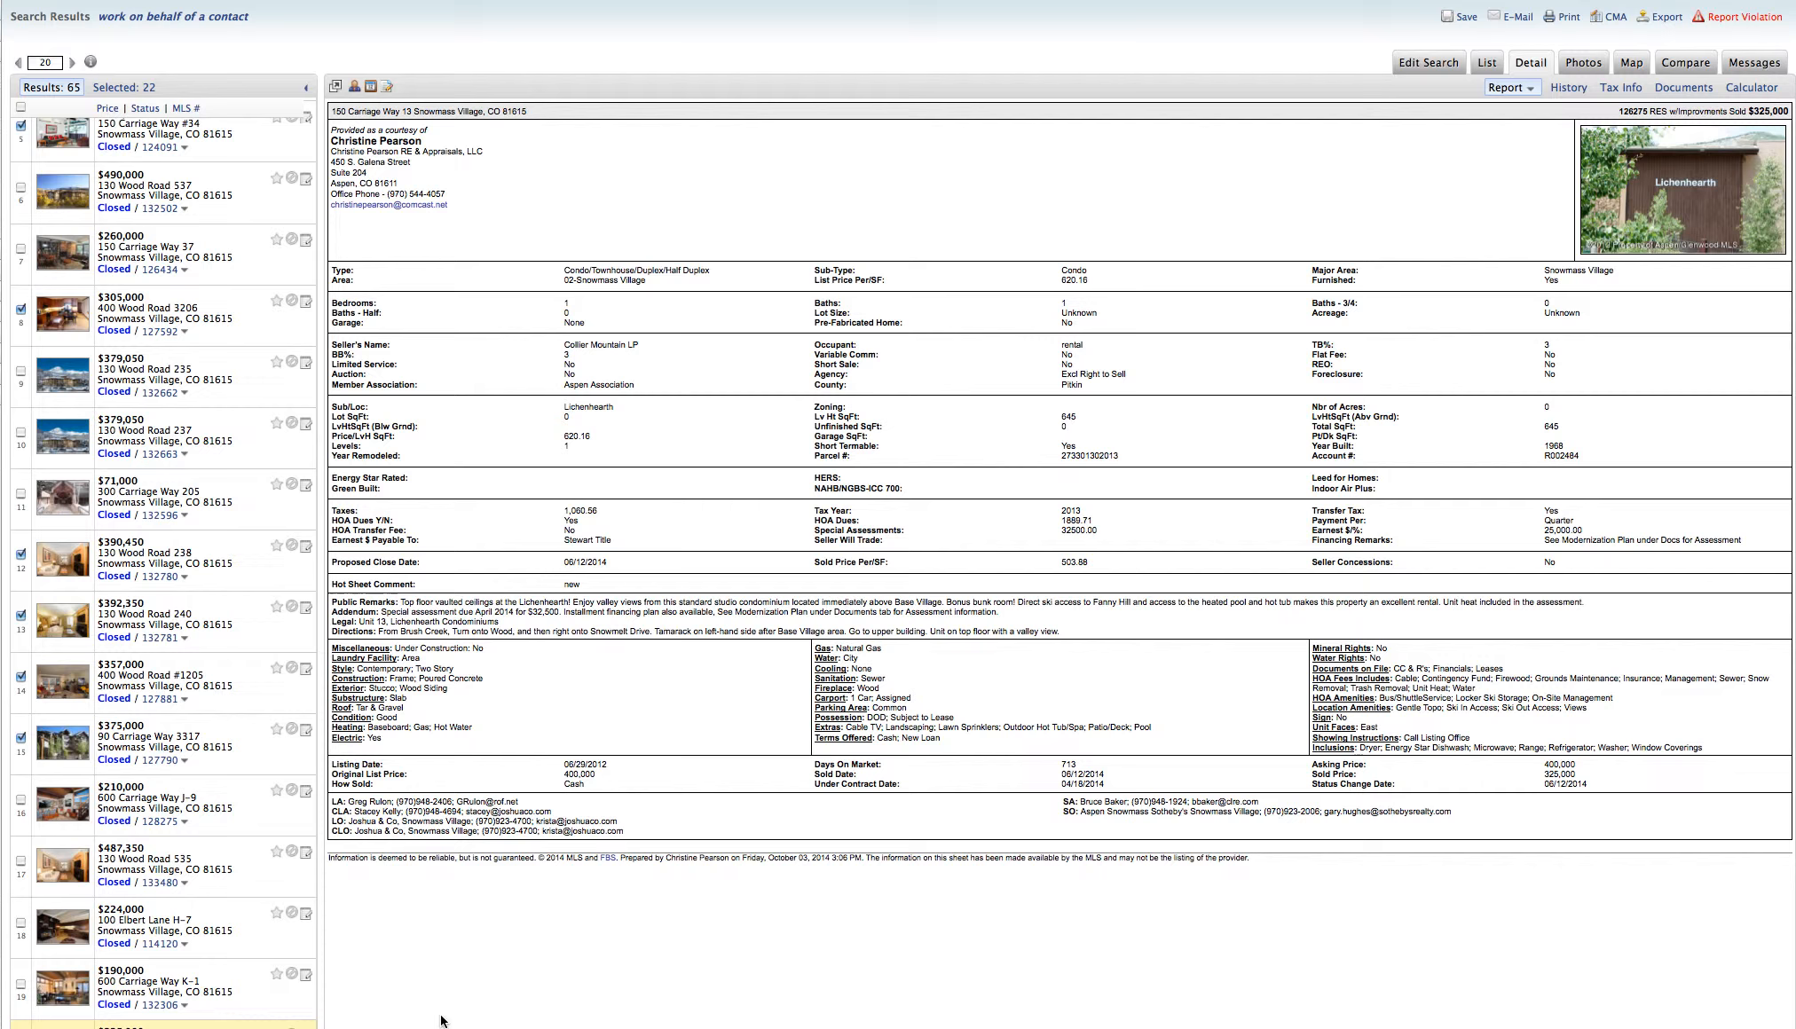
click(1583, 62)
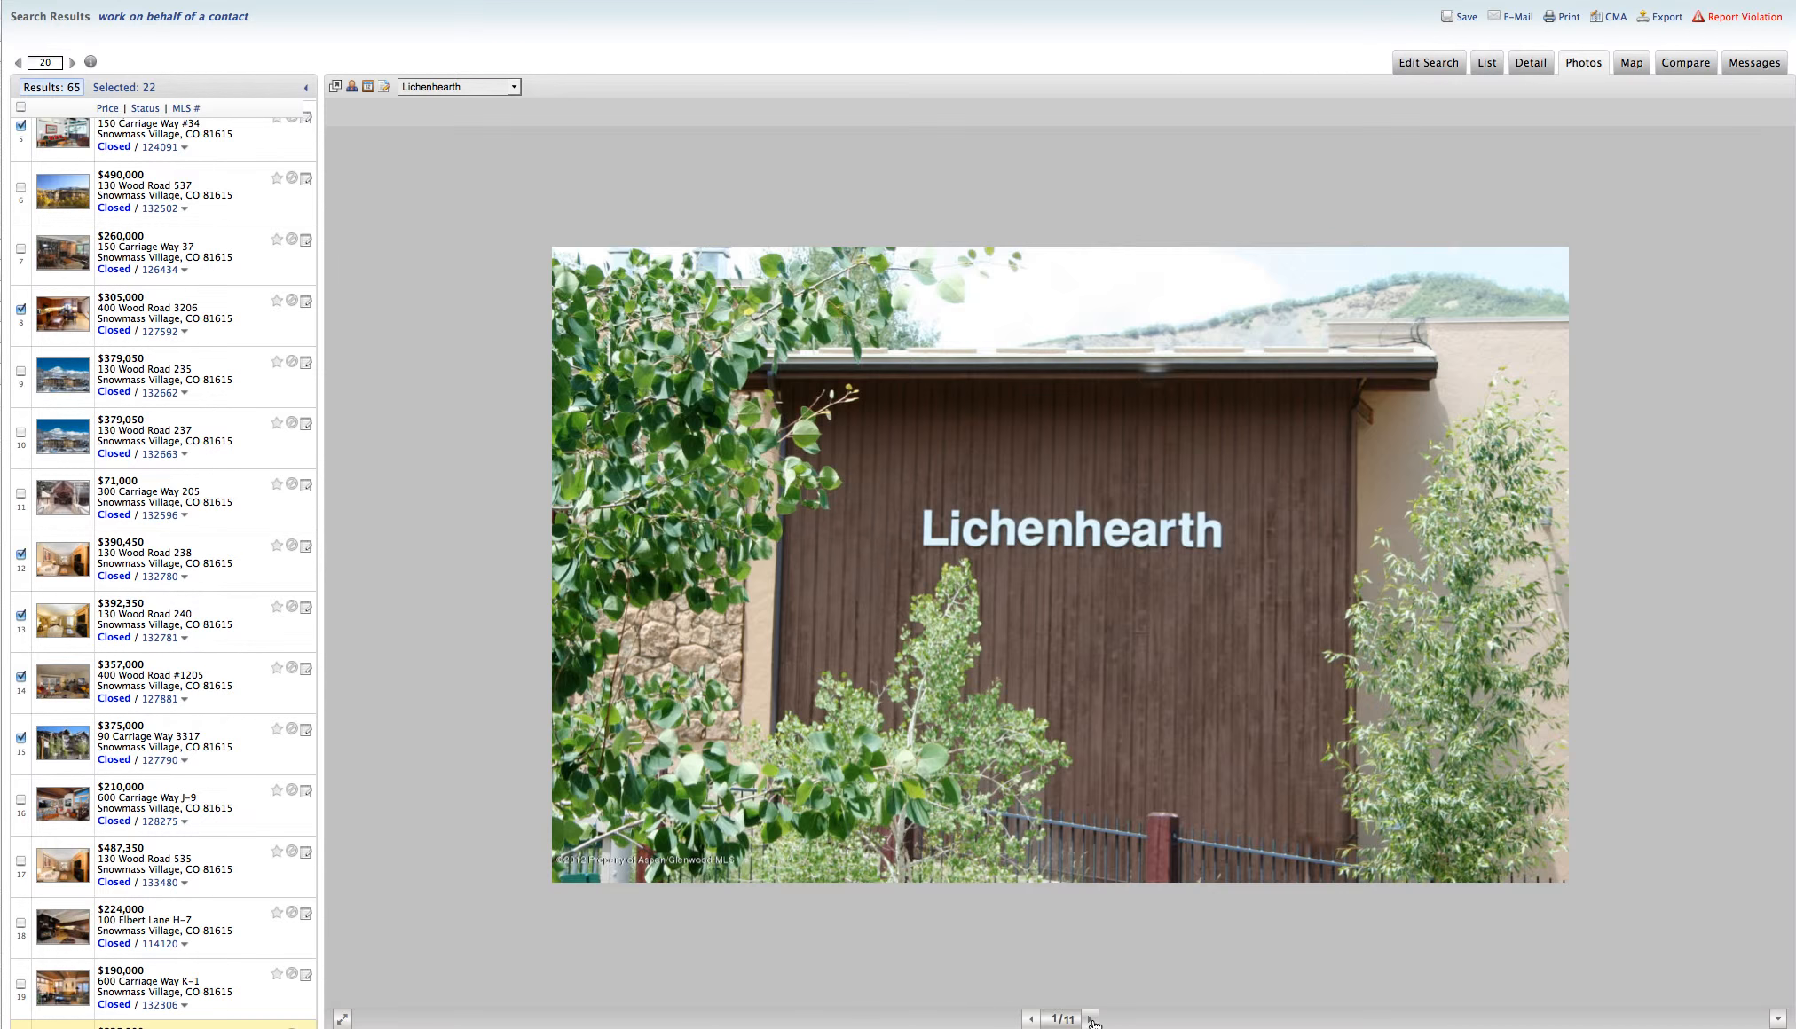
Page through the unit's photos — kitchen, living area, living-to-bedroom — reaching photo 8 of 11
click(1089, 1018)
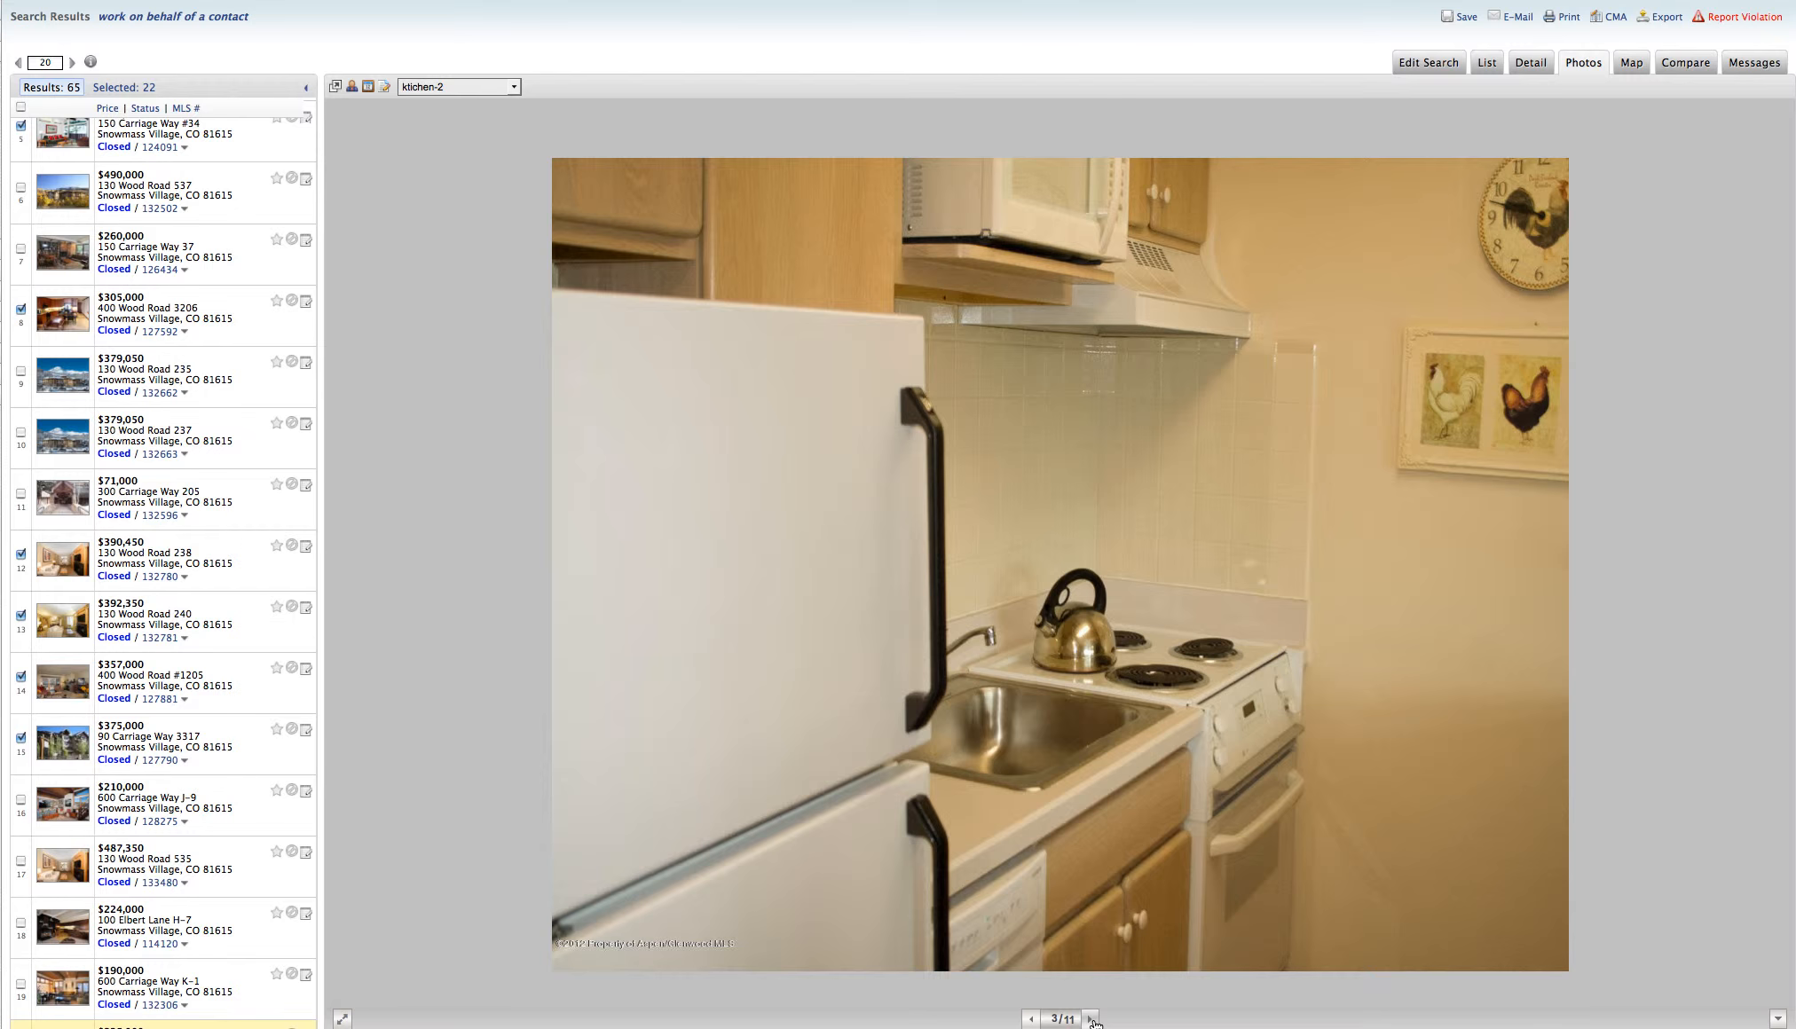
click(1089, 1018)
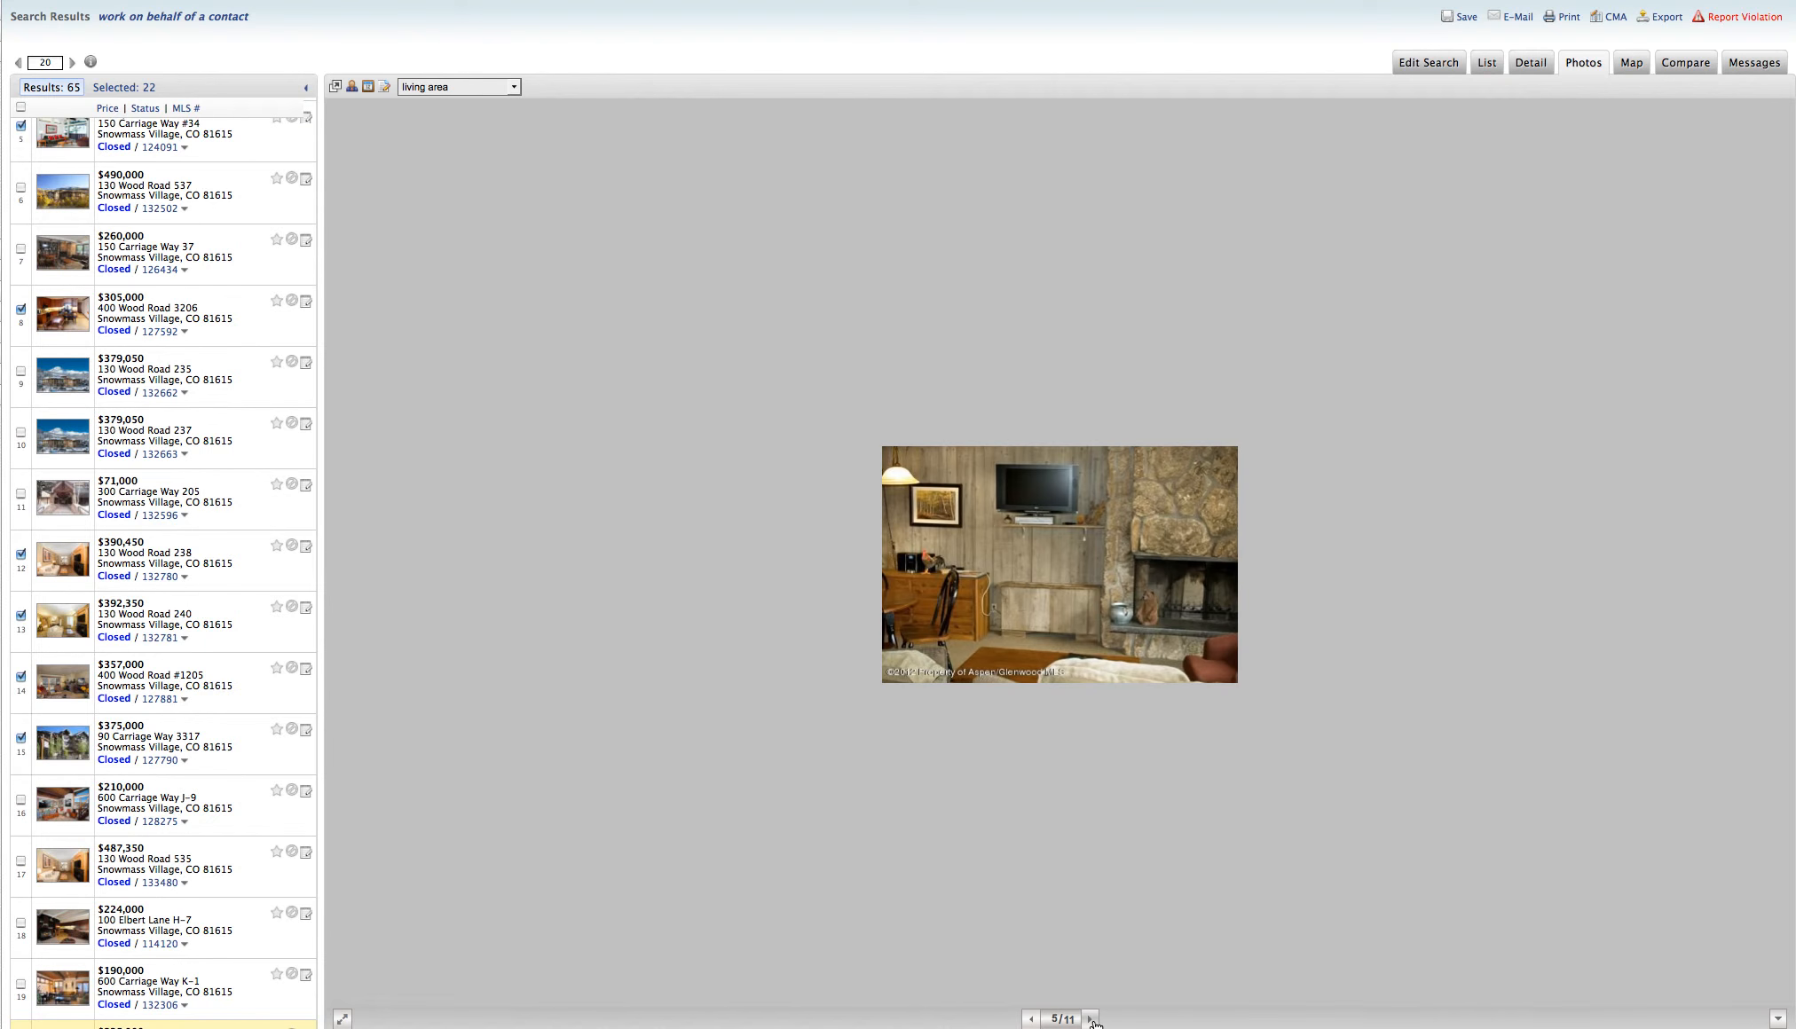
click(1090, 1018)
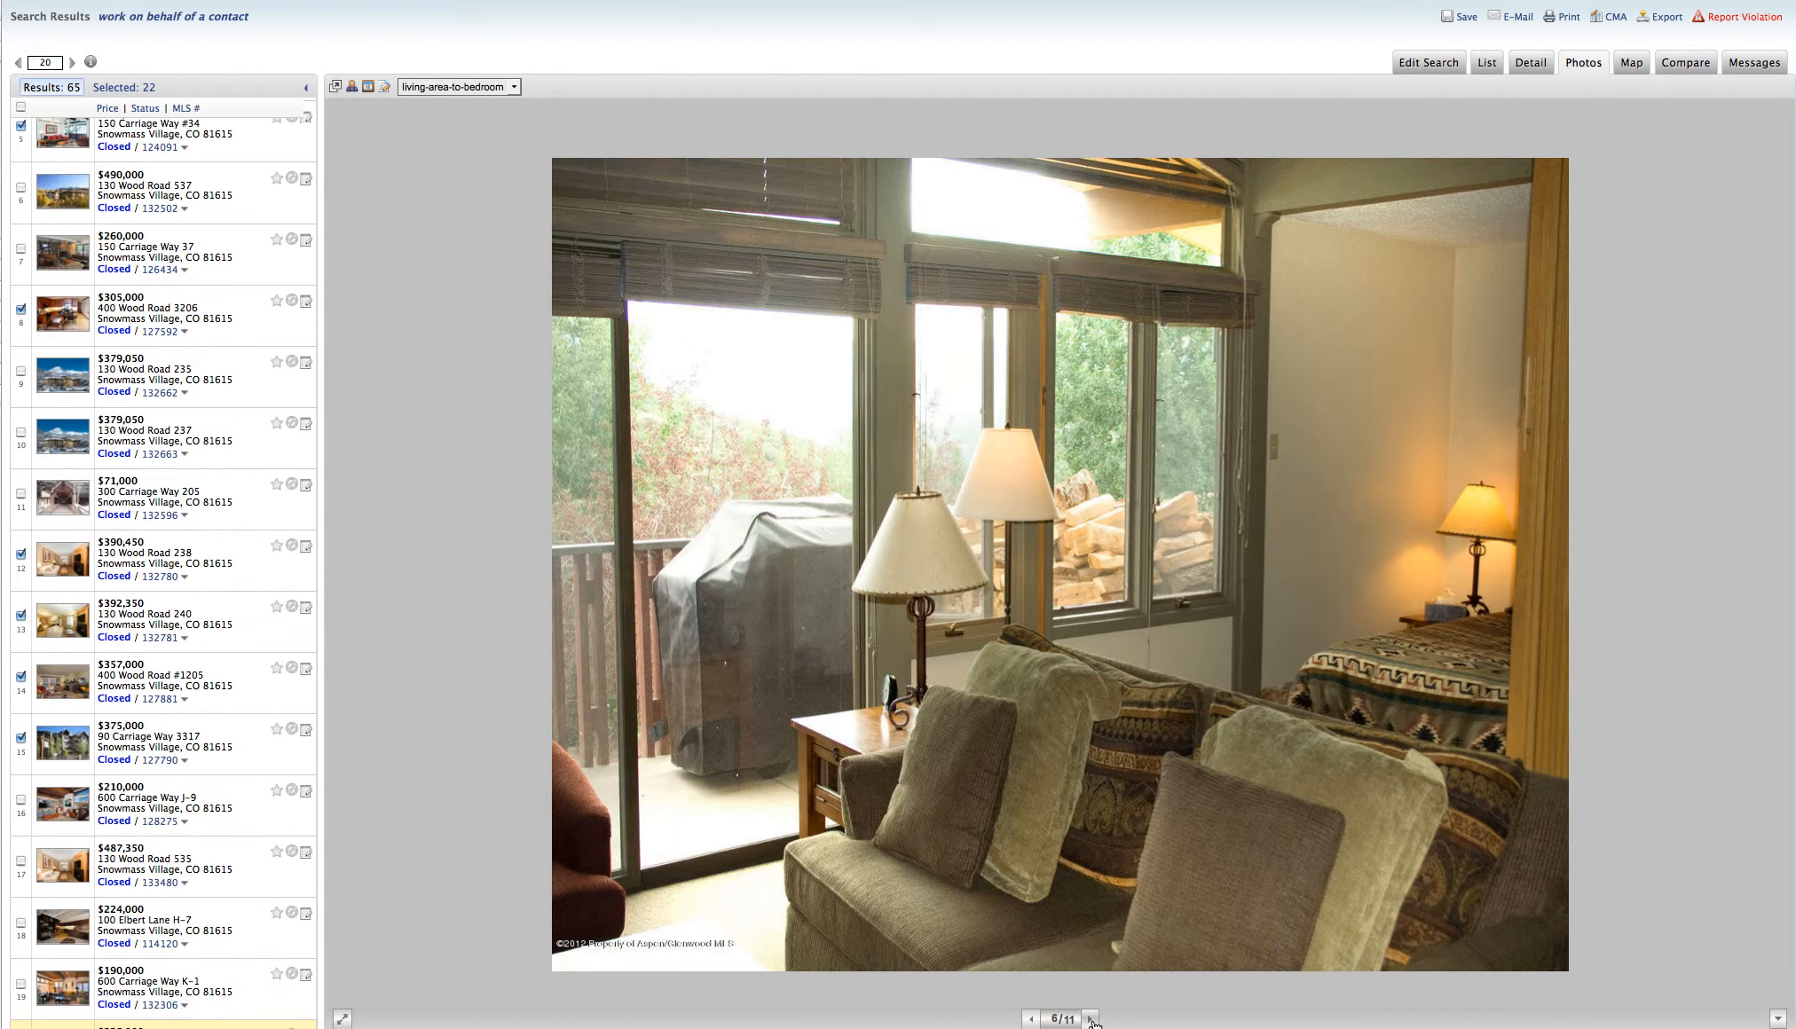
click(1089, 1016)
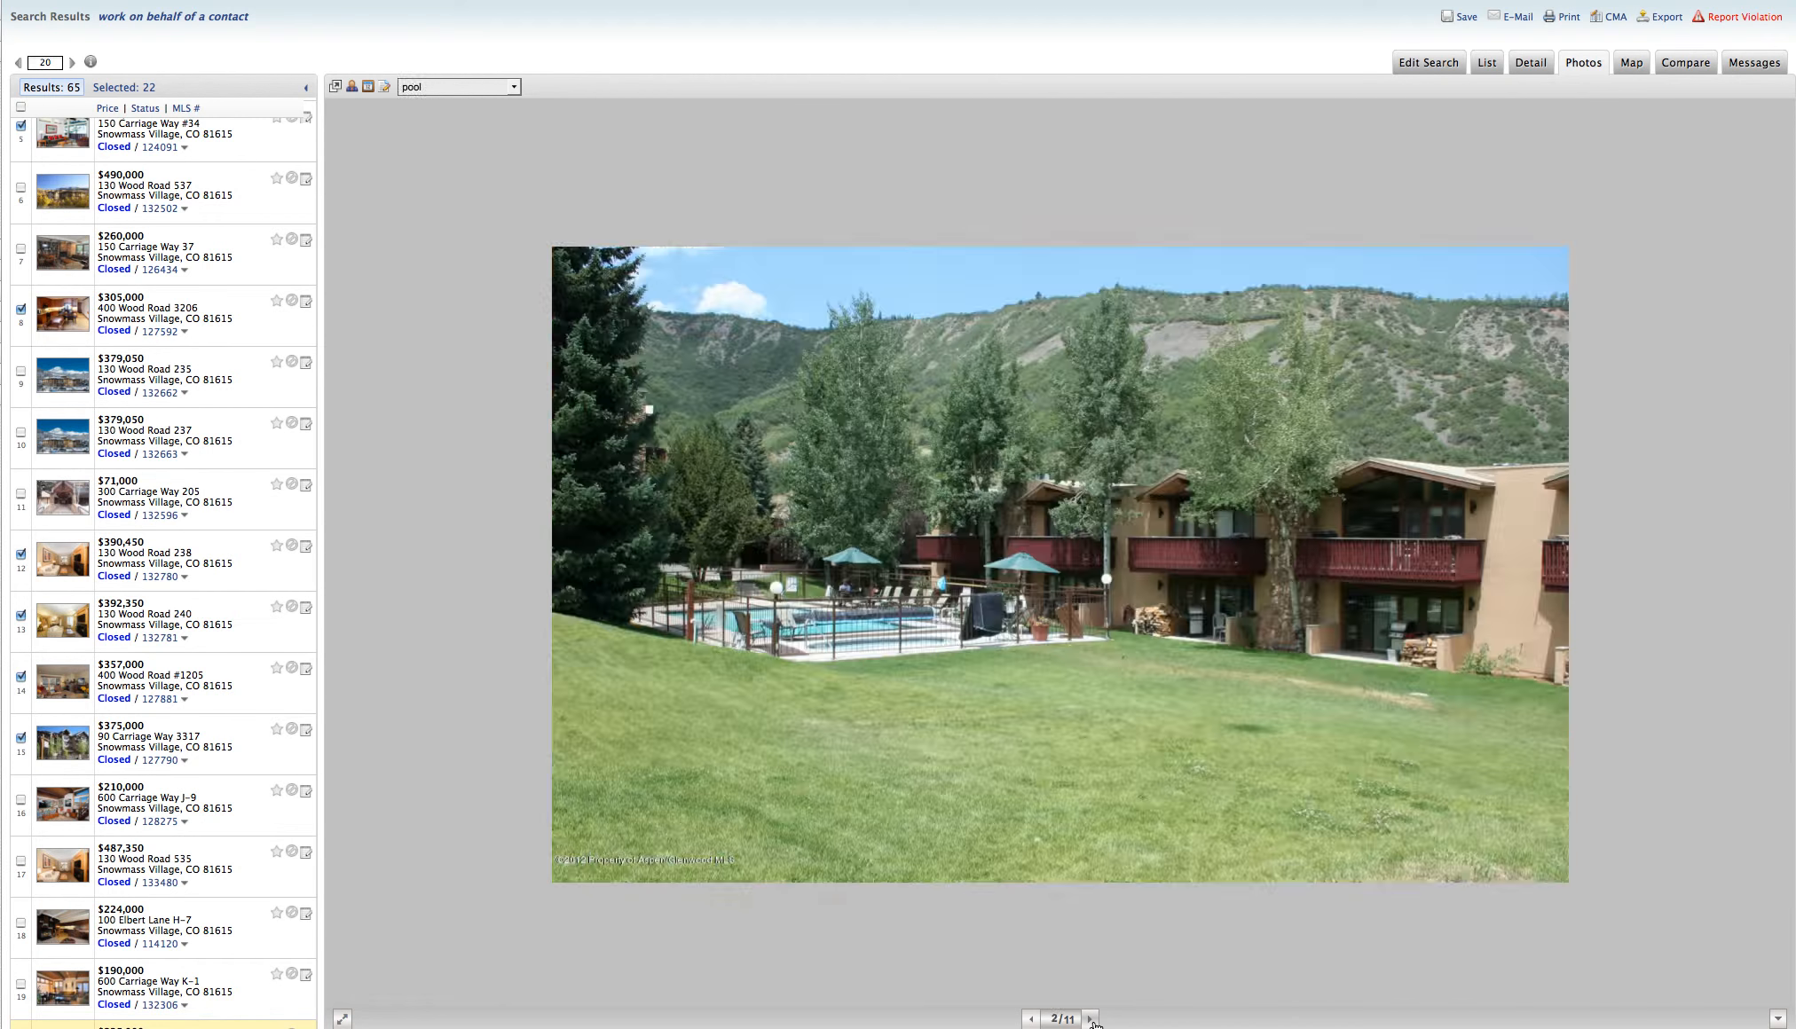
click(1090, 1018)
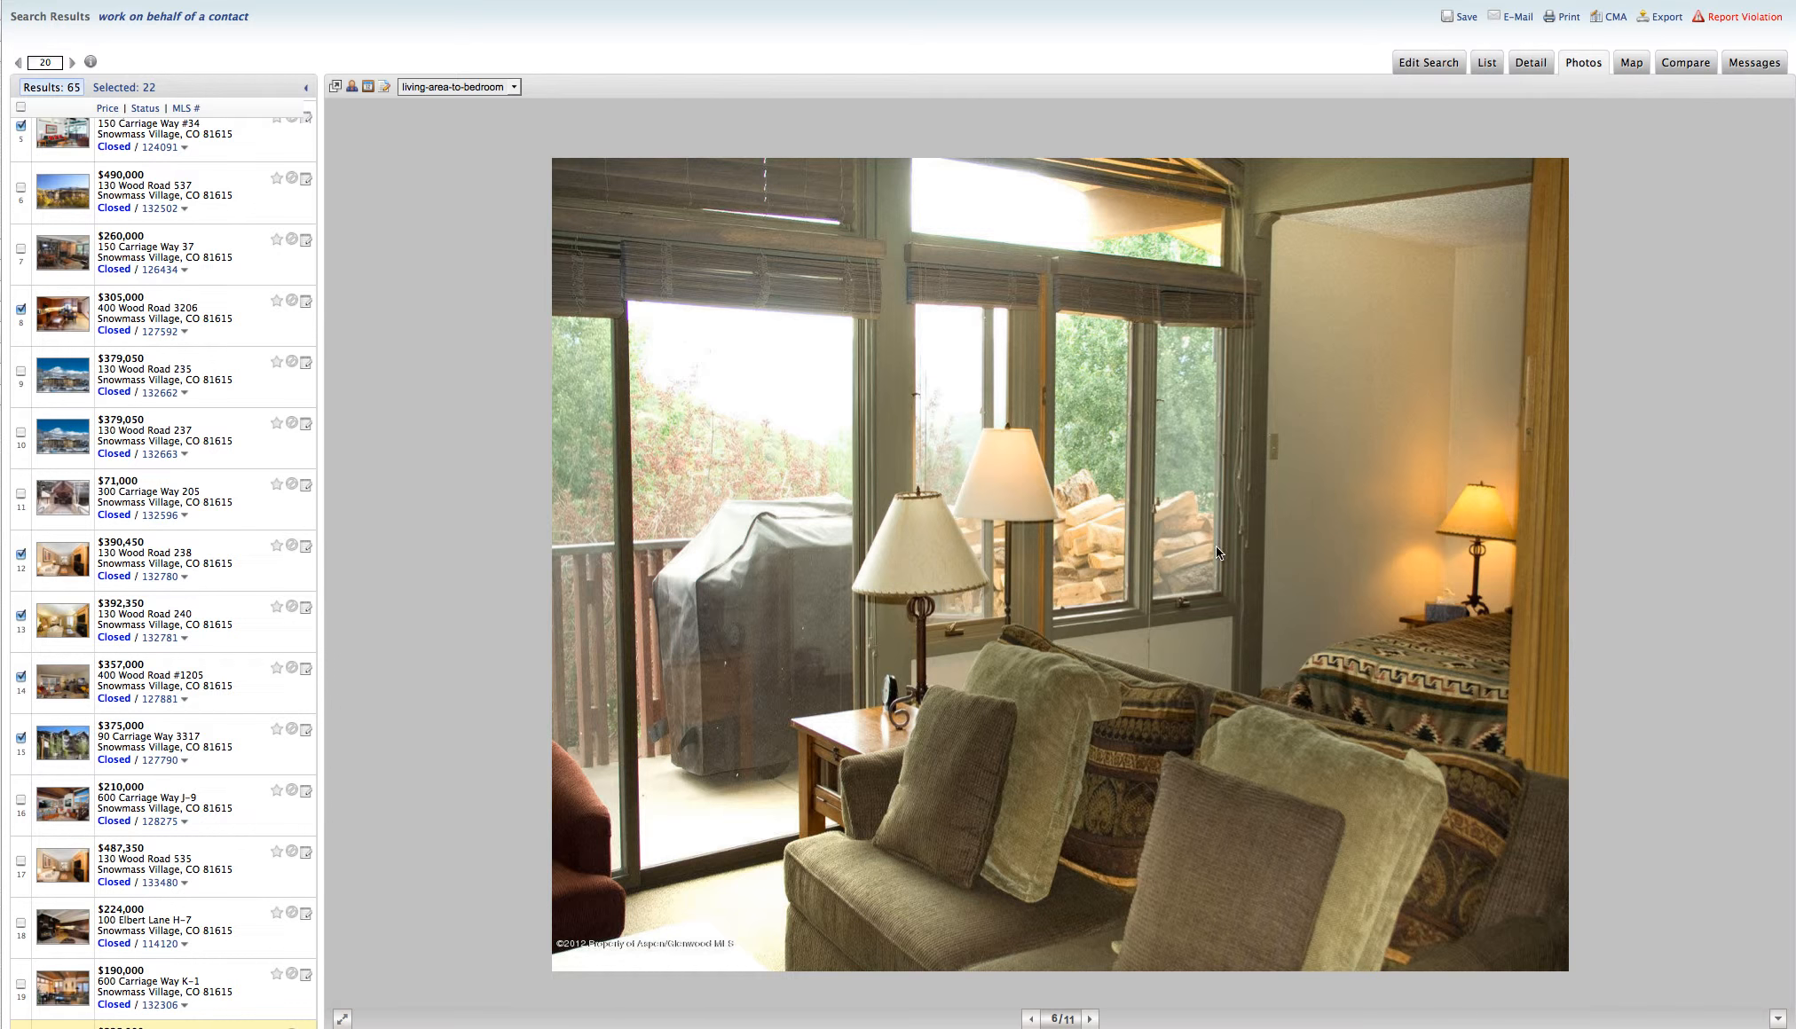
mouse_move(1395, 635)
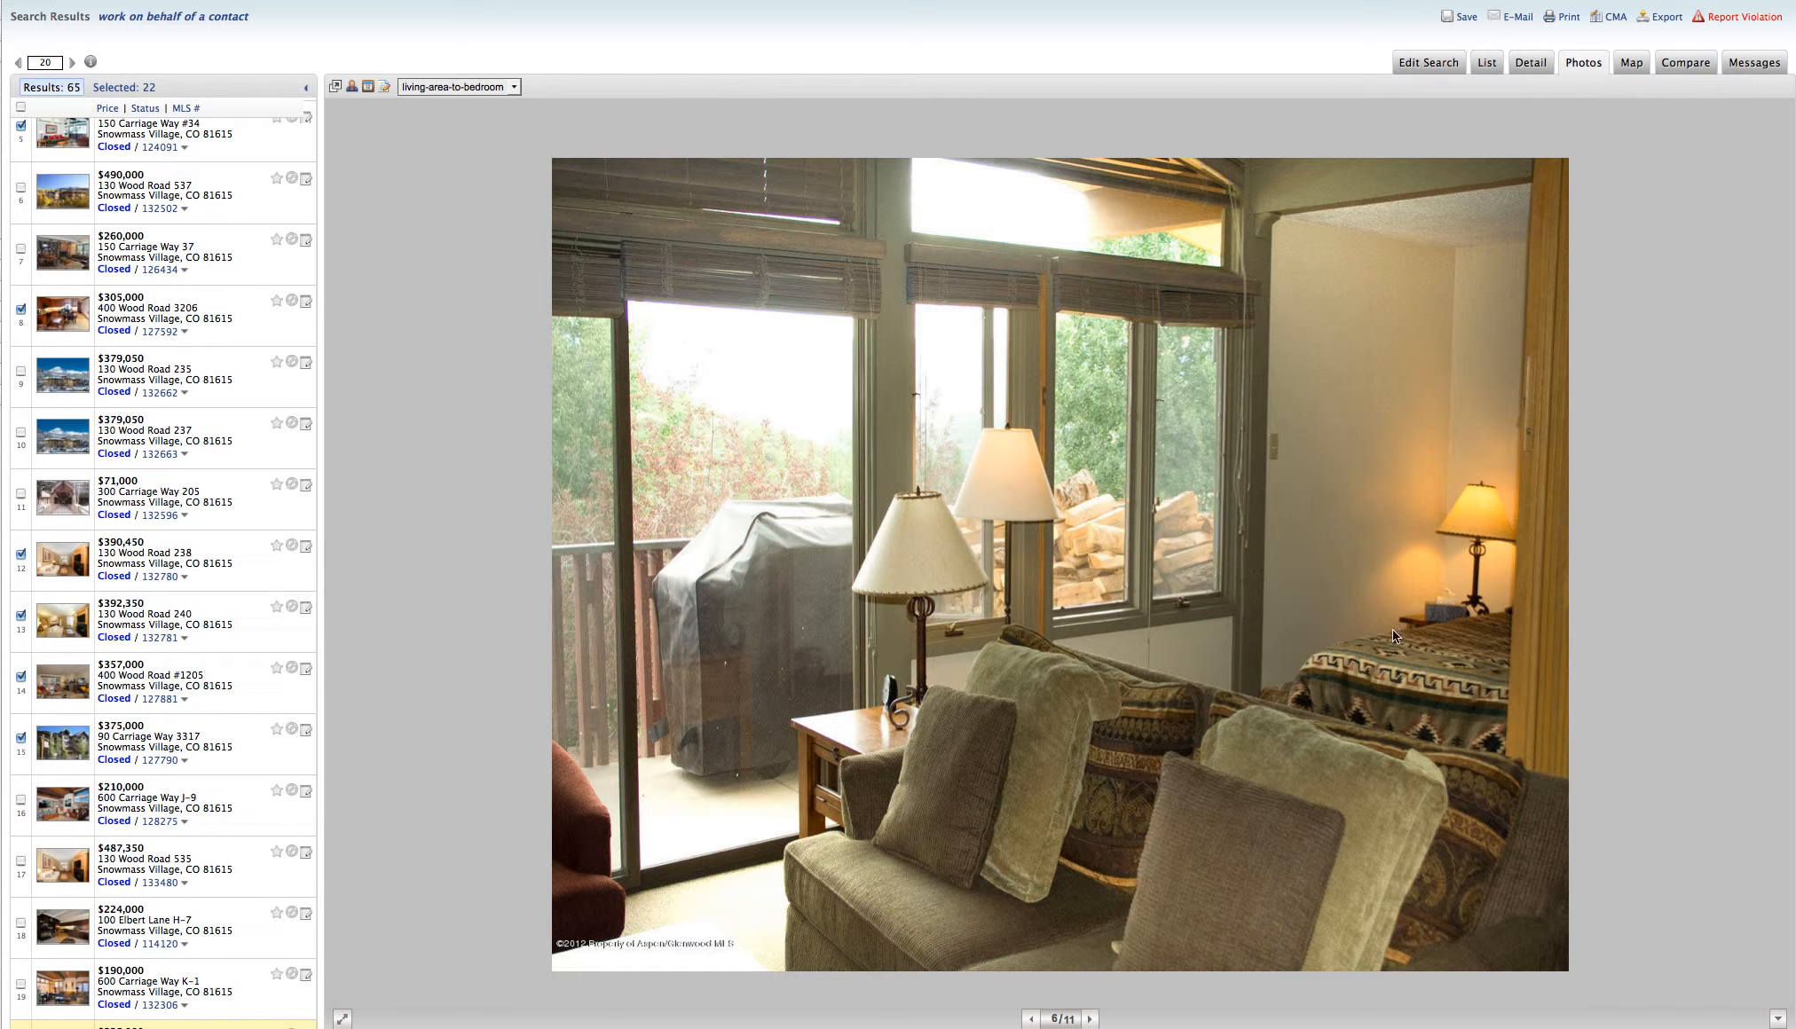
mouse_move(1263, 616)
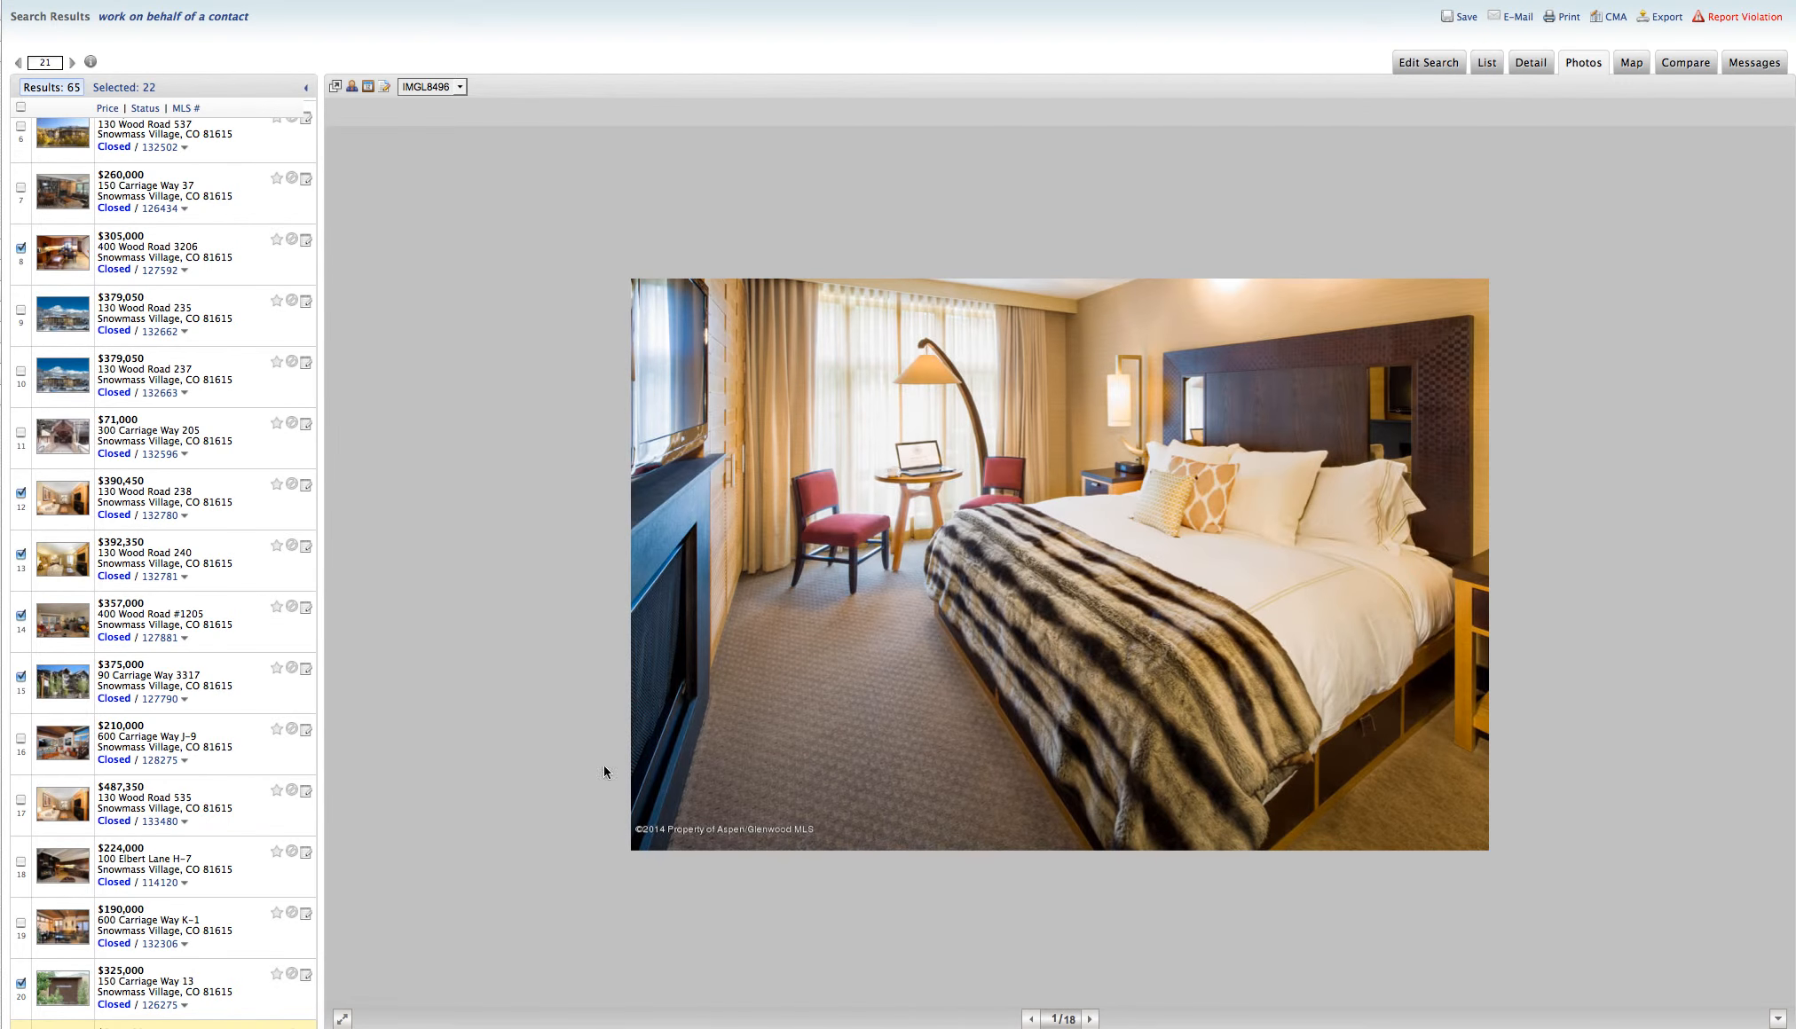
mouse_move(1008, 605)
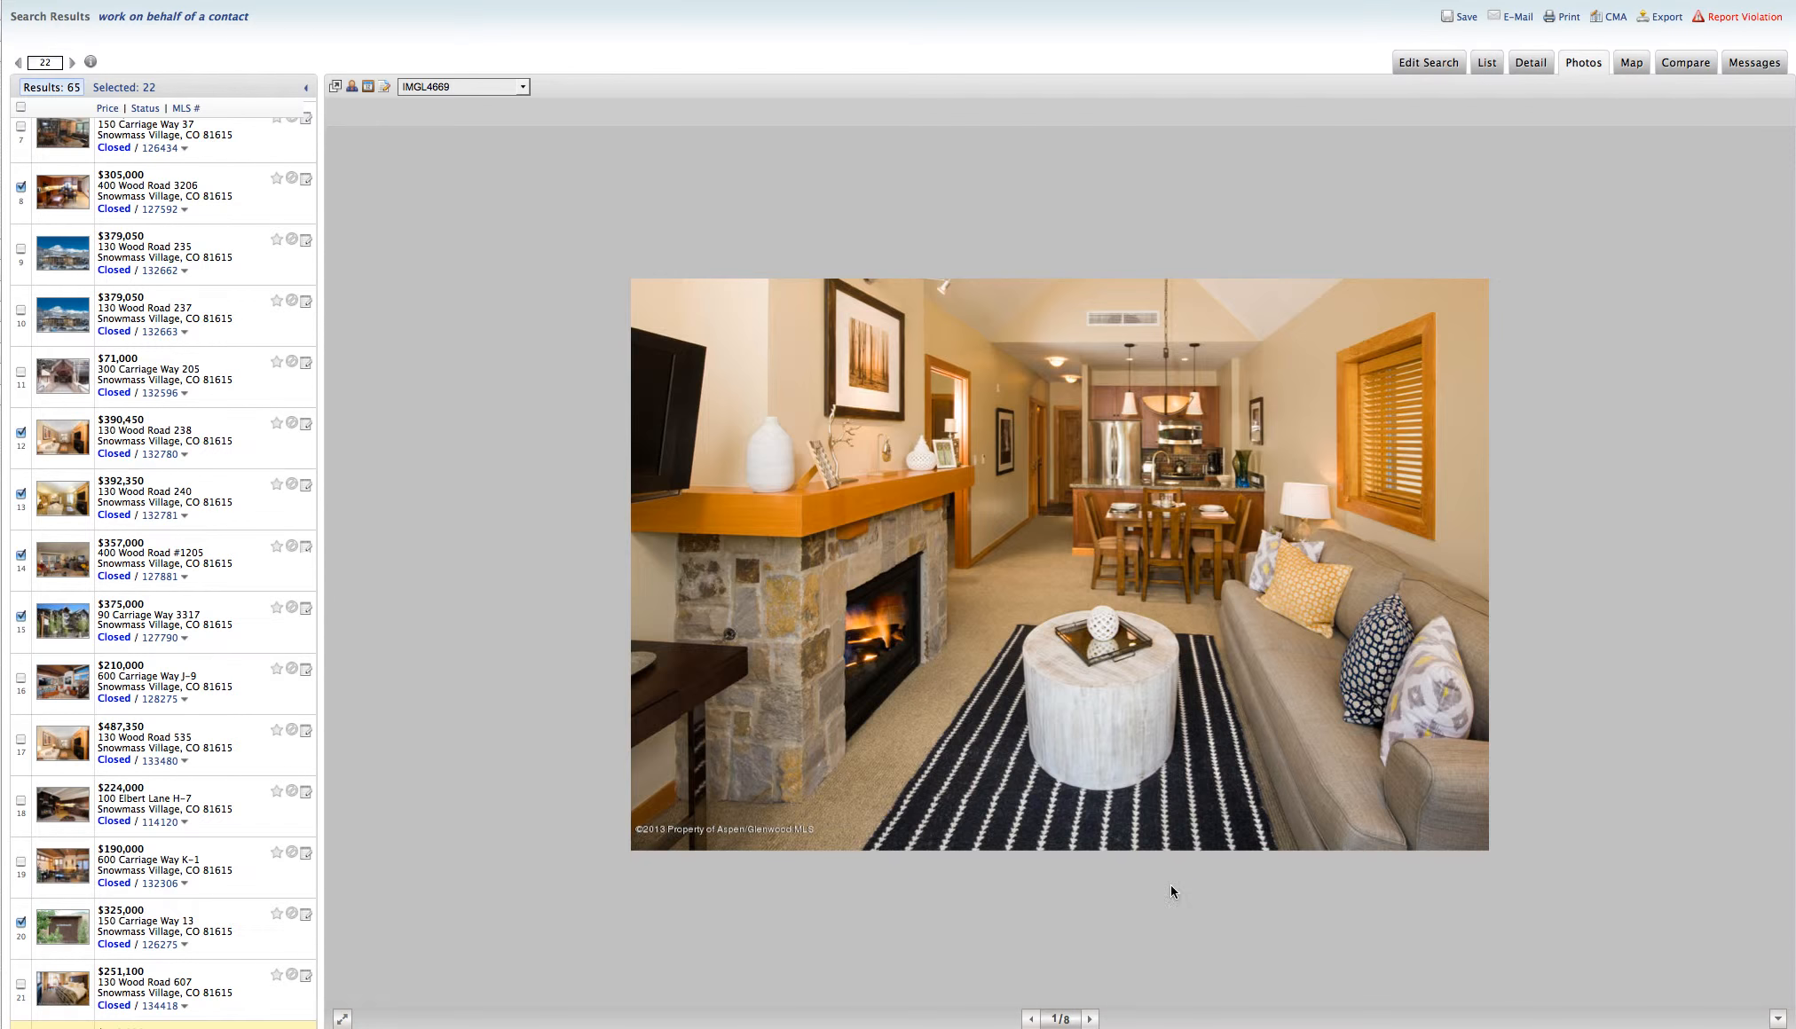
mouse_move(967, 582)
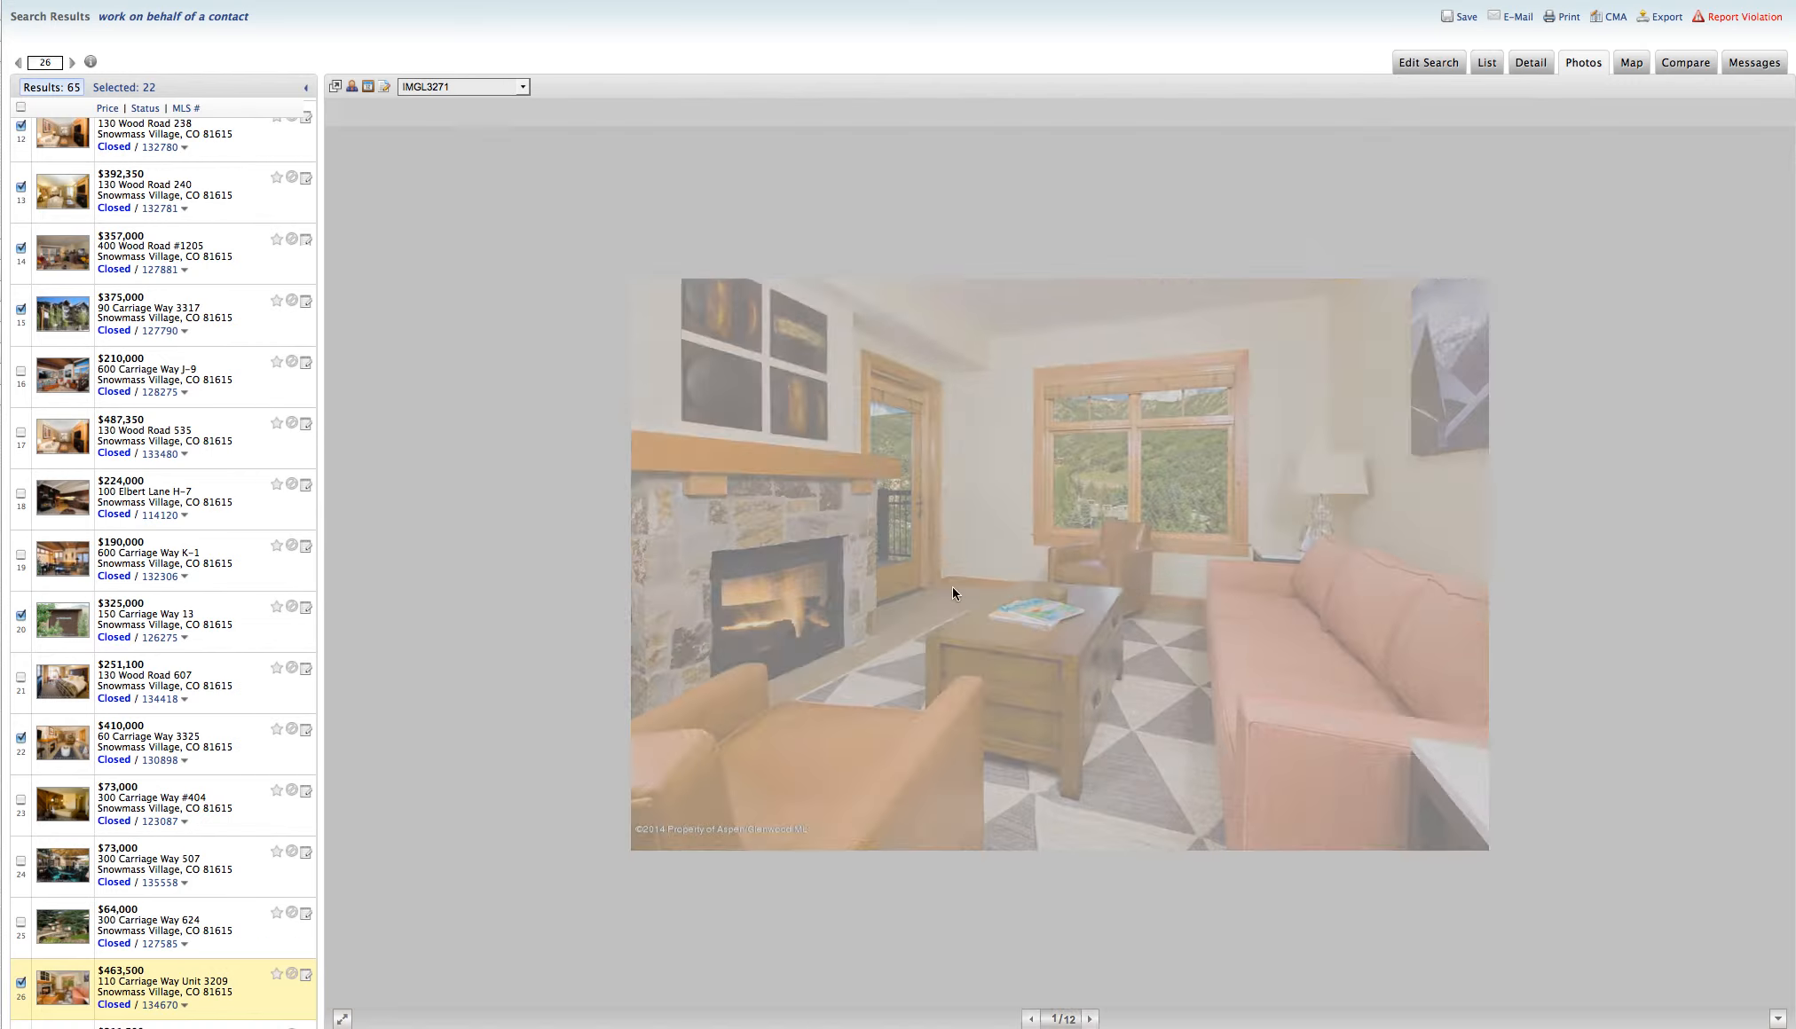
click(1089, 1018)
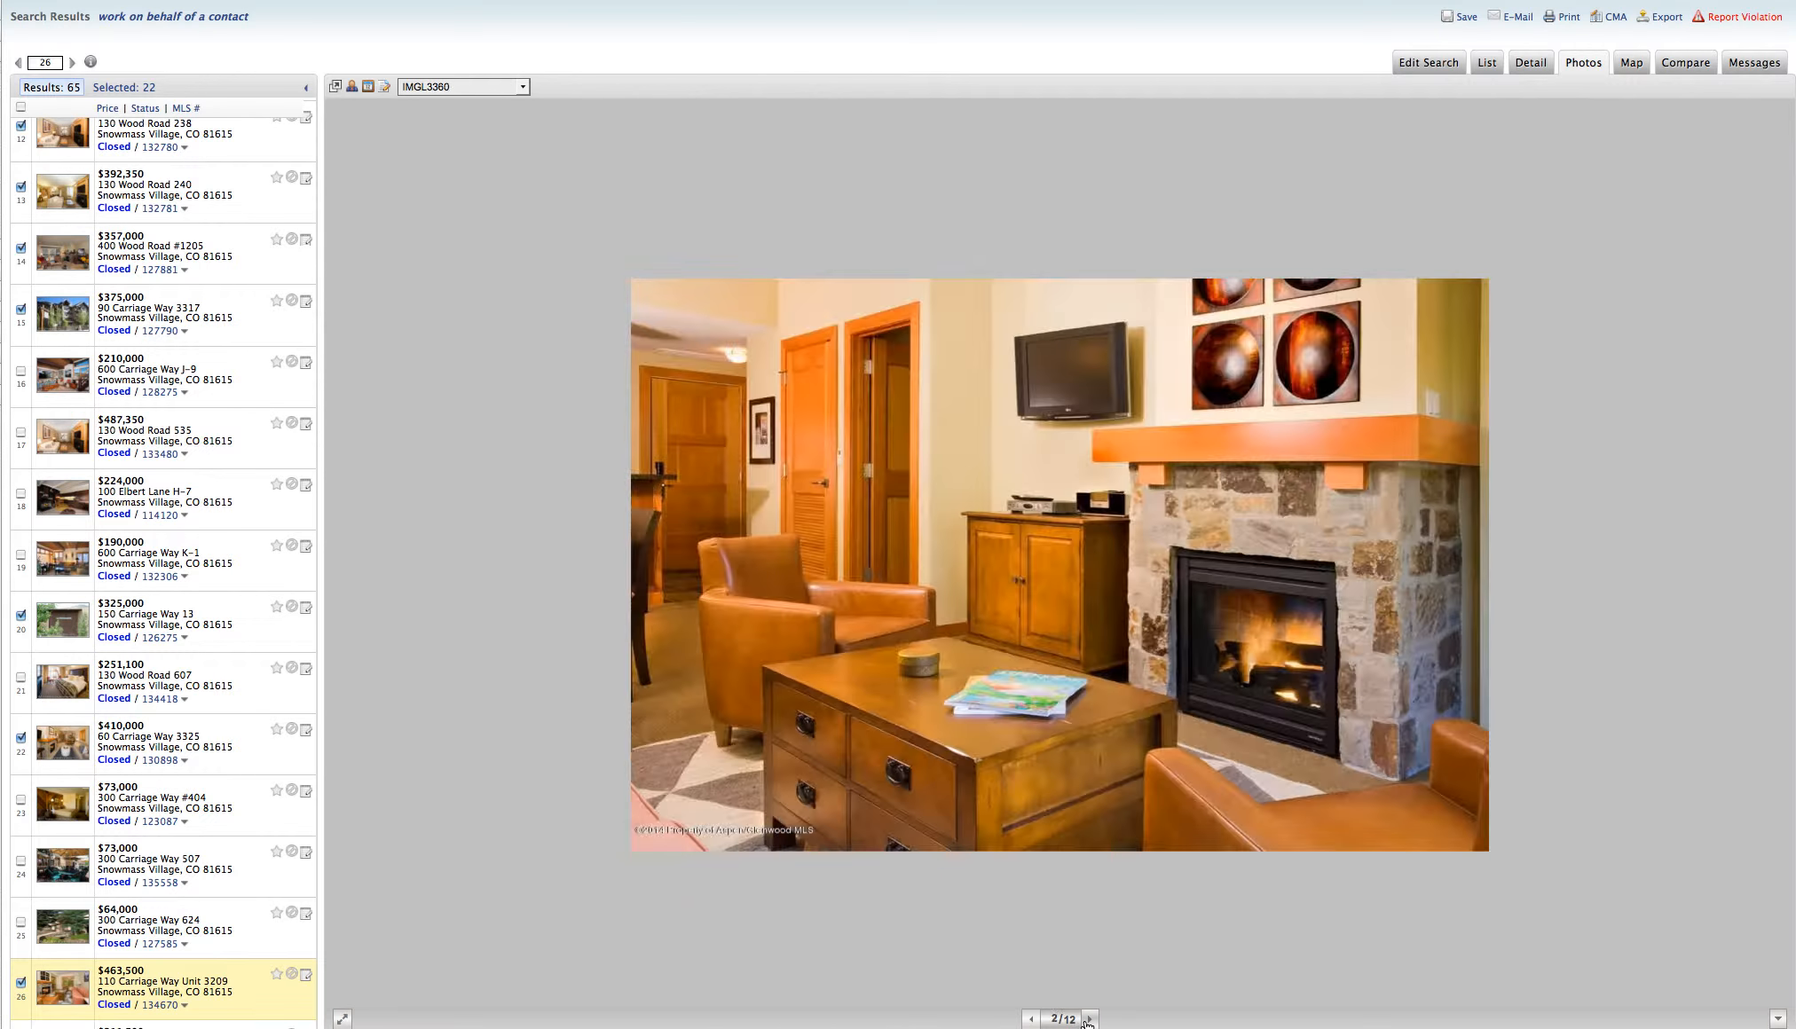
click(1090, 1018)
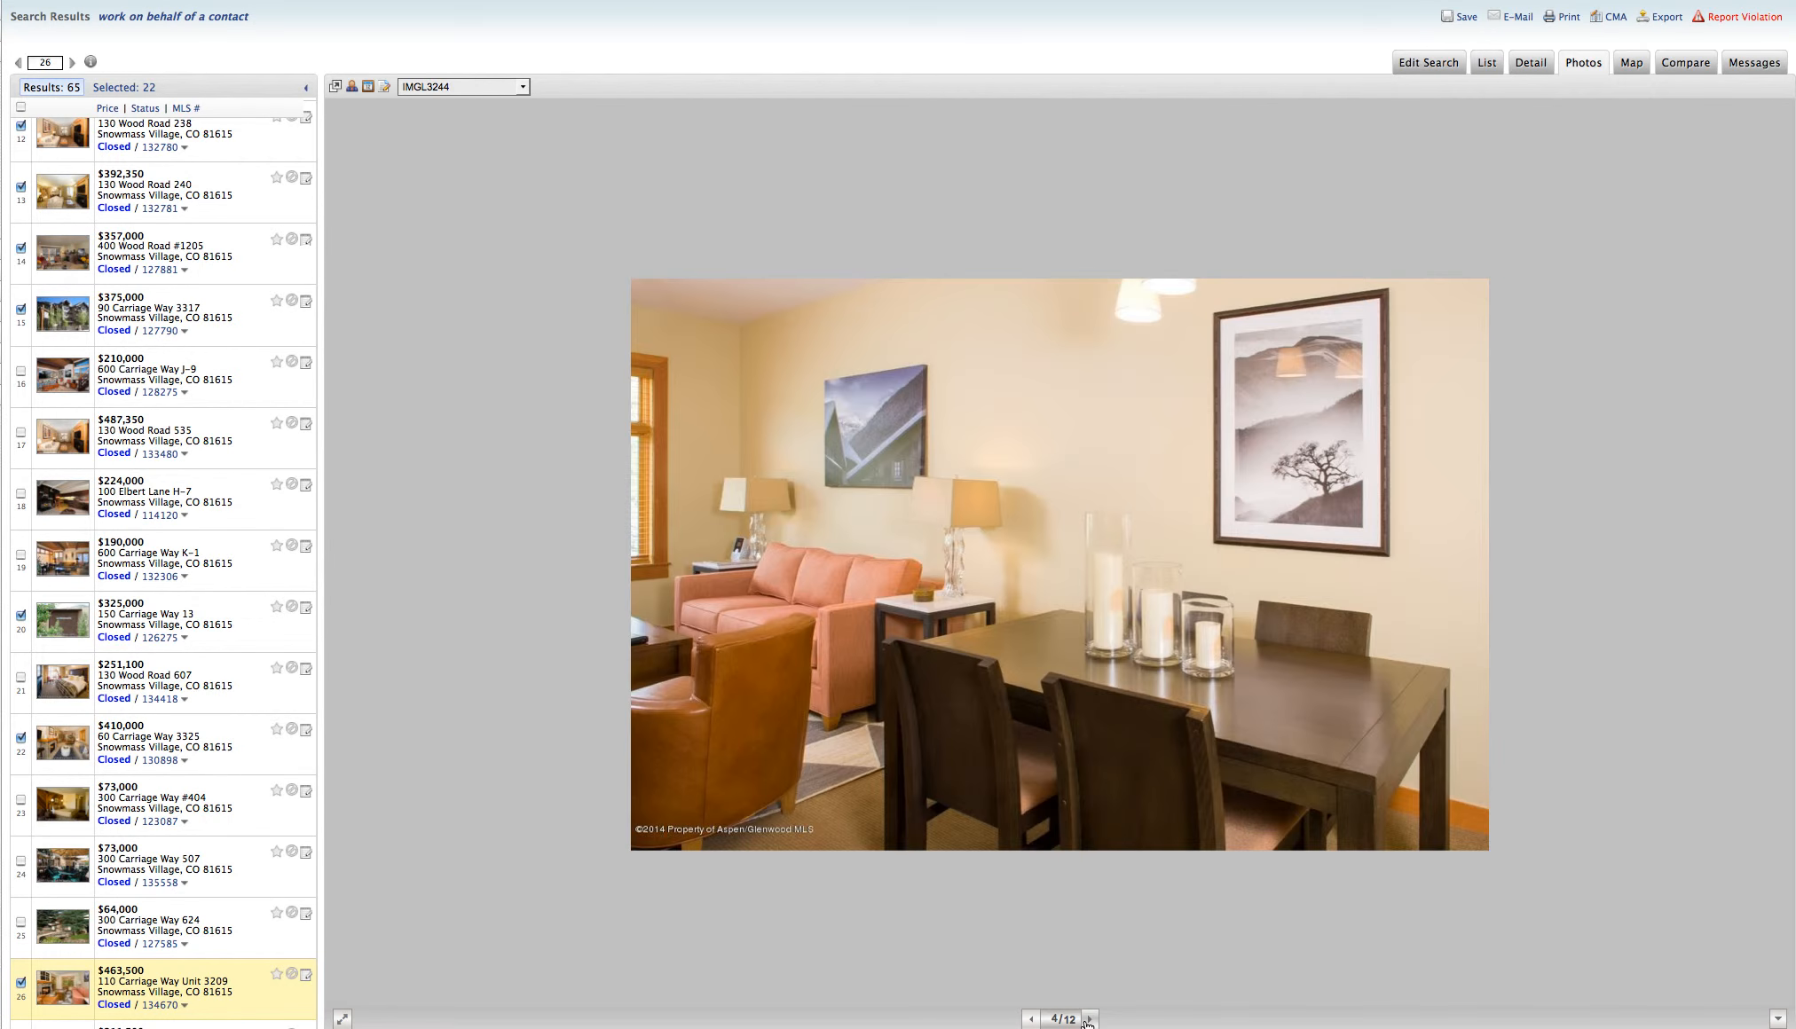
click(1088, 1018)
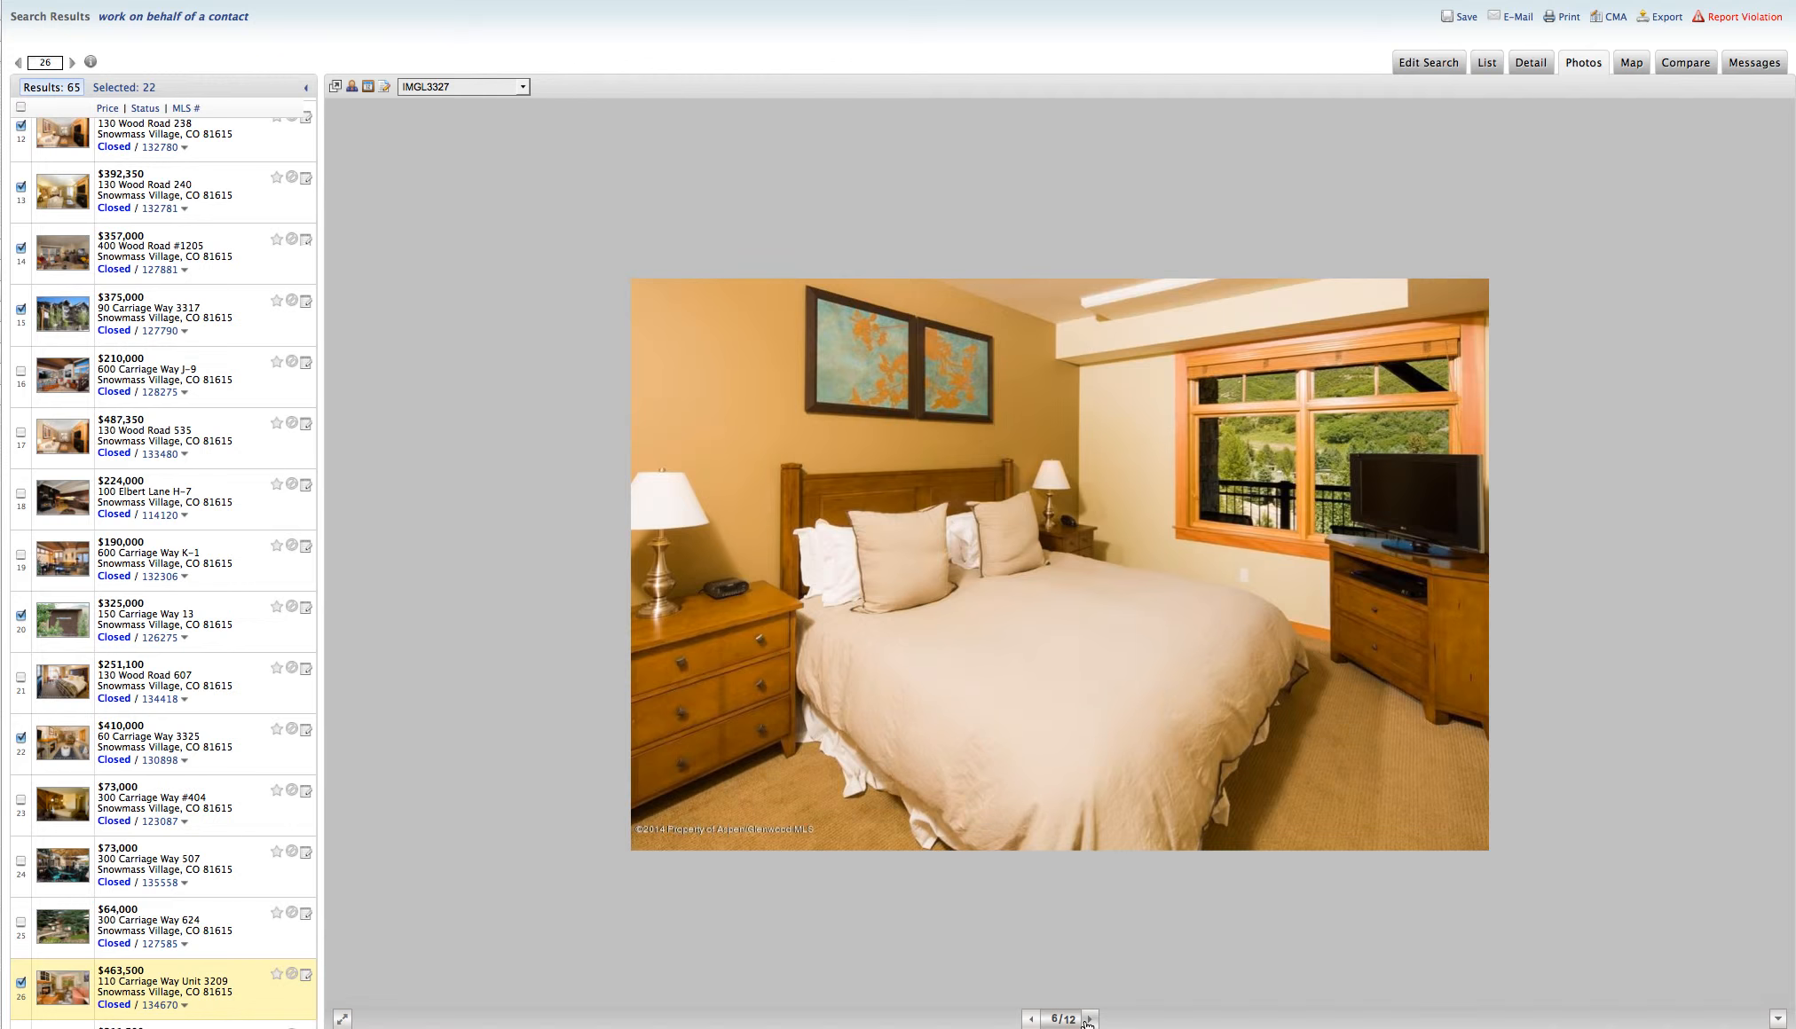
click(1085, 1018)
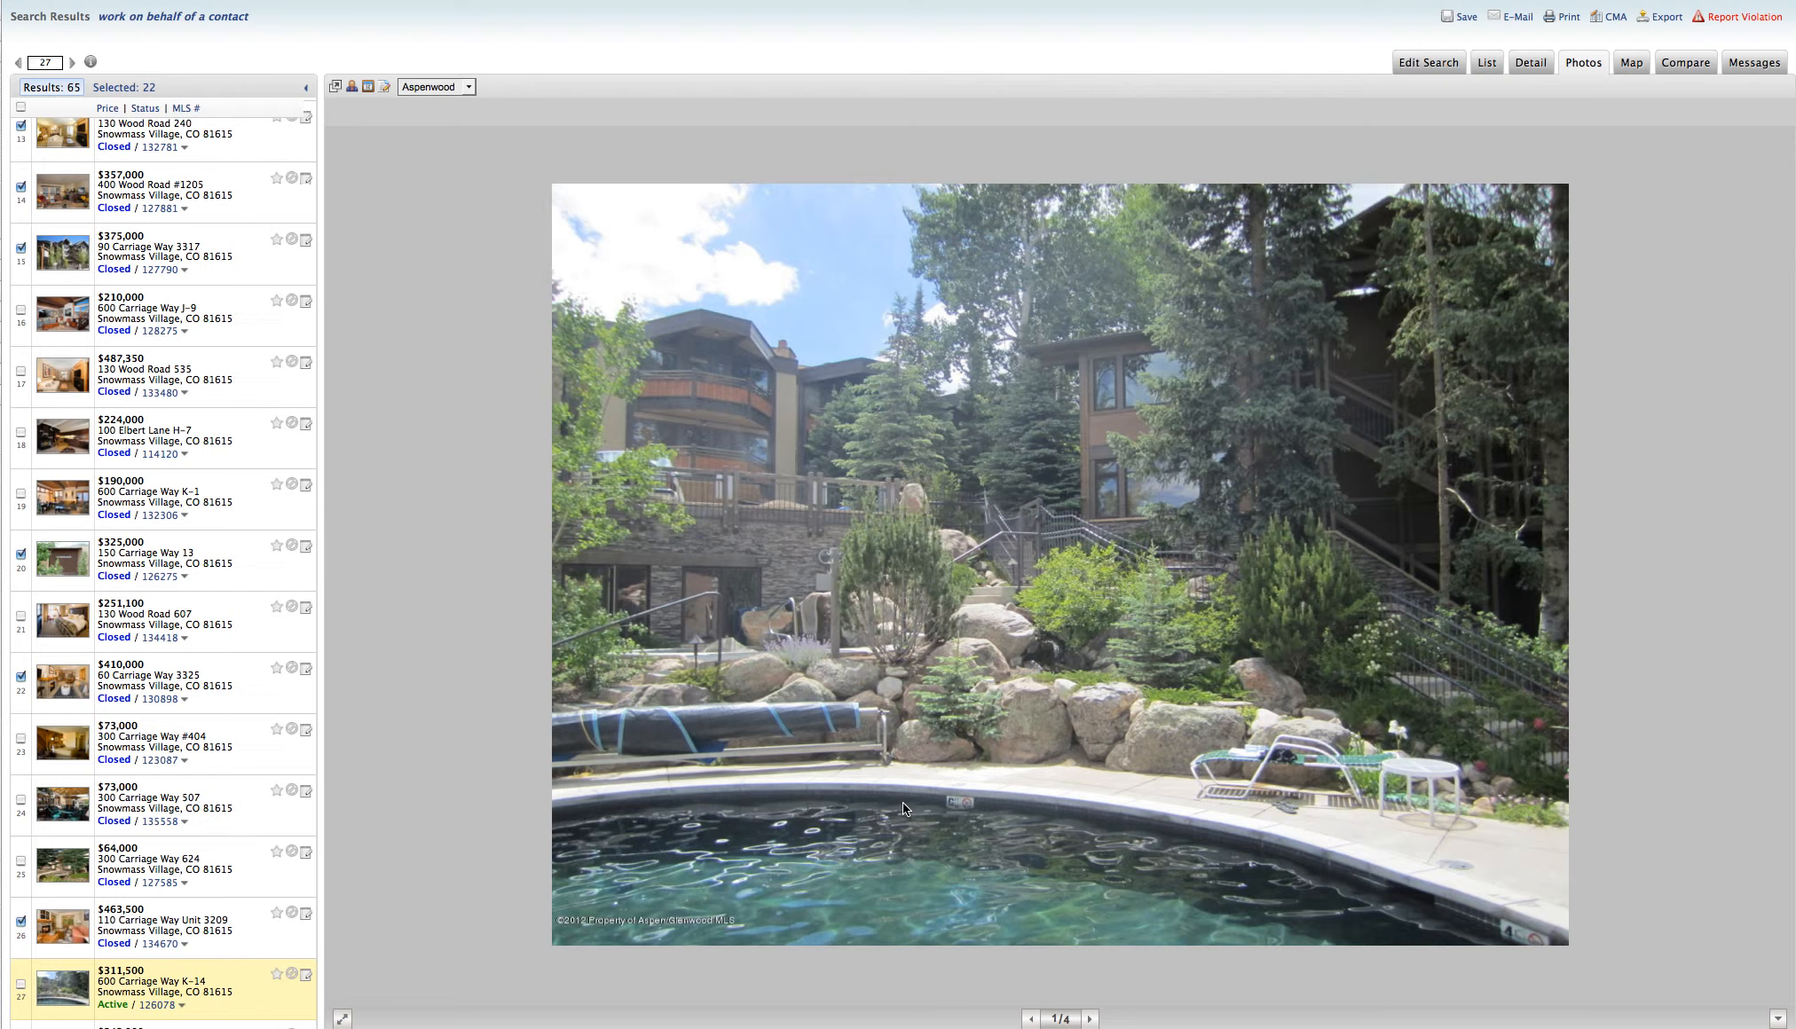
mouse_move(142, 1004)
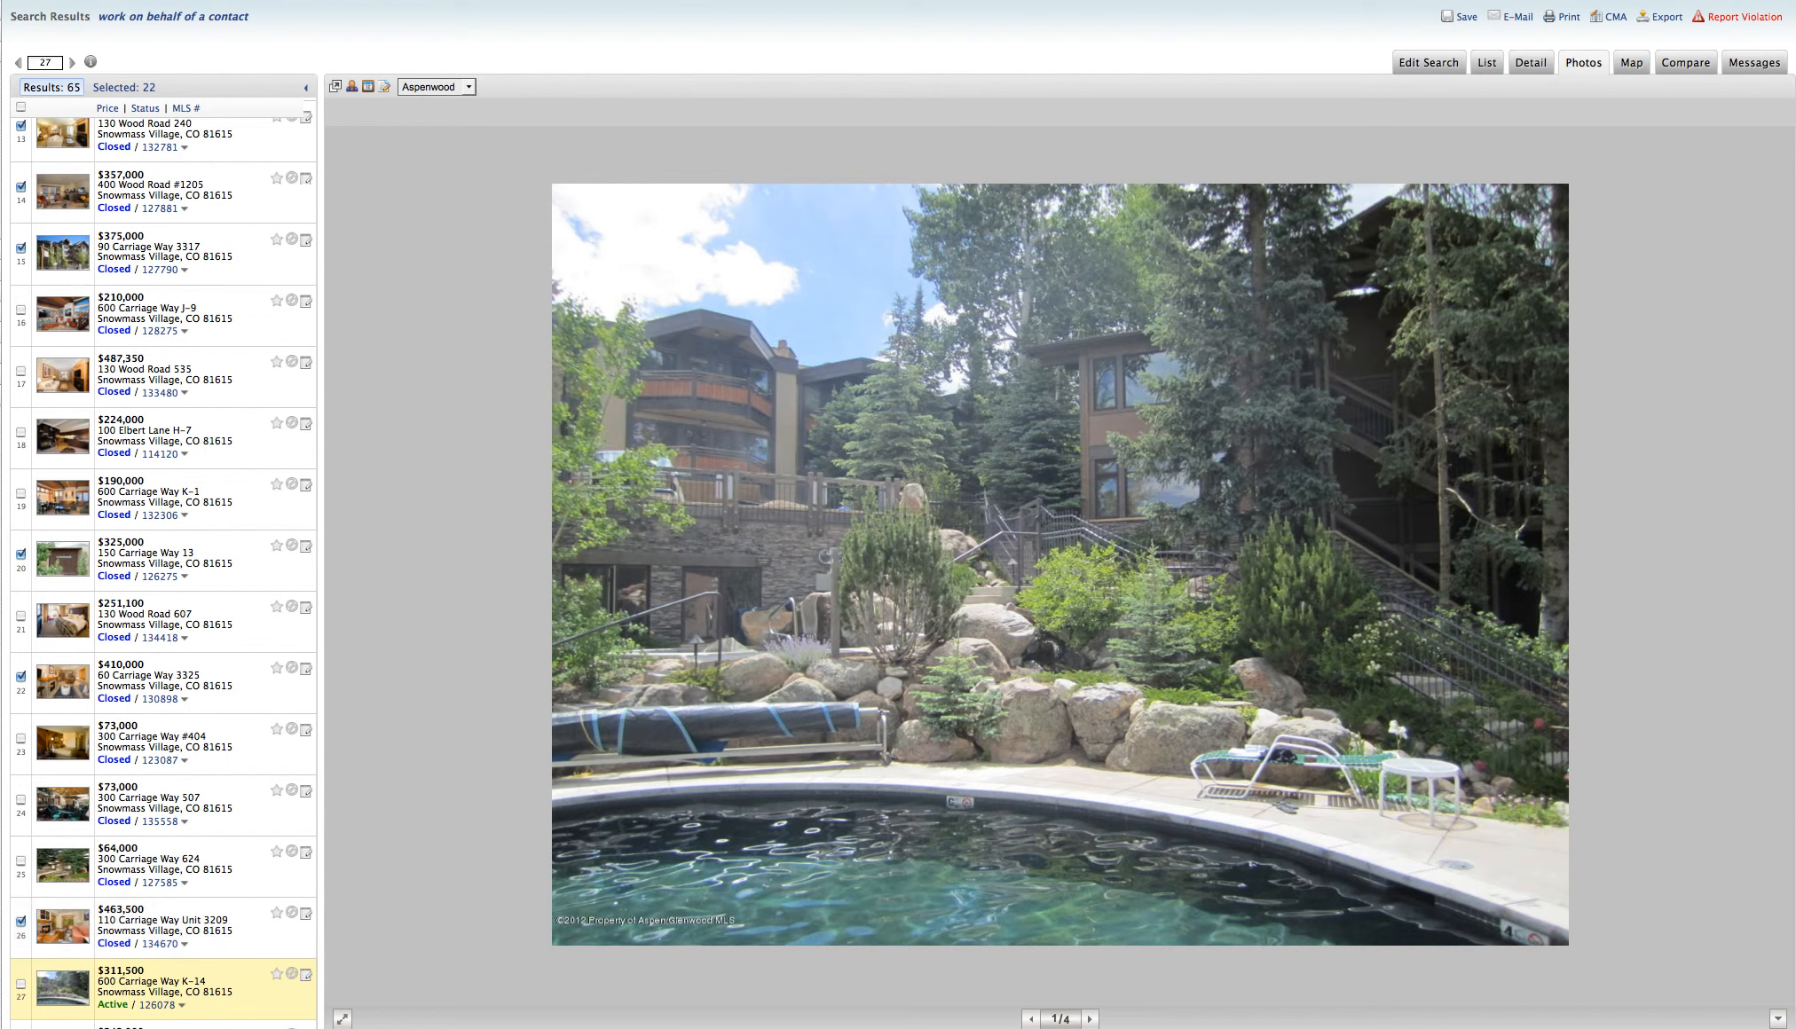
mouse_move(430, 995)
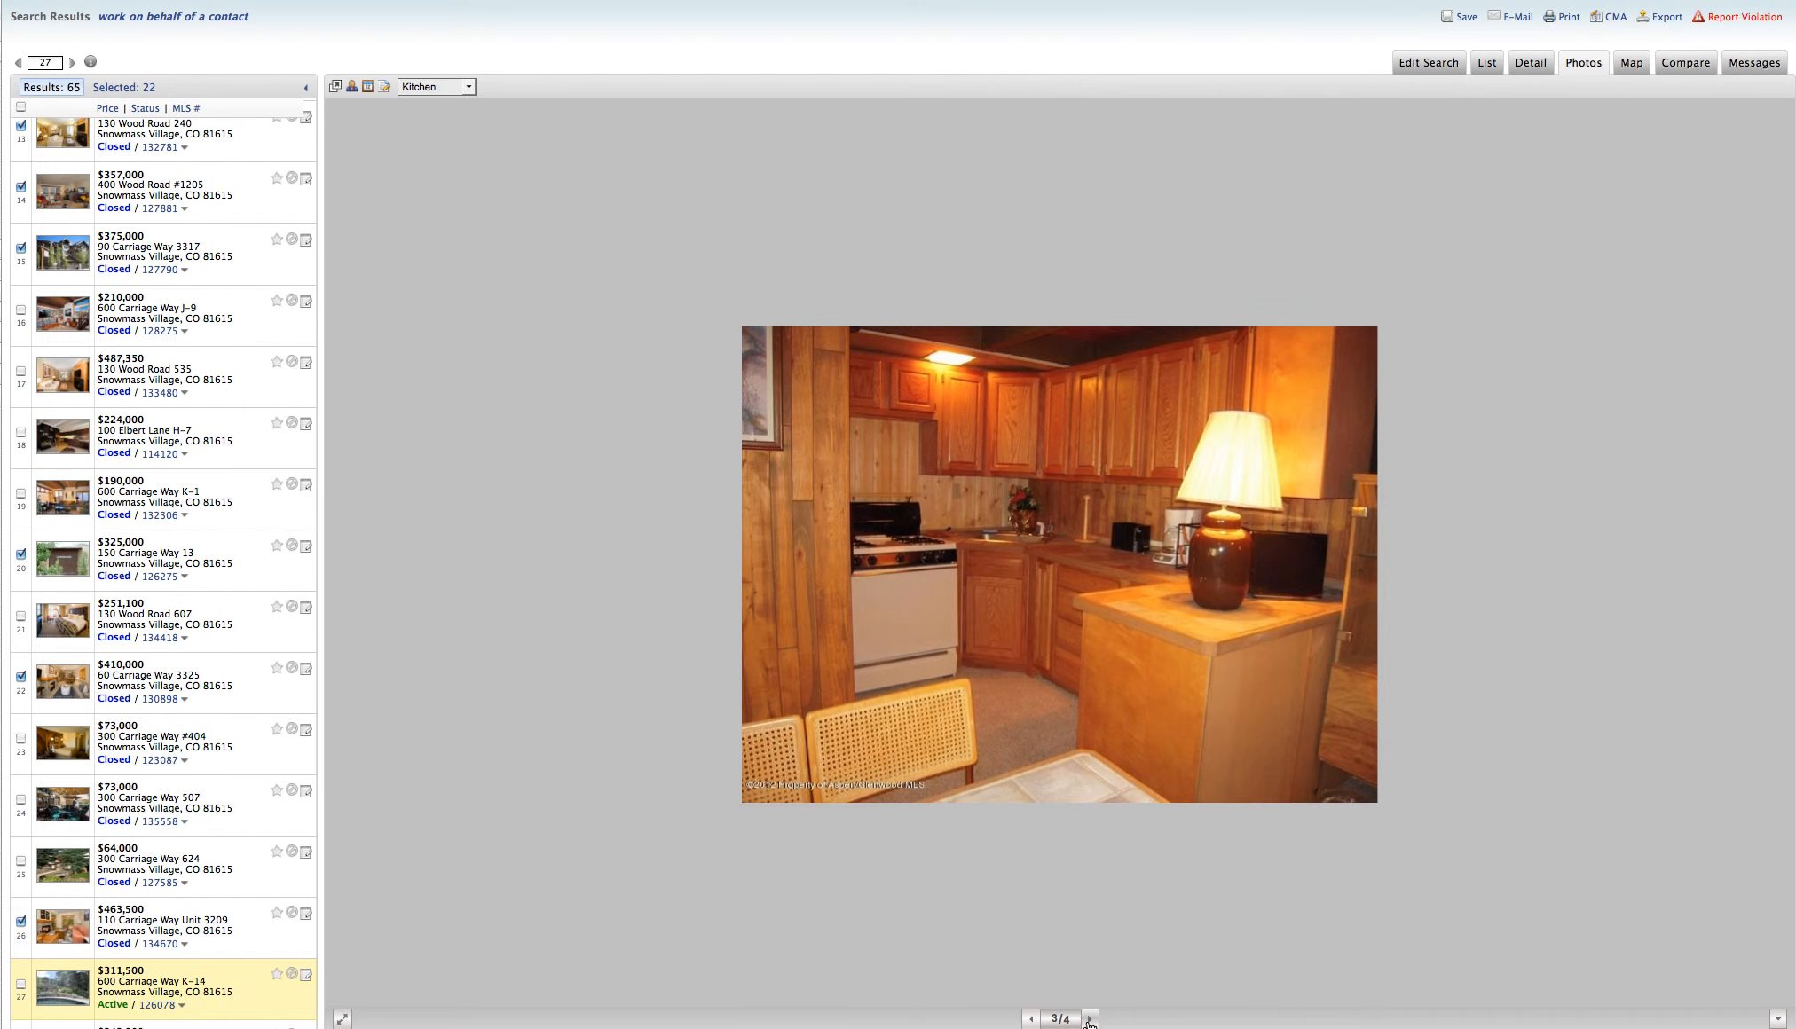
Cycle through K-14's four photos including the loft, then bring up 600 Carriage Way J-9's gallery
click(1089, 1017)
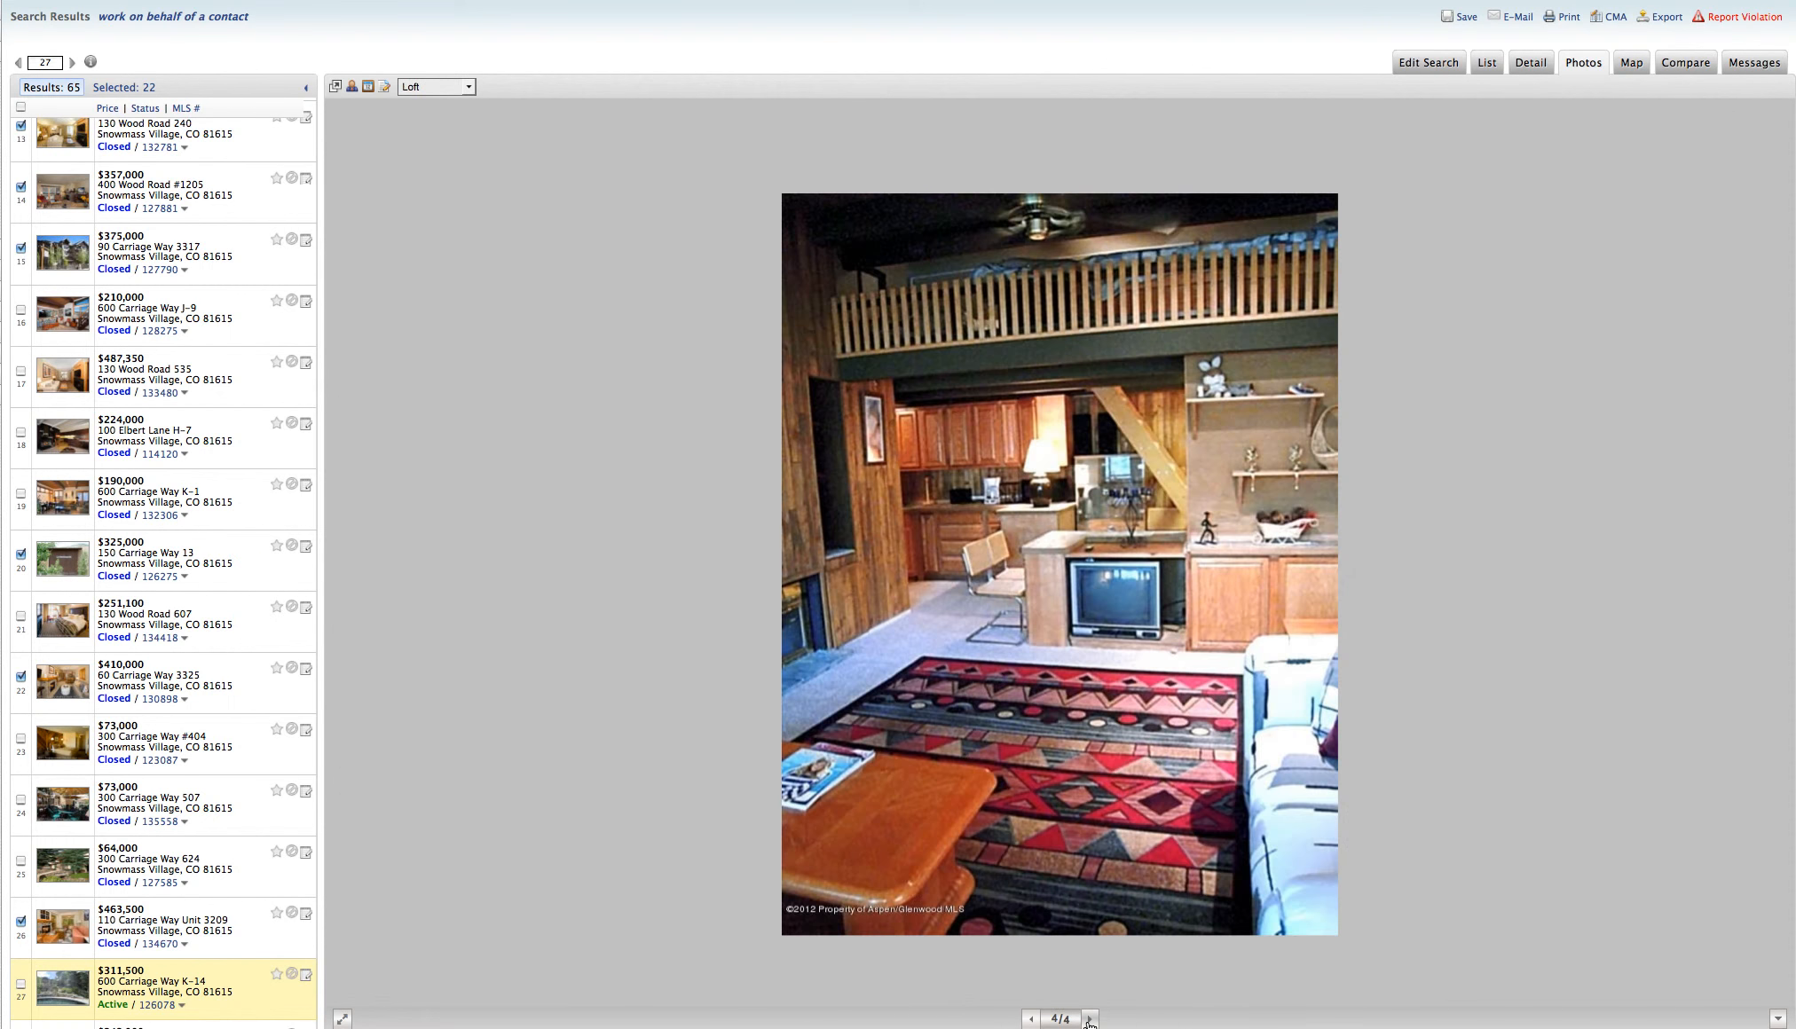
click(1089, 1019)
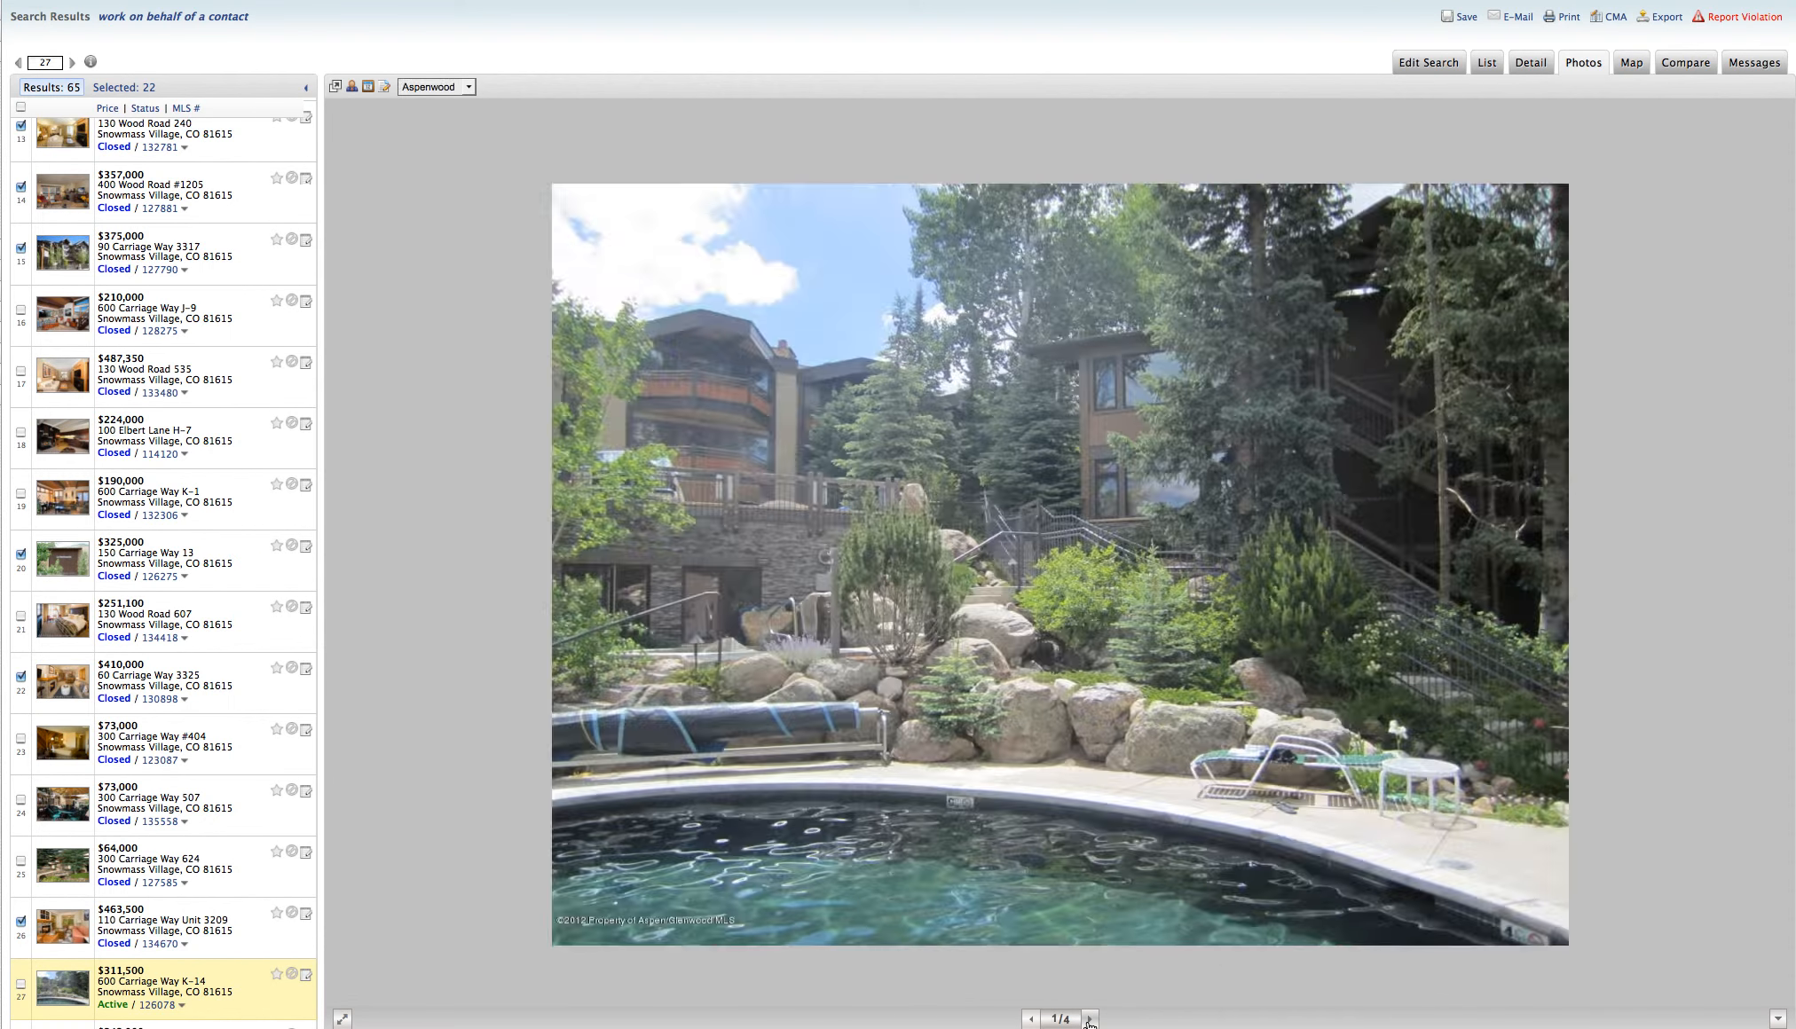
click(1089, 1020)
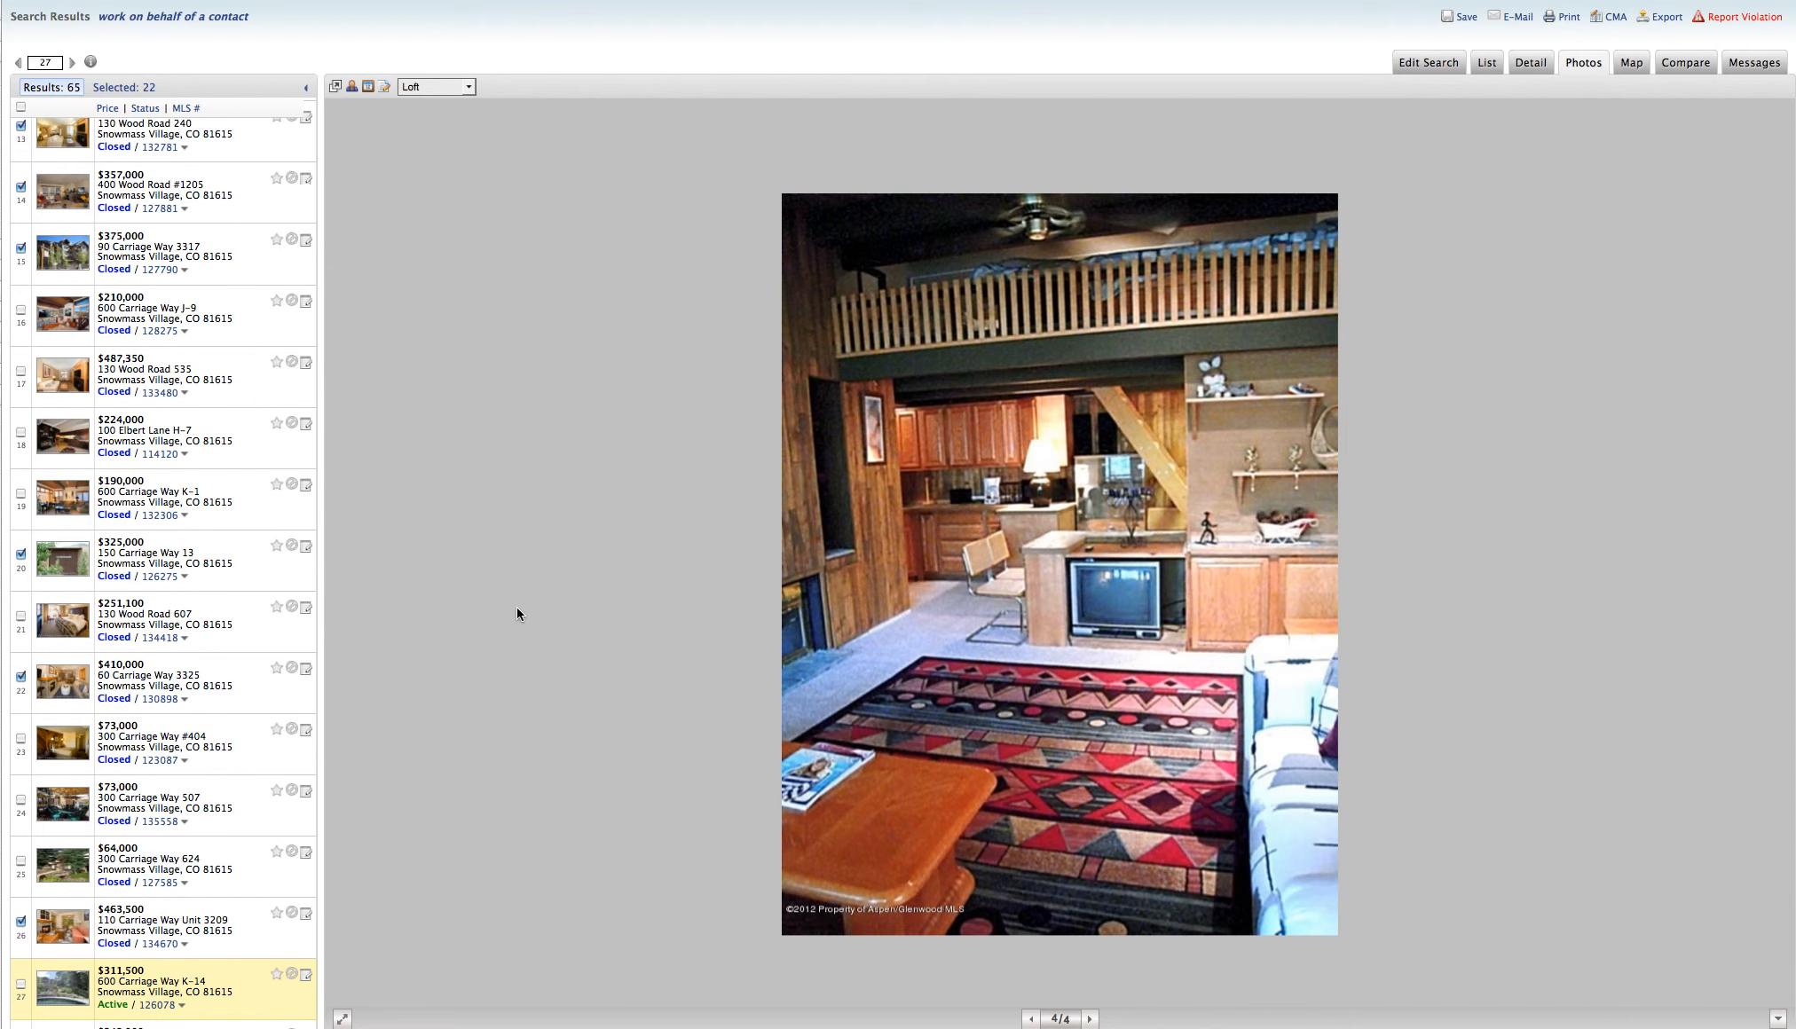
click(62, 314)
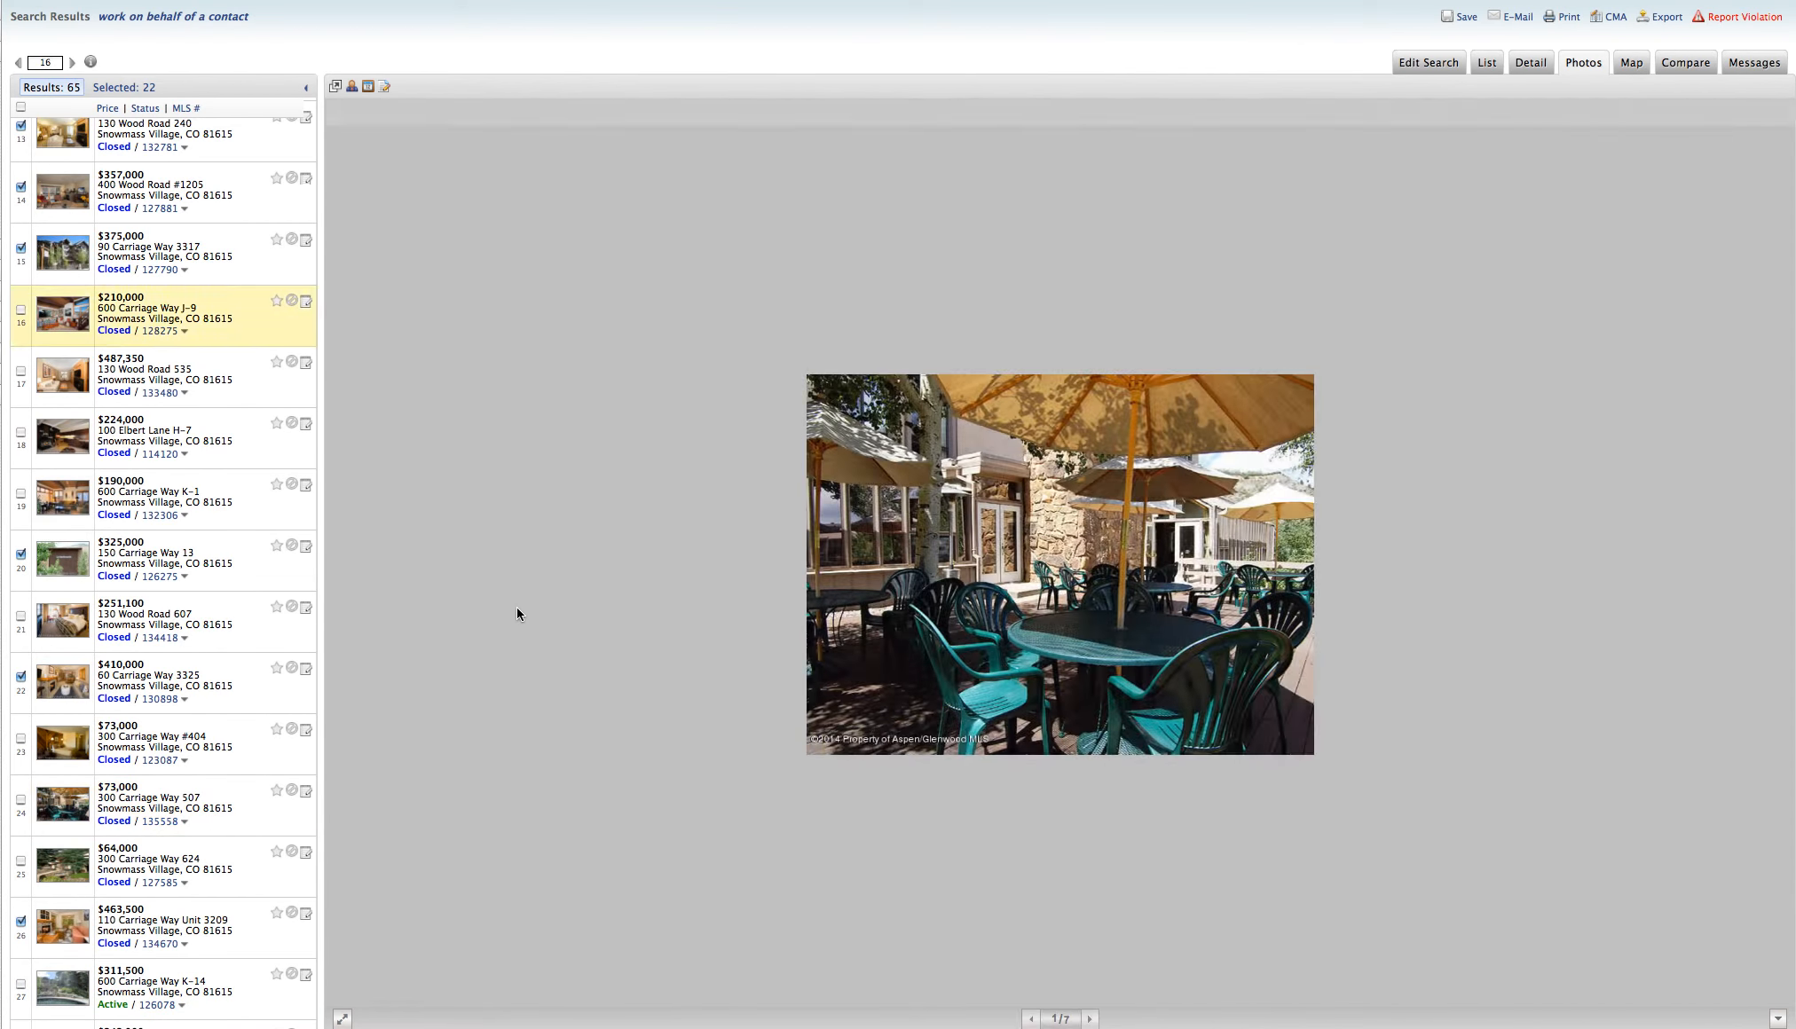